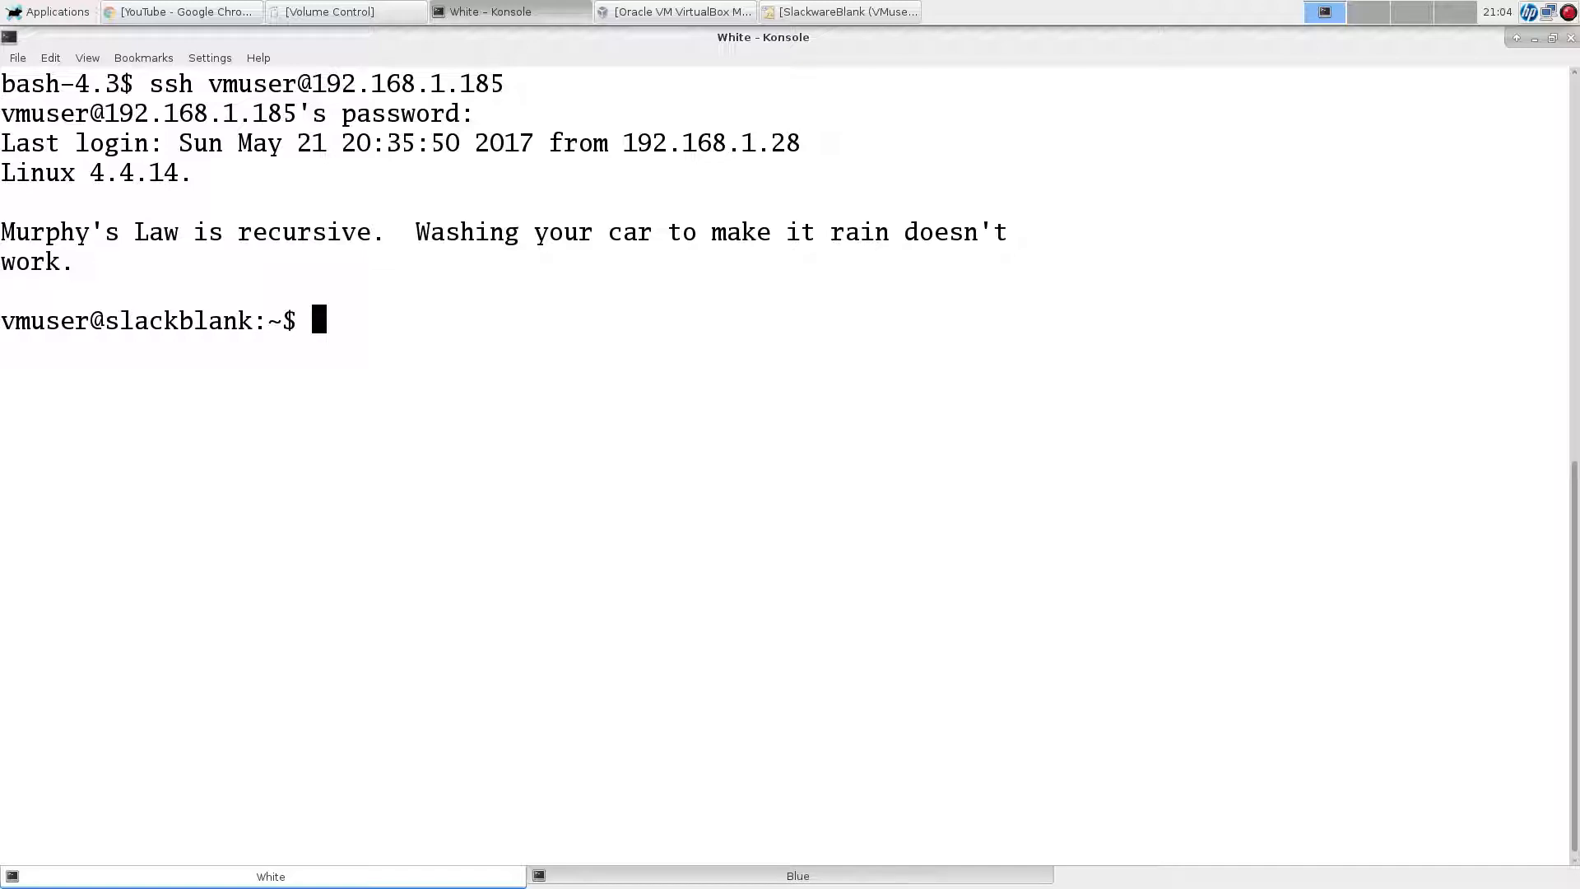
From the root SSH shell, change into /usr/src and list the linux and linux-4.4.14 sources
click(181, 11)
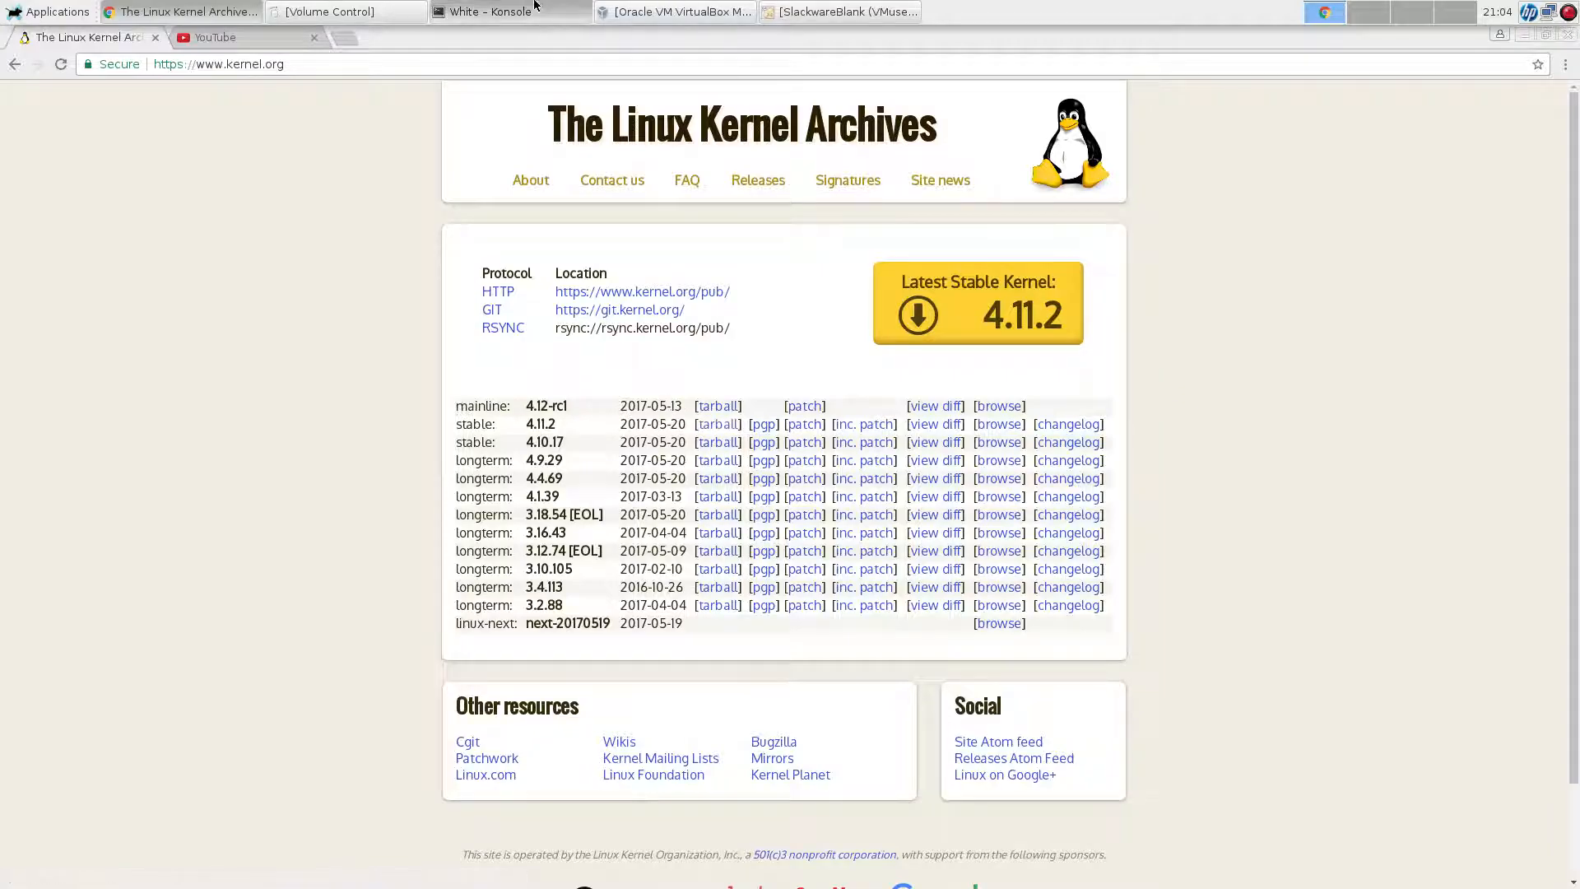
click(487, 12)
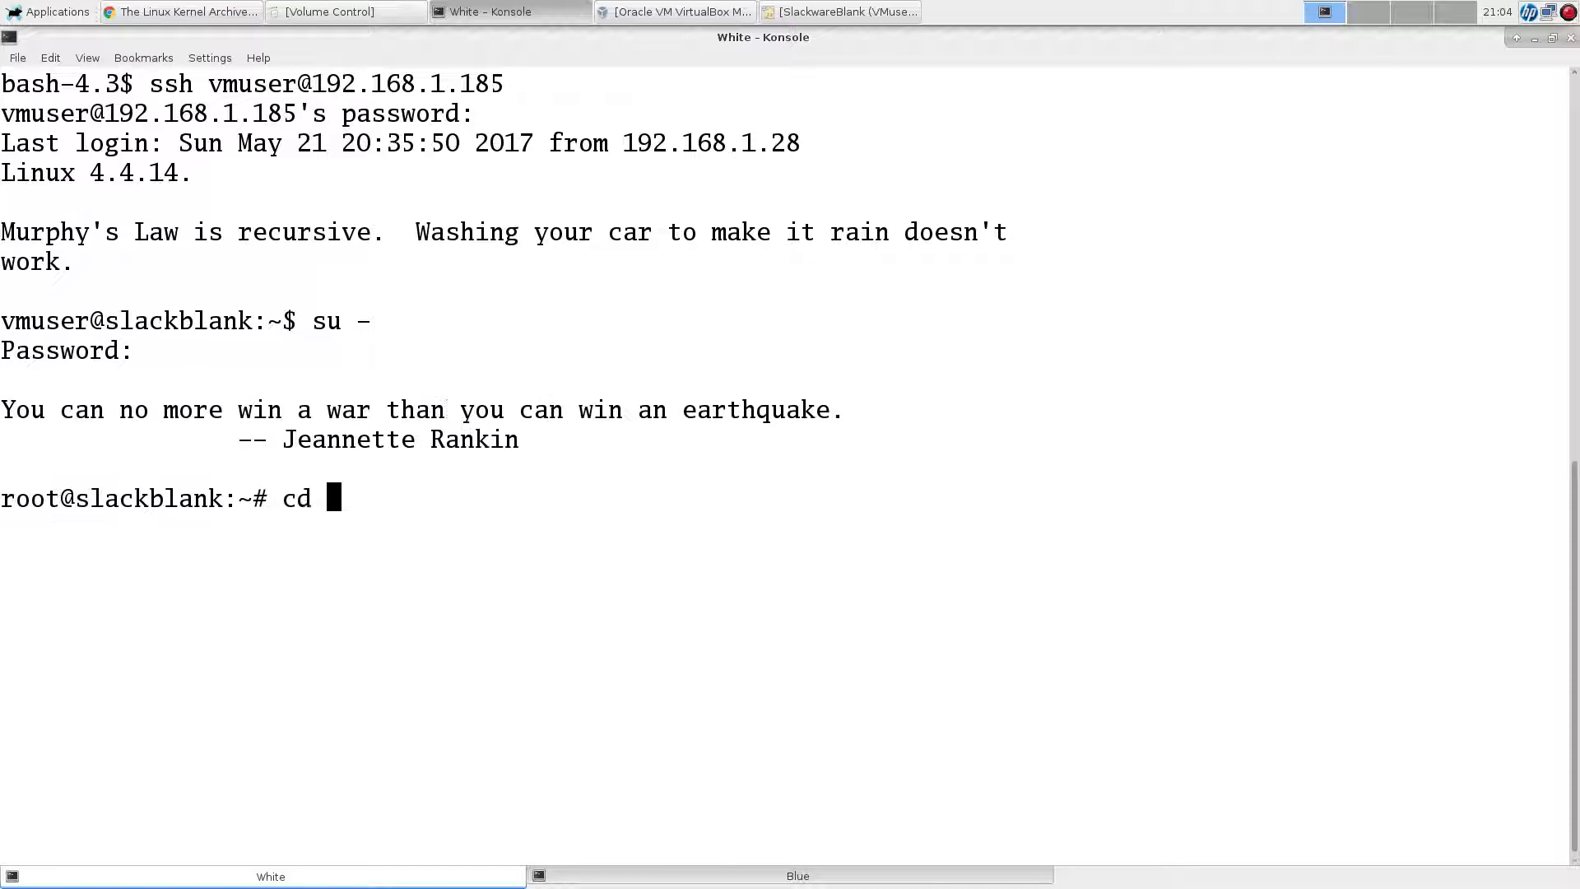
text(/usr/src/)
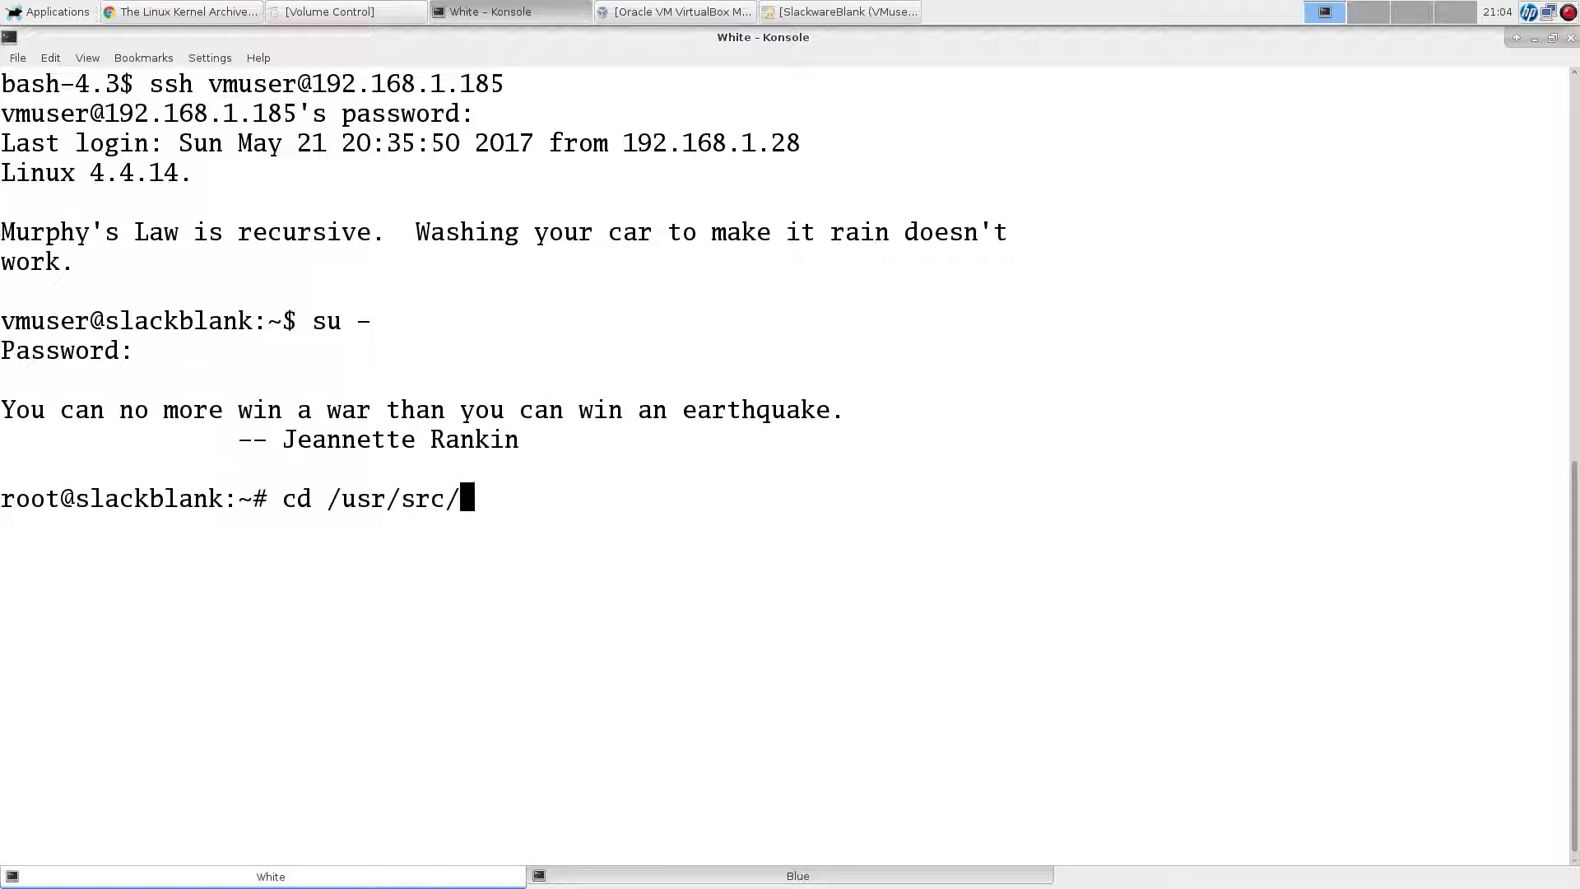
key(Return)
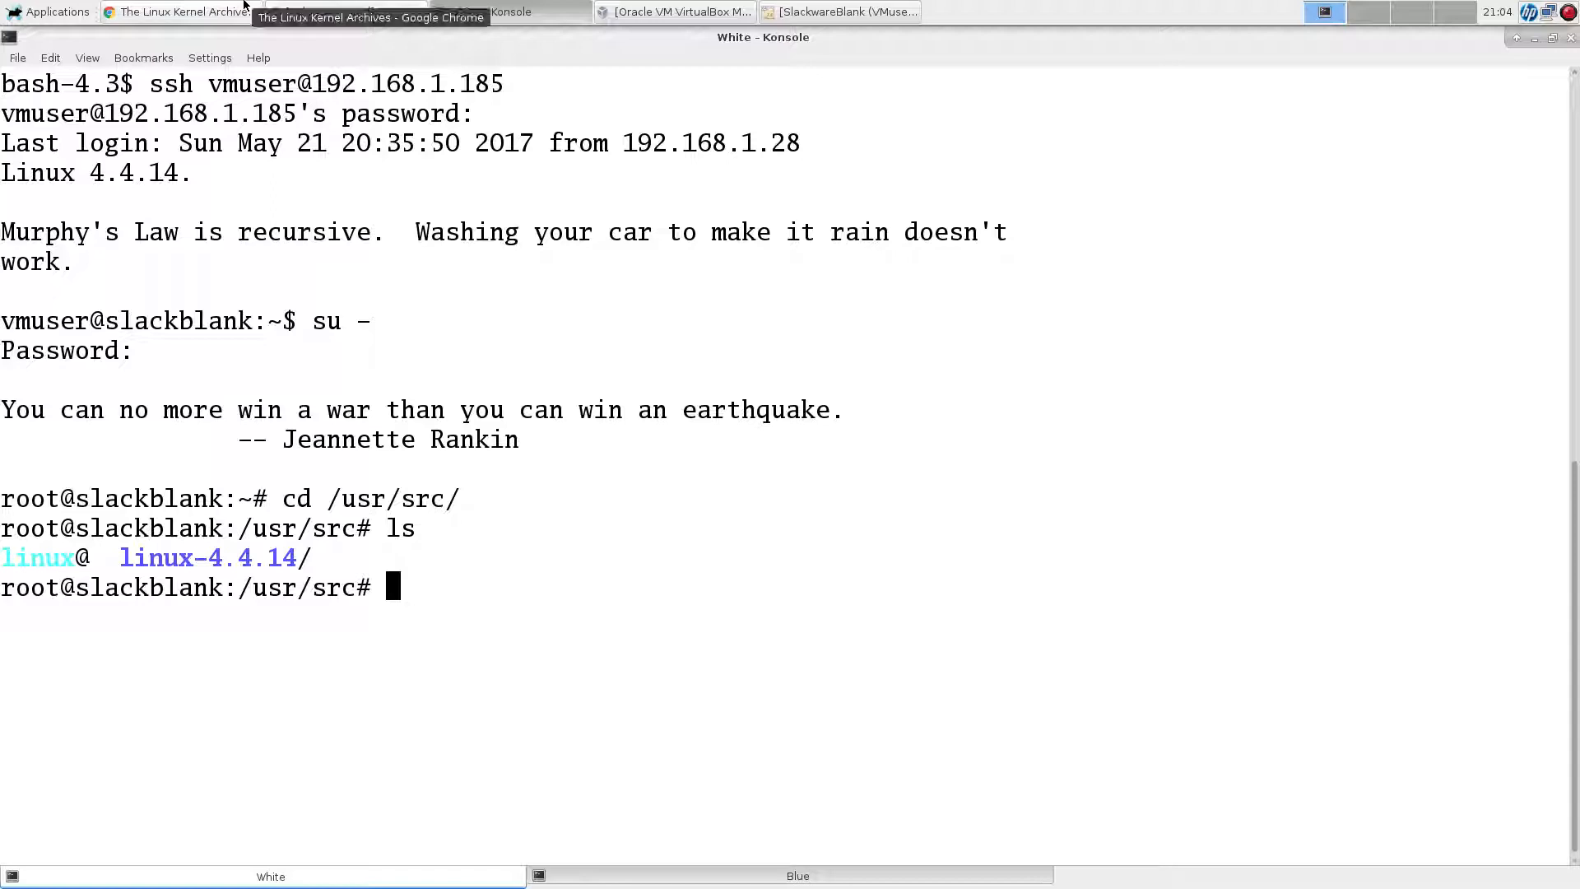
Check kernel.org for the latest stable release and wget linux-4.11.2.tar.xz into /usr/src
click(176, 11)
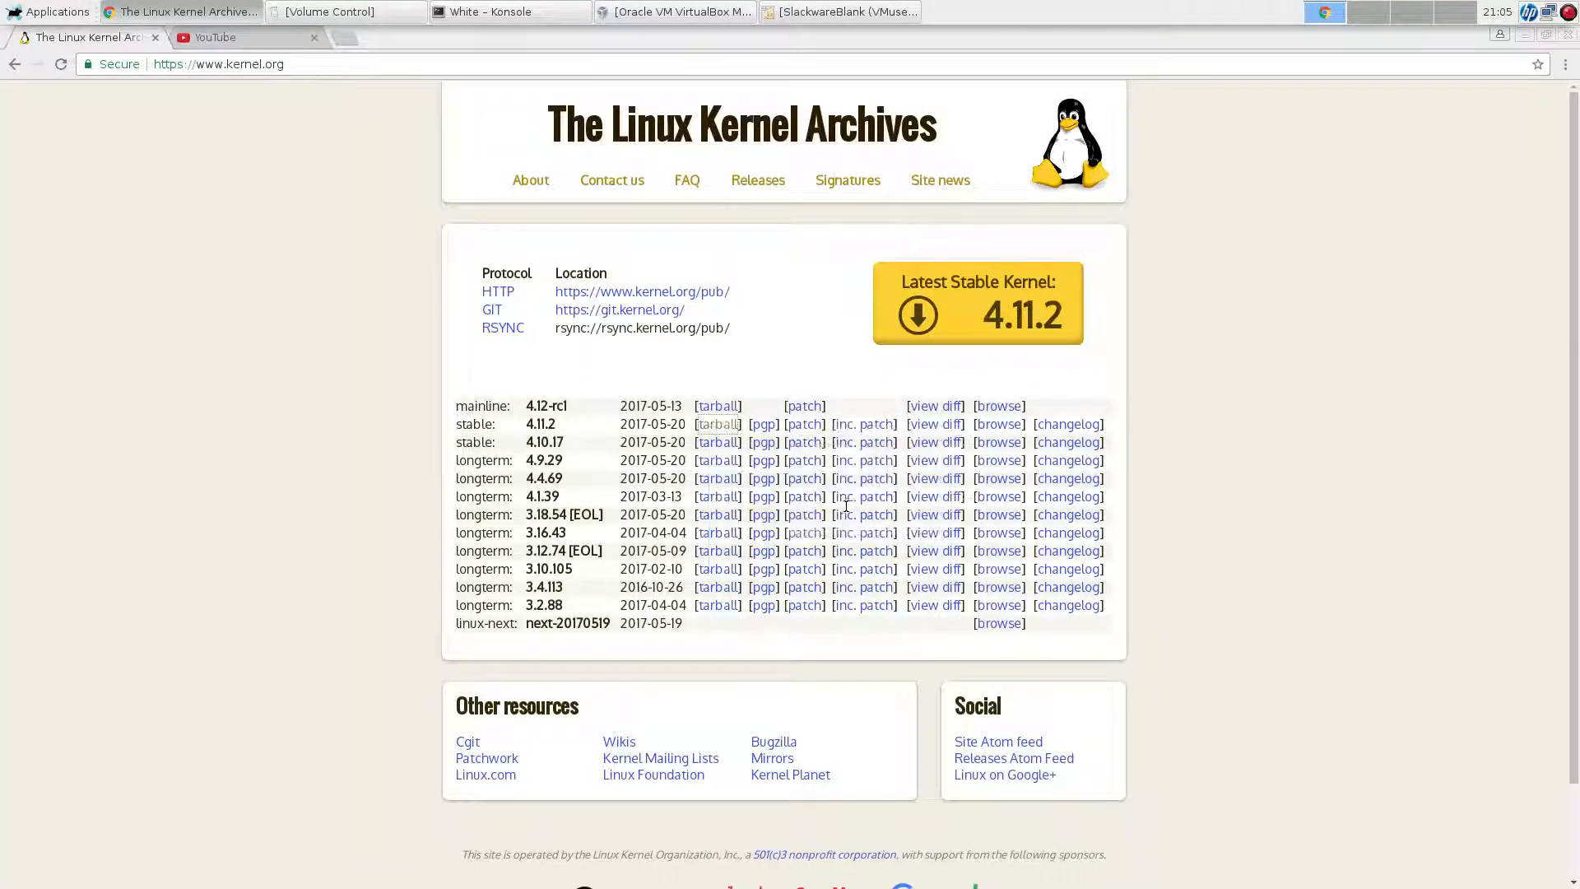
click(508, 12)
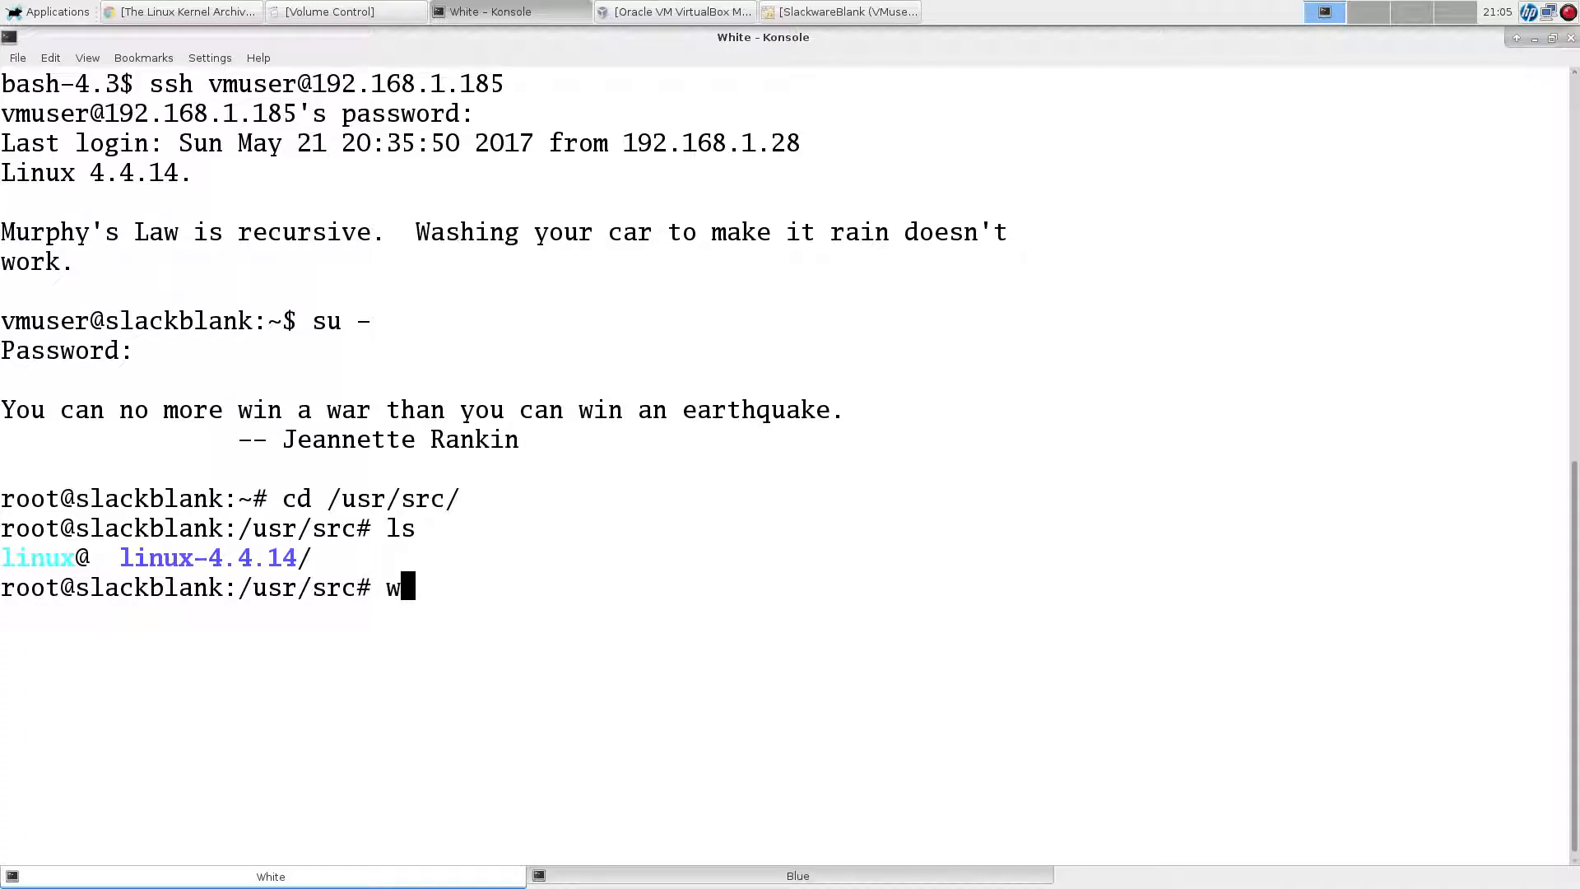
text(get)
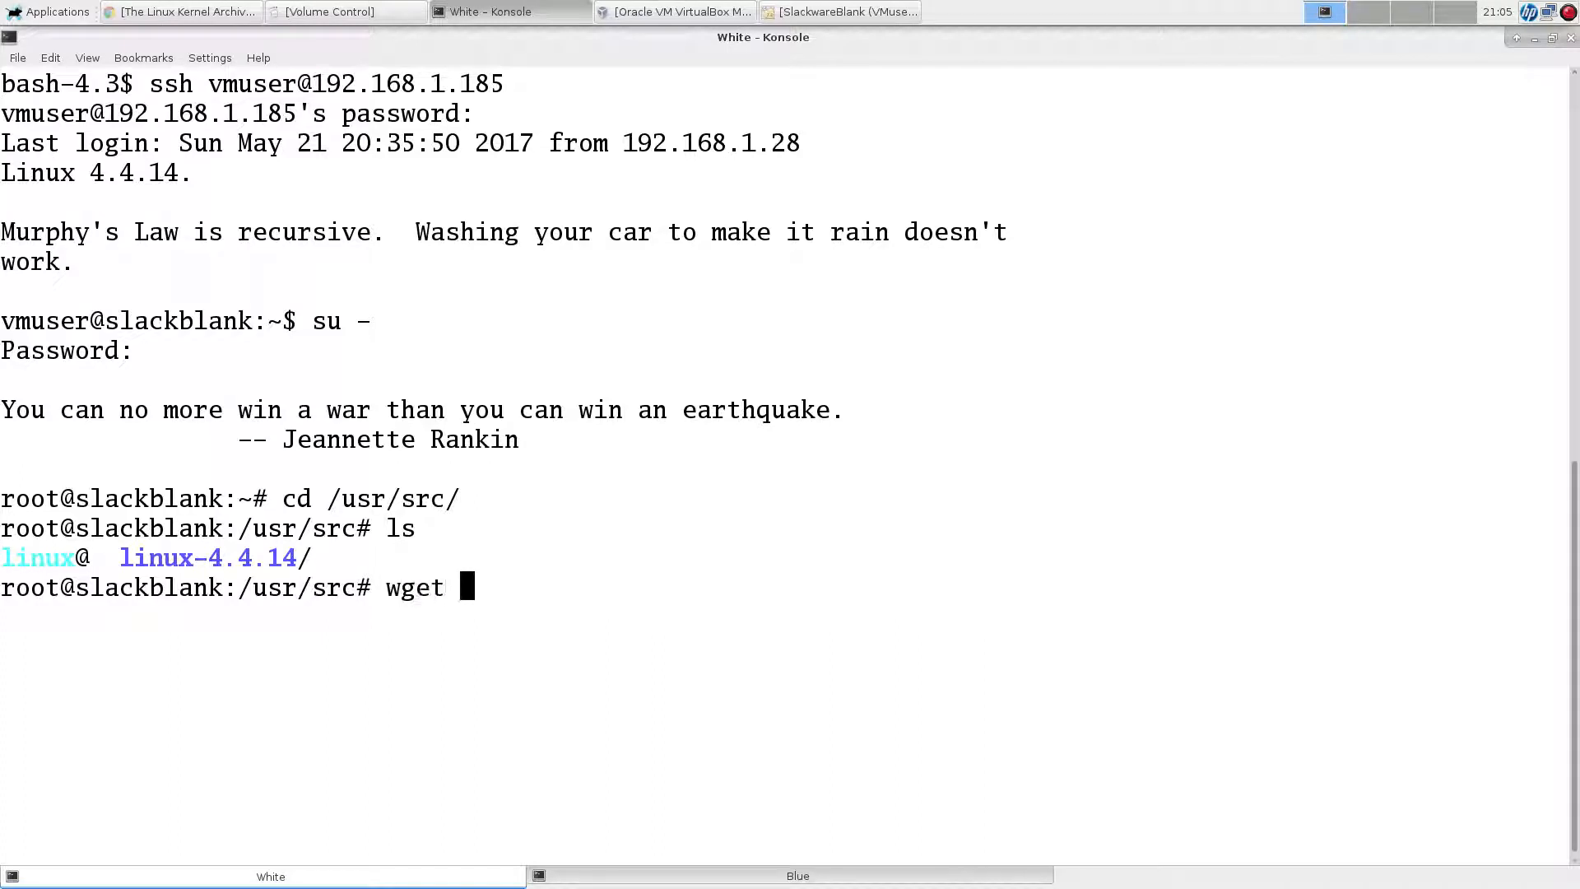
key(Return)
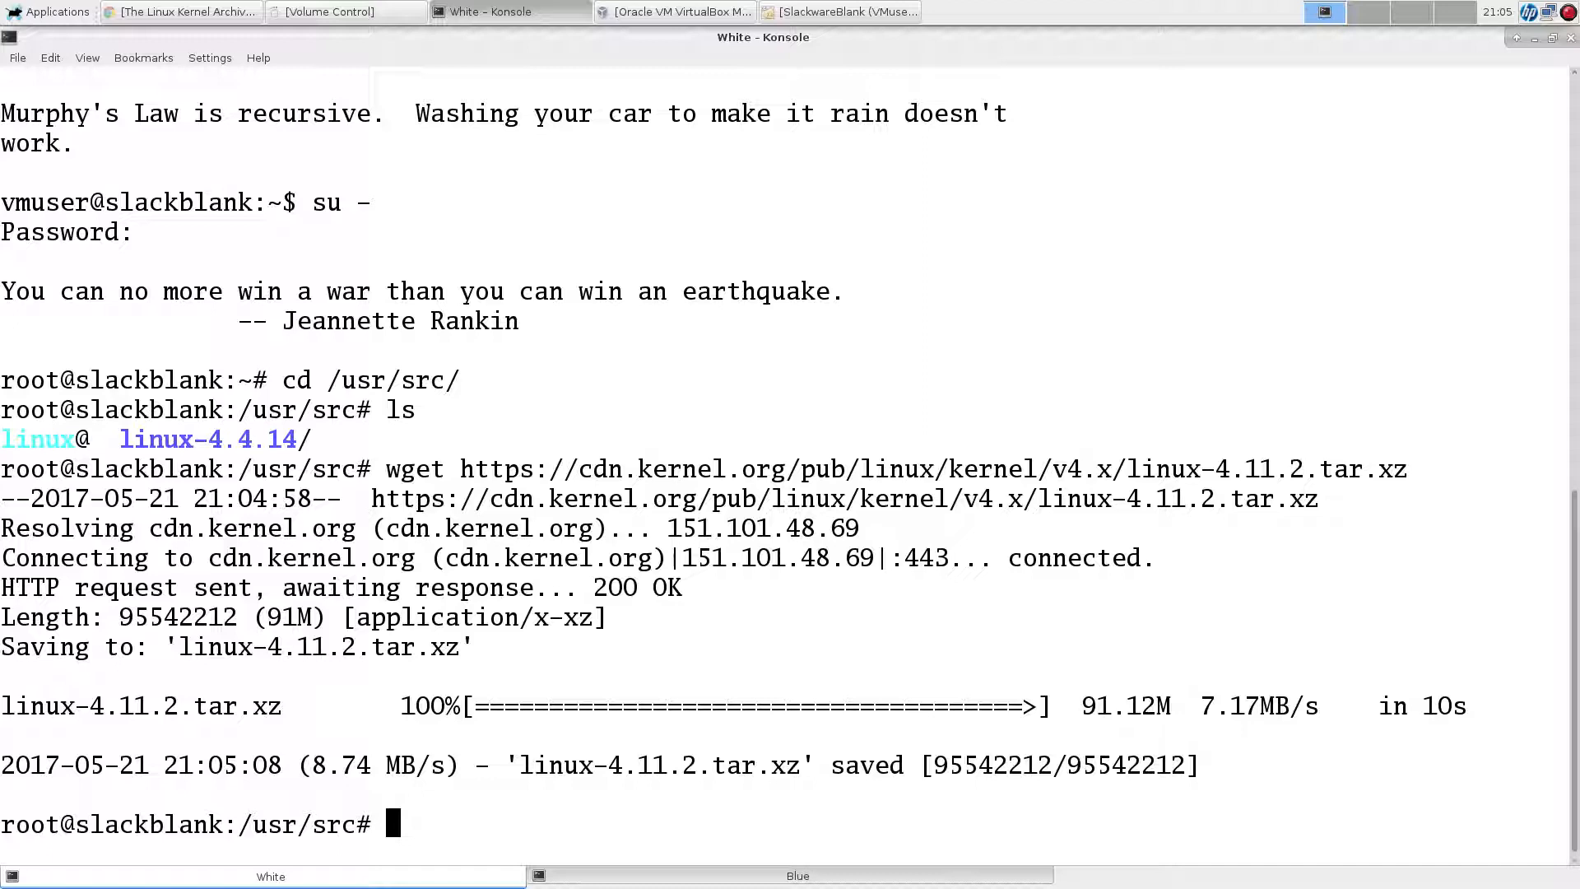
Extract linux-4.11.2.tar.xz with tar -xvpf into a linux-4.11.2 source tree
text(tar)
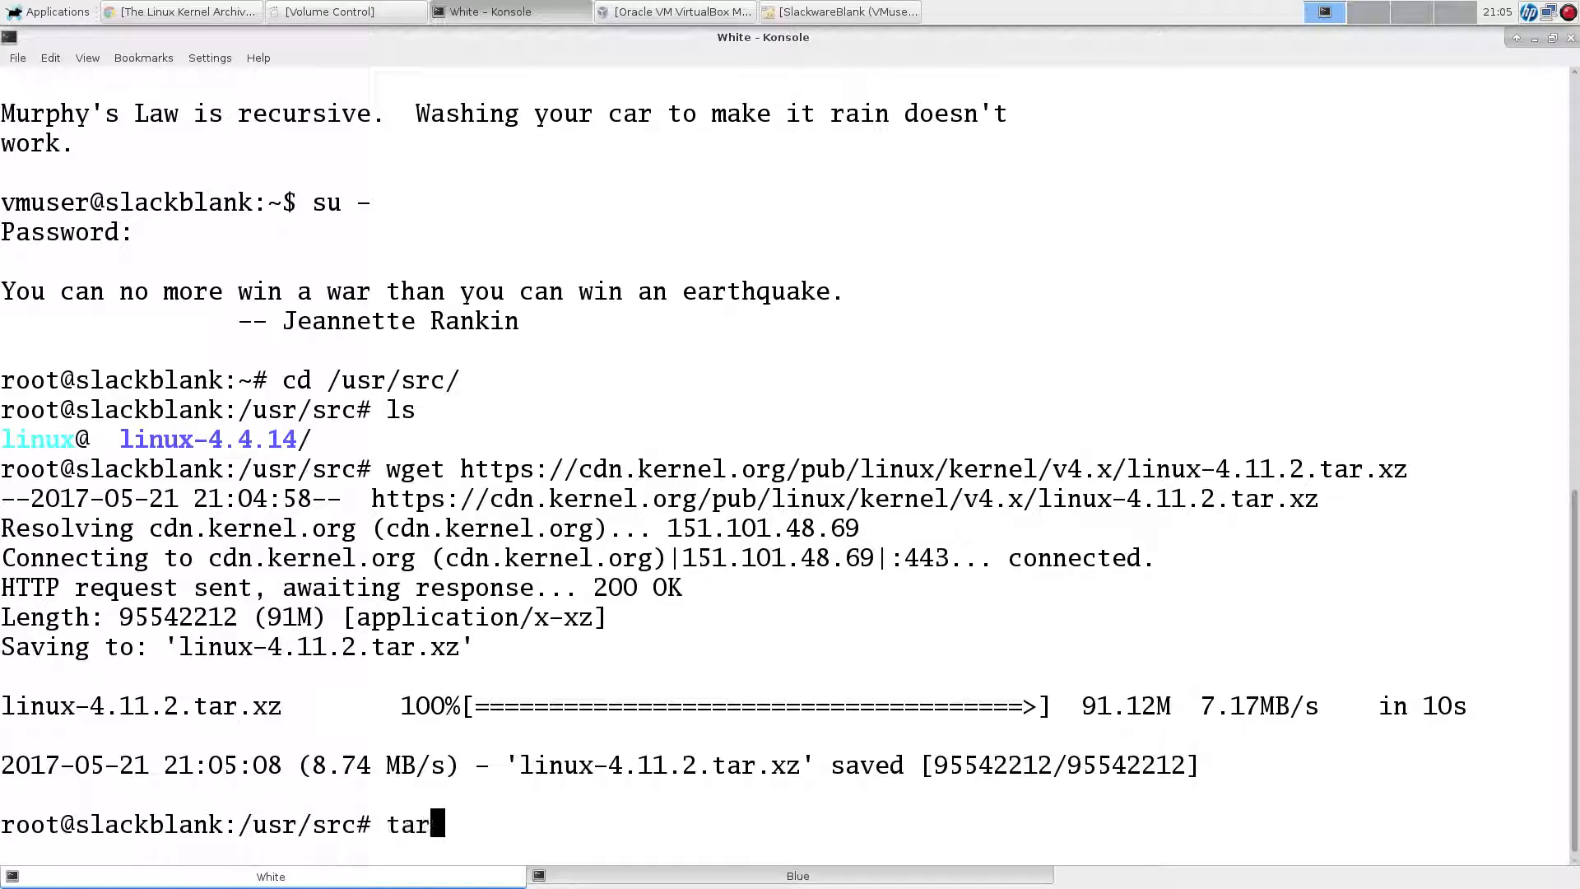
text(-xvpg)
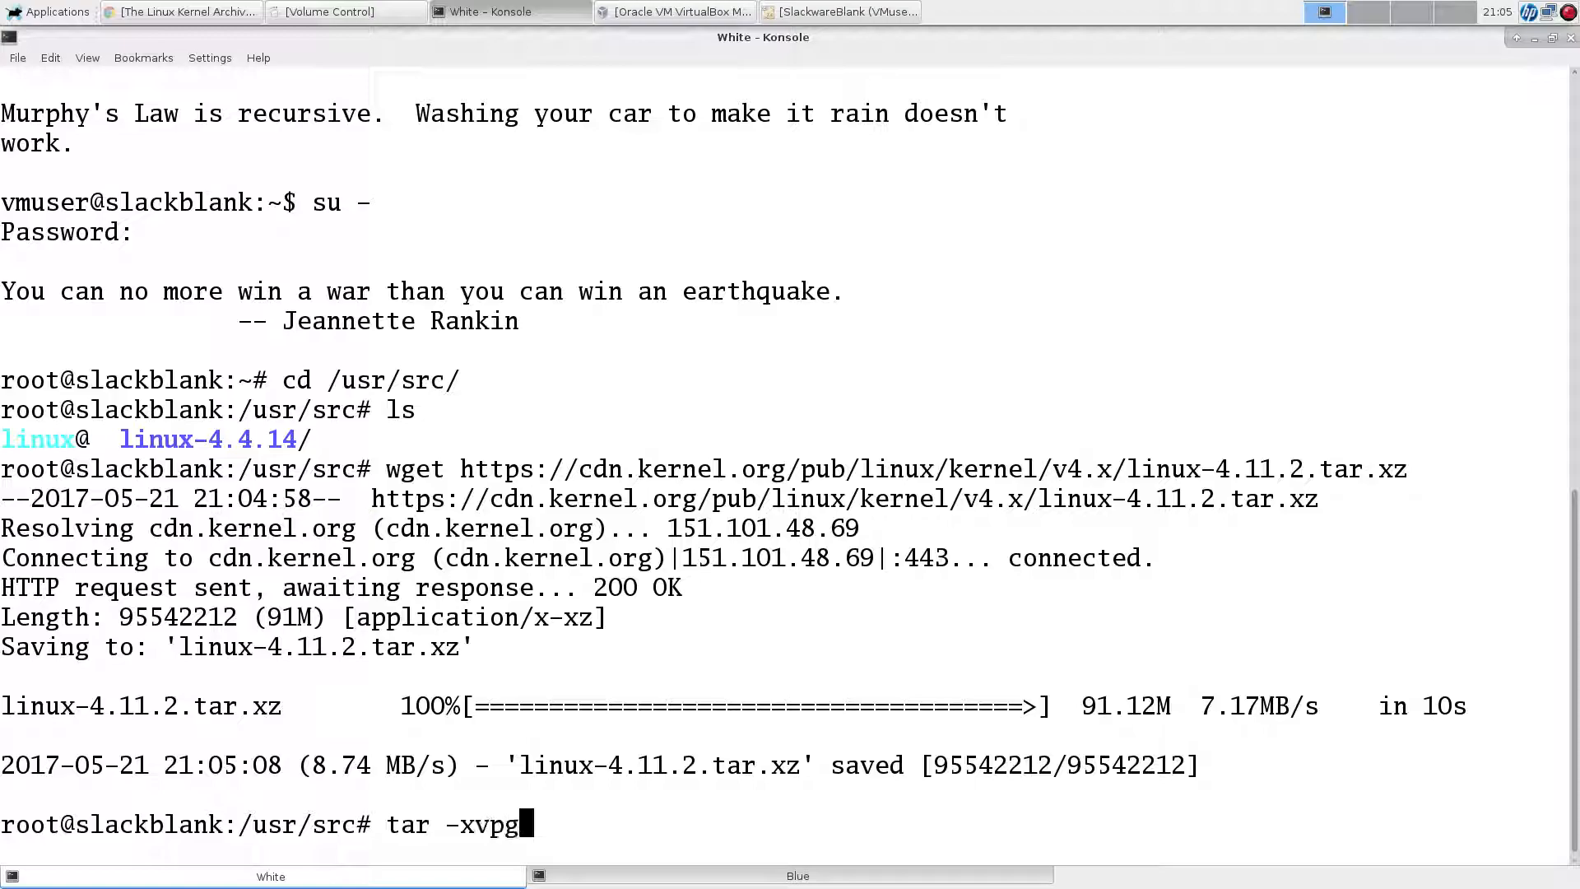
text(f linux-4.)
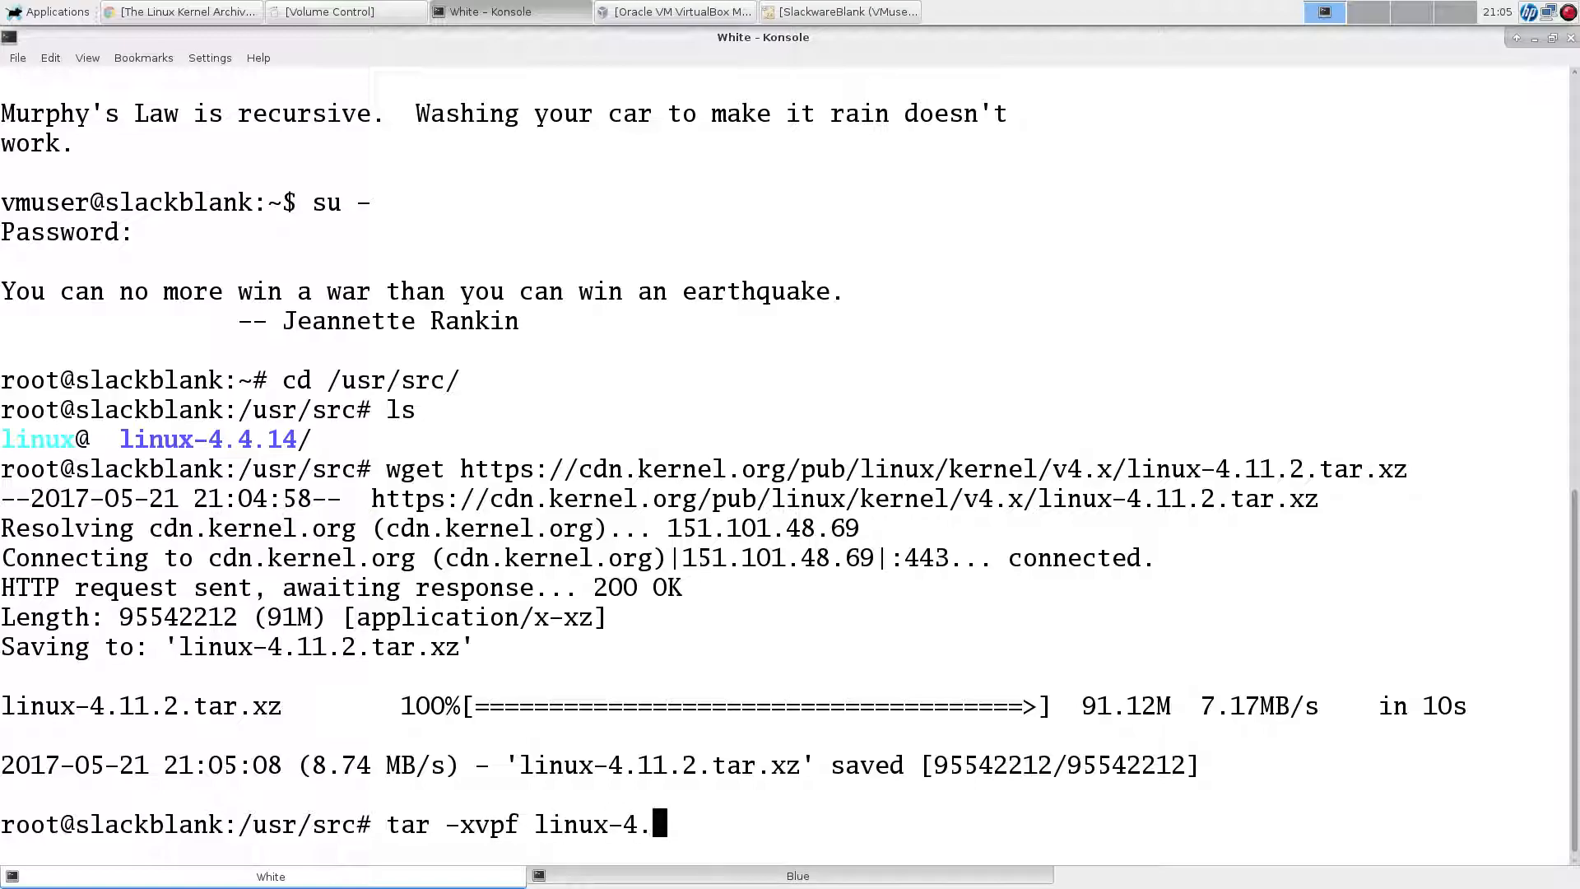
key(Return)
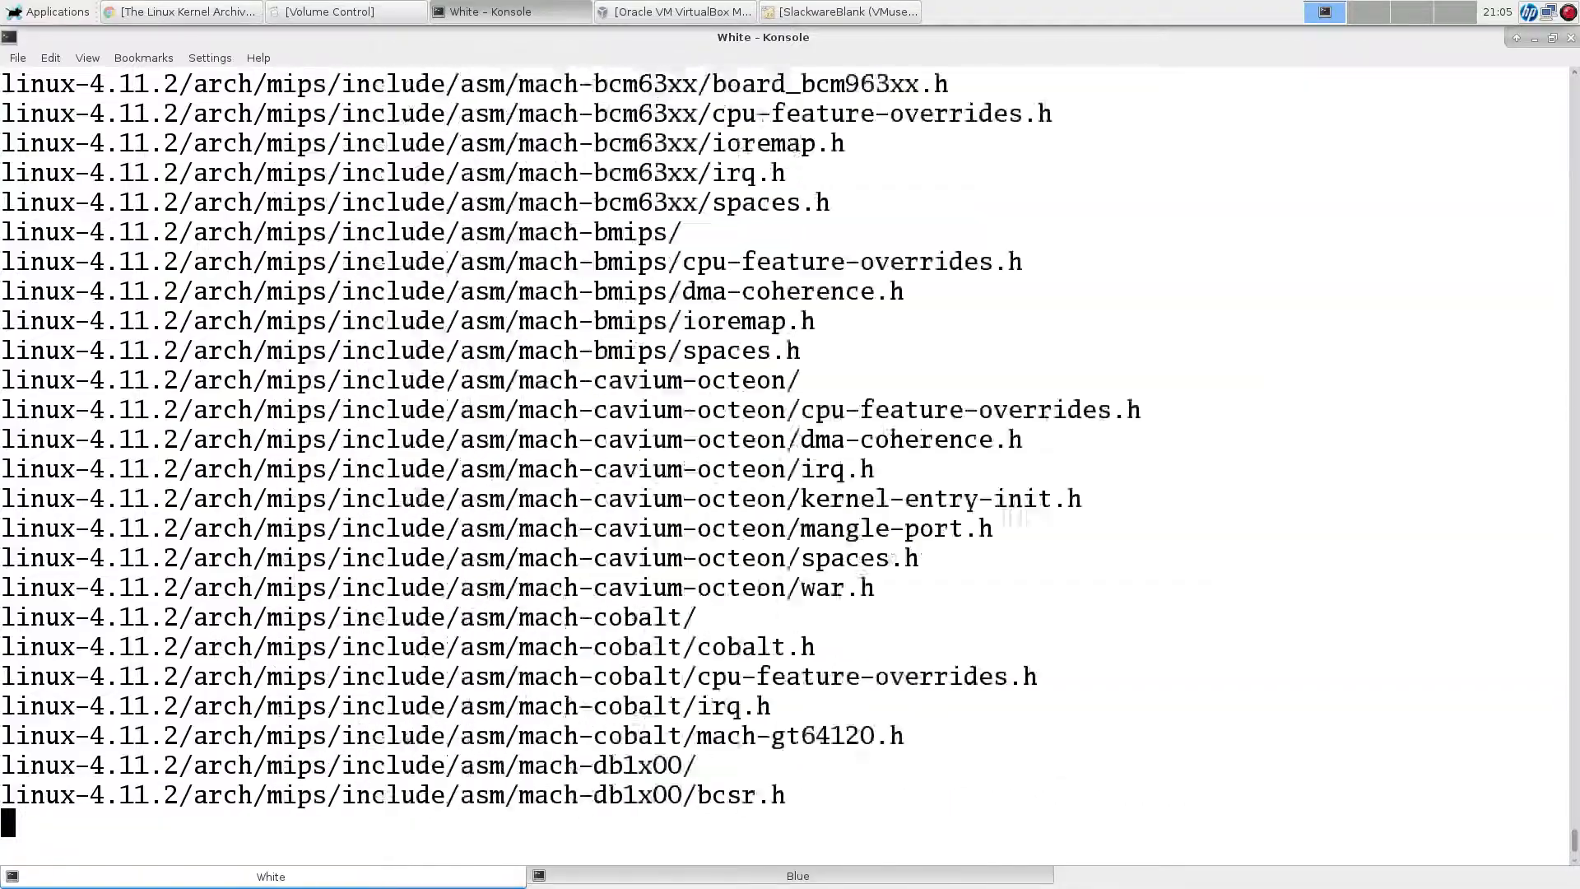
scroll(down, 3)
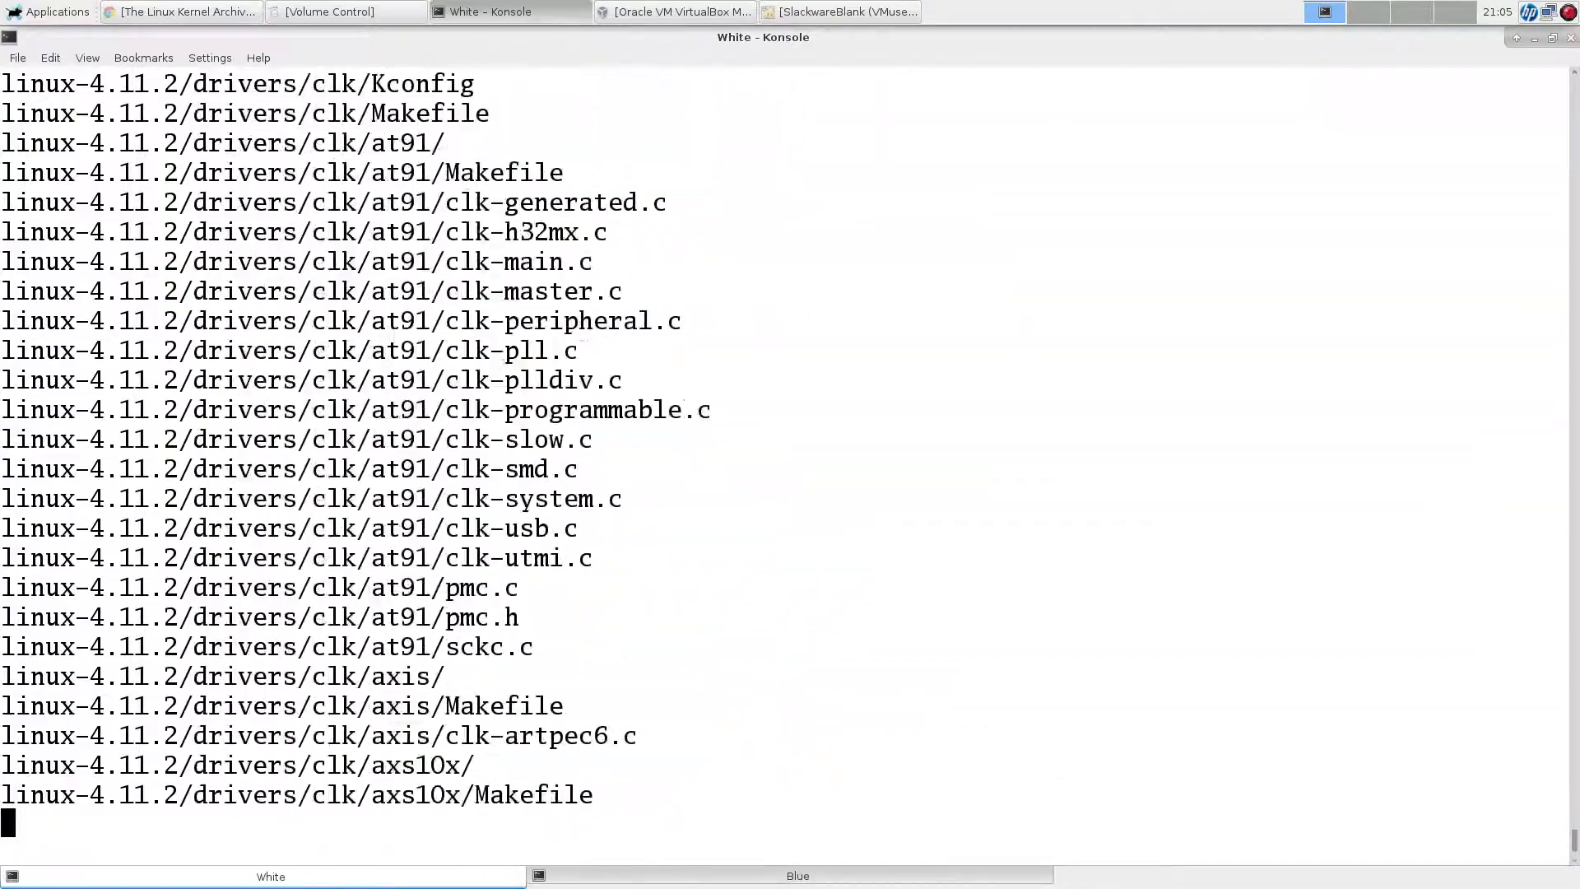
scroll(down, 3)
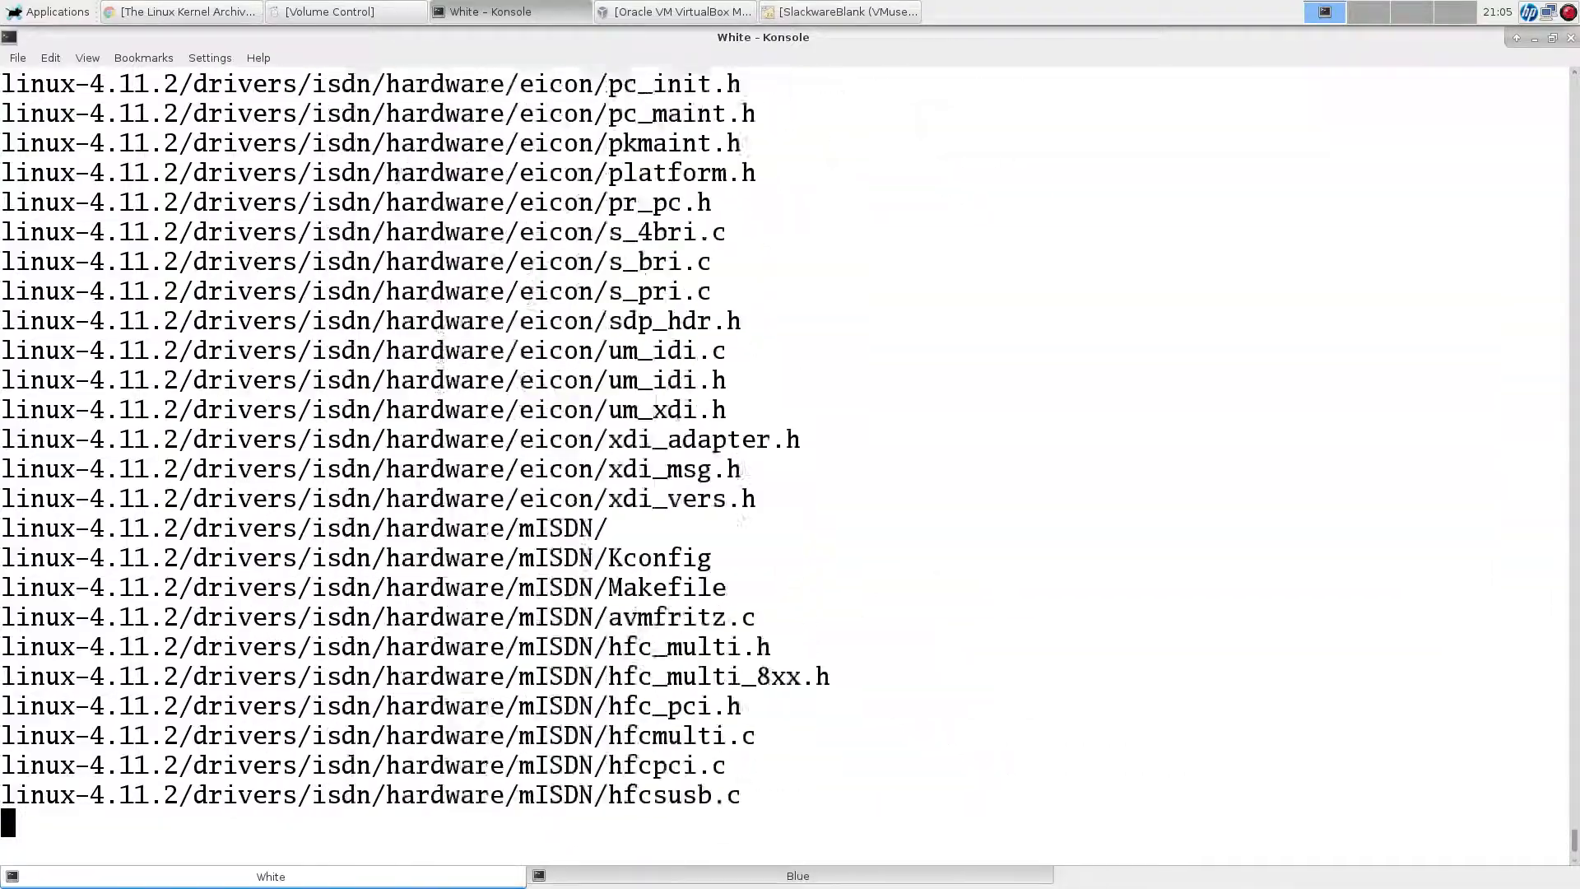
scroll(down, 3)
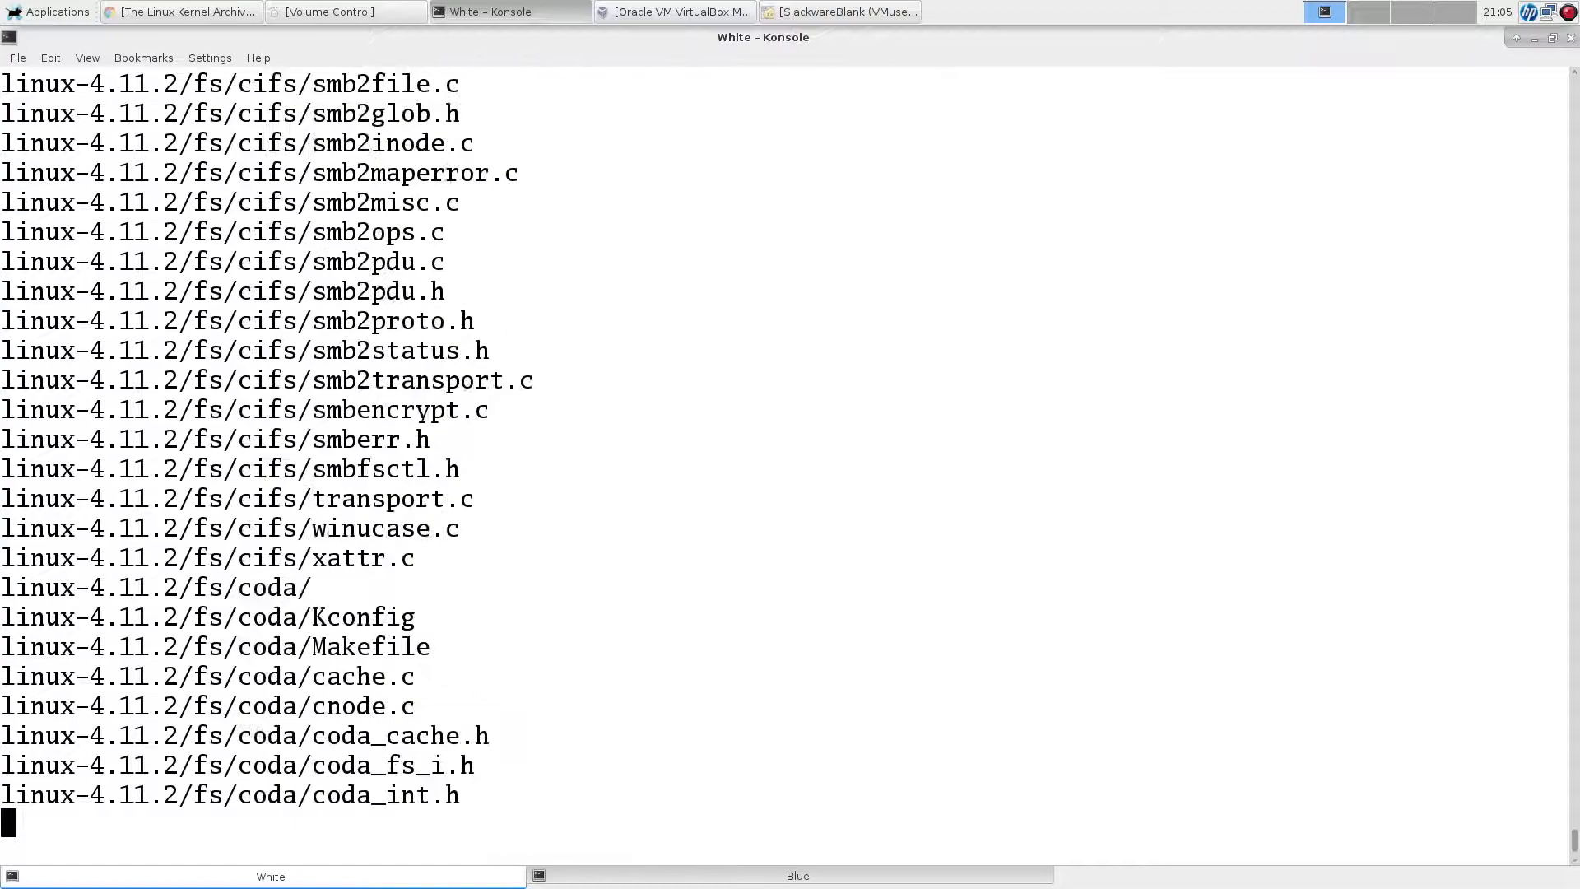
scroll(down, 3)
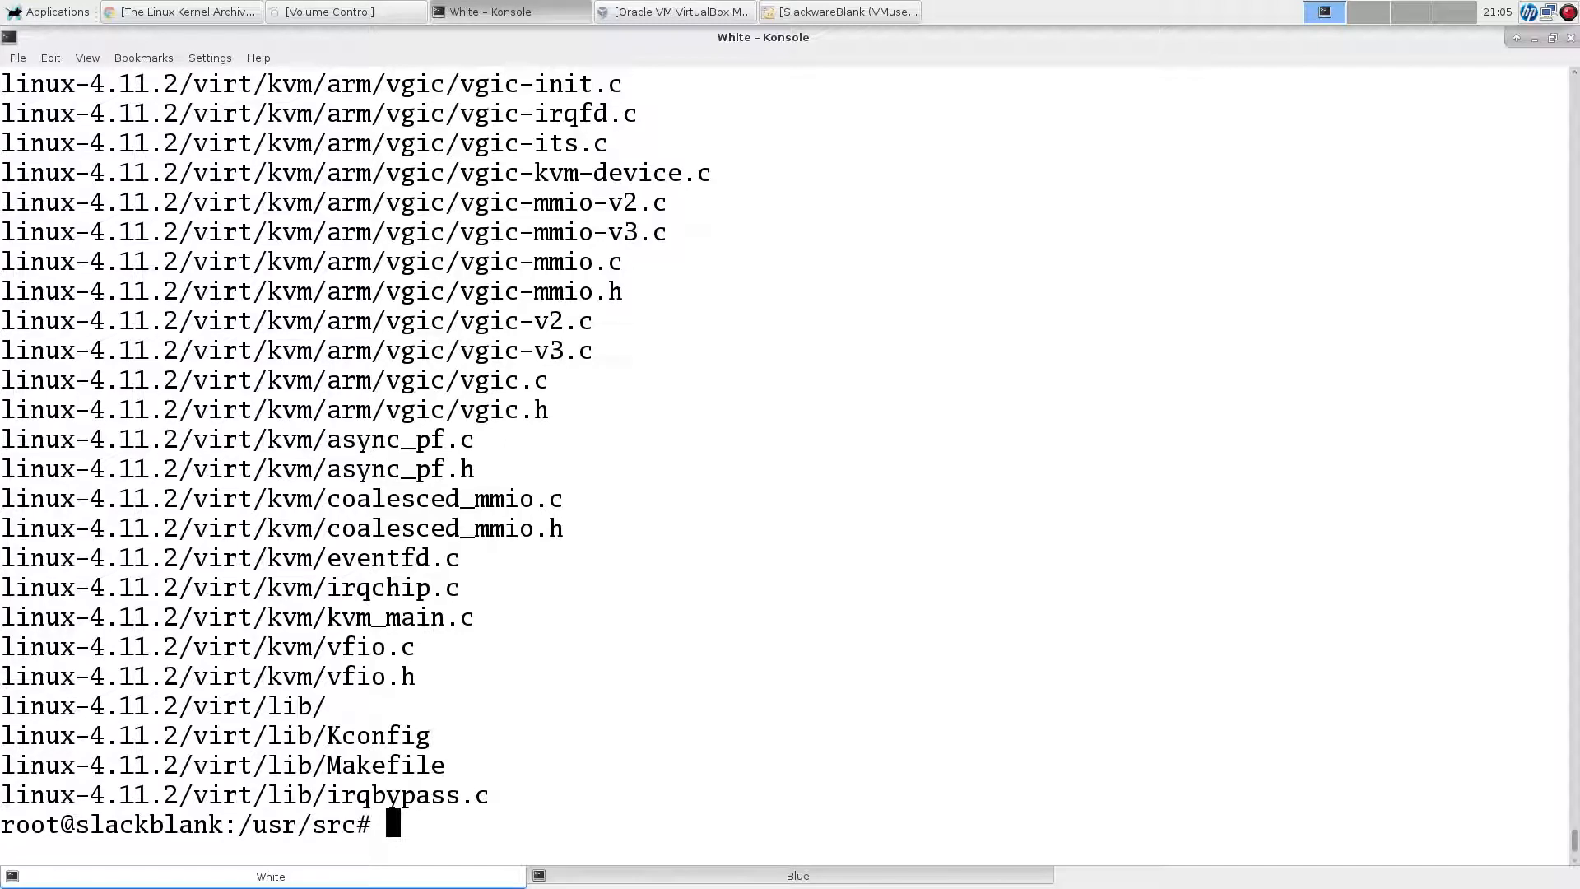
Change into the linux-4.11.2 source folder and list its contents
text(cd l)
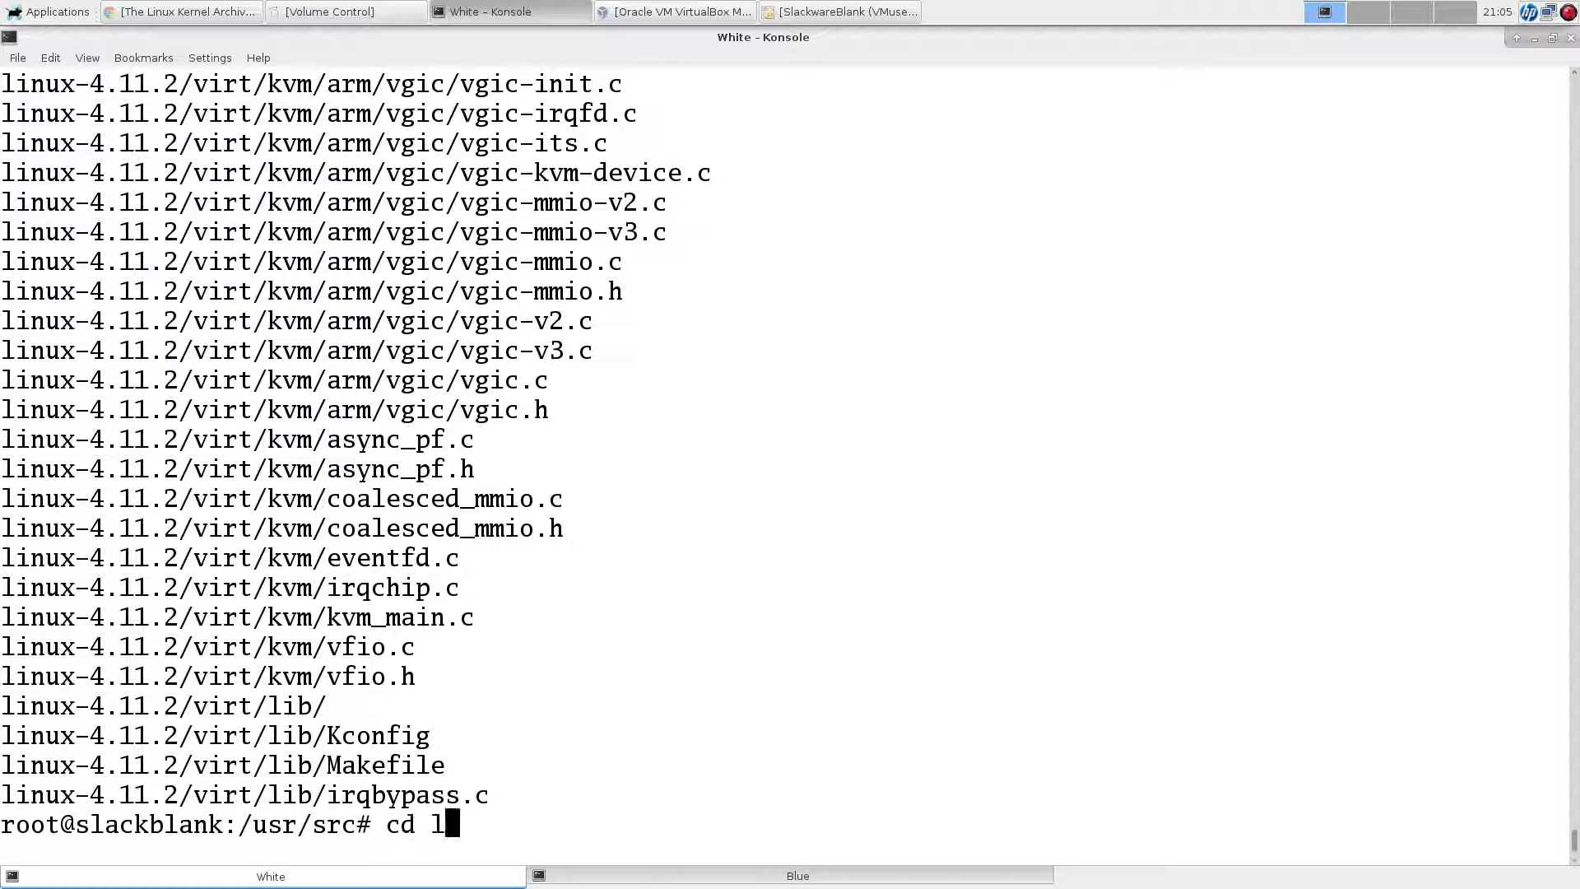
text(inux-.)
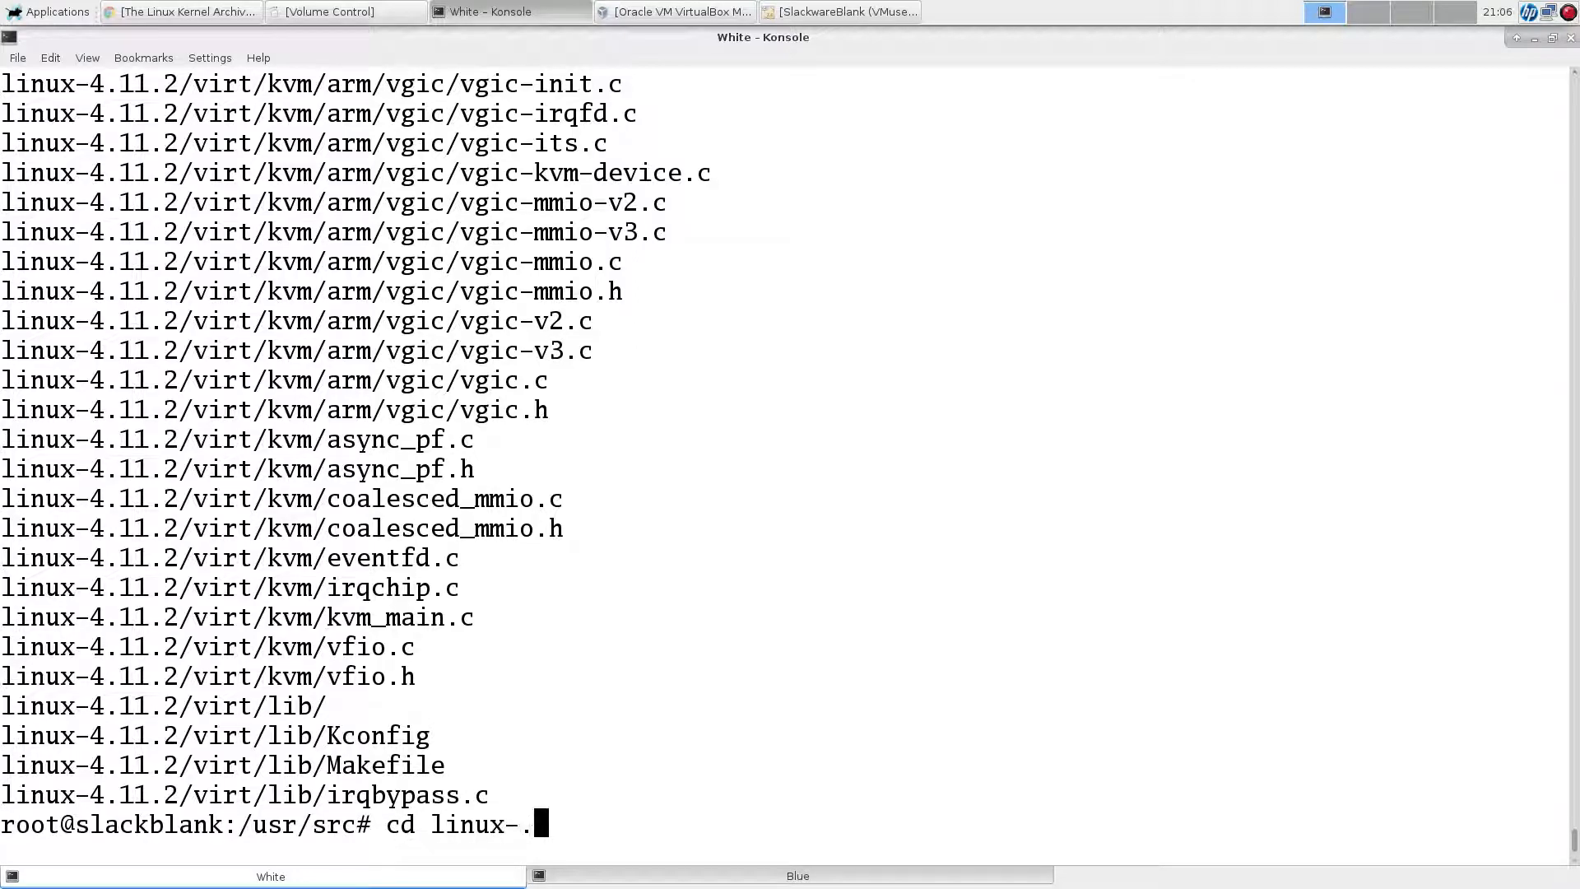
key(Return)
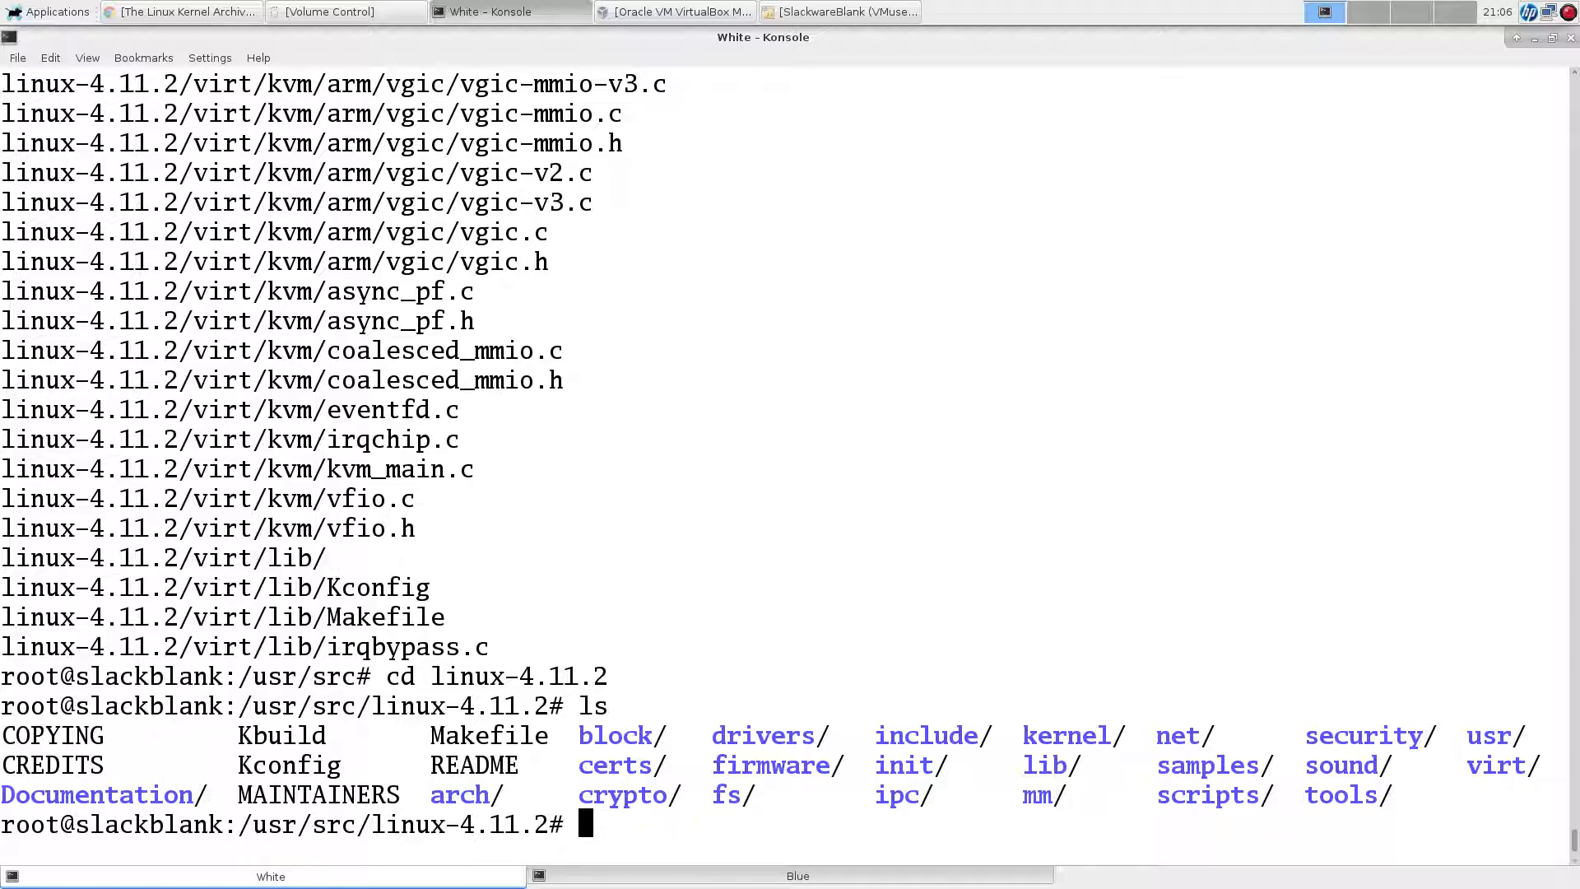
Review /proc/config.gz with zcat, then write it out as .config in the source tree
text(zc)
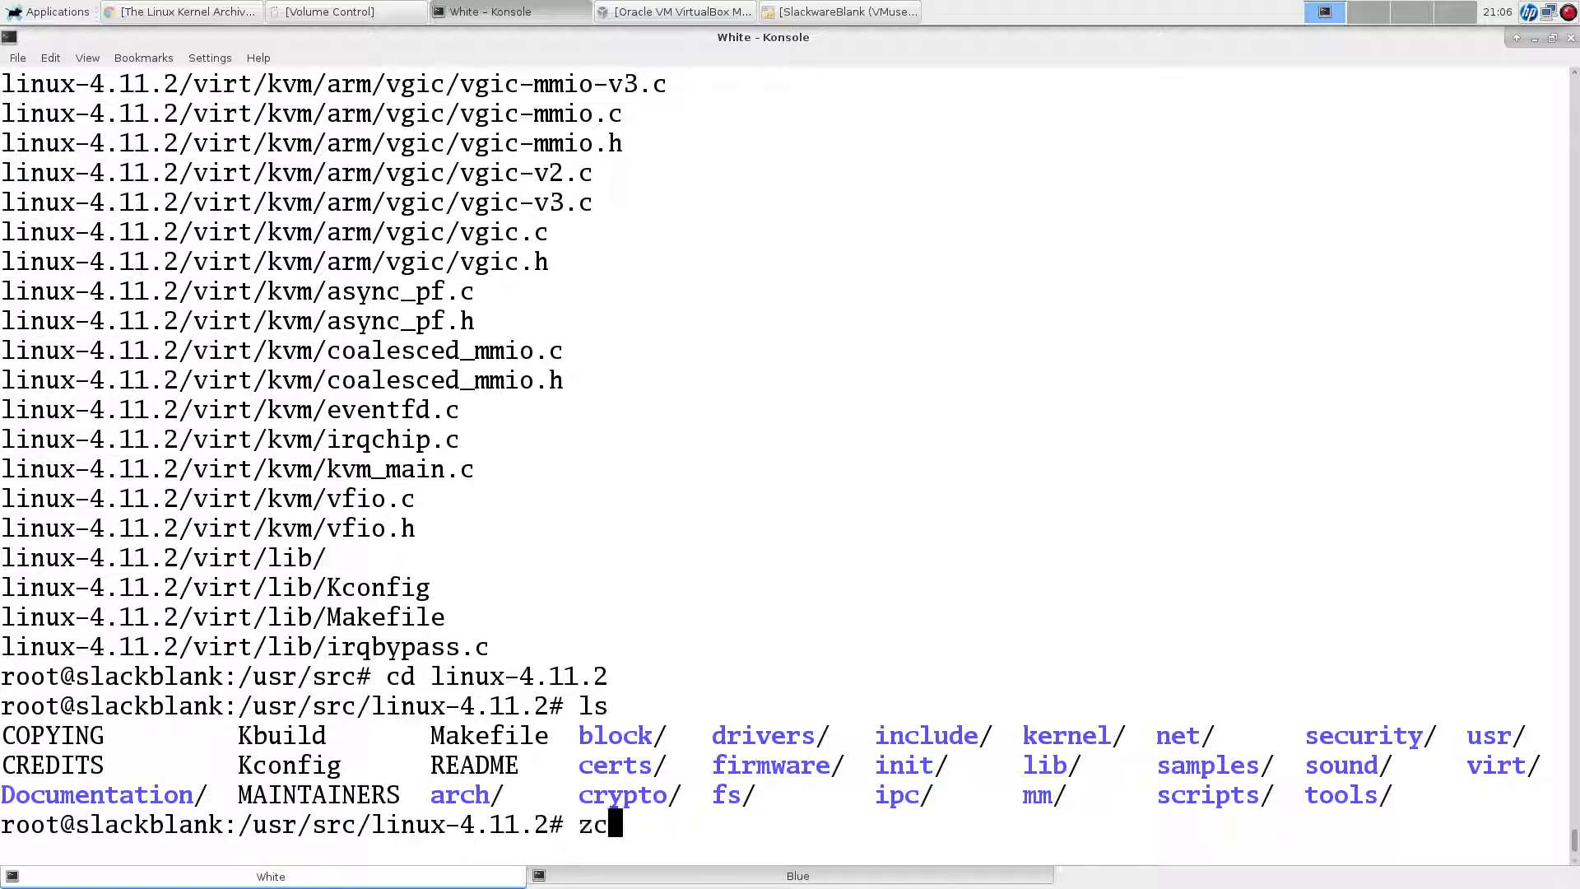
text(at /proc/)
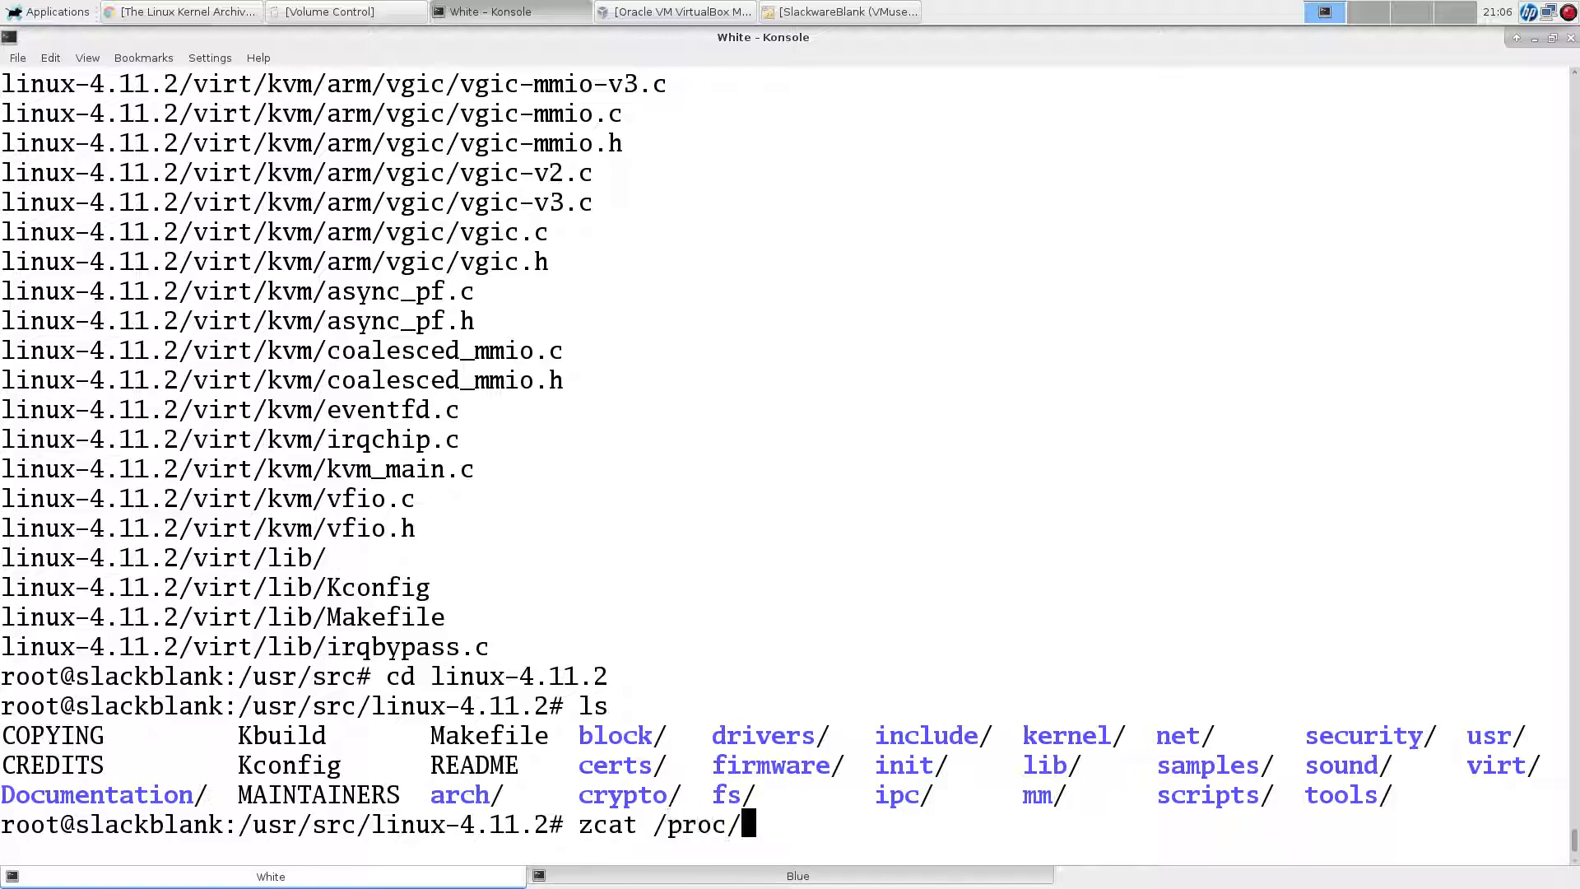
text(config.gz)
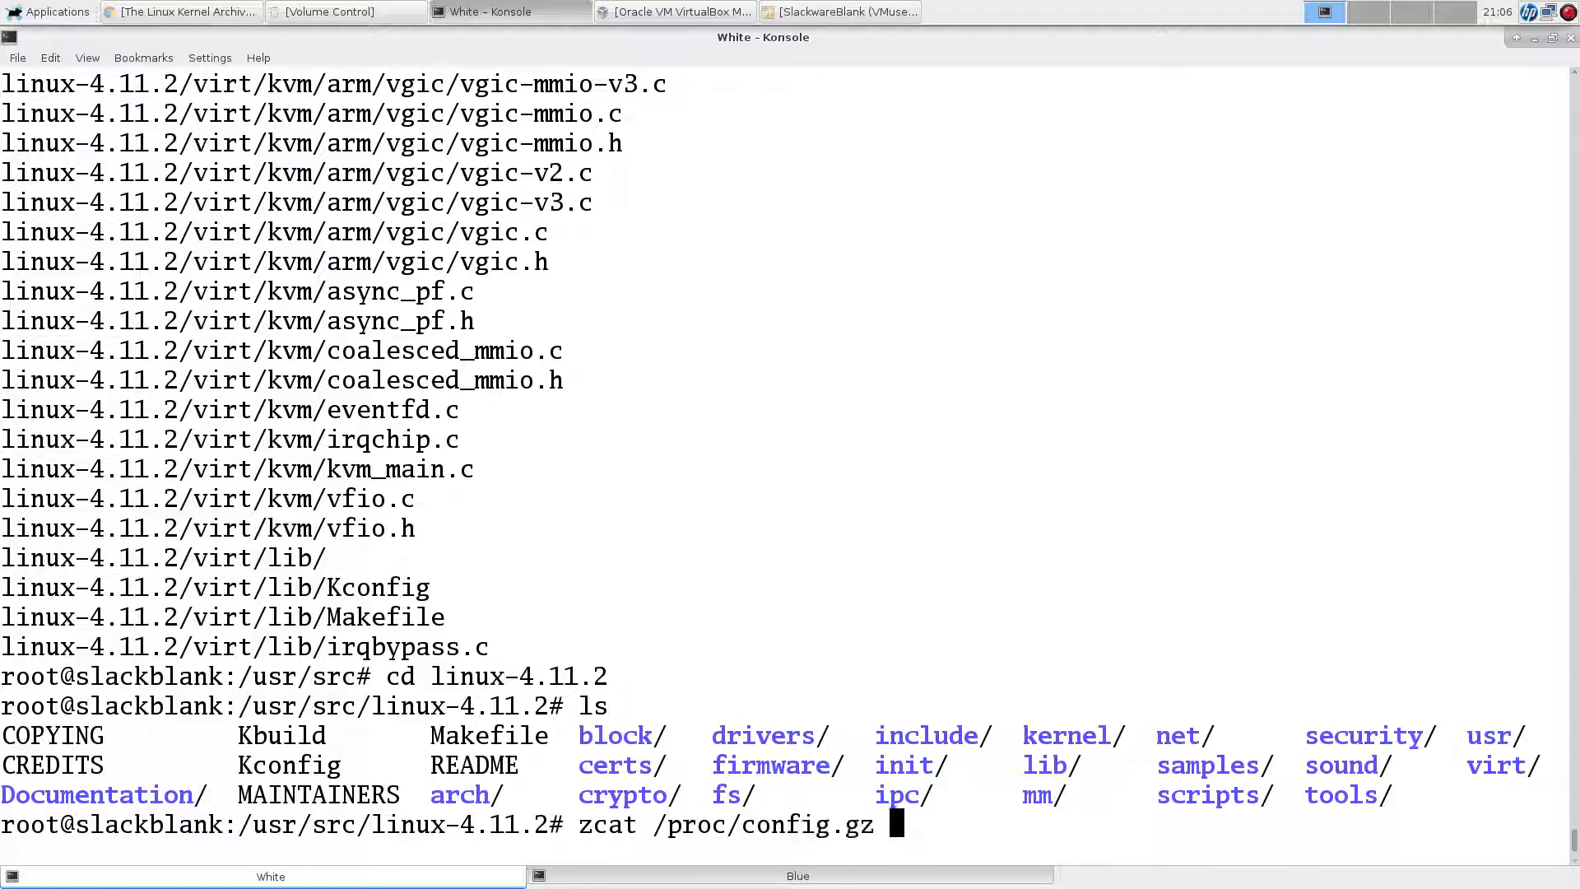
key(Return)
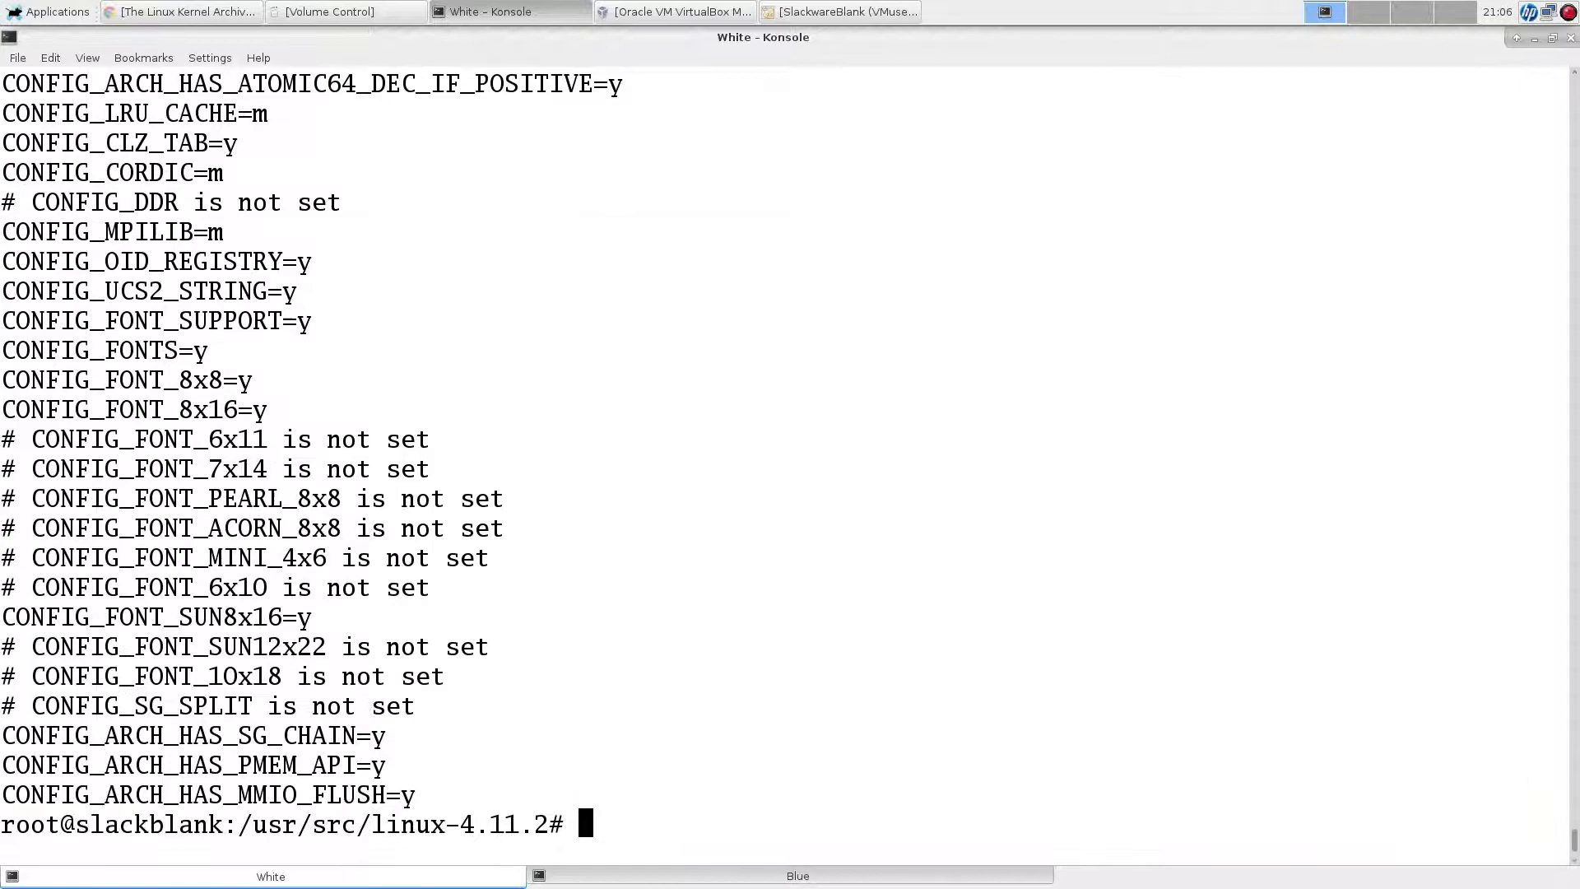
scroll(up, 3)
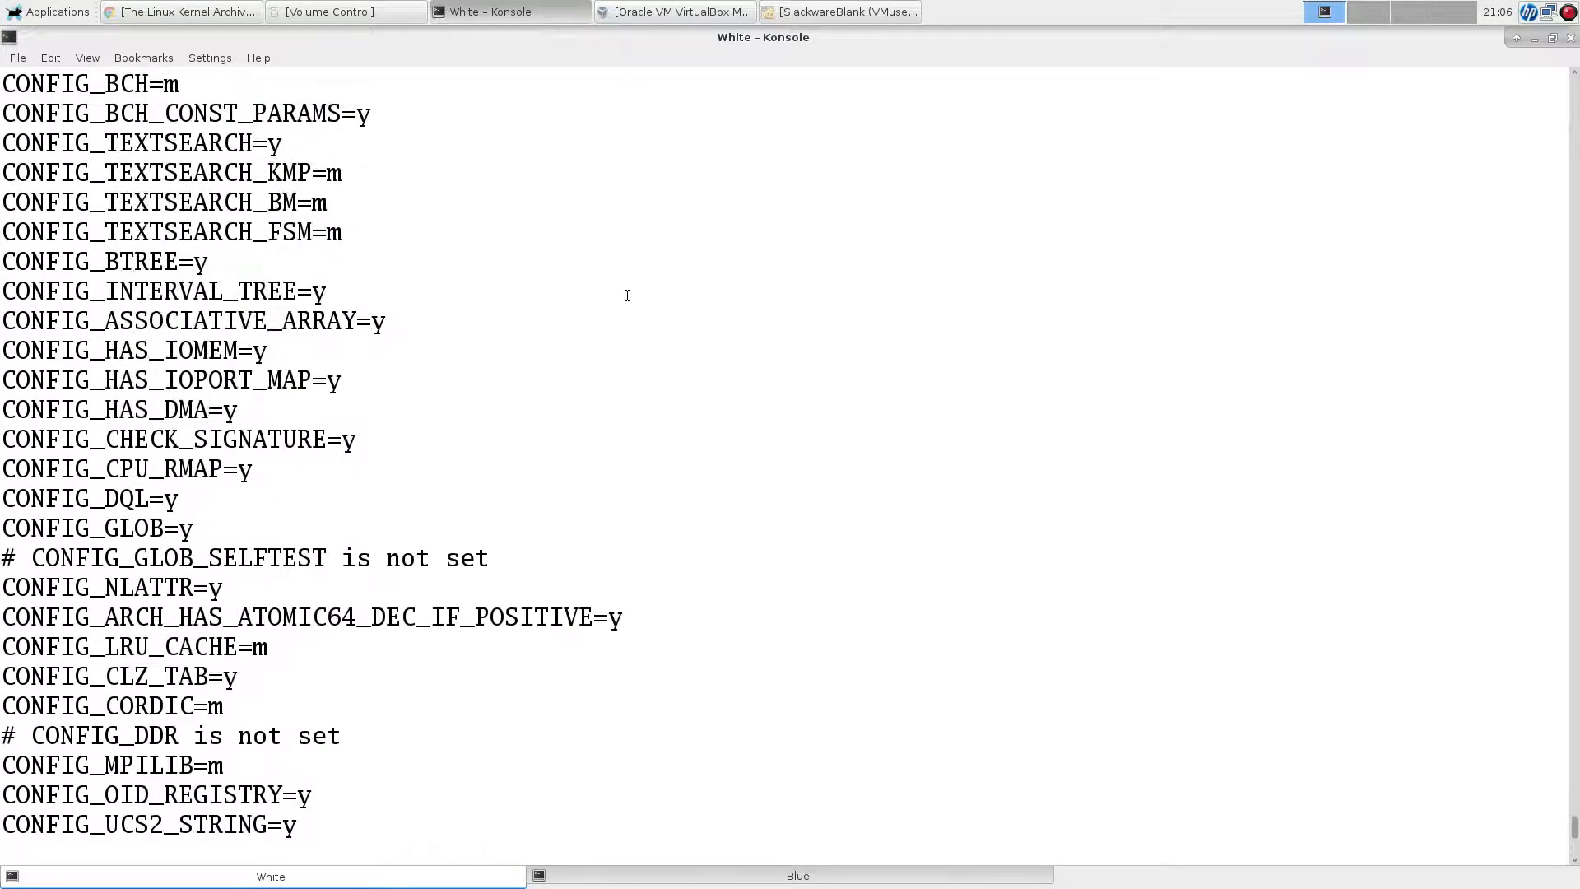
scroll(up, 3)
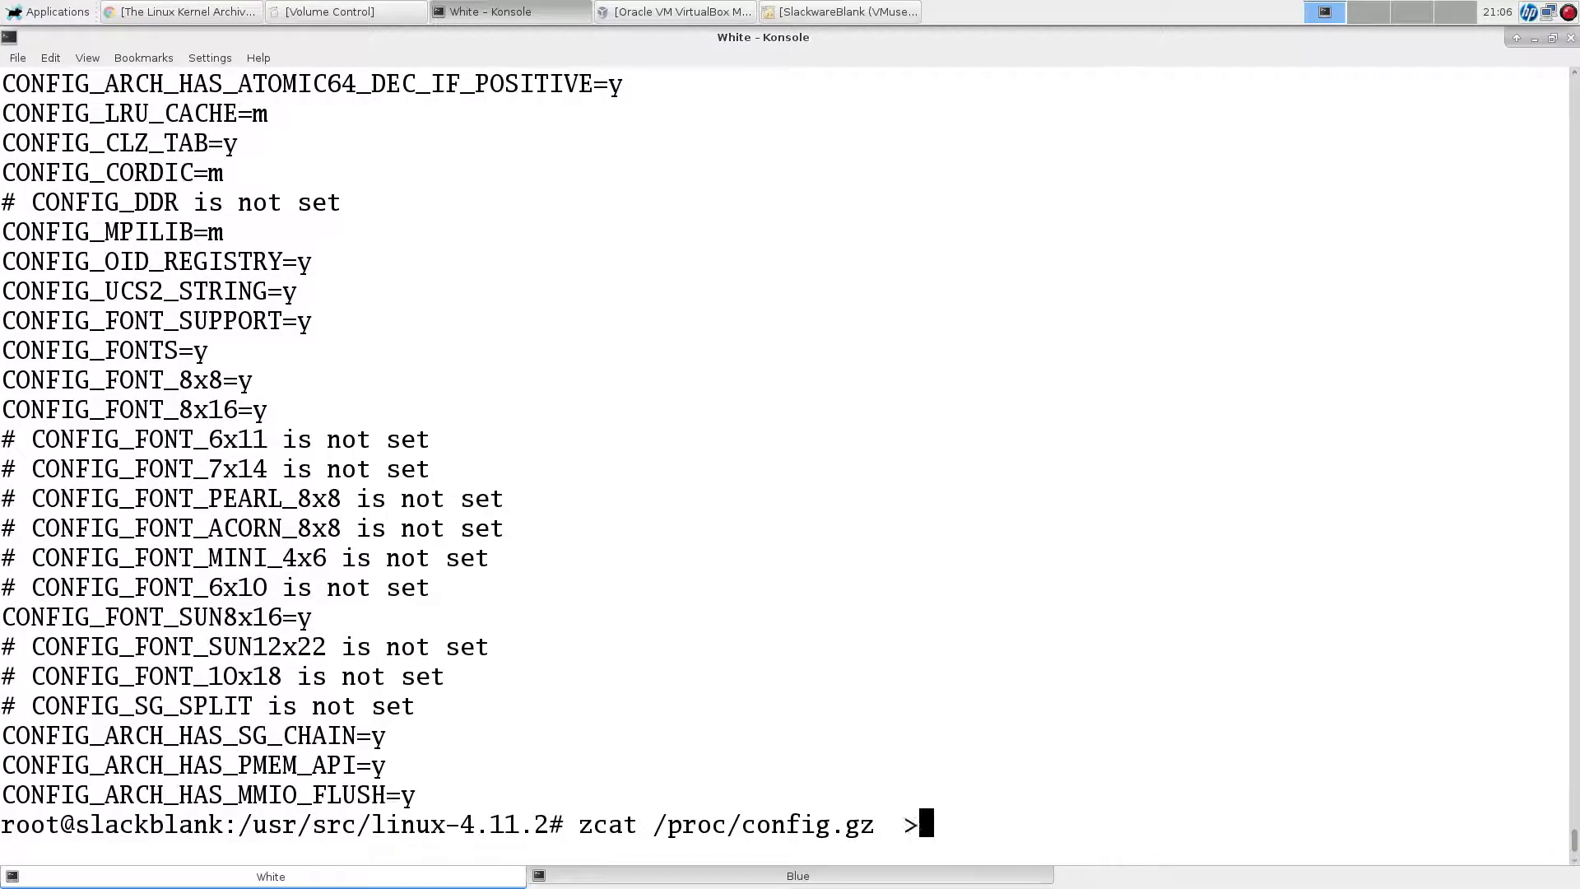
text(.co)
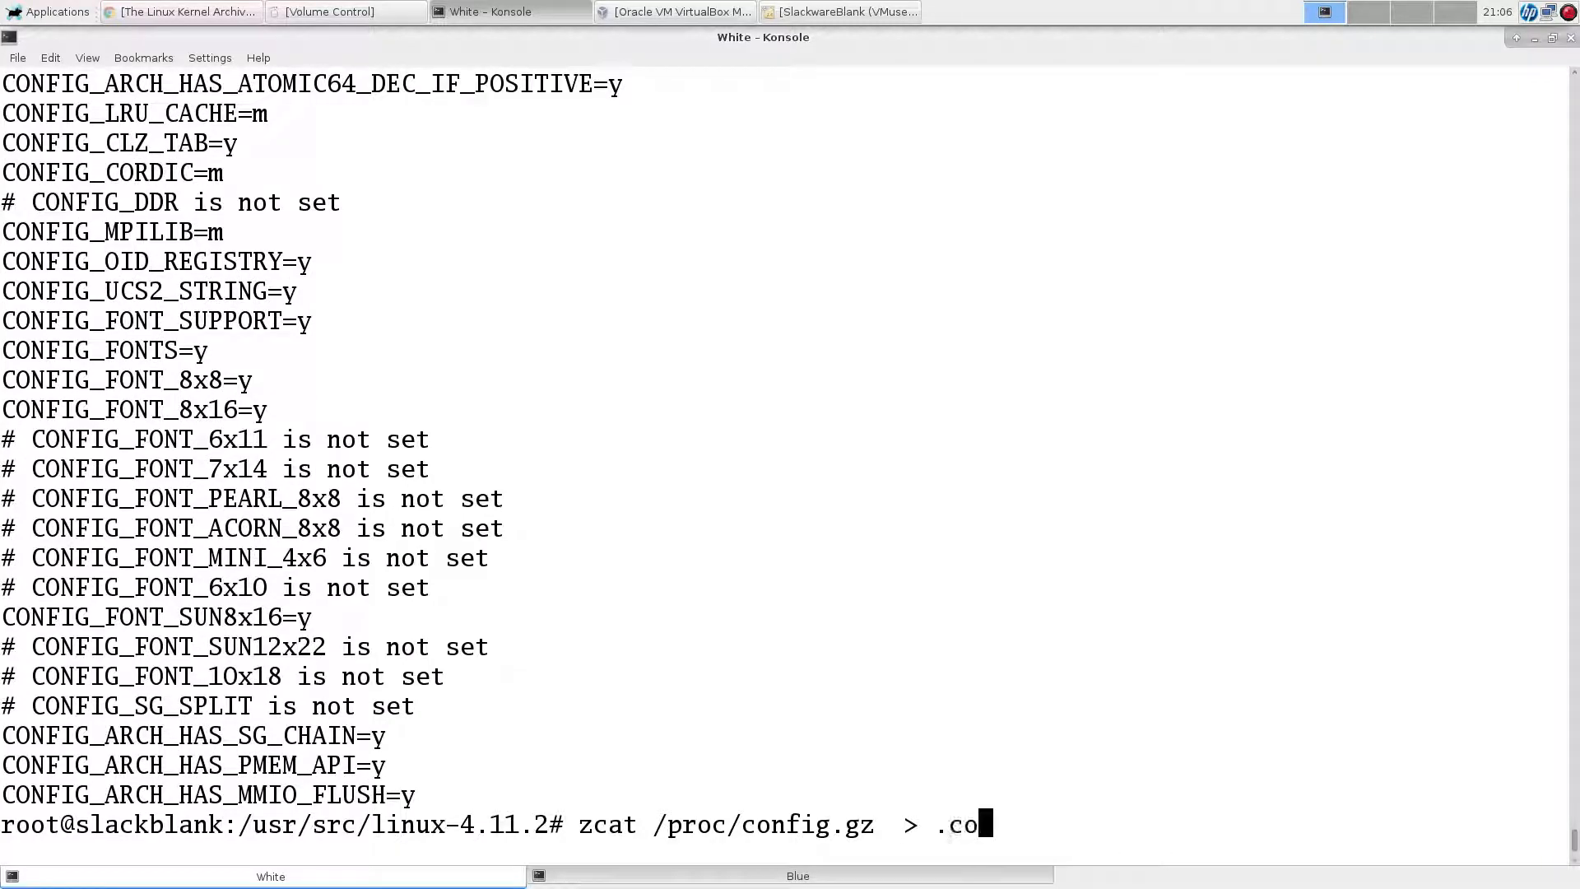
key(Return)
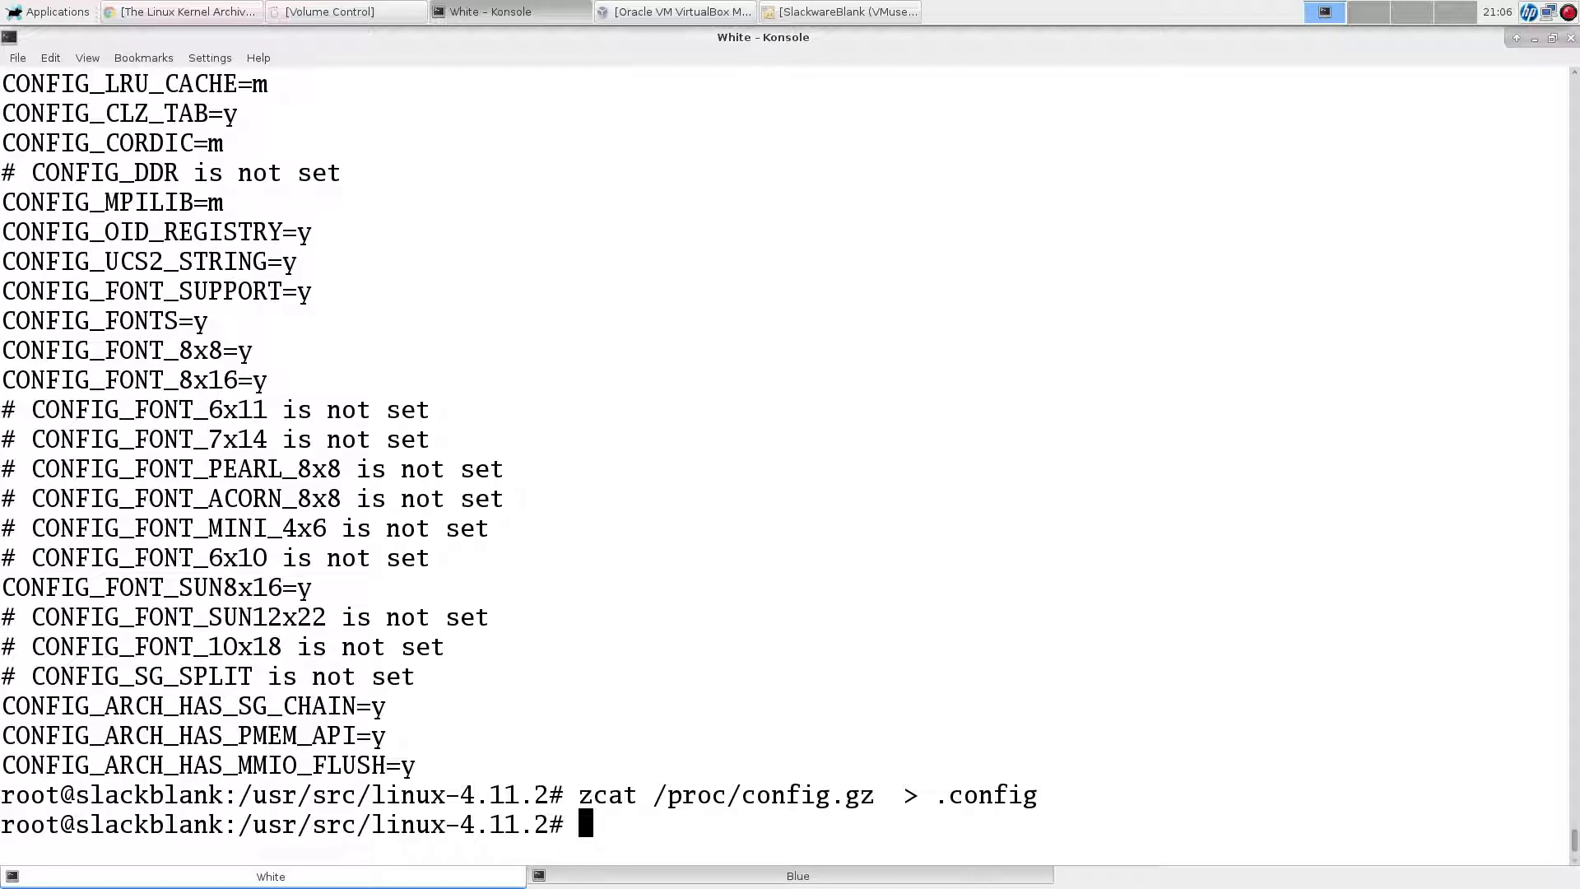
After make oldconfig and defoldconfig attempts, run make olddefconfig to write the updated .config
text(mak)
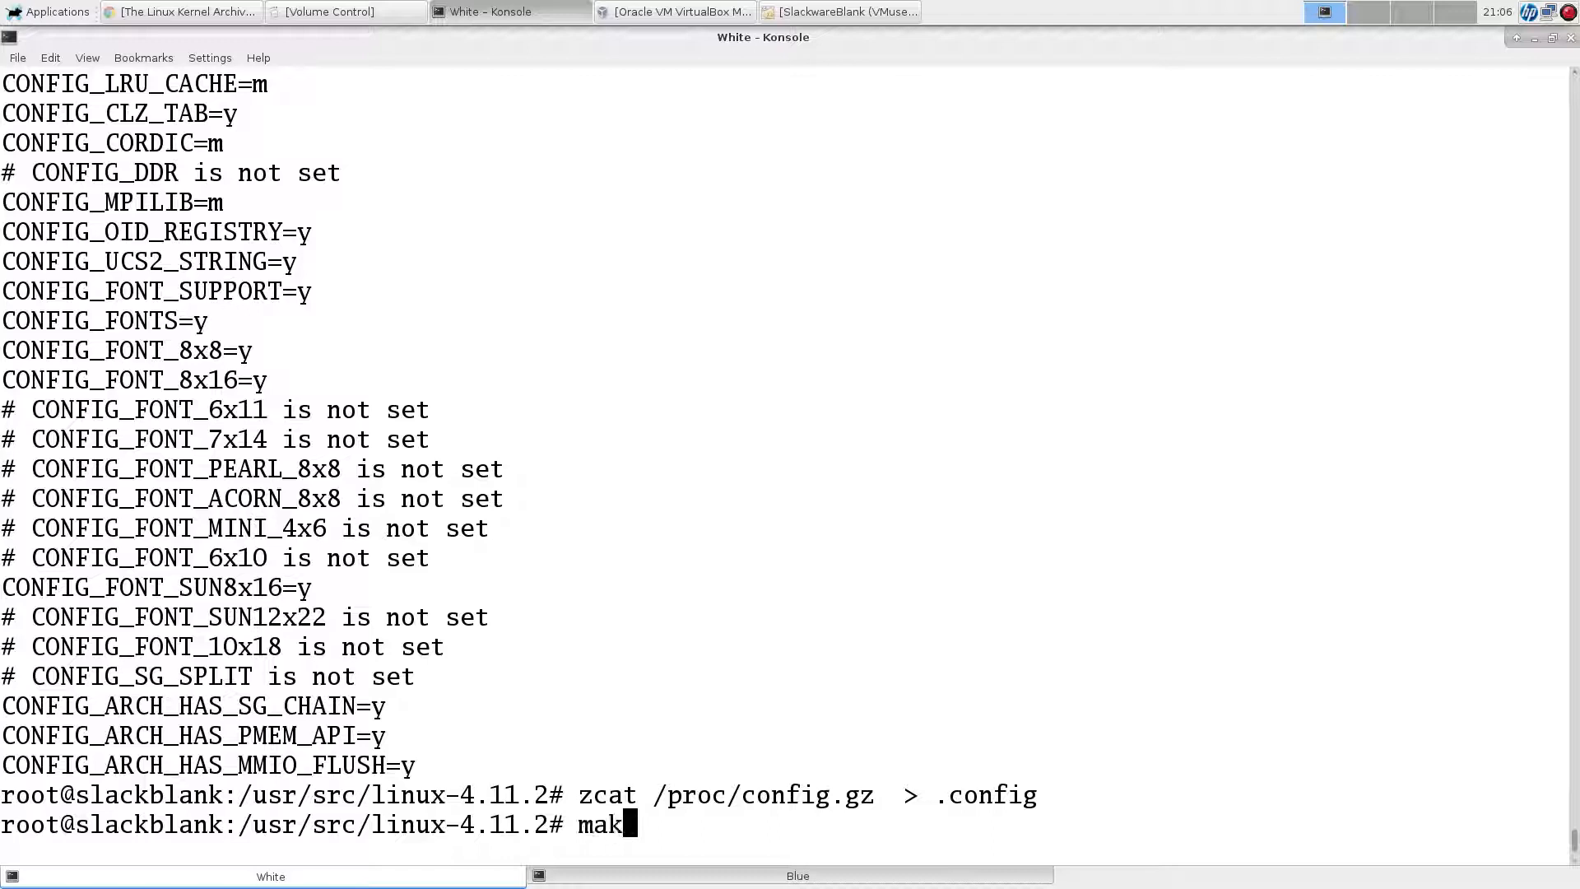
text(e)
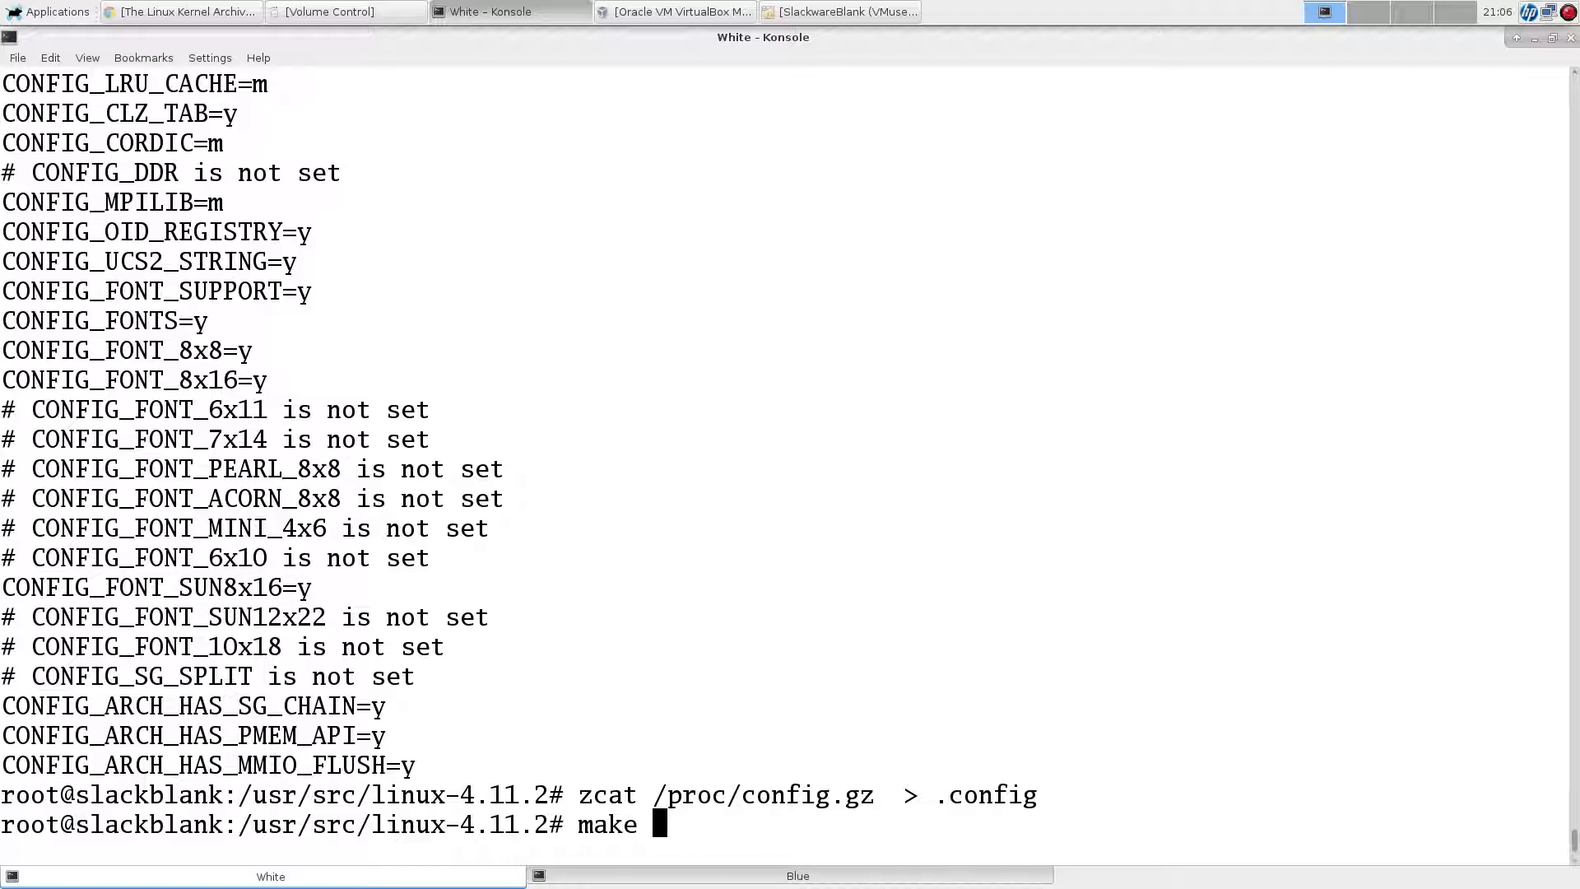
text(oldconfig)
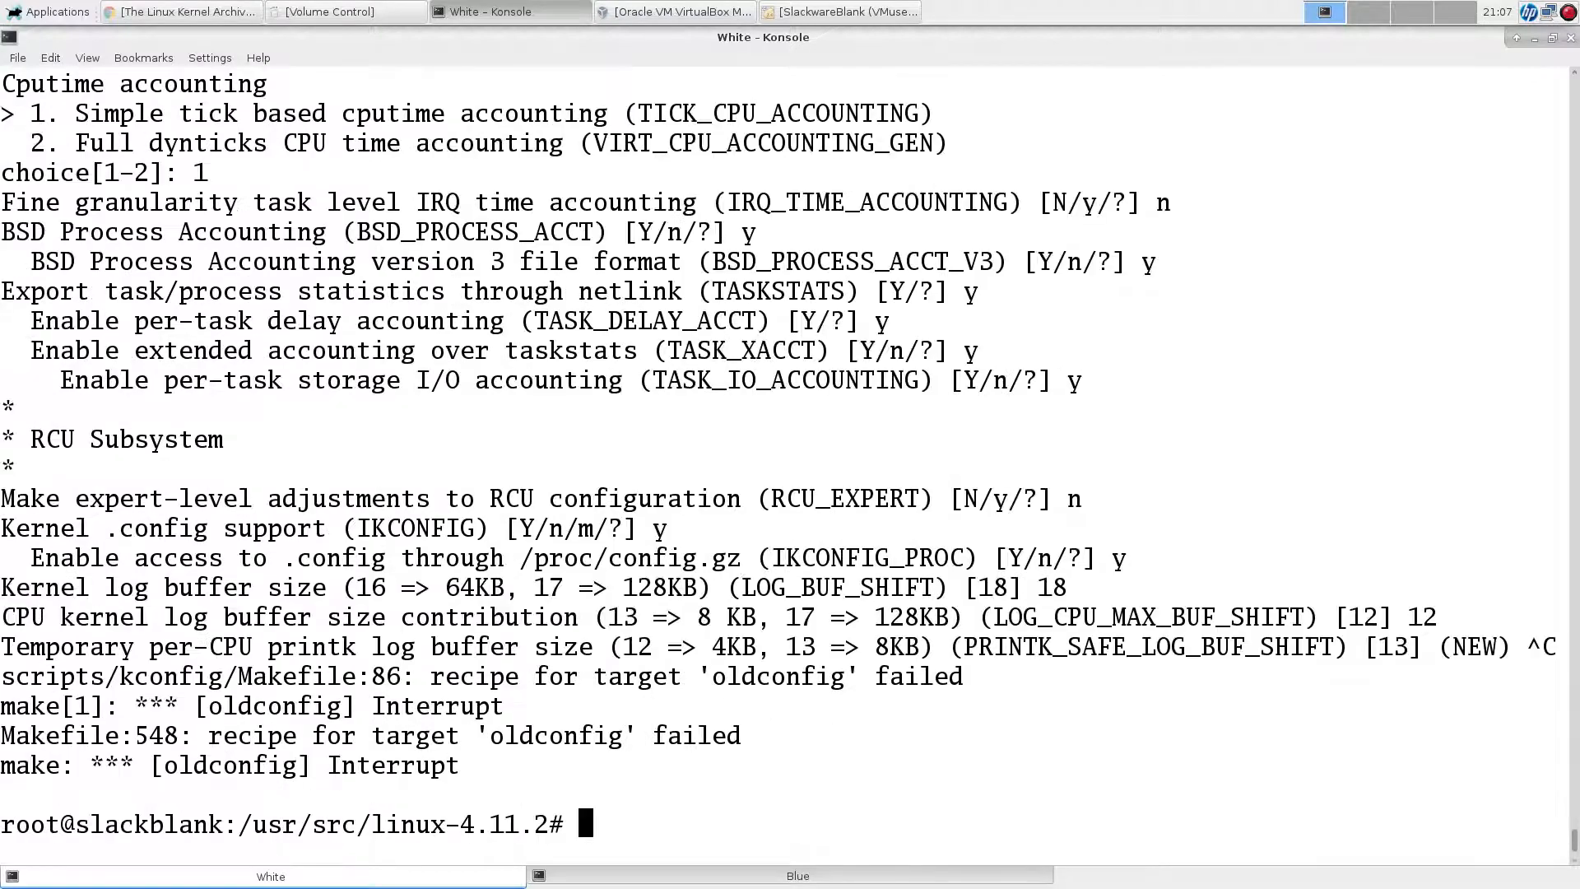
text(make doldconfig)
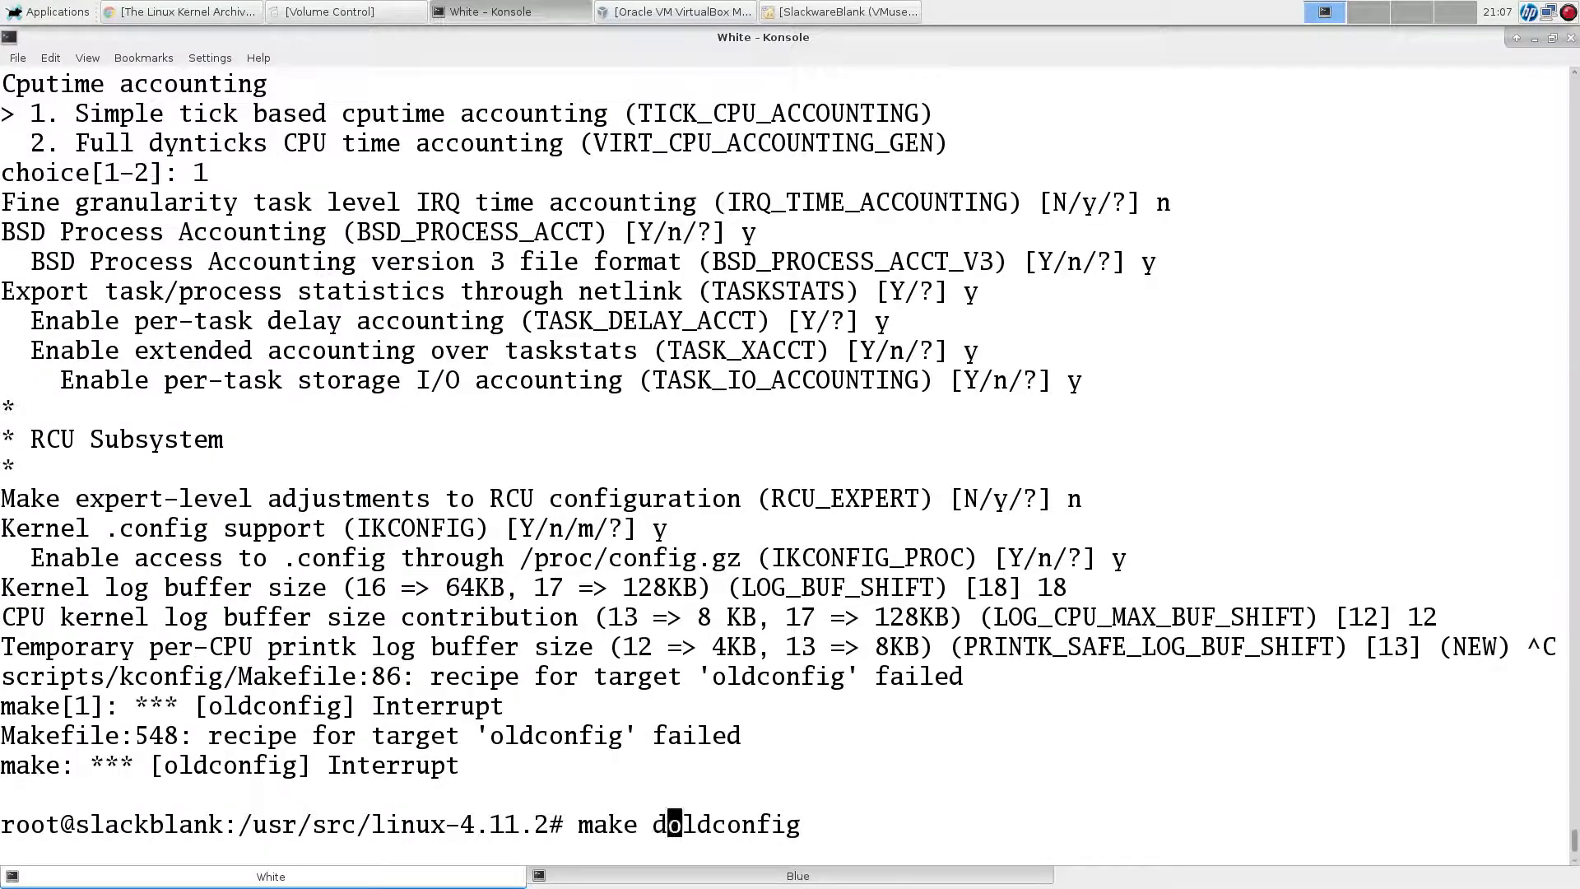
key(Return)
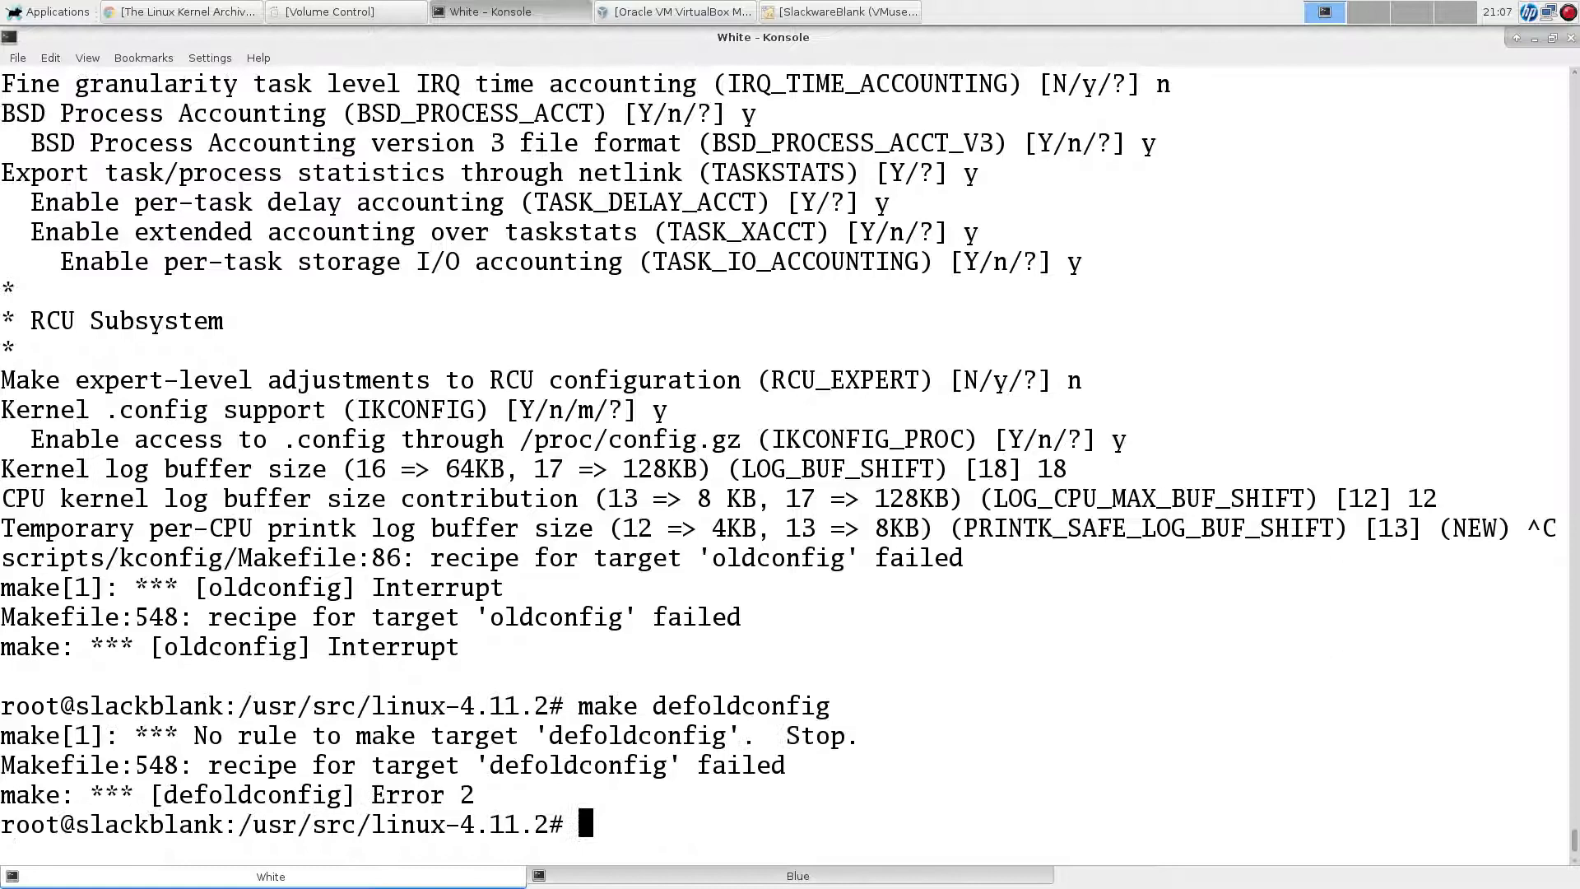
text(make defoldconfig)
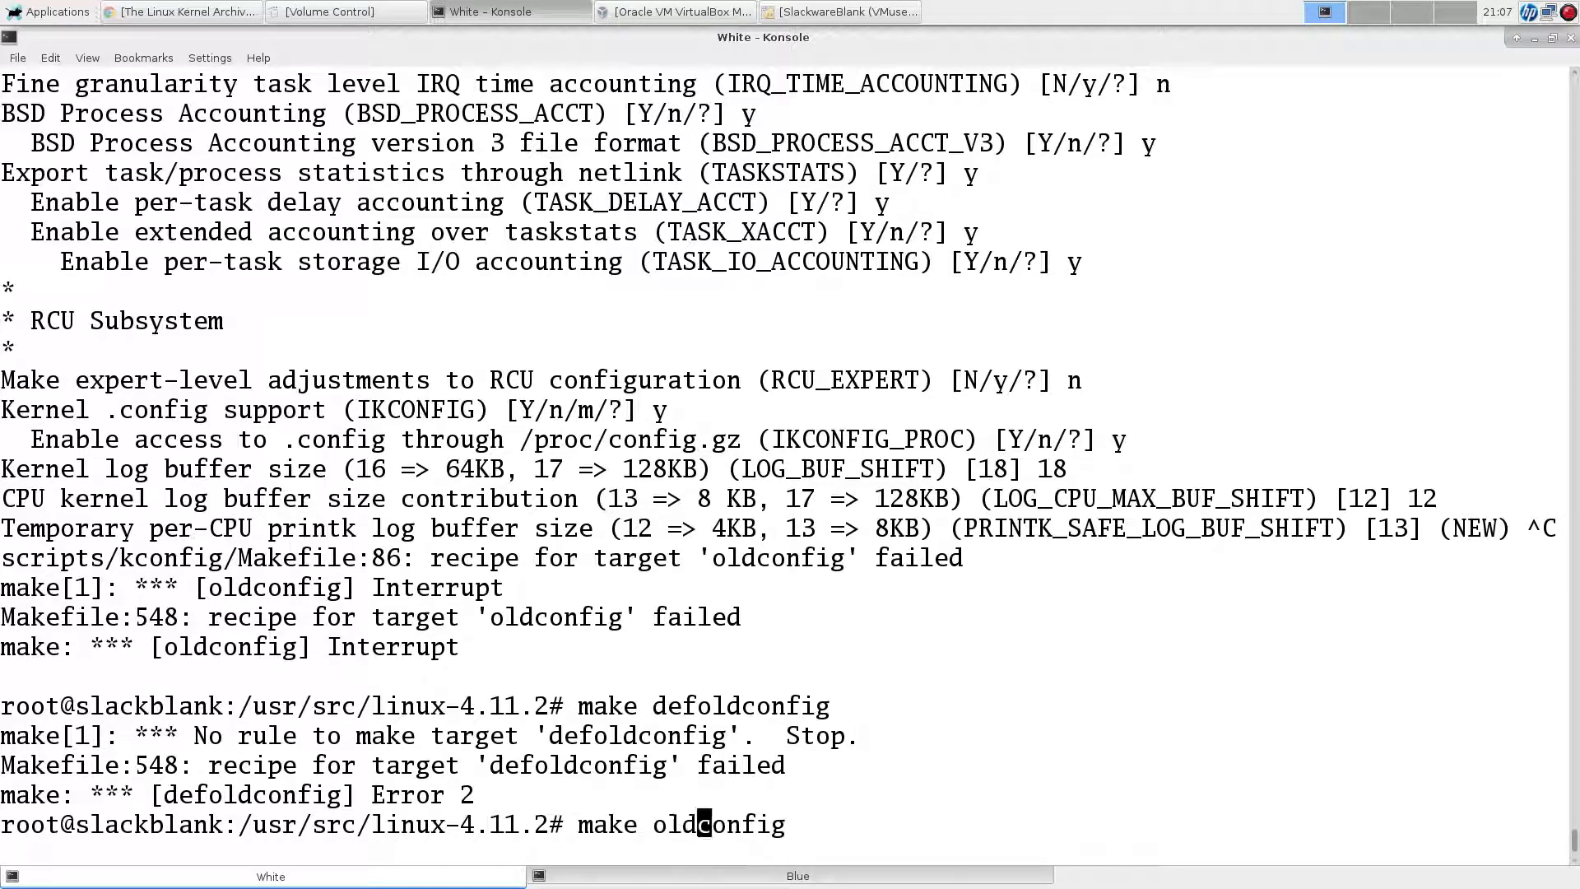
key(Return)
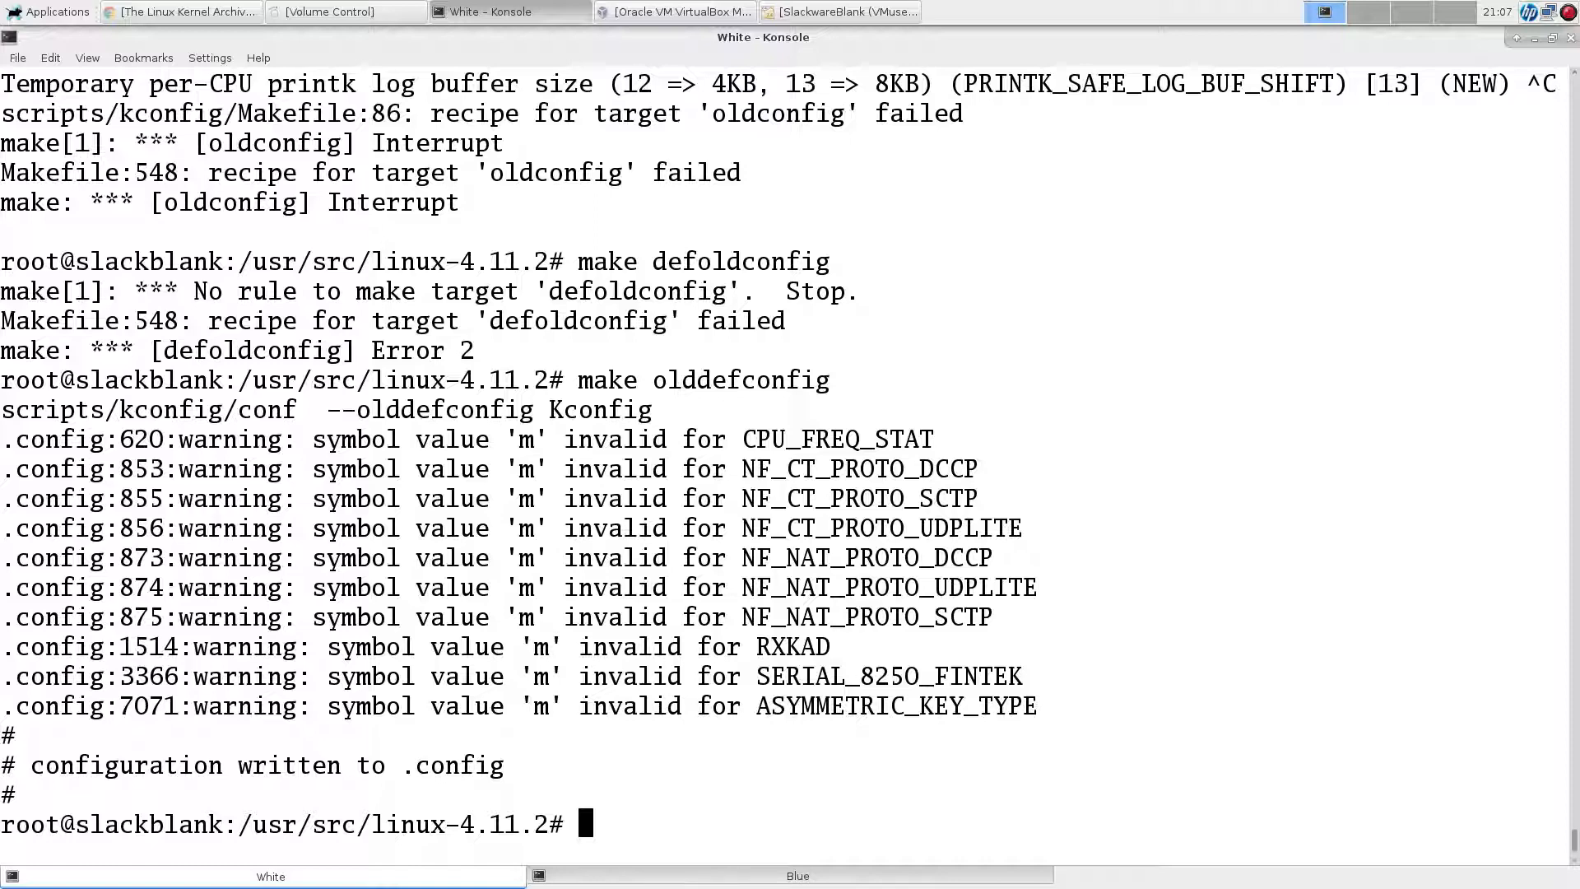
In menuconfig General setup, set local version smr, enable auto version append, and hostname testvm
text(make c)
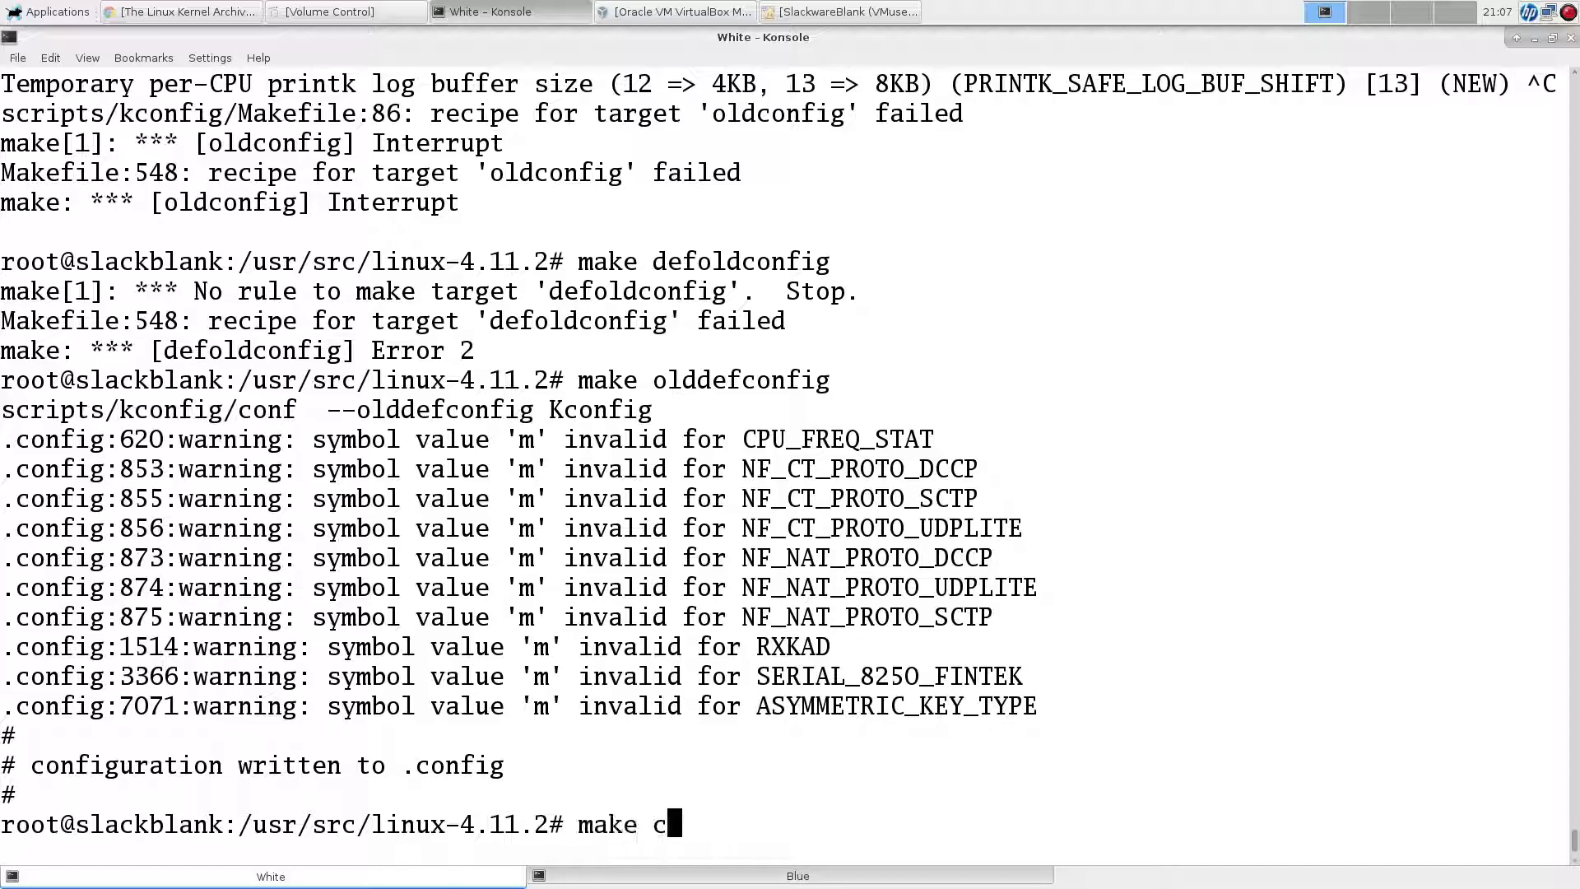
text(enucon)
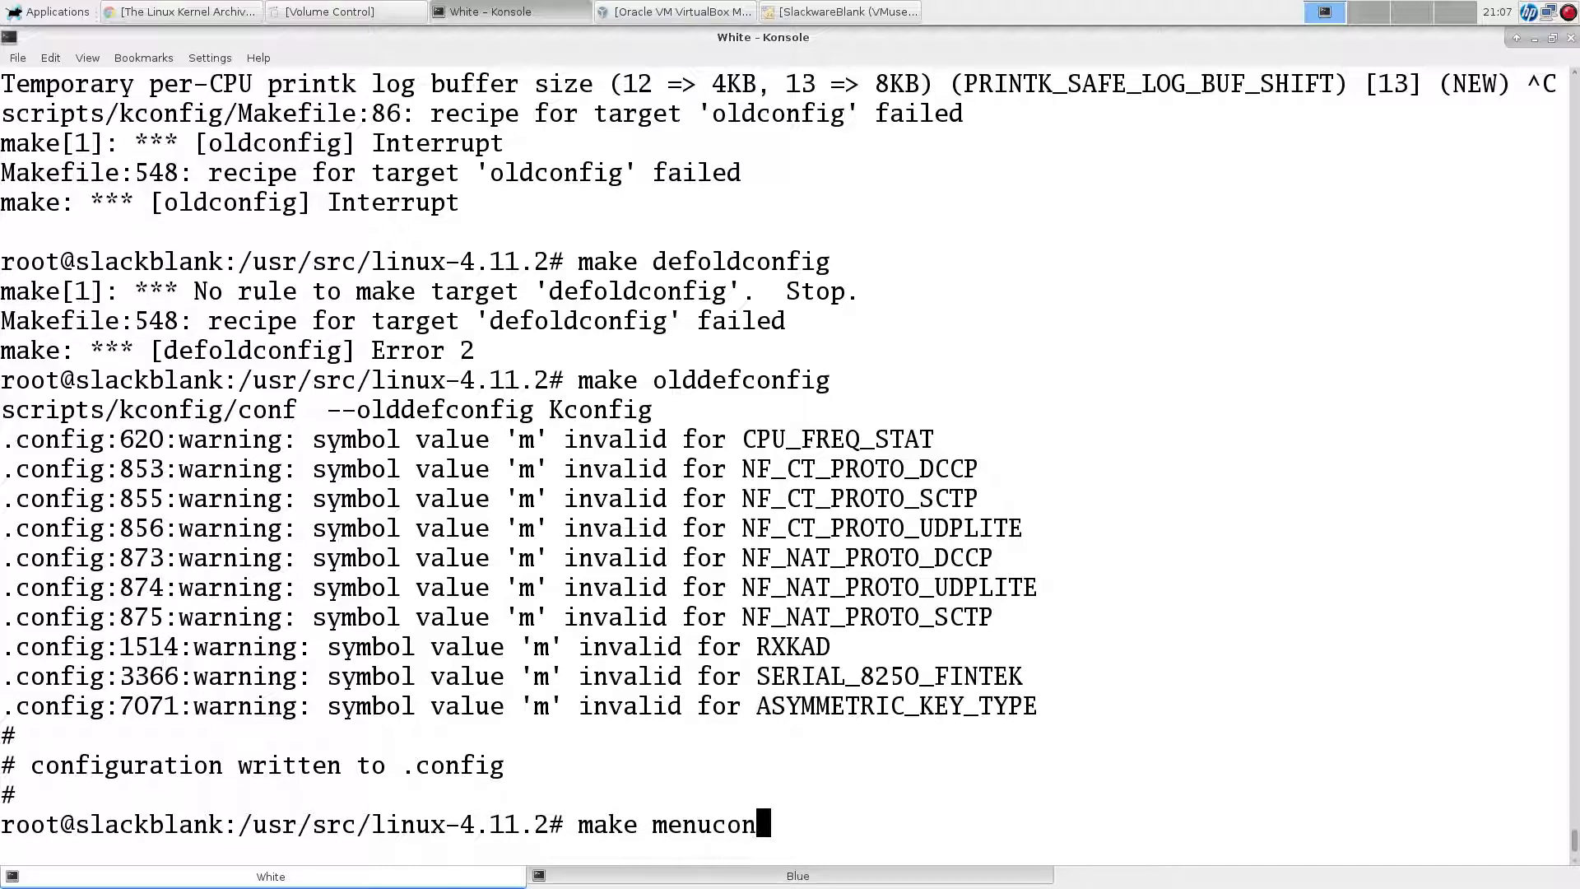
key(Return)
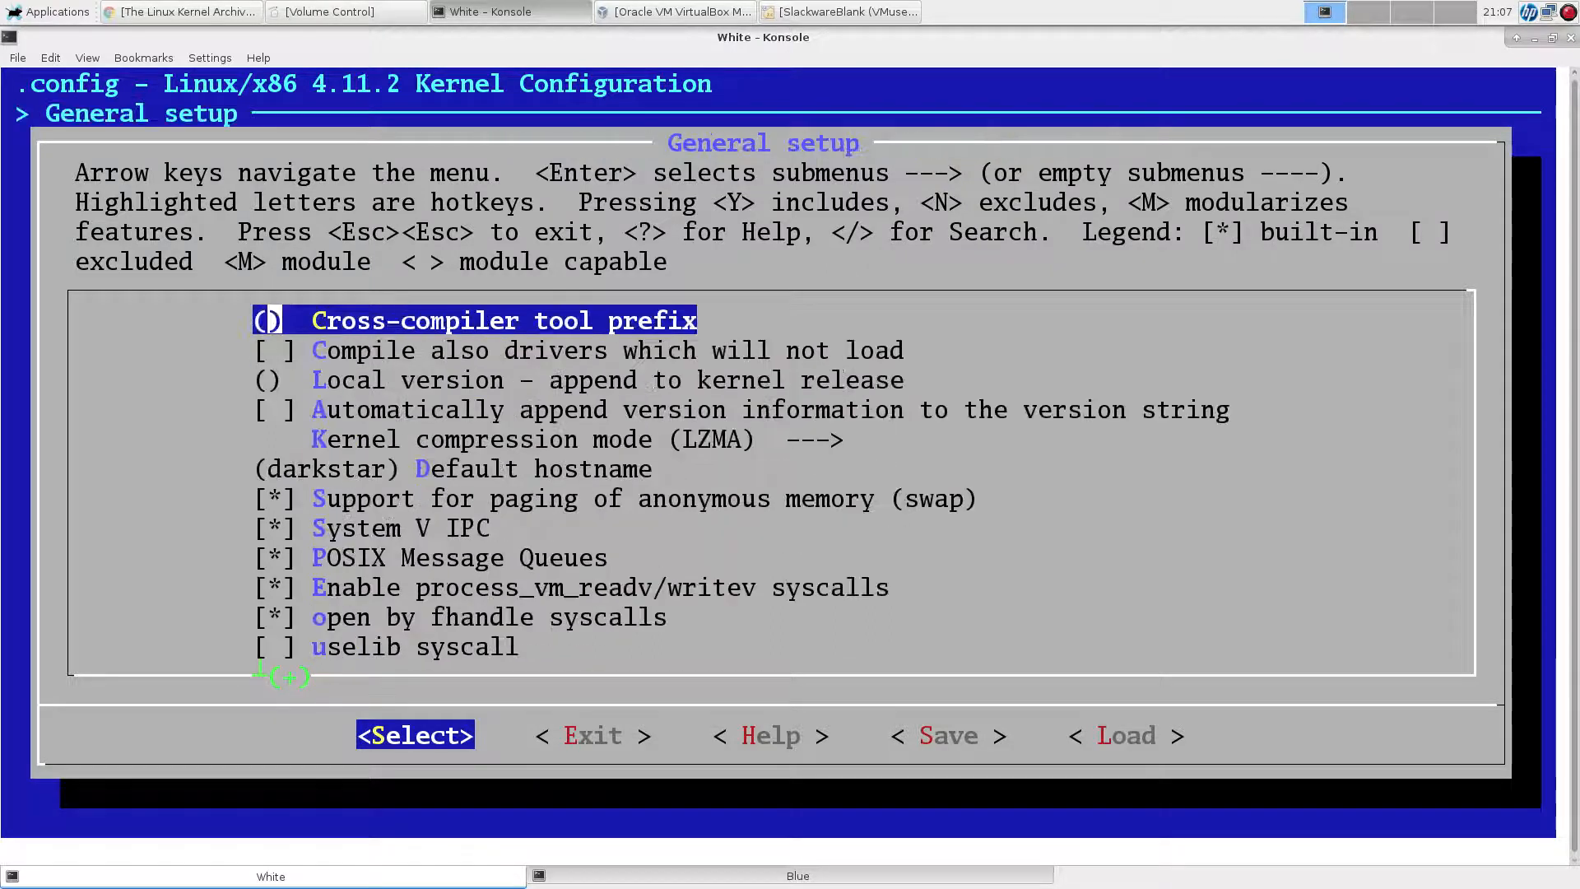
key(Down)
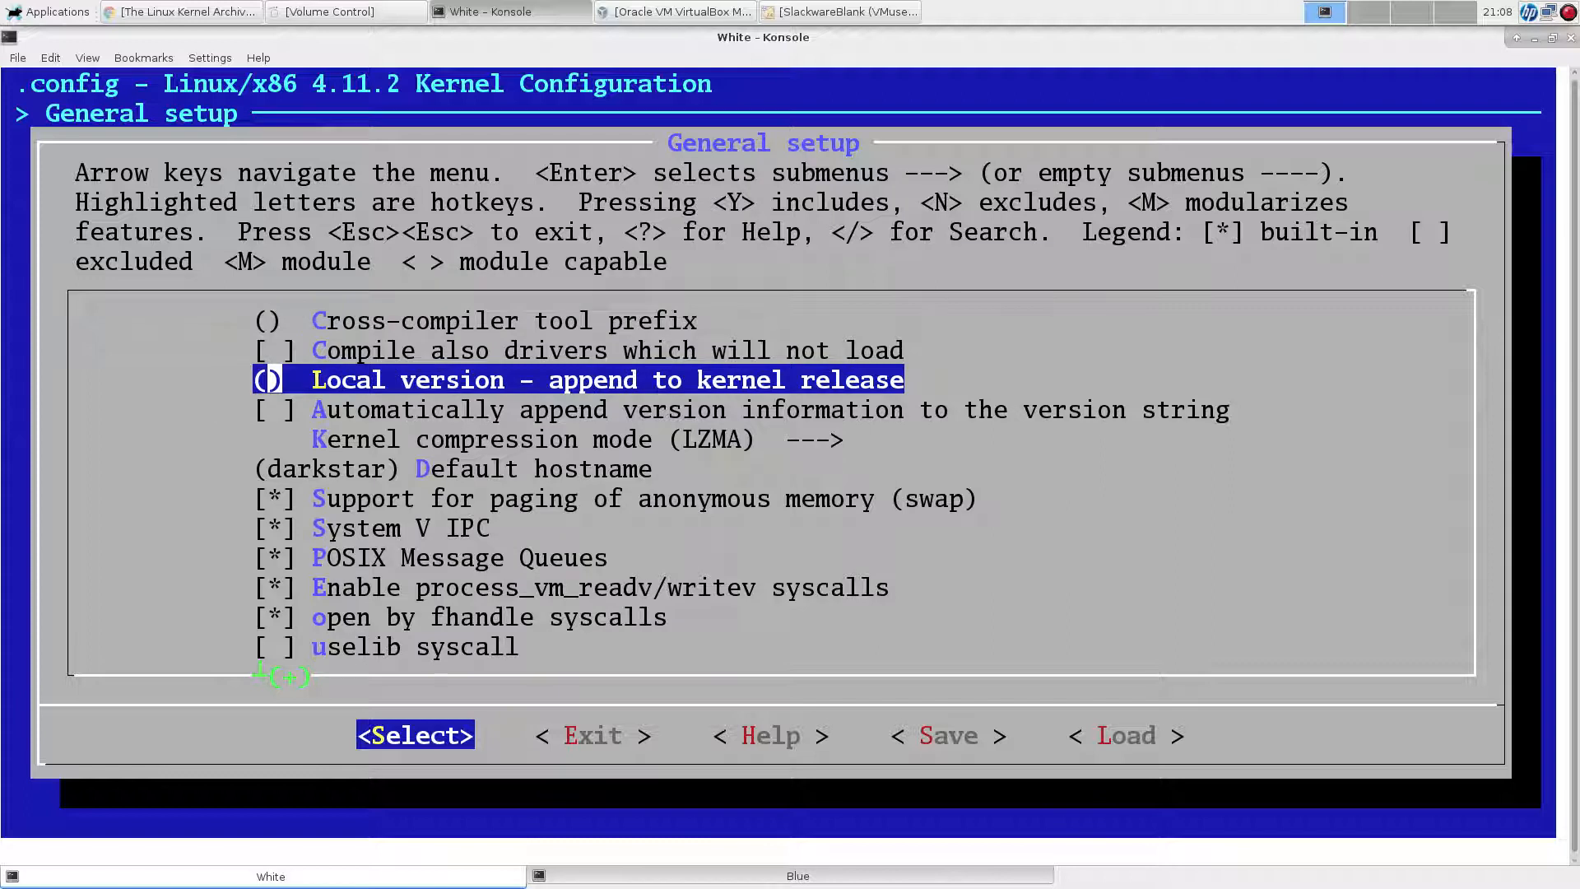
key(up)
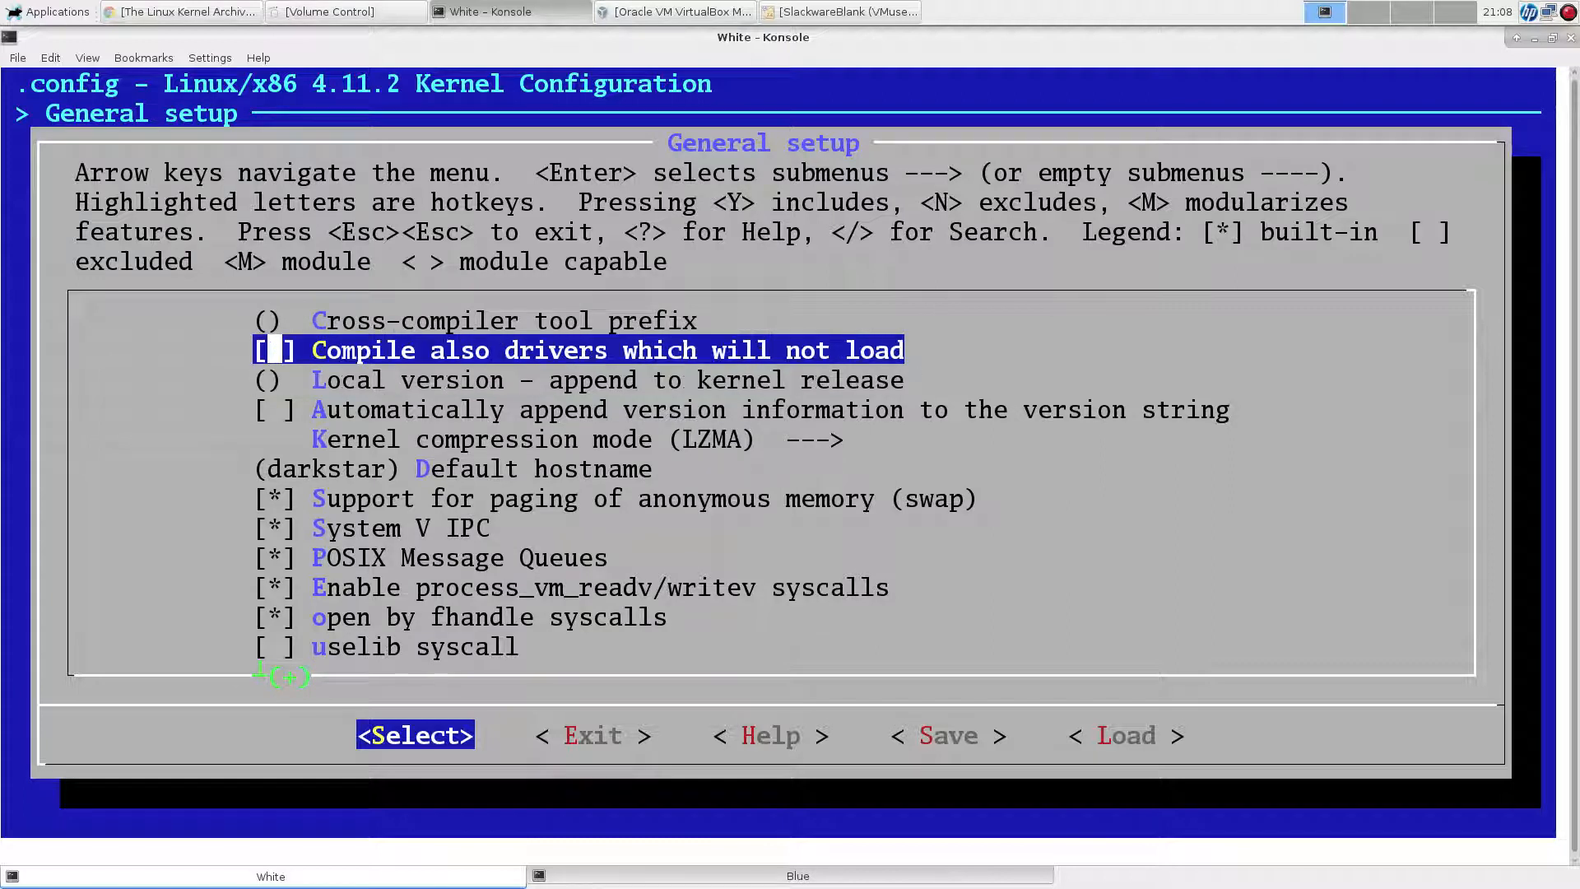
key(Down)
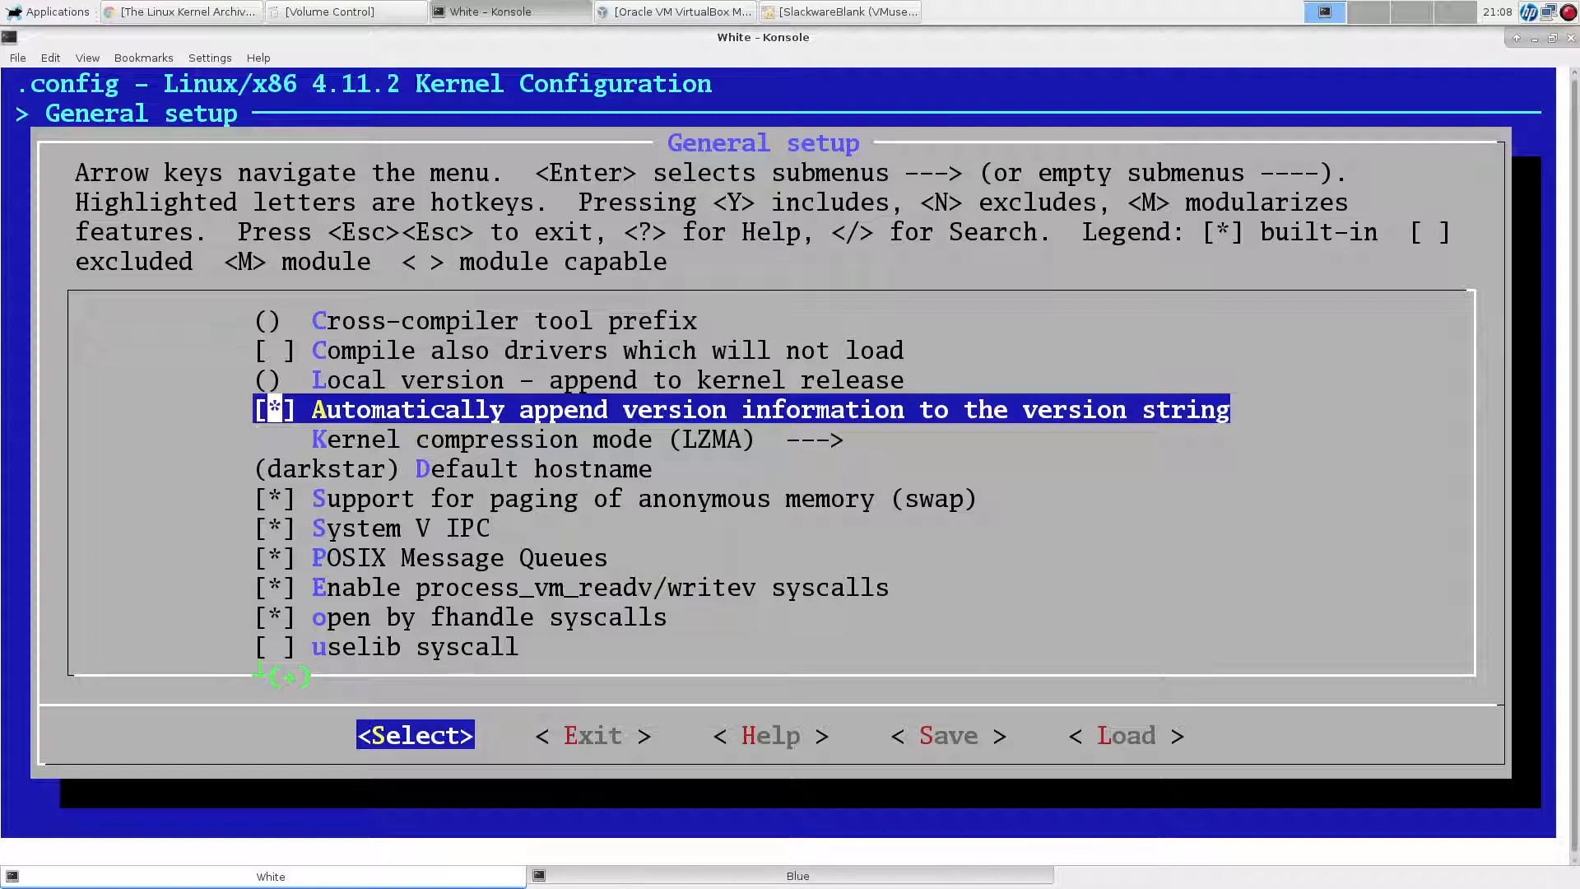
key(Return)
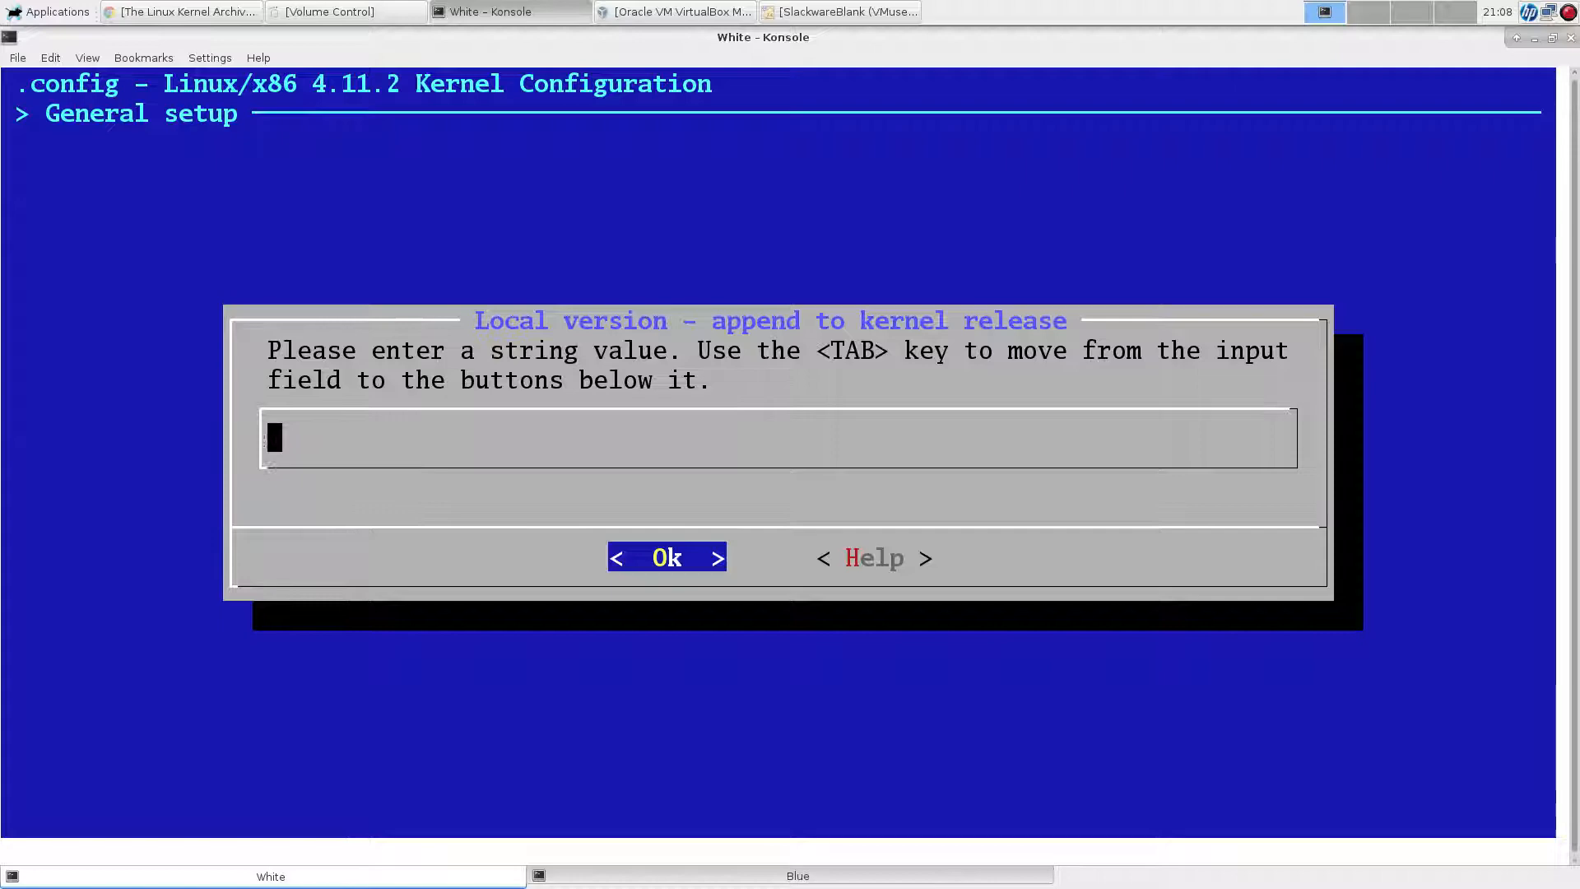
text(smr)
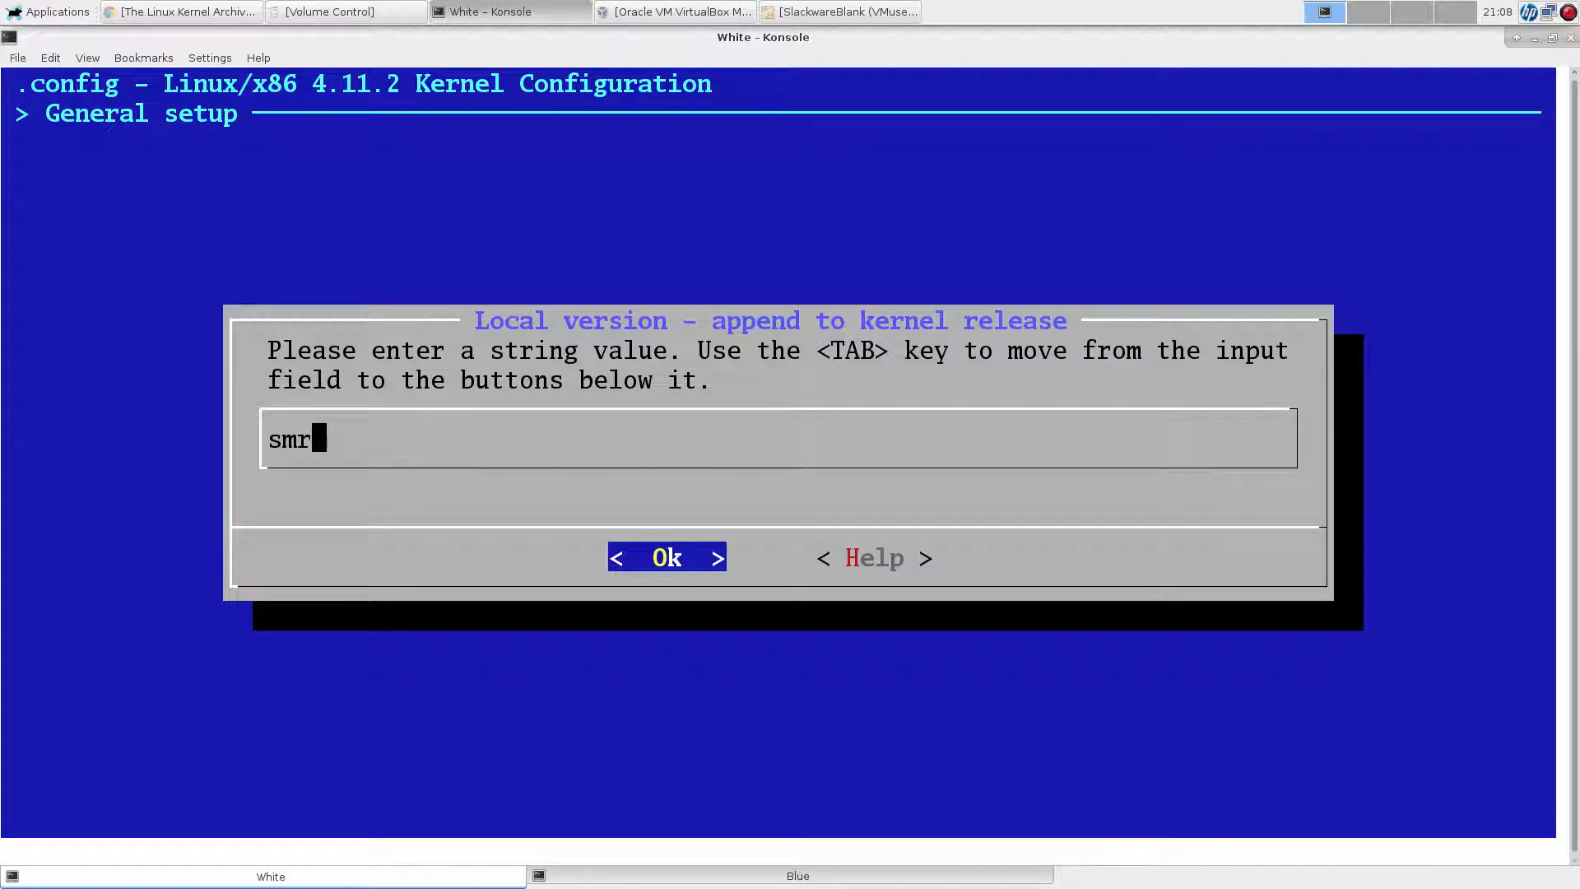
key(Return)
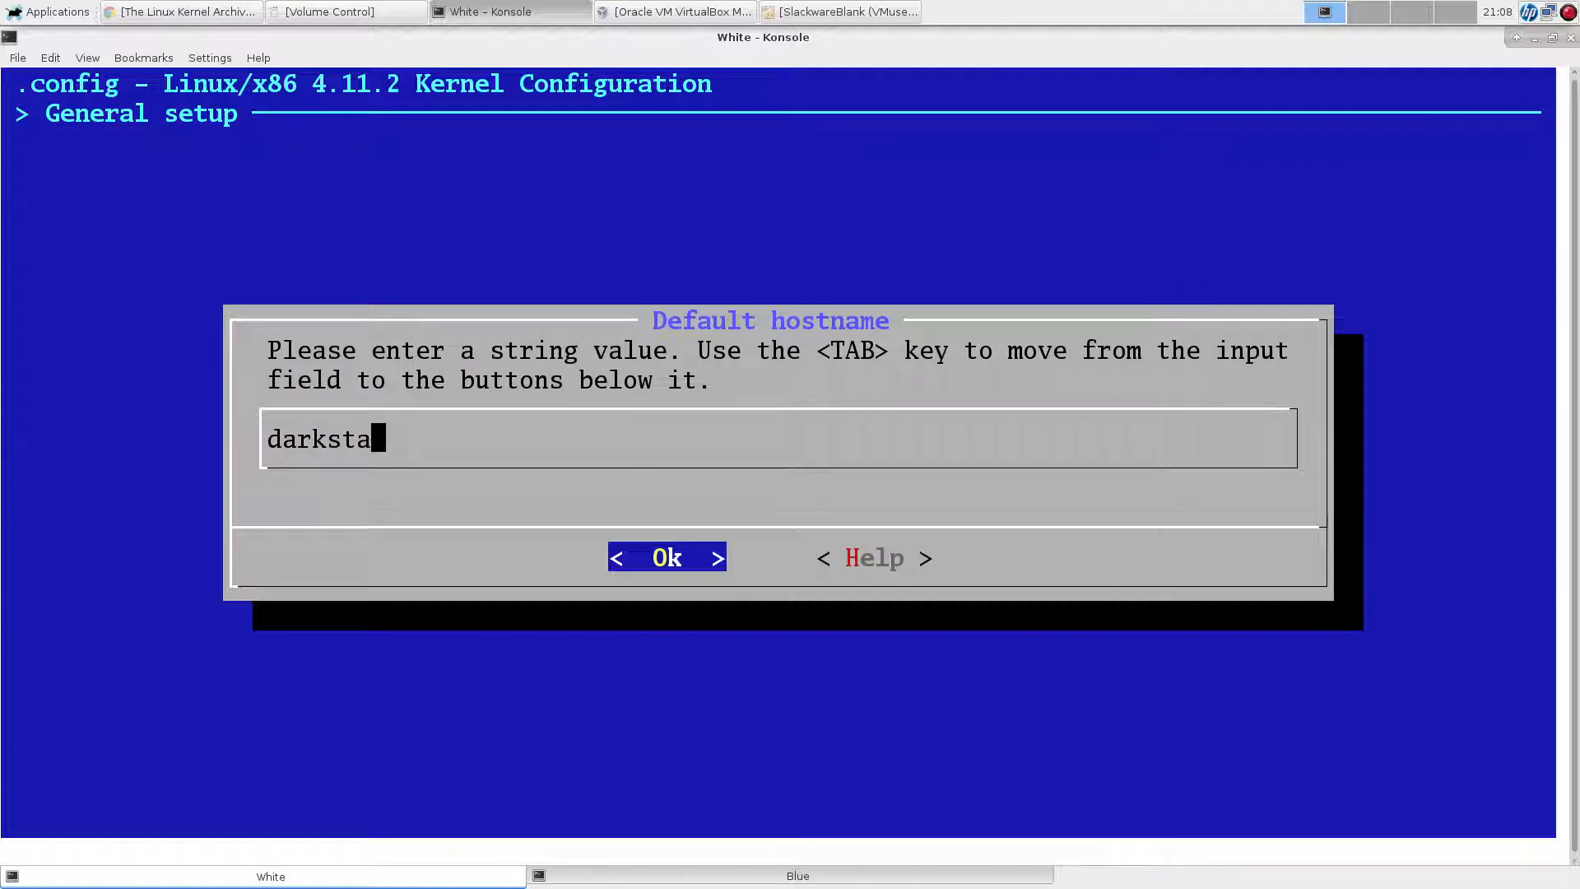
text(testvm)
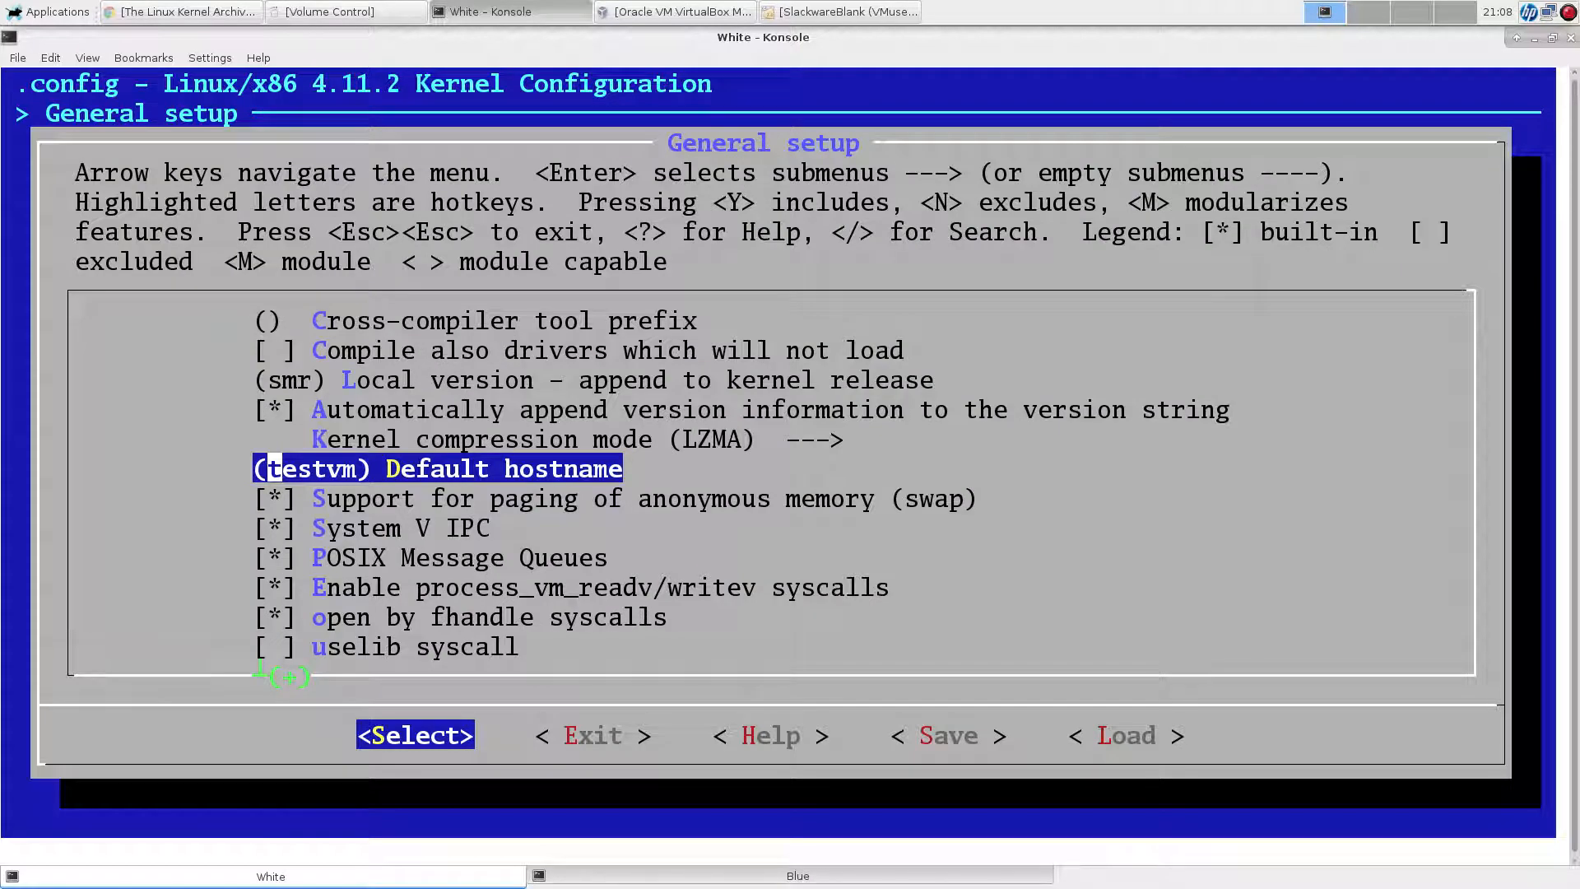
key(Down)
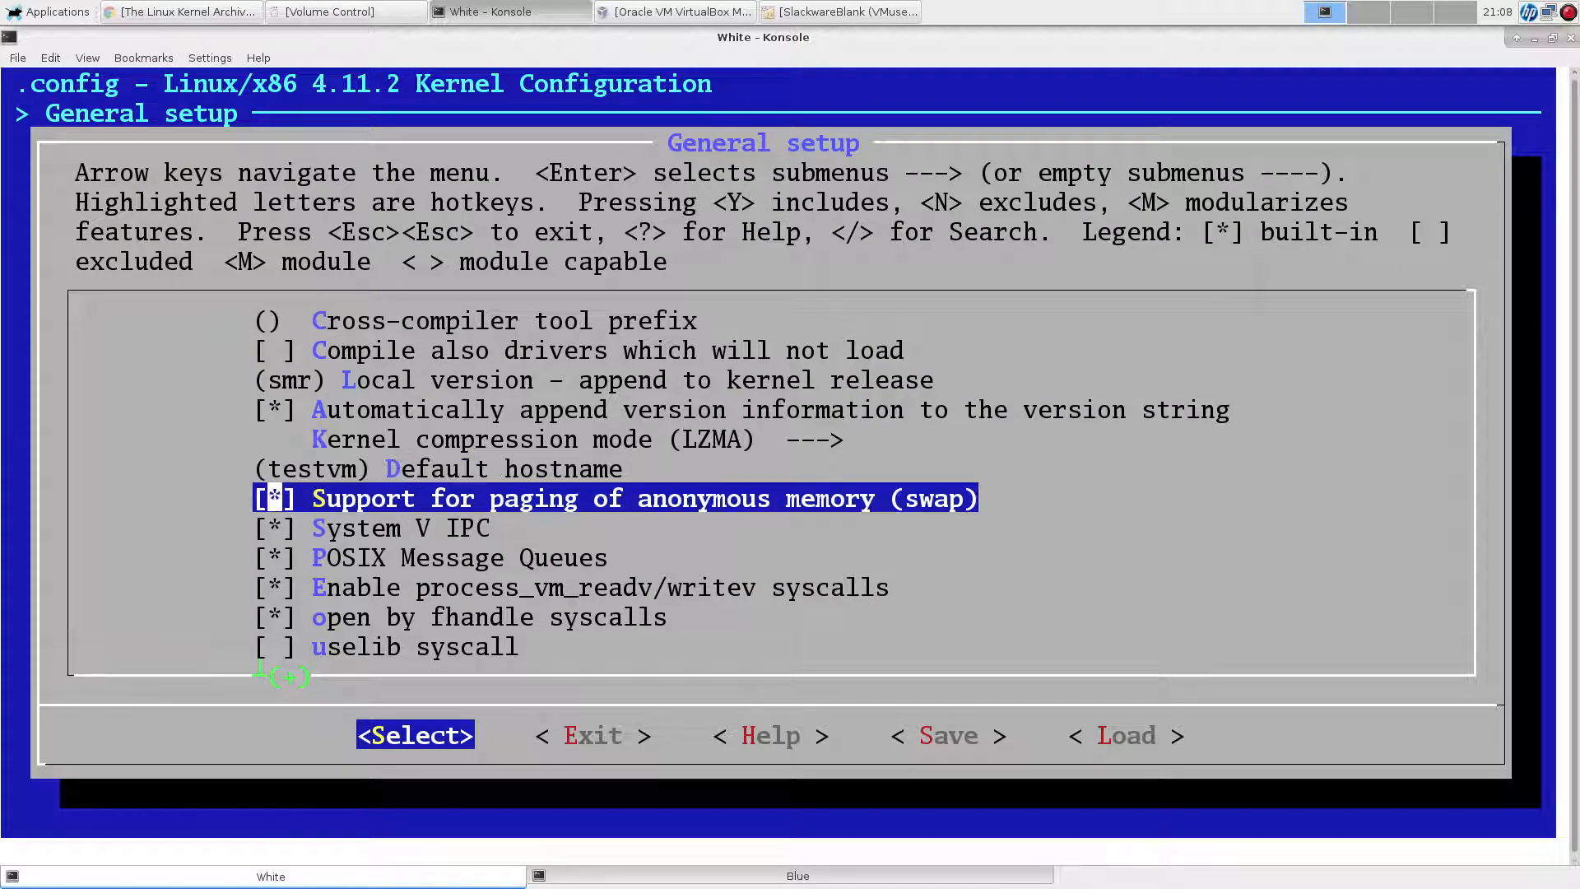
Browse the File systems and Virtualization sections, checking the KVM and KVM-Intel options
scroll(down, 3)
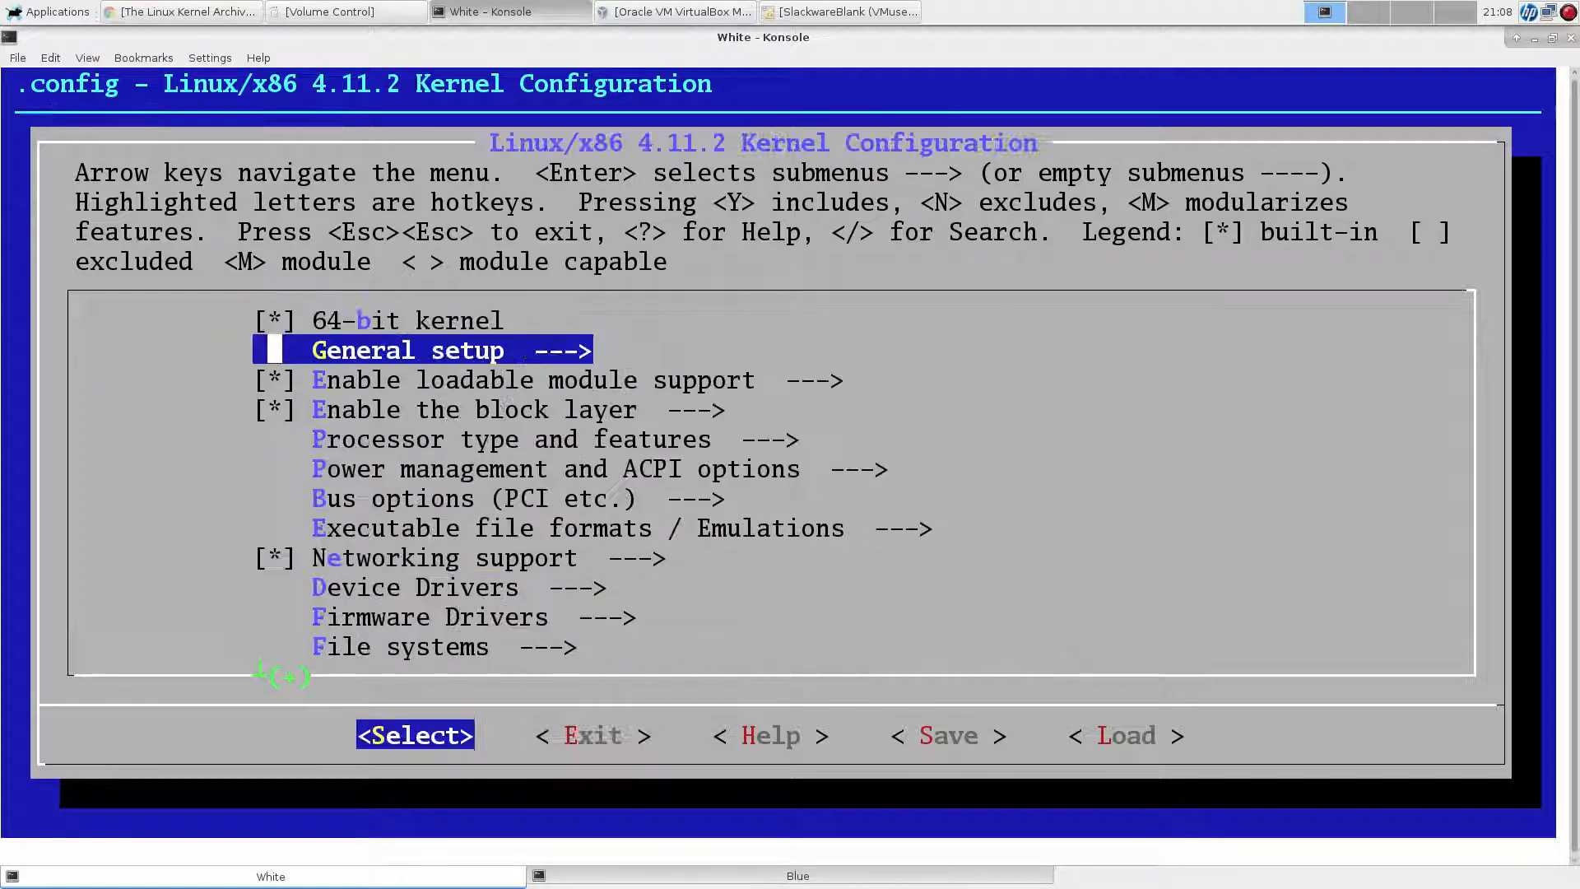
key(Down)
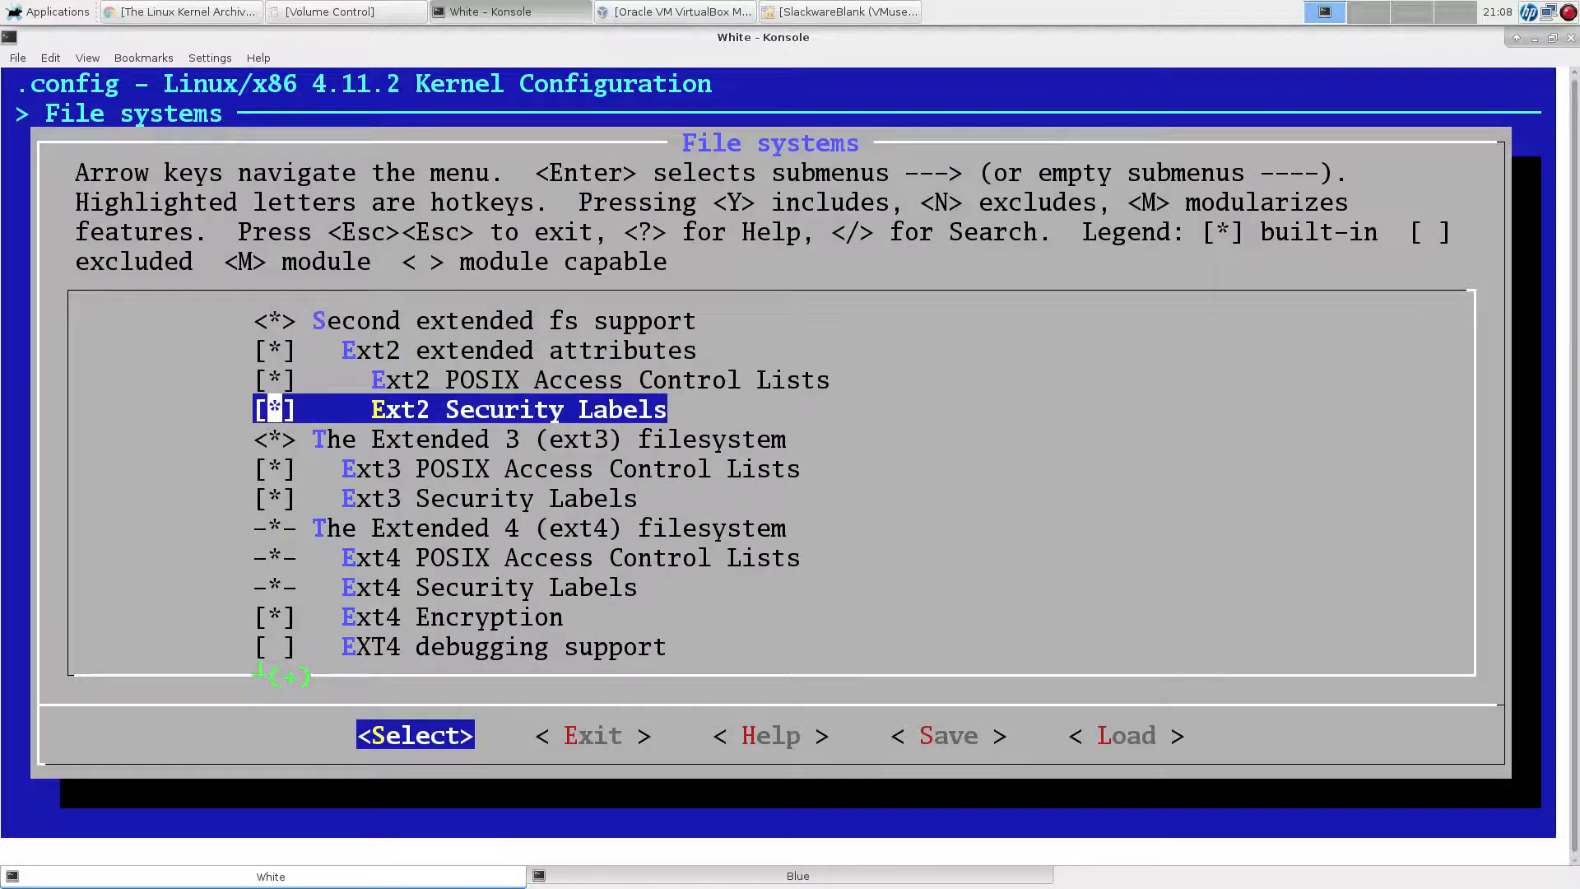
scroll(down, 3)
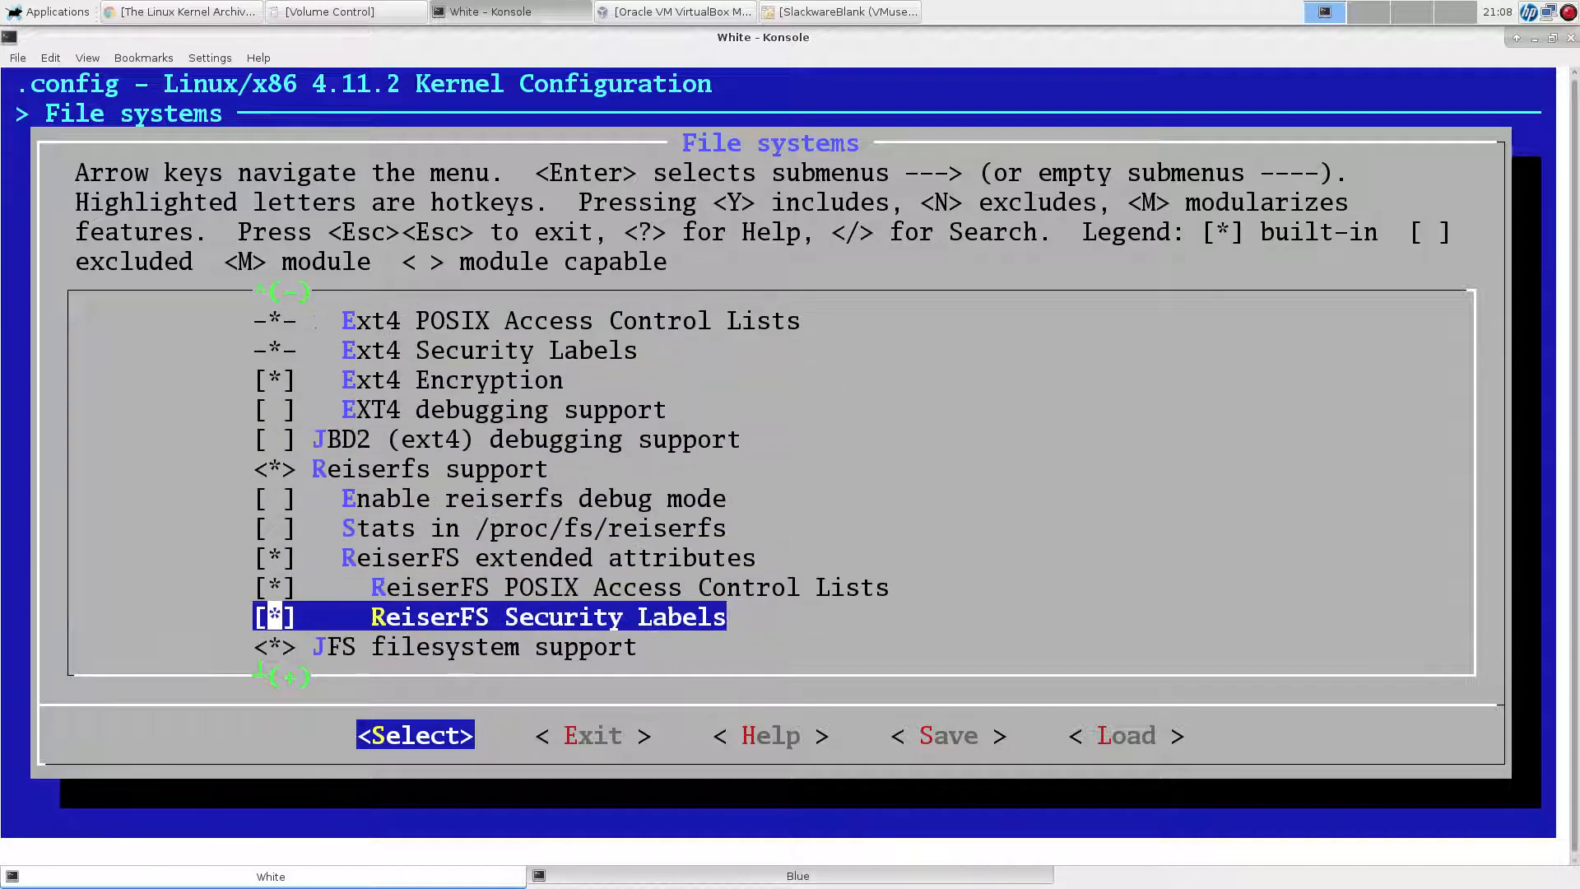
scroll(down, 3)
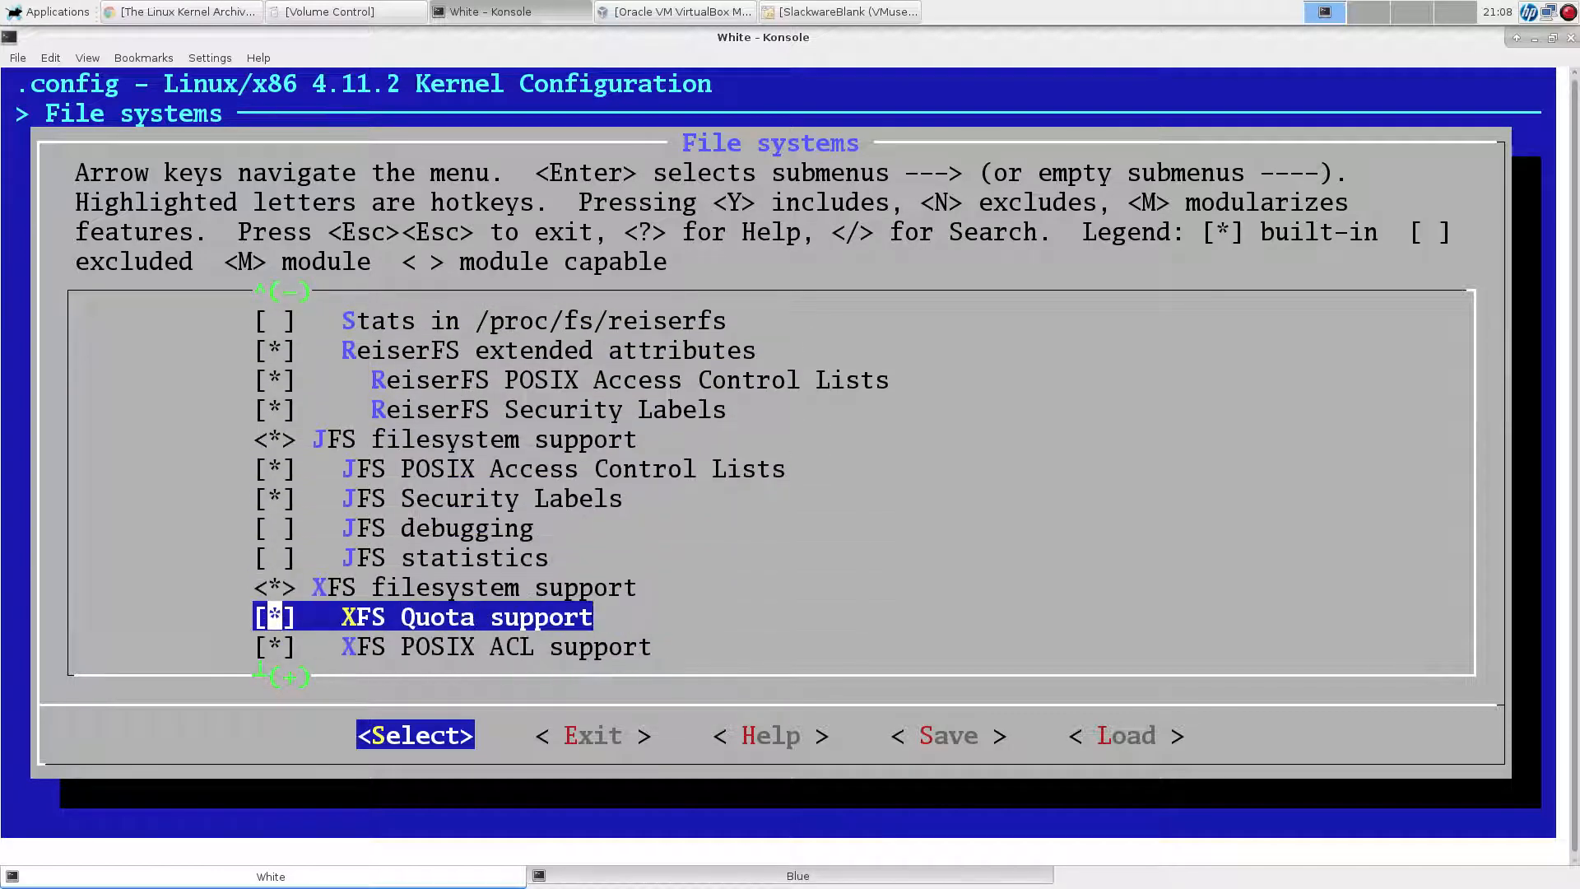
key(Down)
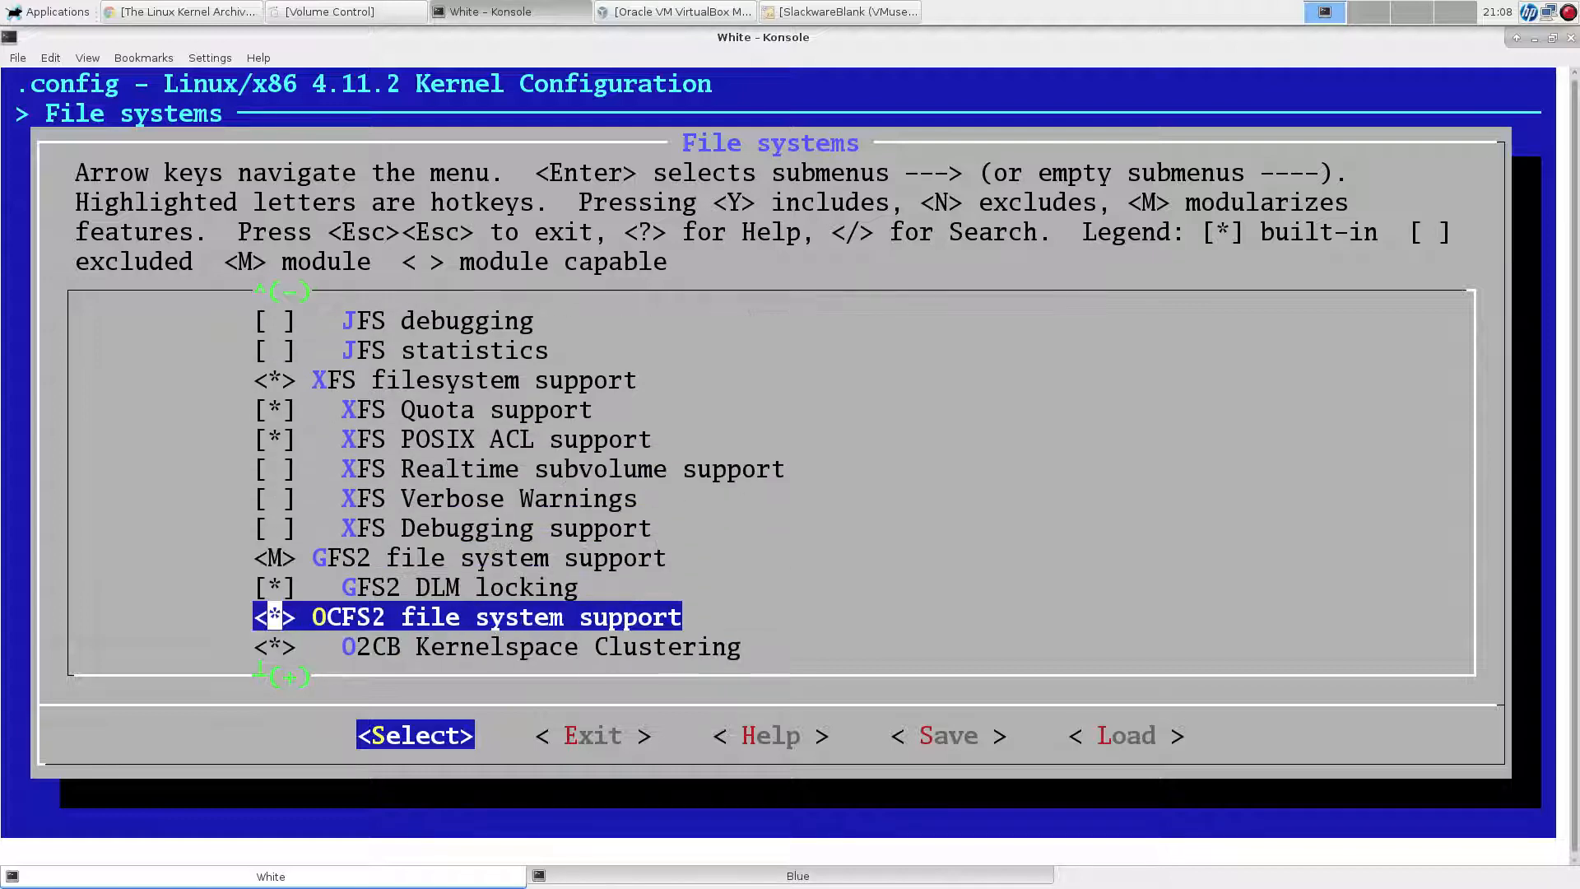
scroll(down, 3)
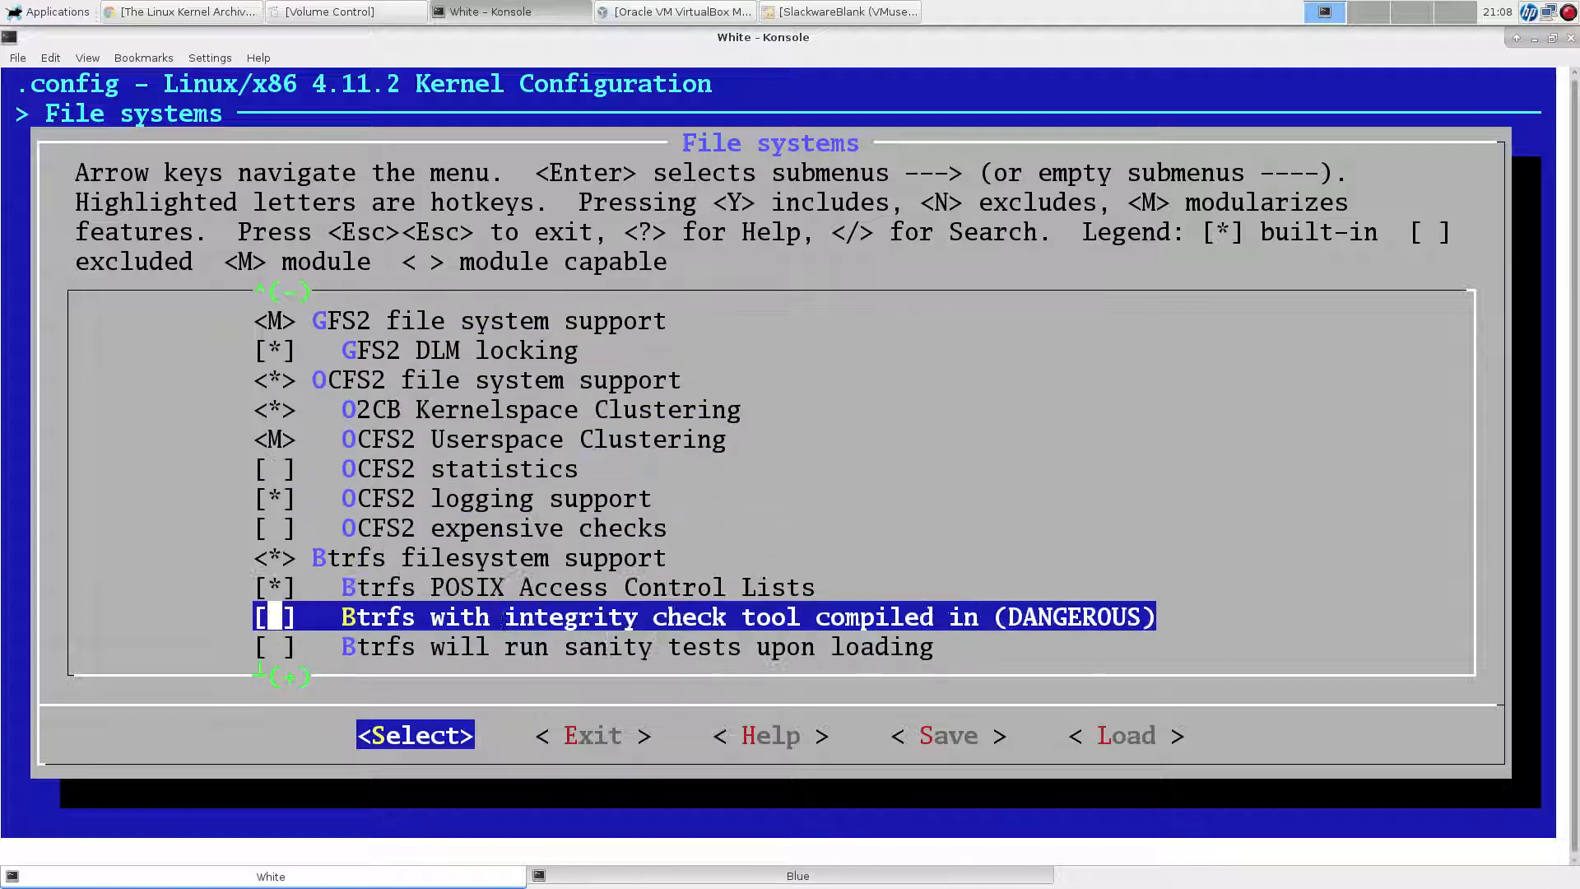
scroll(down, 3)
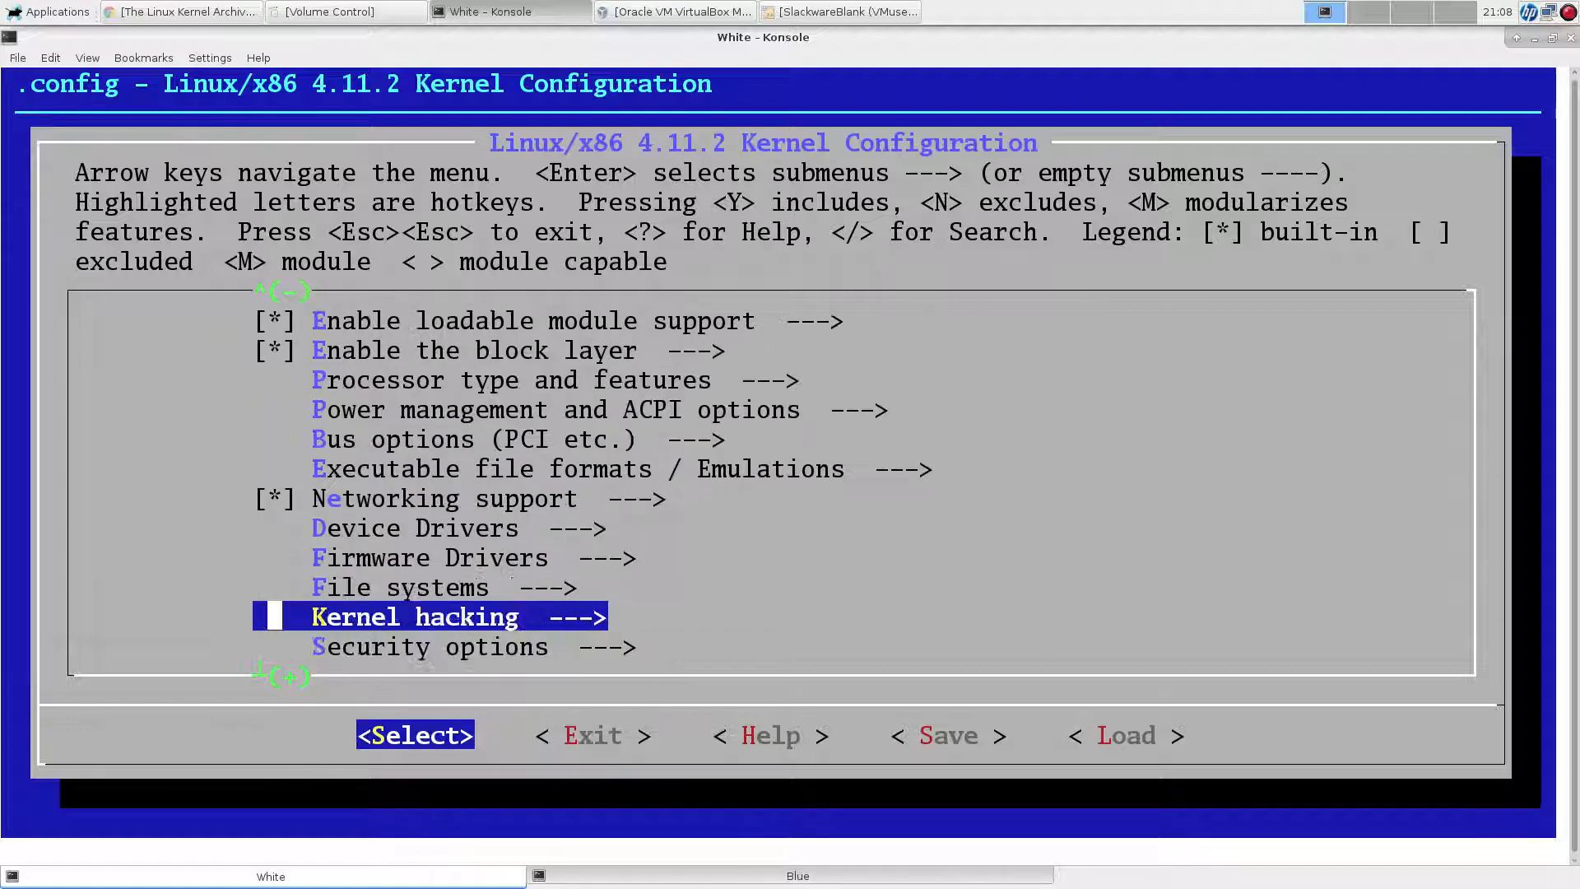
key(Return)
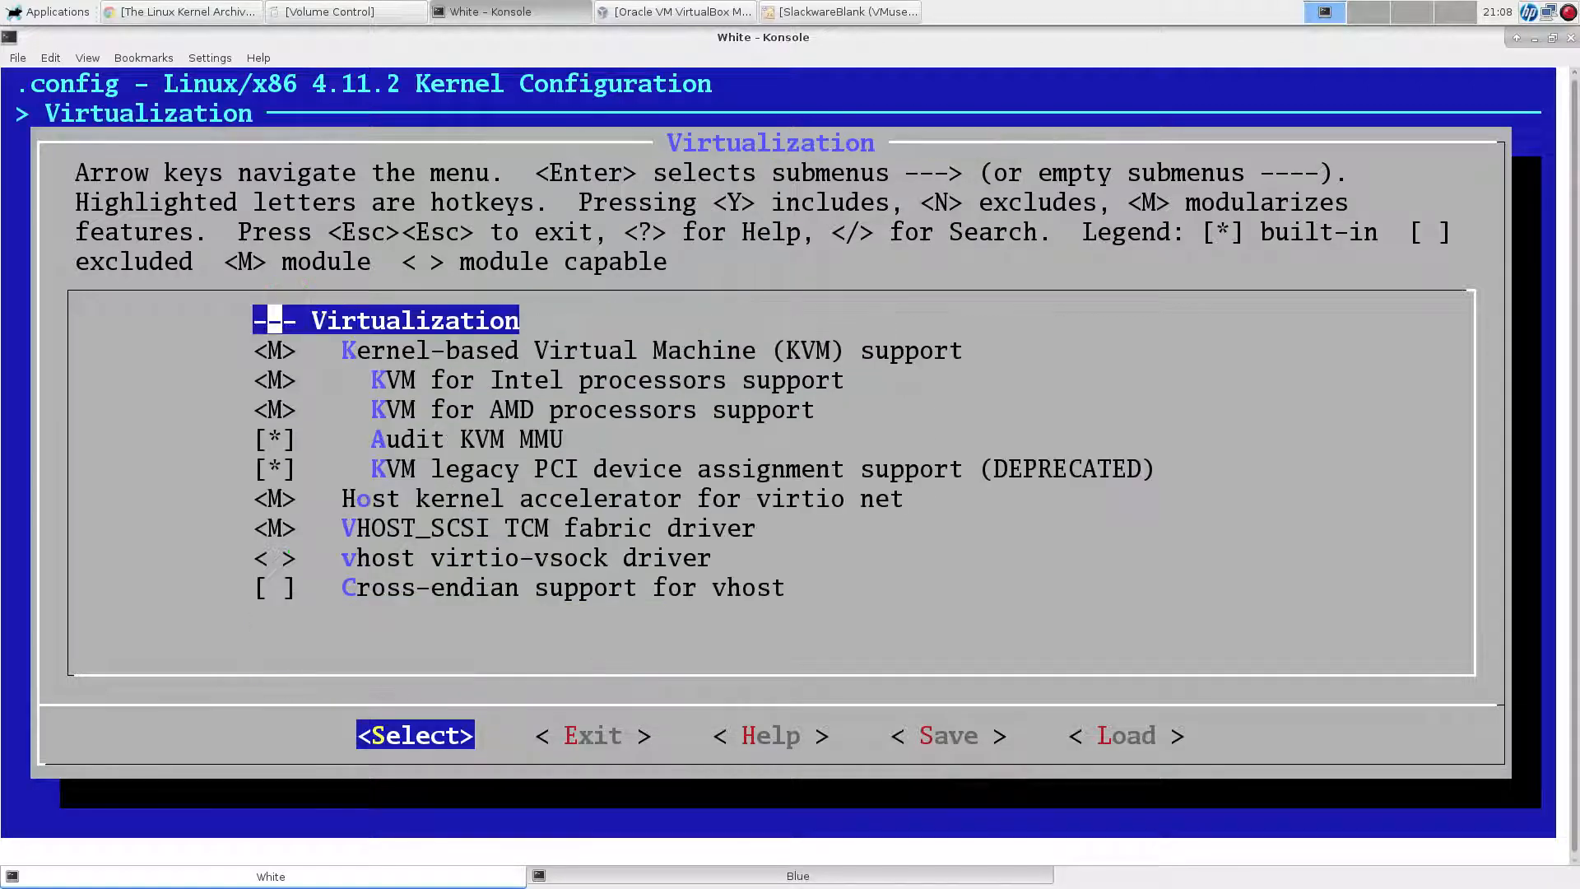
key(Down)
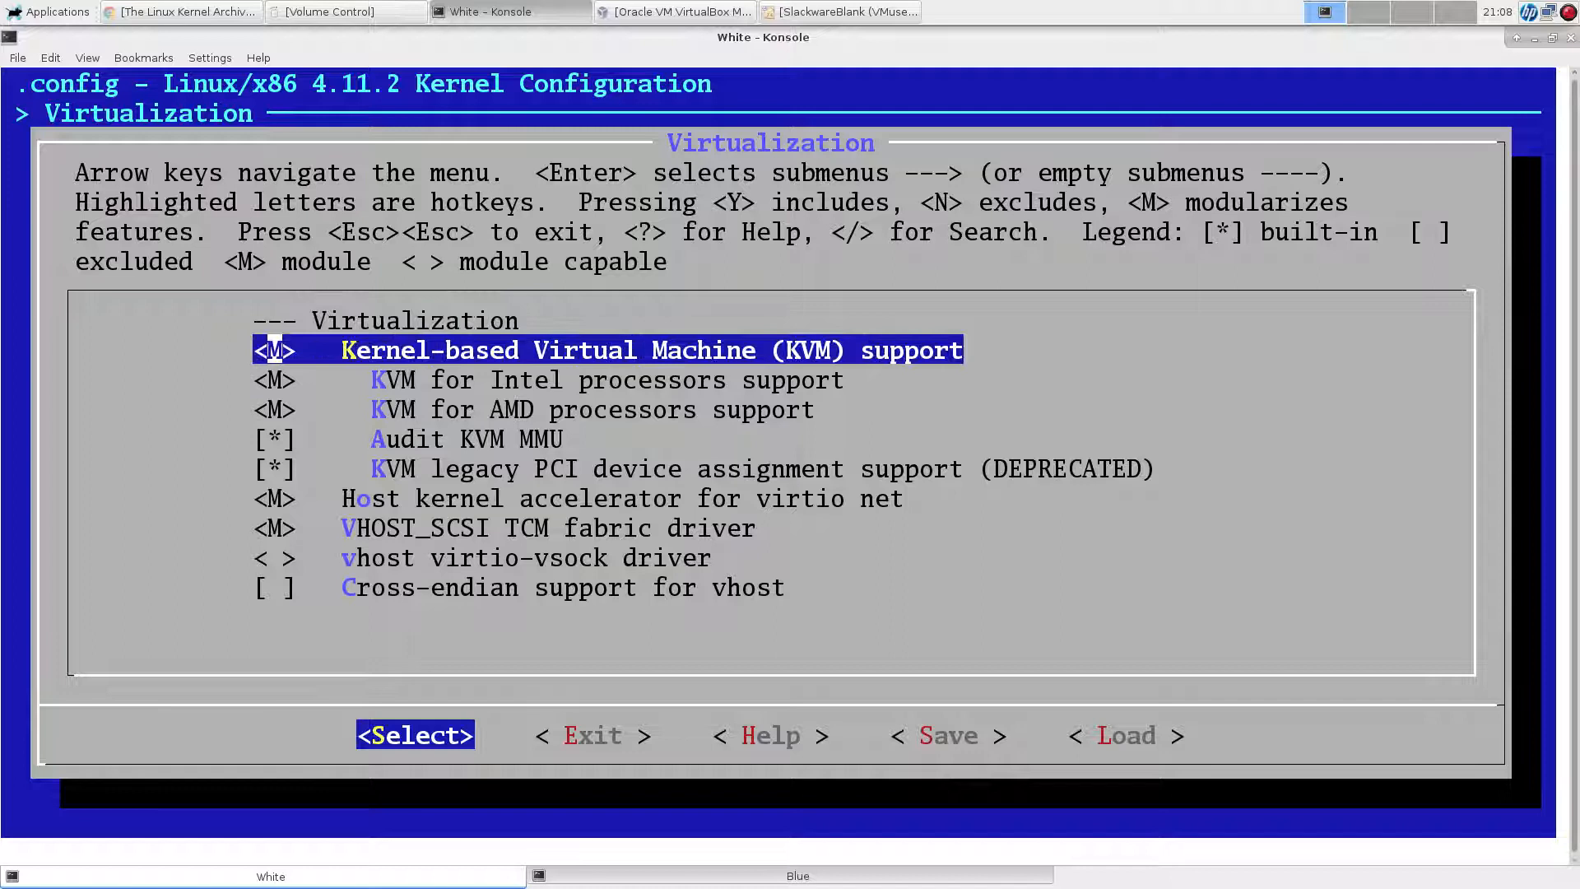
key(Down)
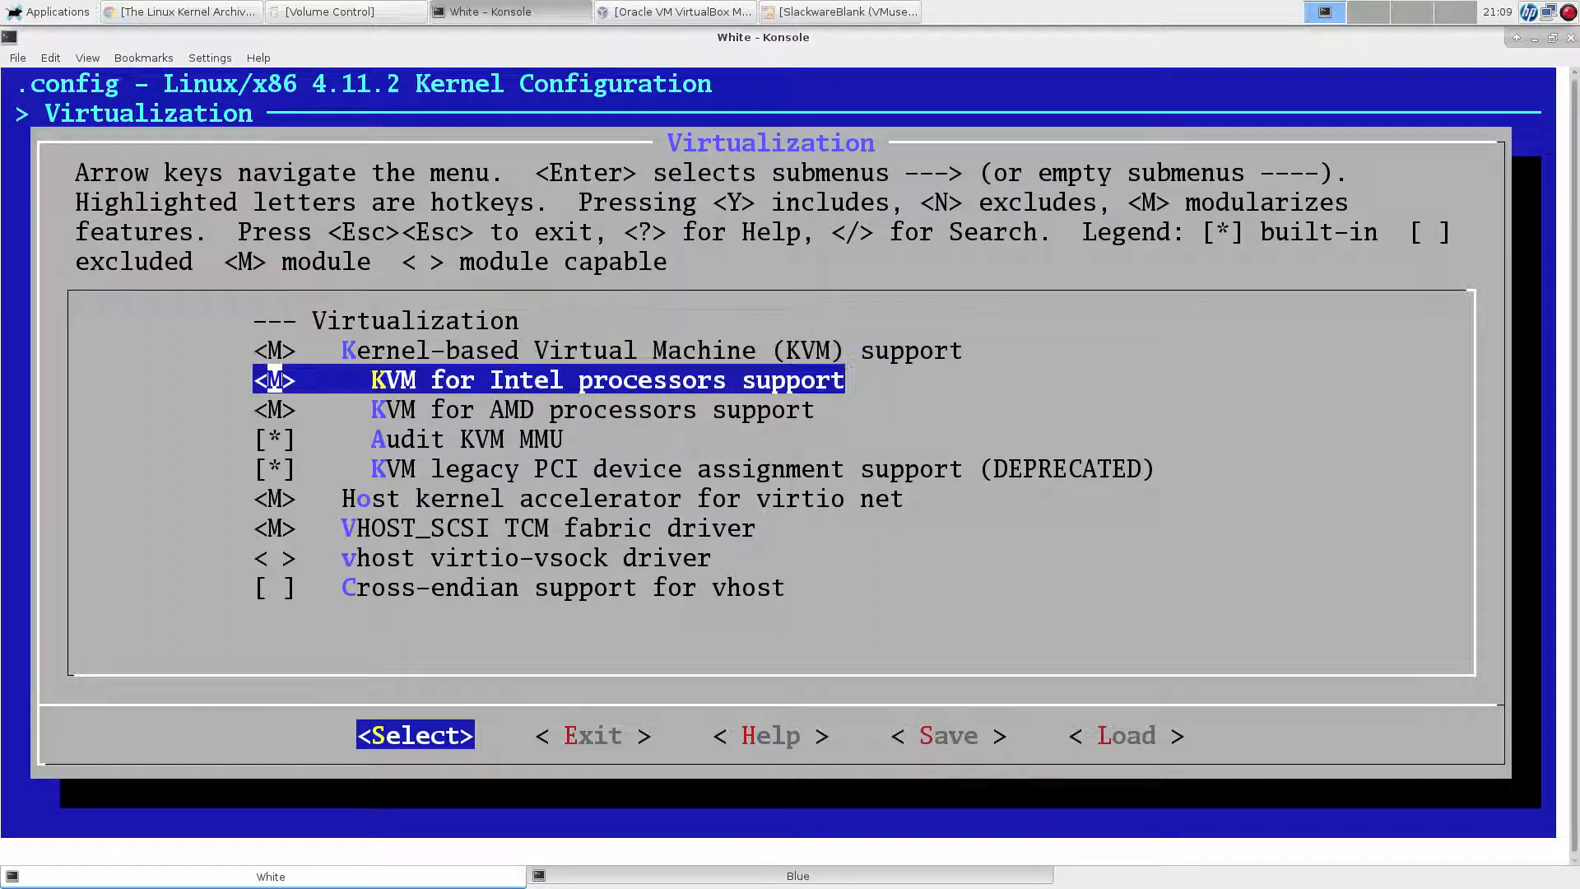
key(n)
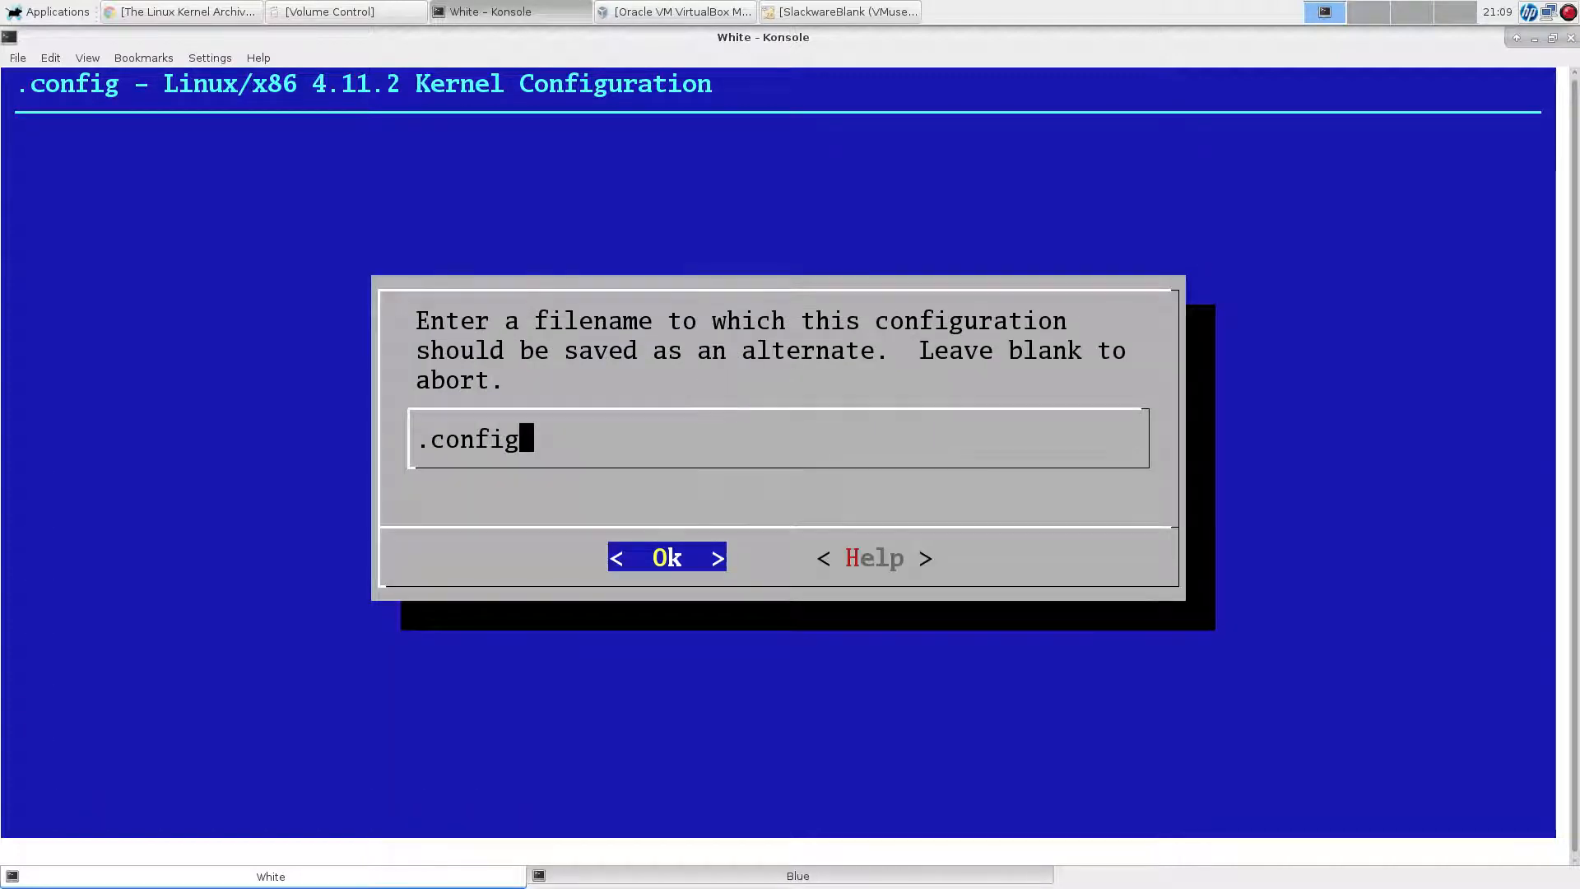
Save the configuration as .config and confirm CONFIG_LOCALVERSION="smr" and the test option in vi
click(665, 558)
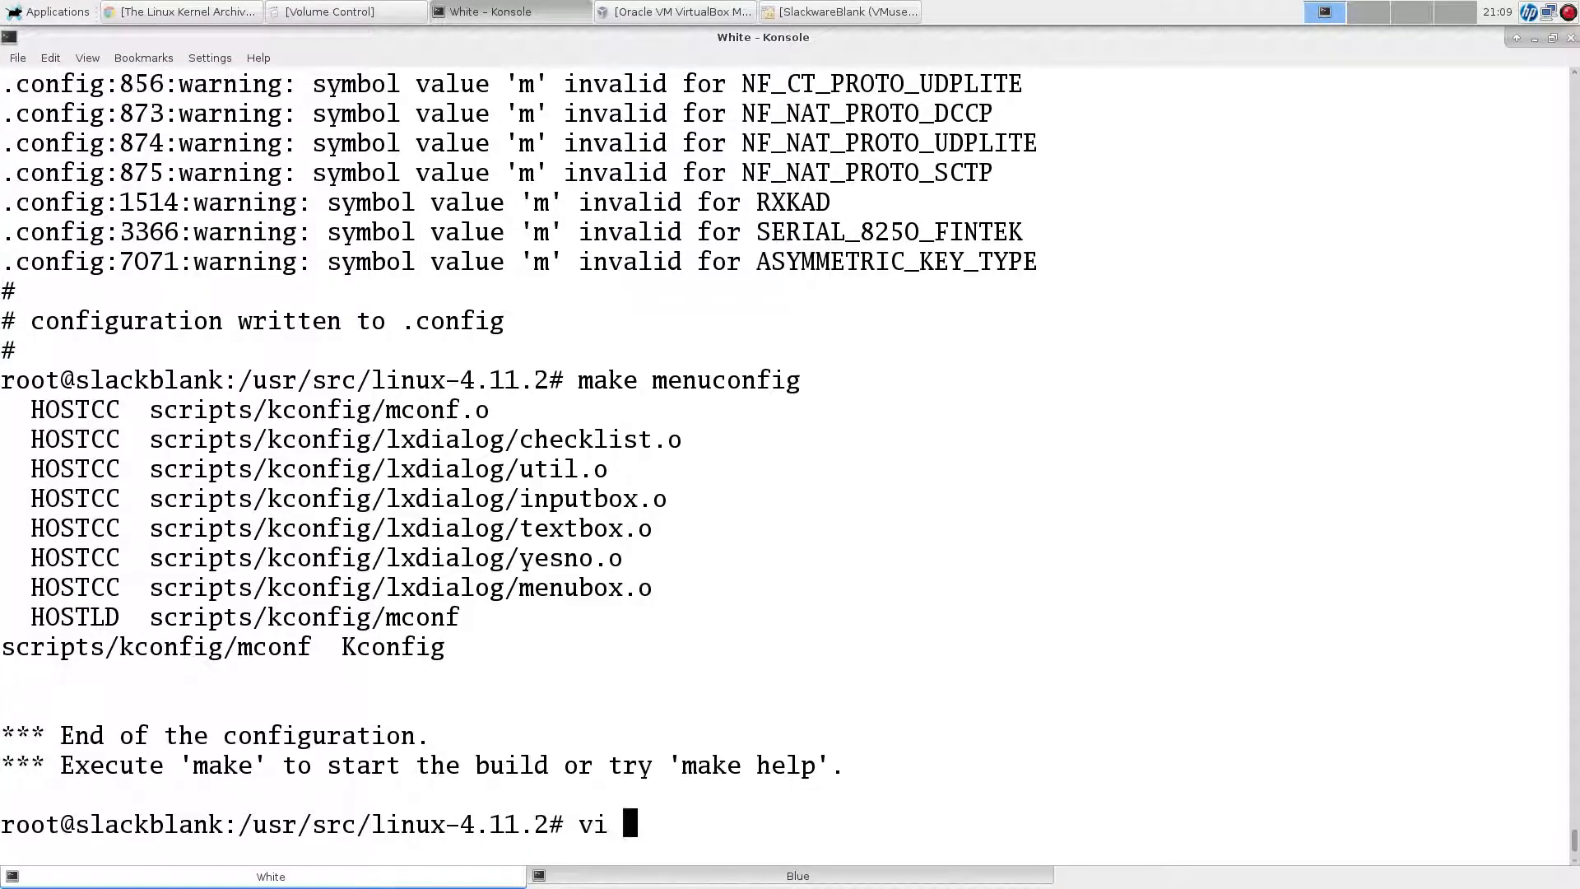
key(Return)
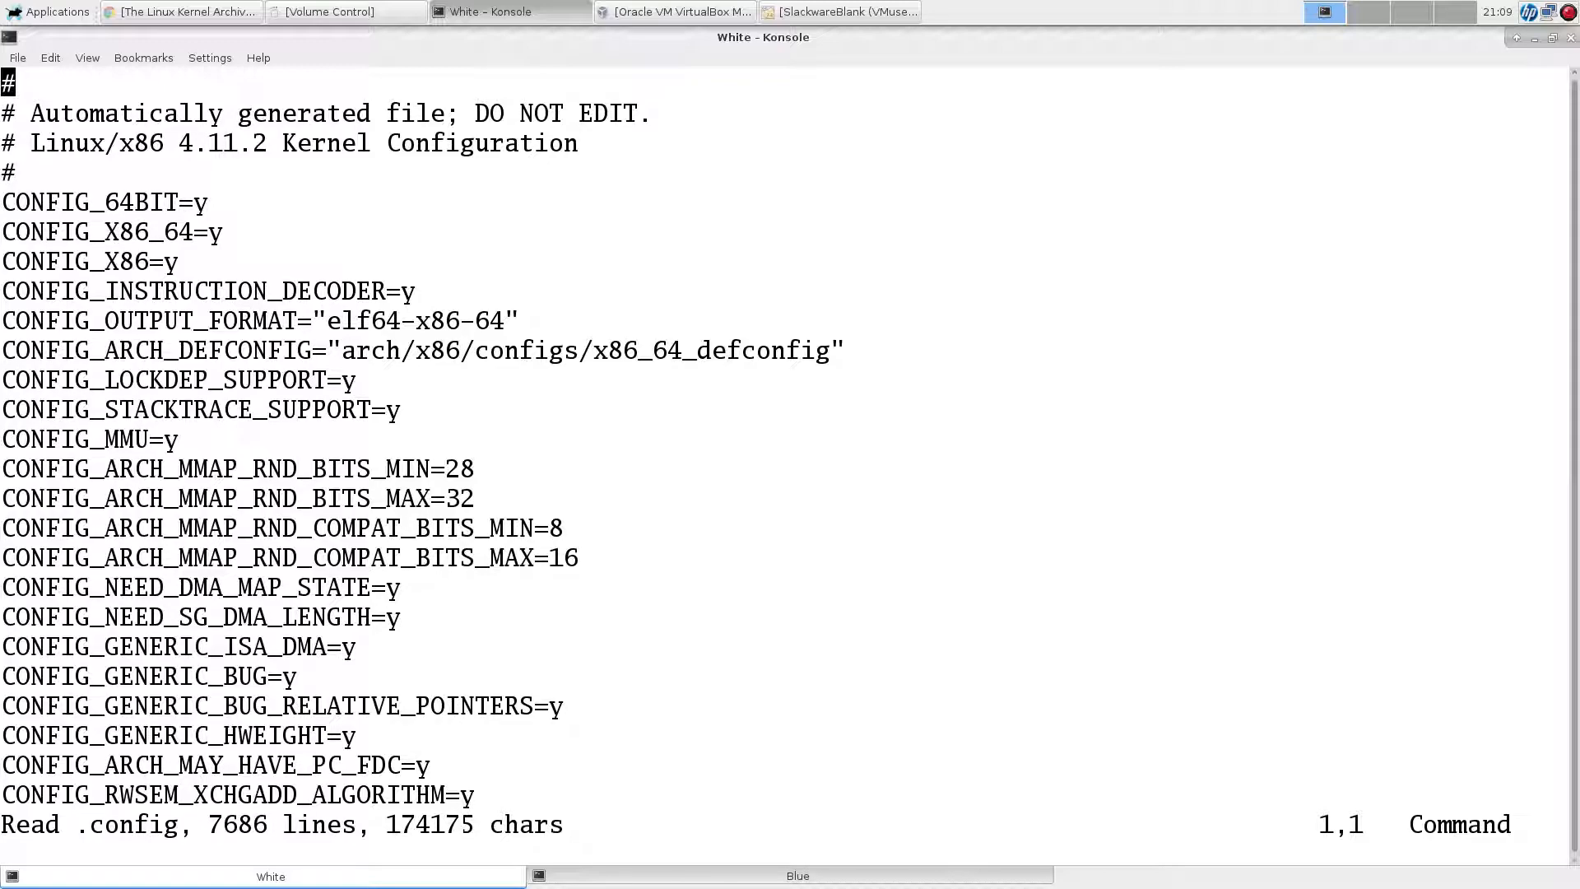
text(/sm)
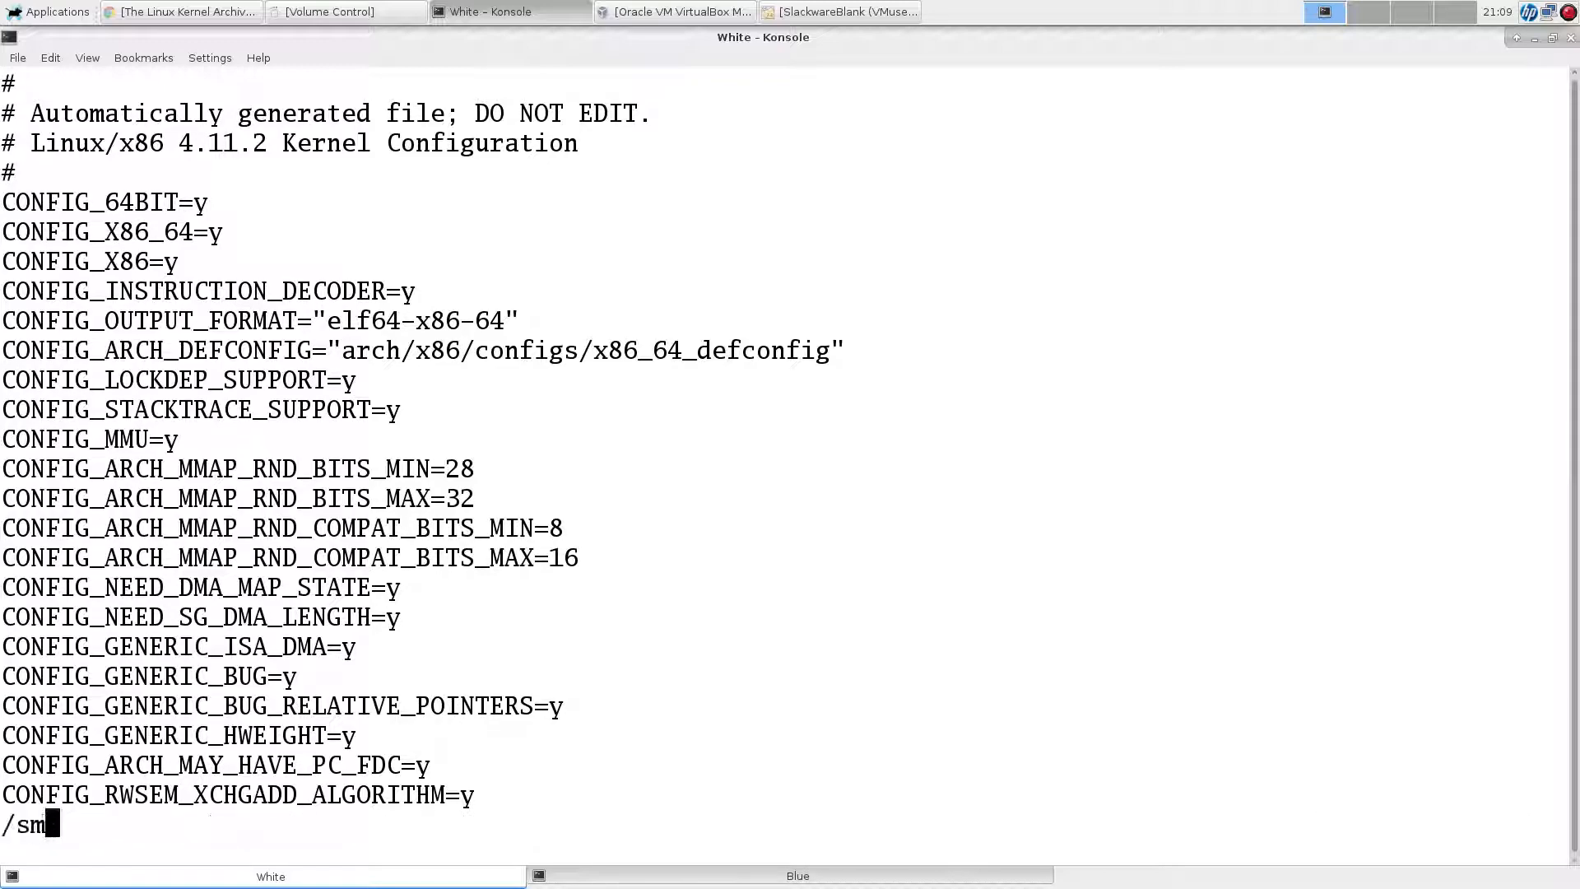
key(Return)
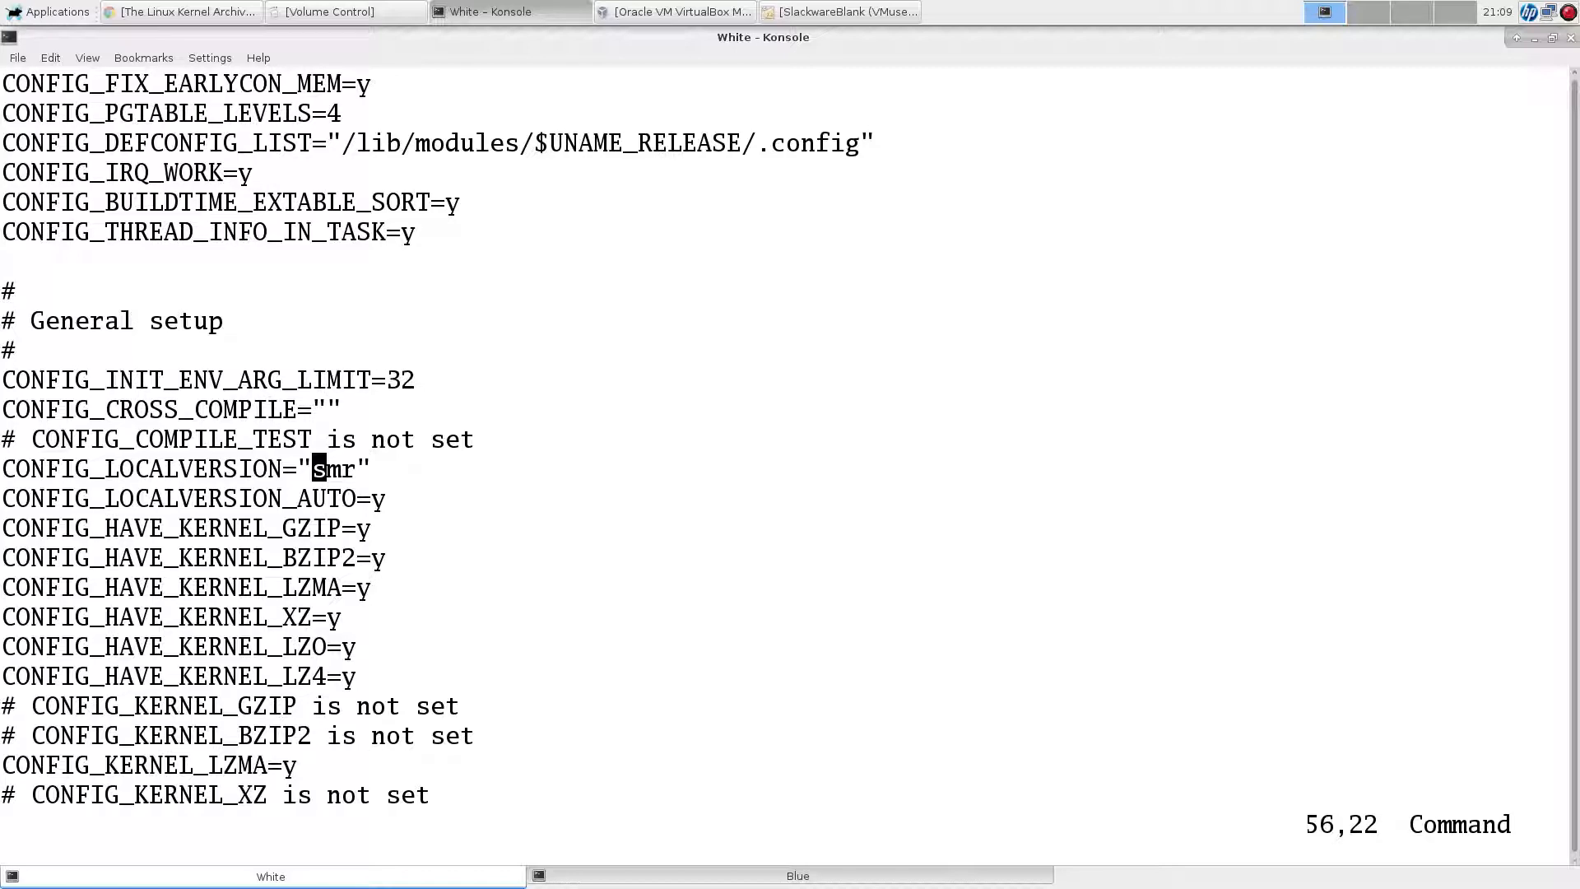
text(/tes)
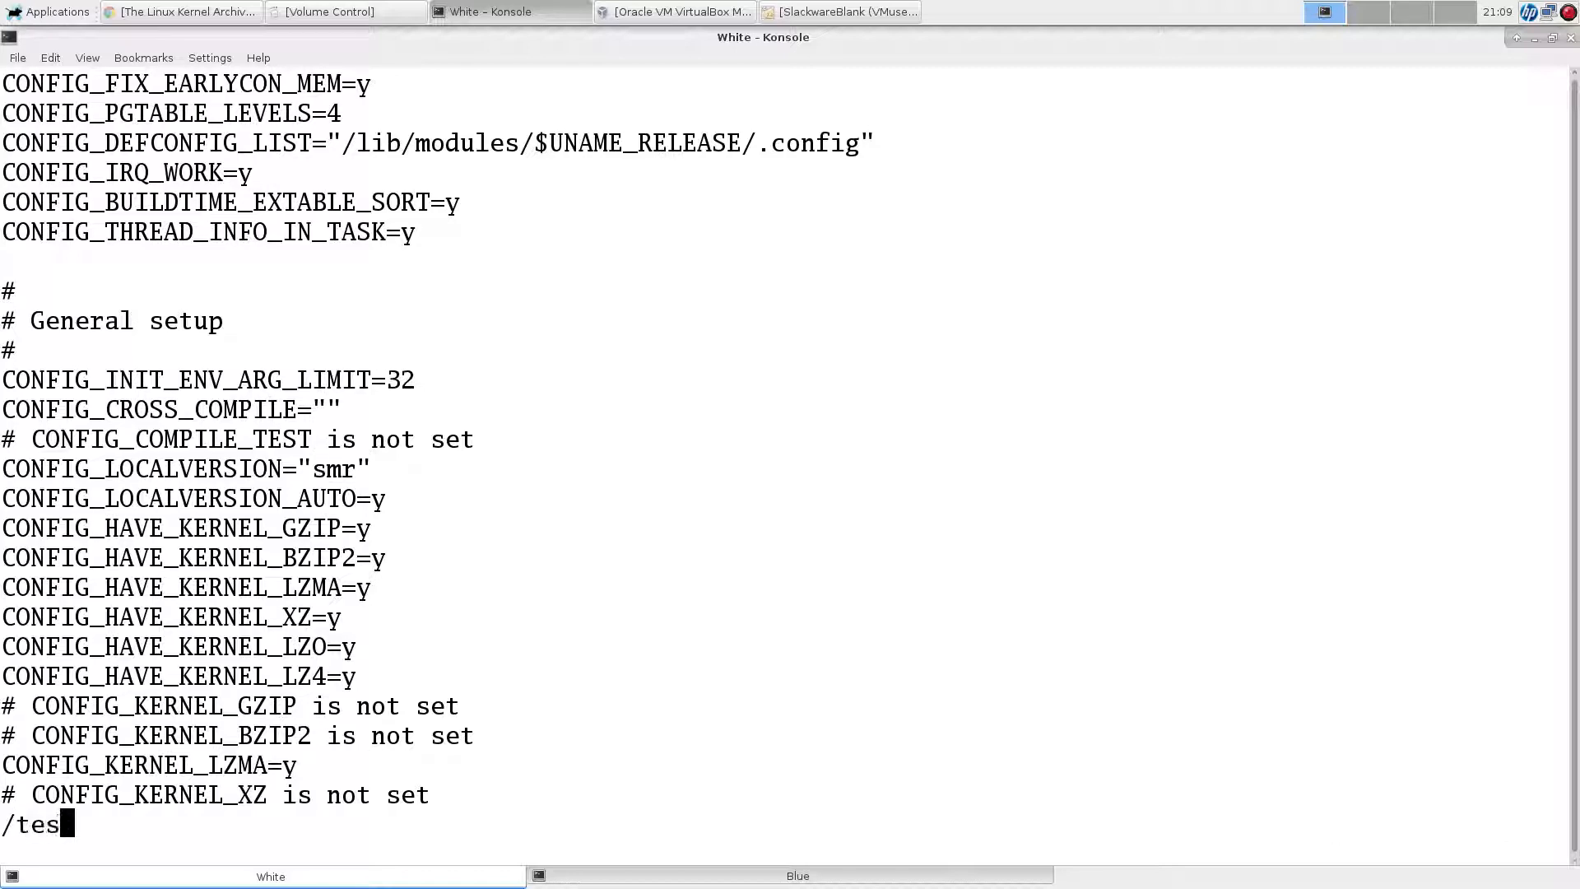
key(Return)
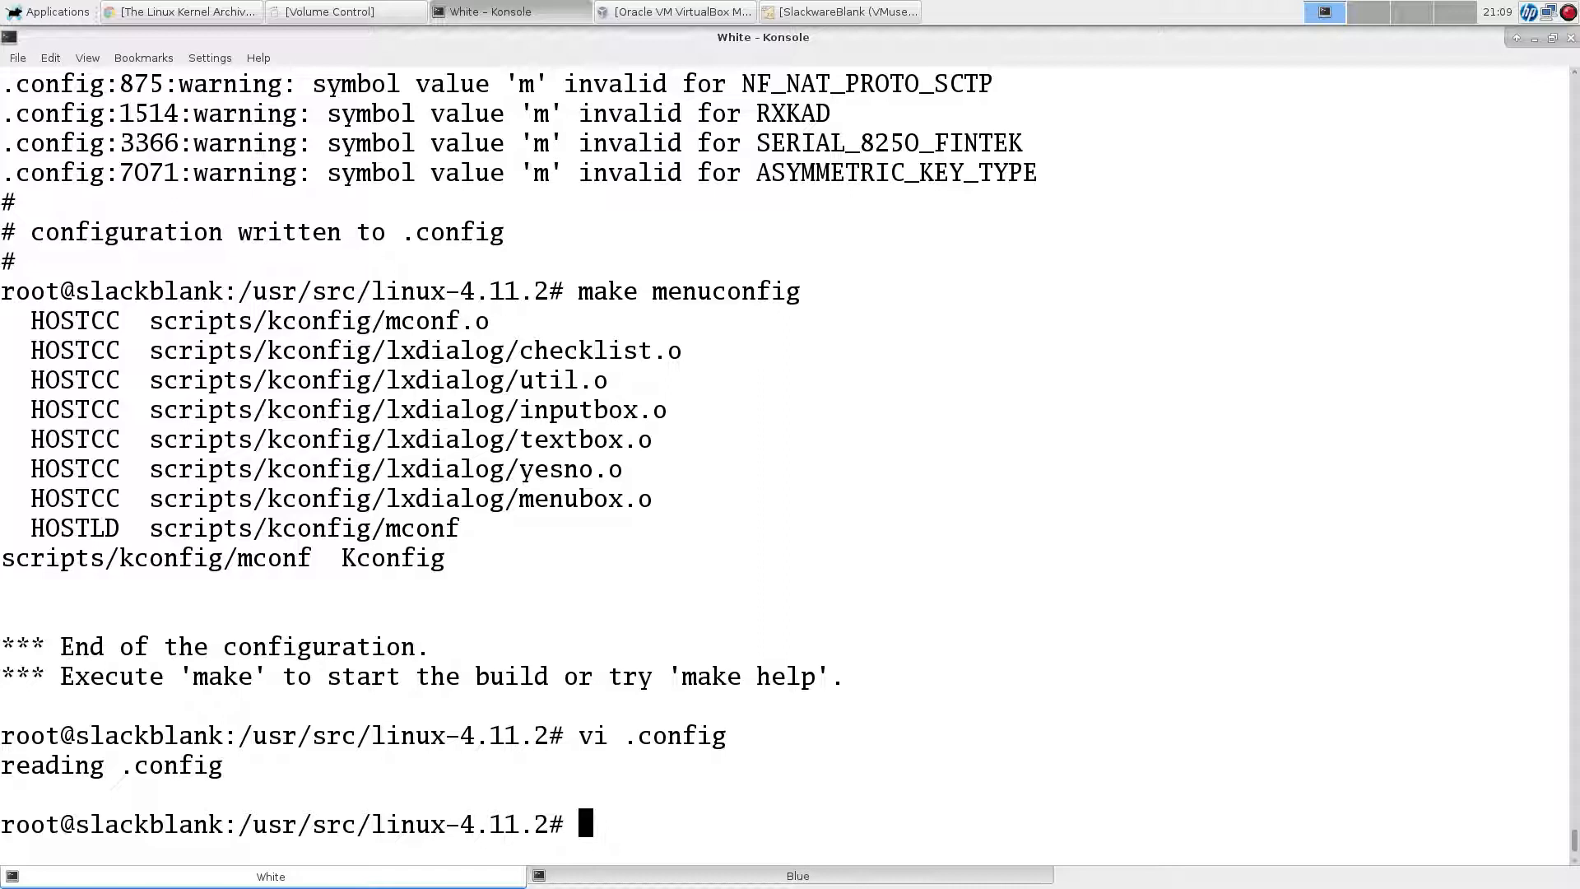
Start make bzImage, then rerun it as make -j 4 bzImage and watch the compile output
text(ma)
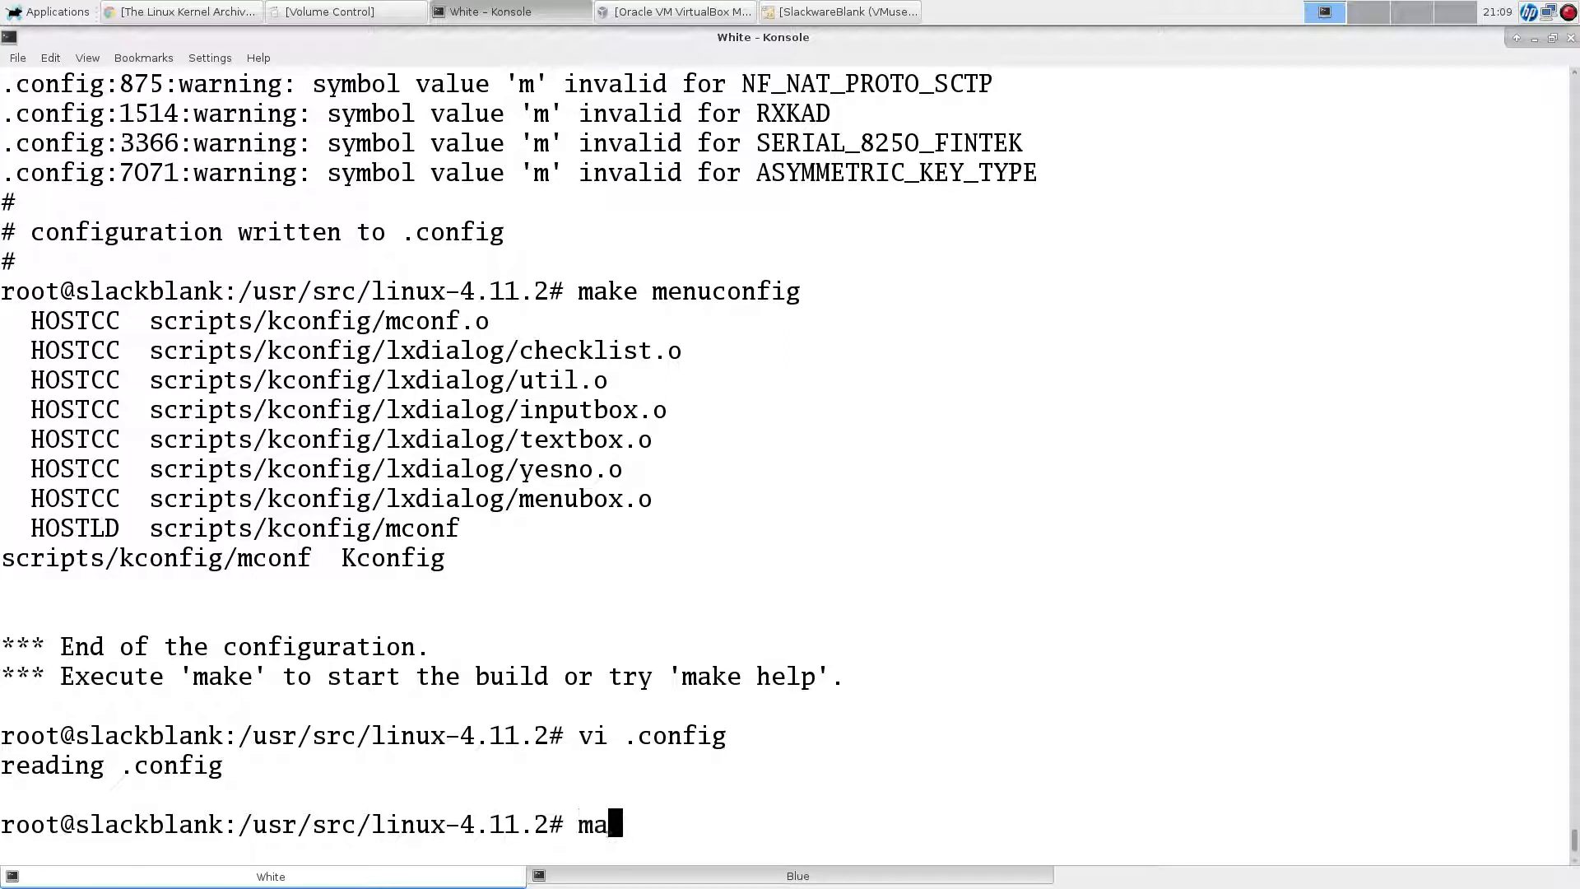
text(ke bzImage)
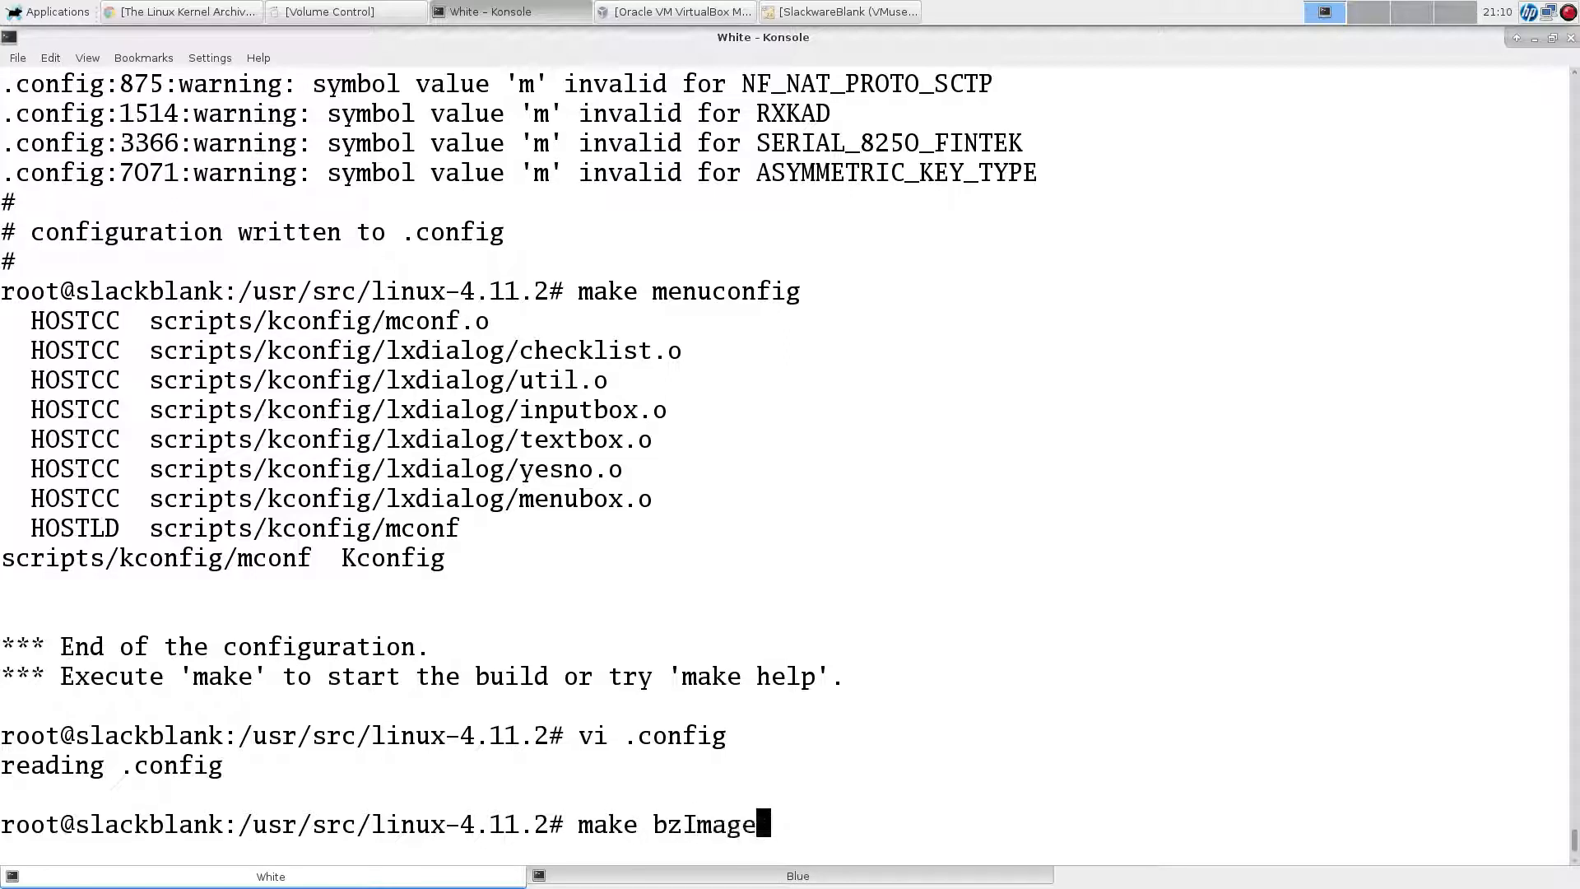
key(Return)
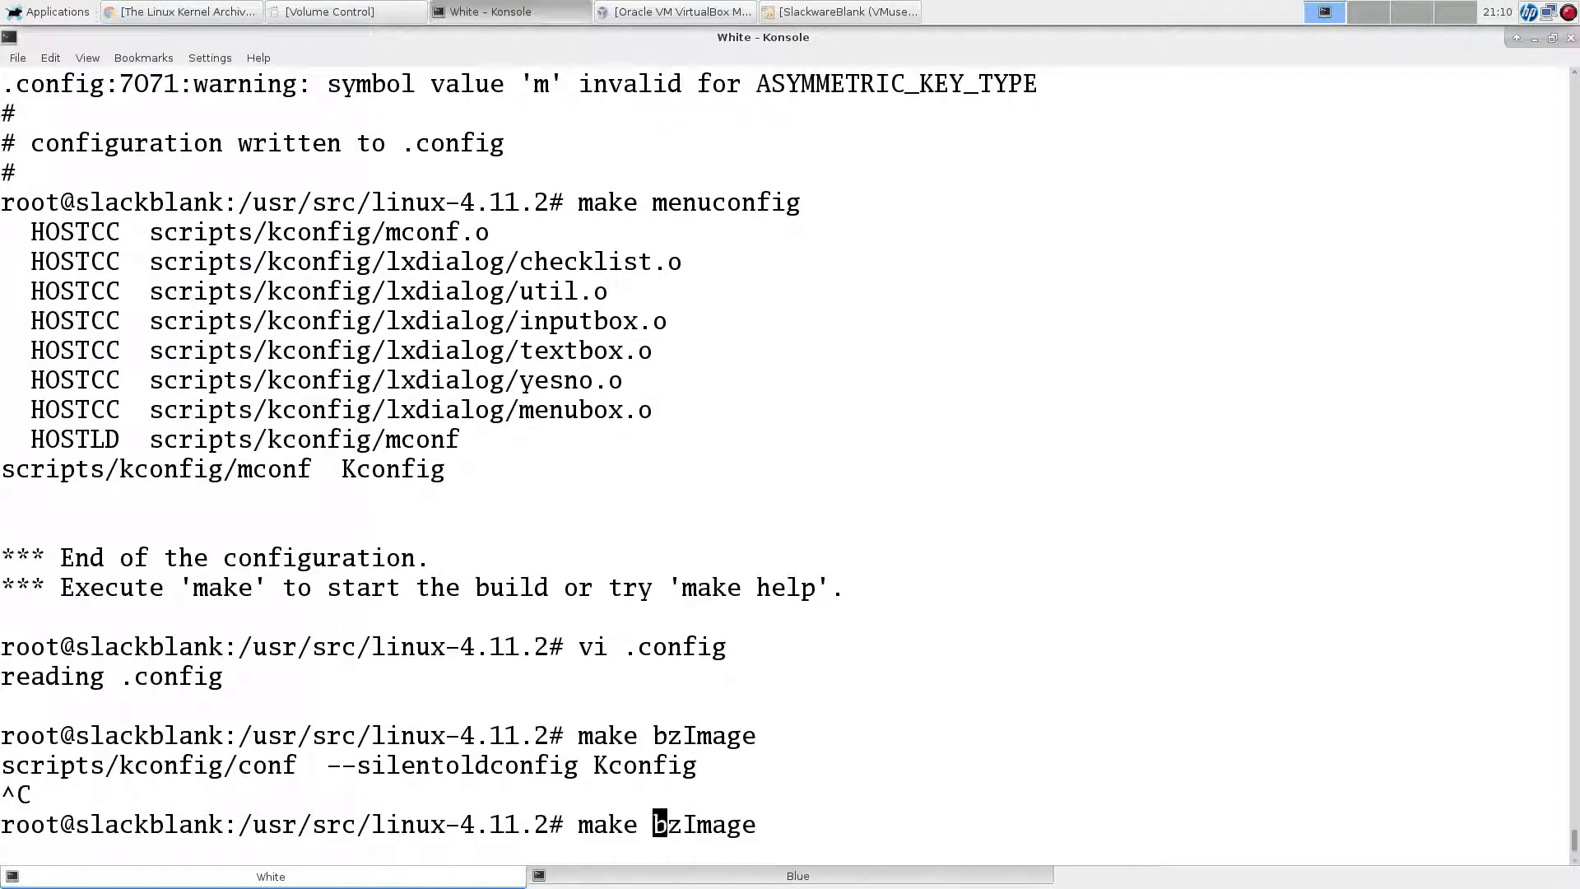
text(-j 4)
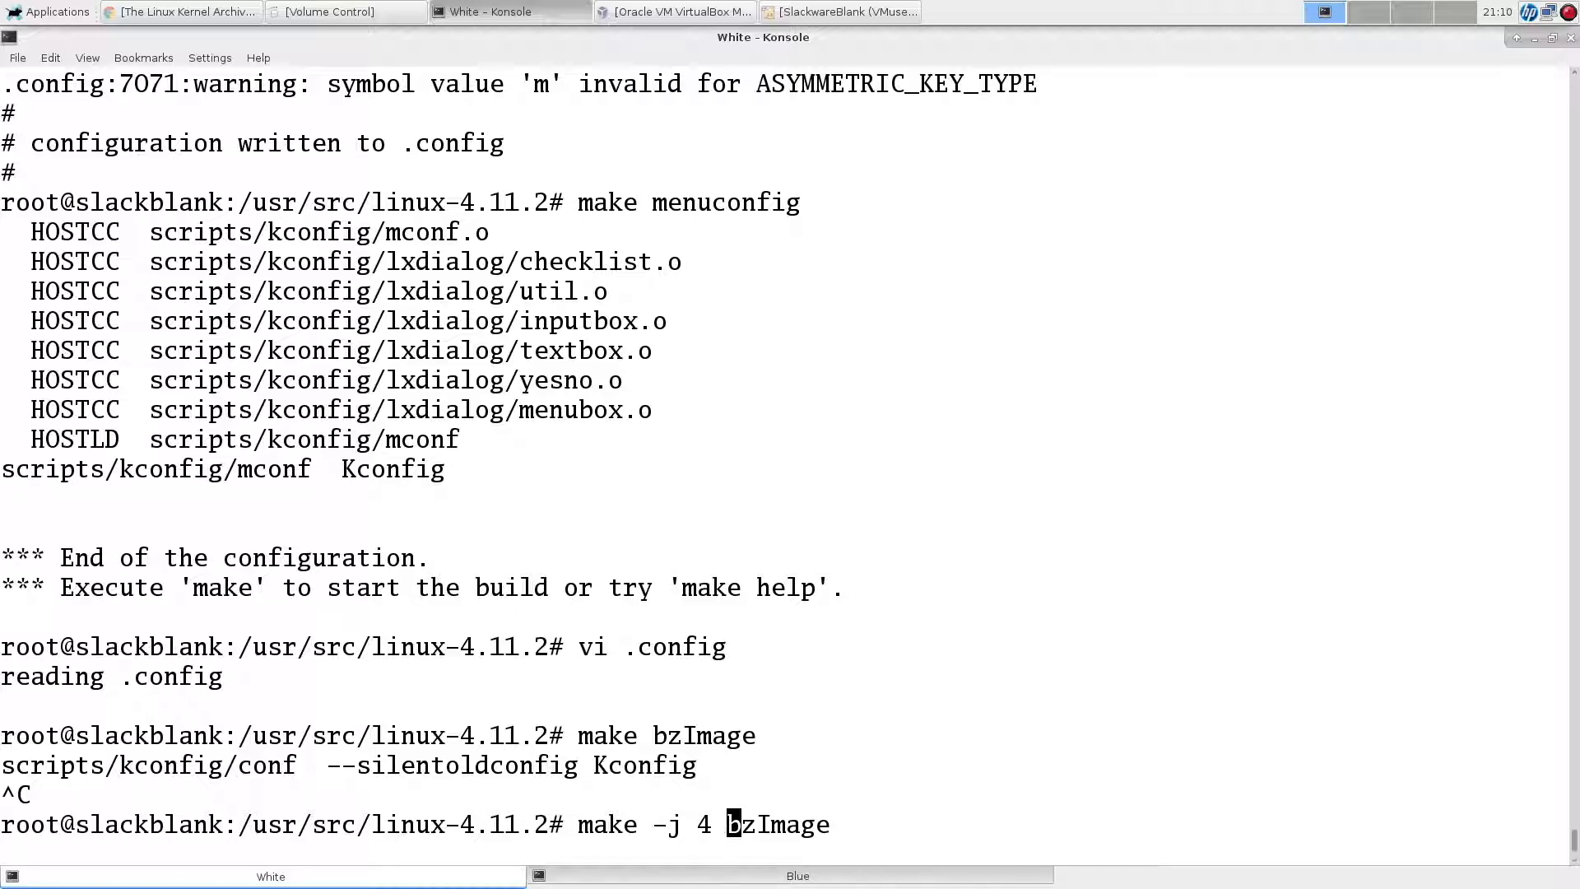
key(Return)
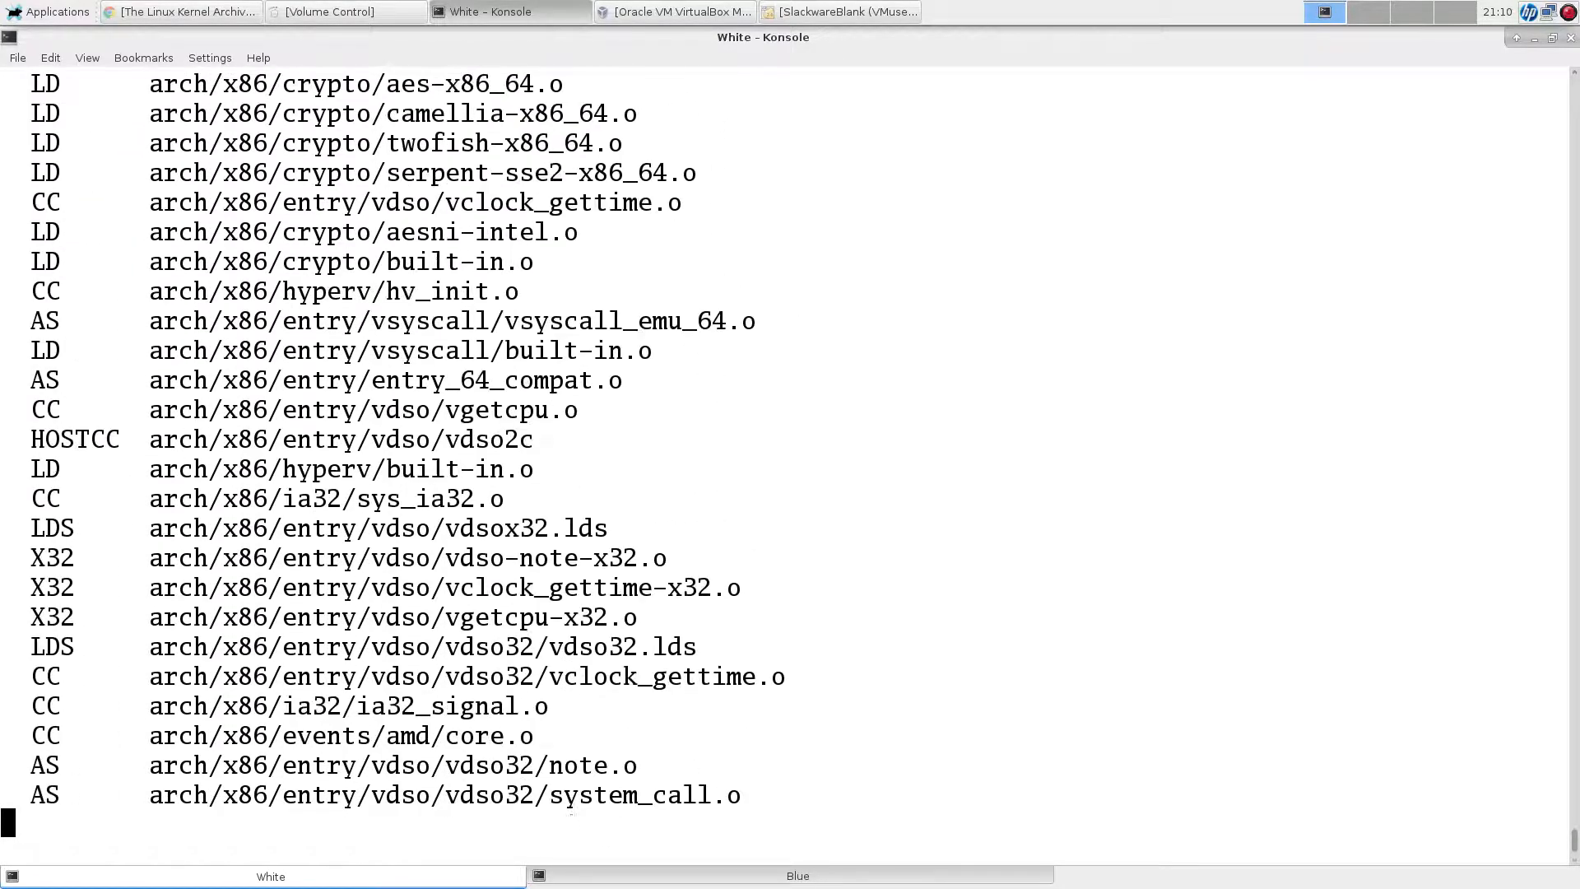
scroll(down, 3)
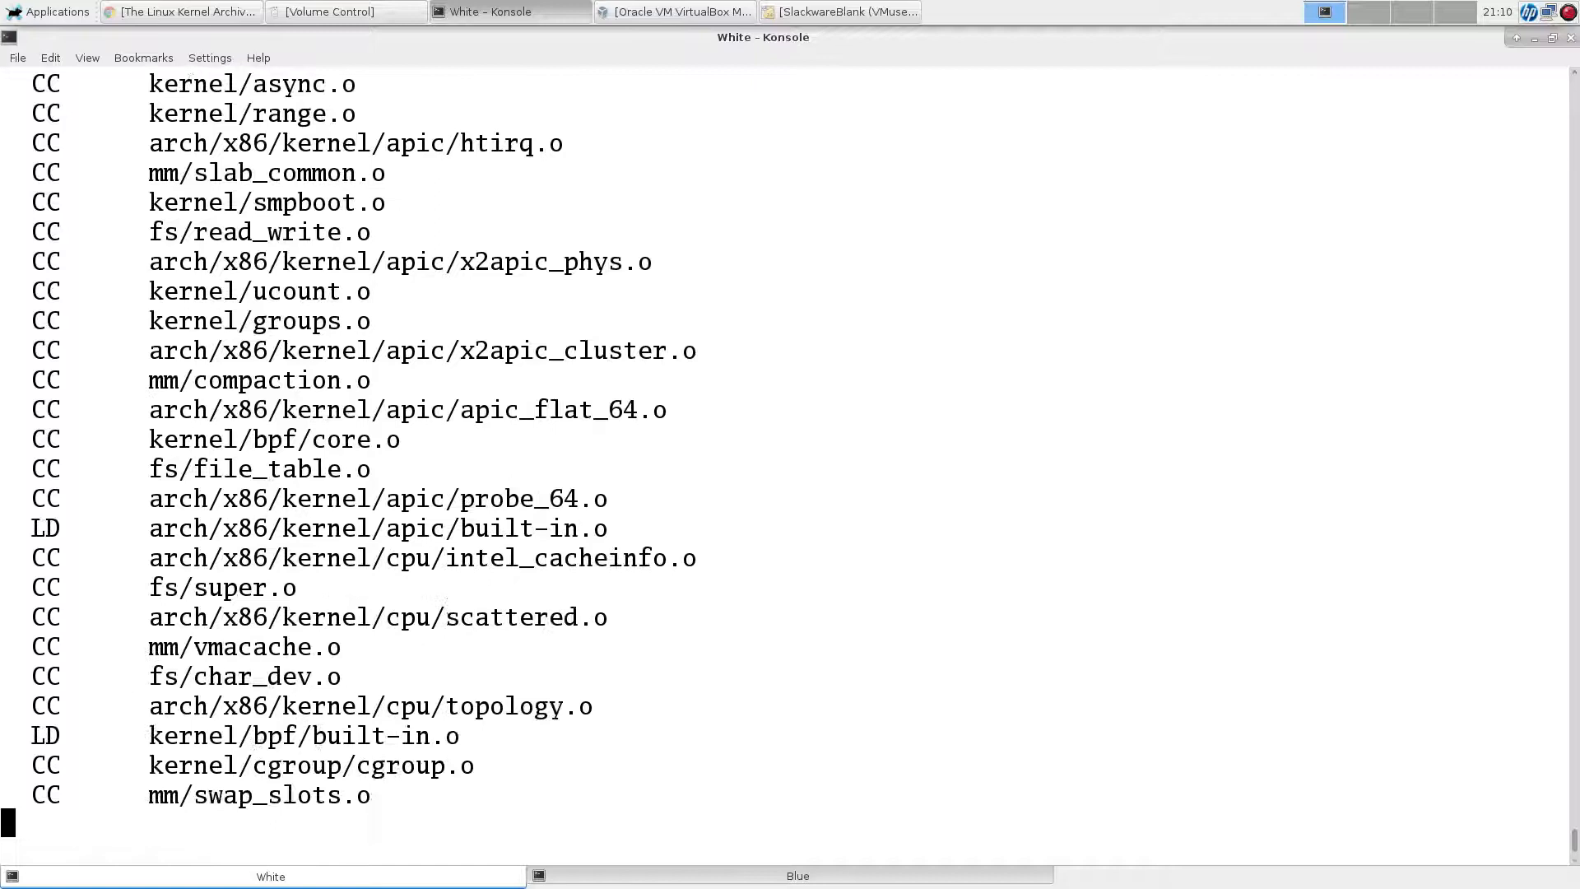
scroll(down, 3)
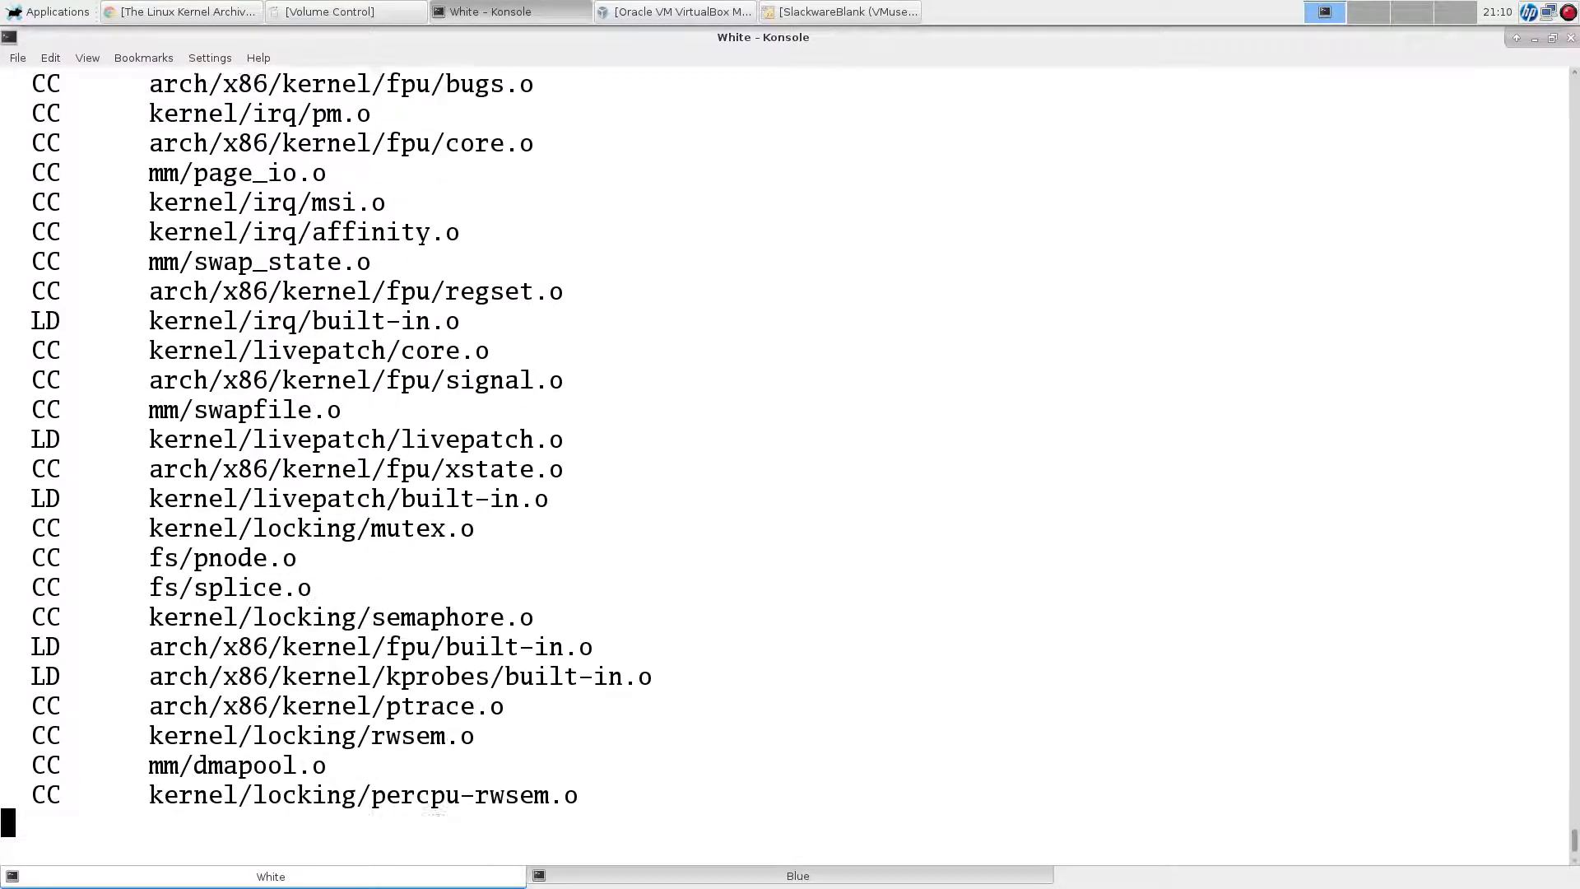
scroll(down, 3)
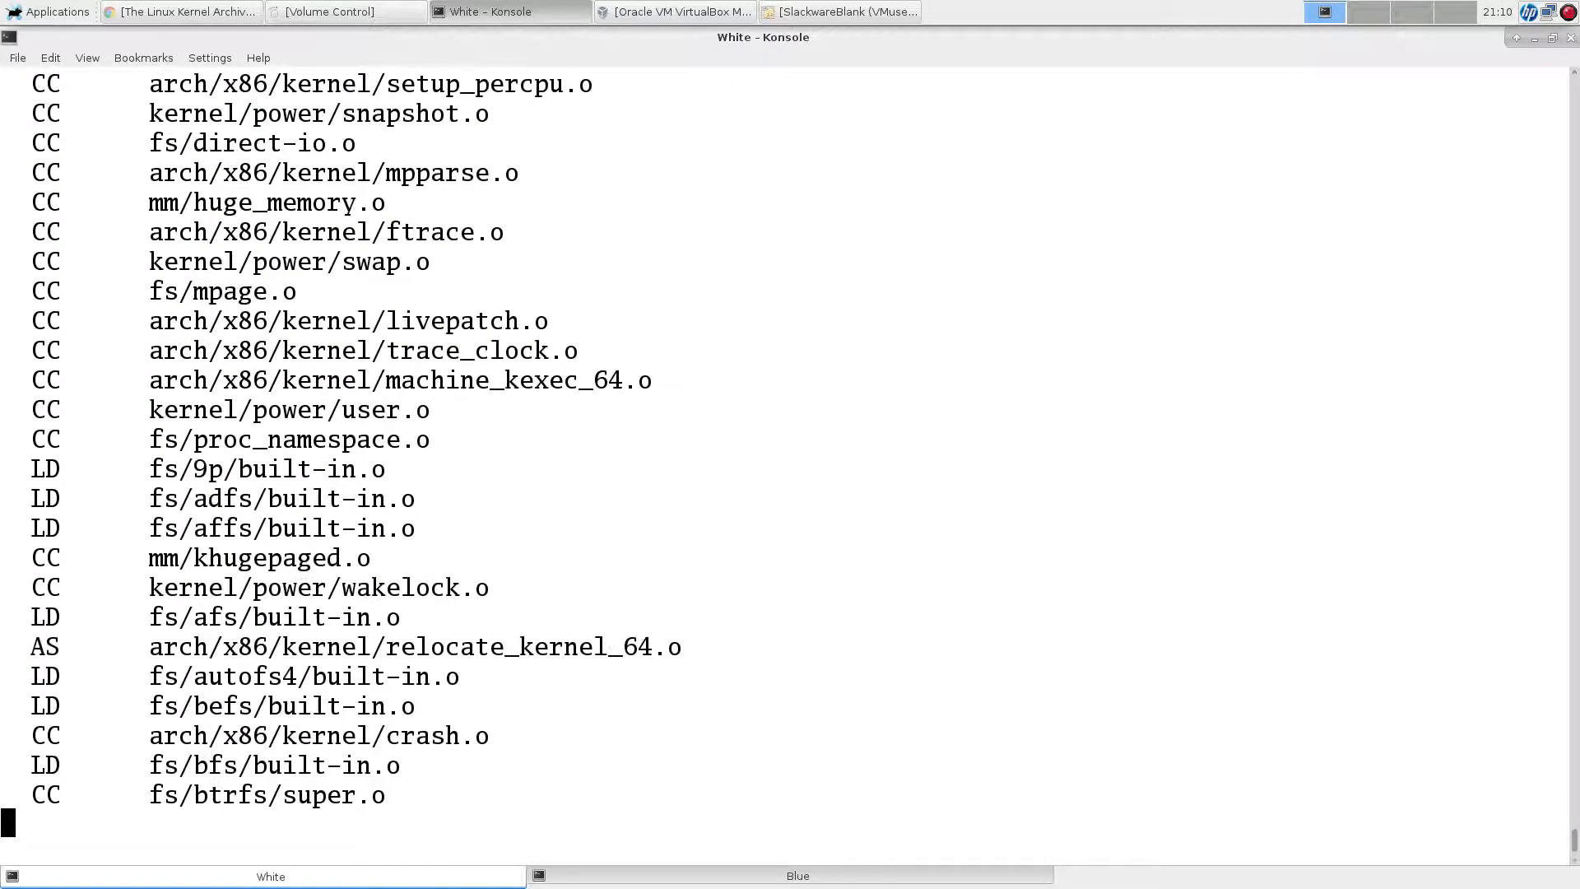
scroll(down, 3)
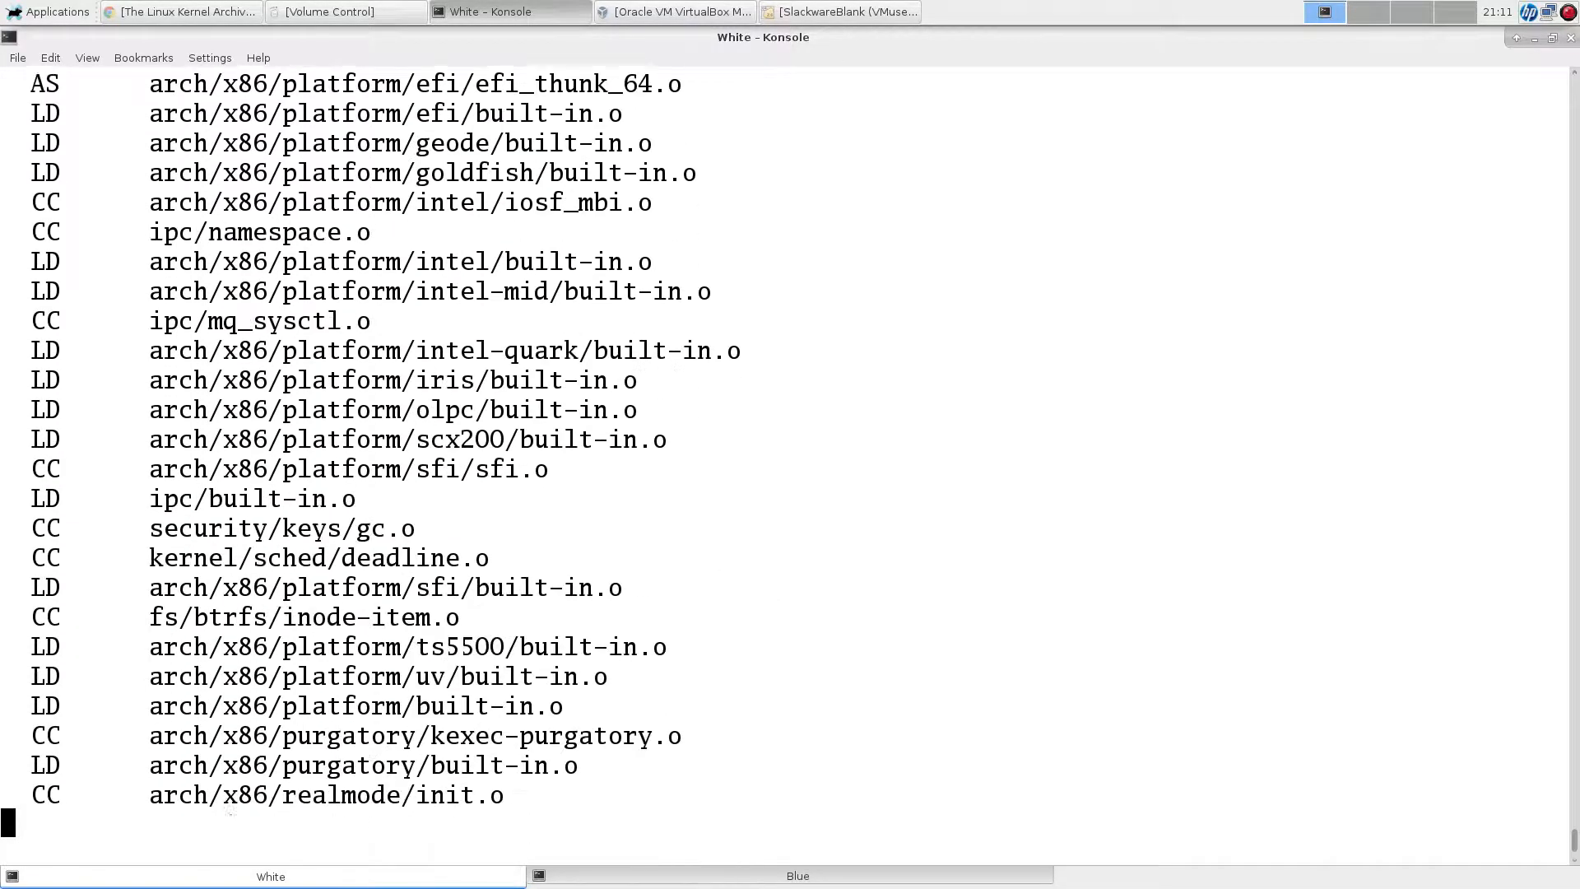
click(796, 876)
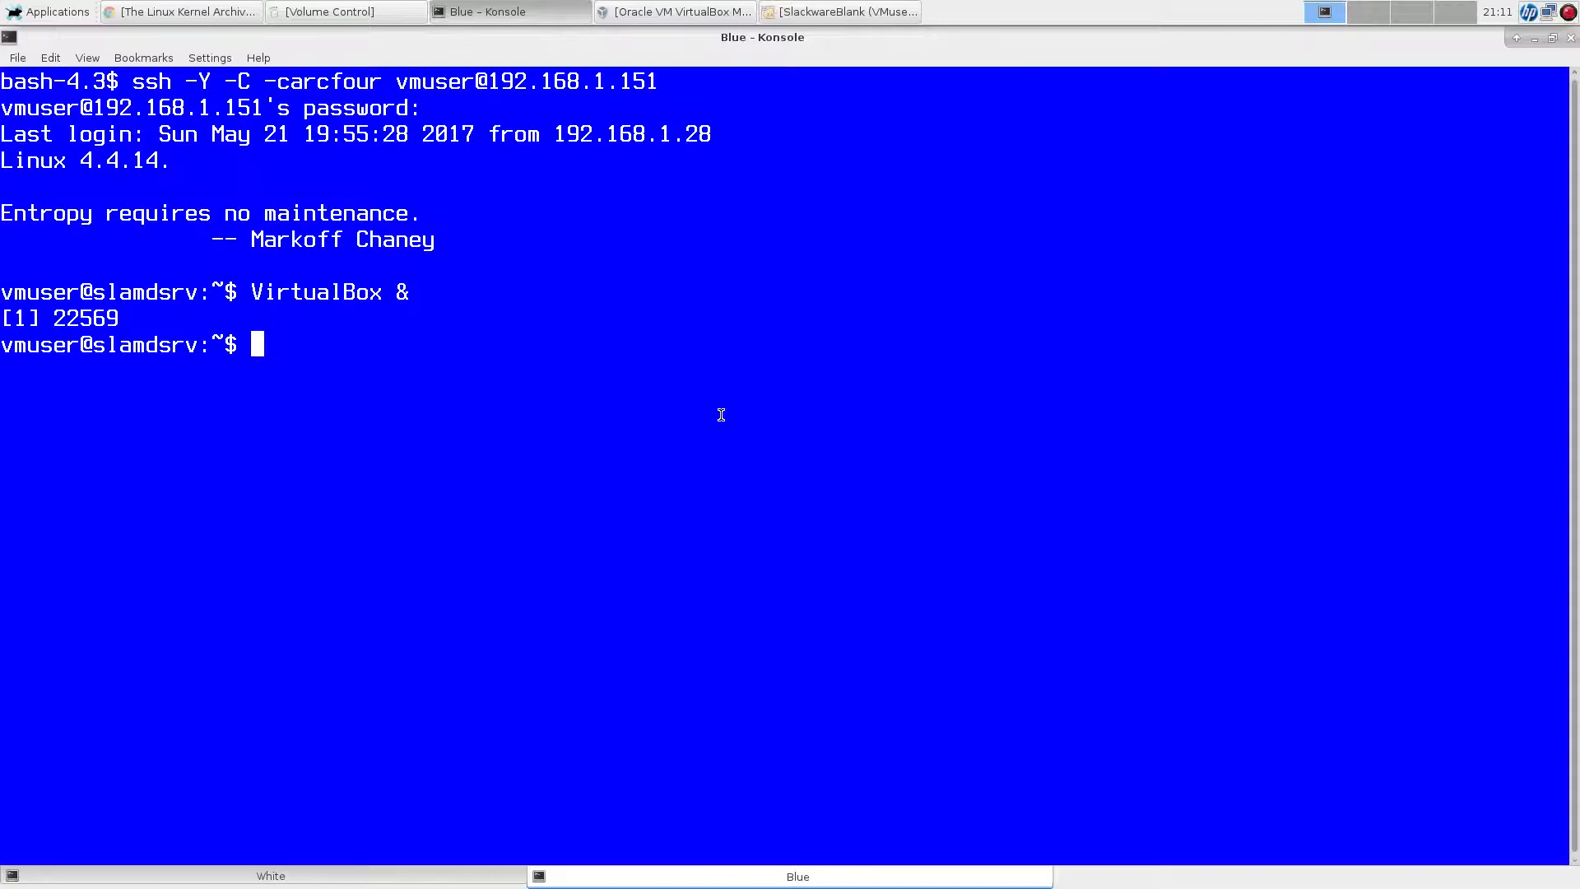
text(ssh vmu)
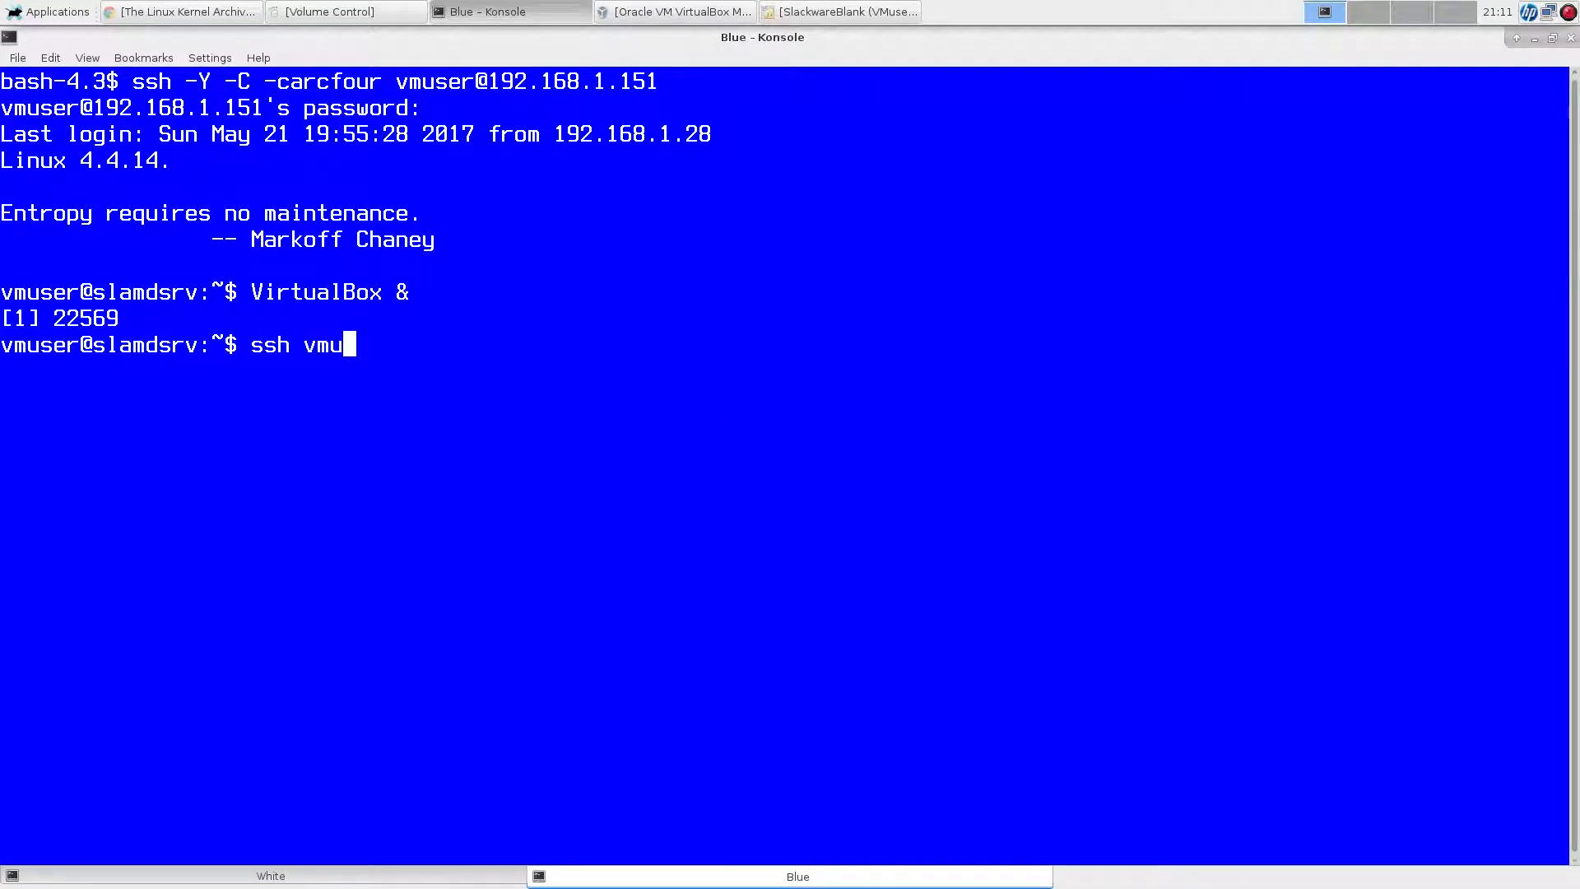
text(ser@192.168.)
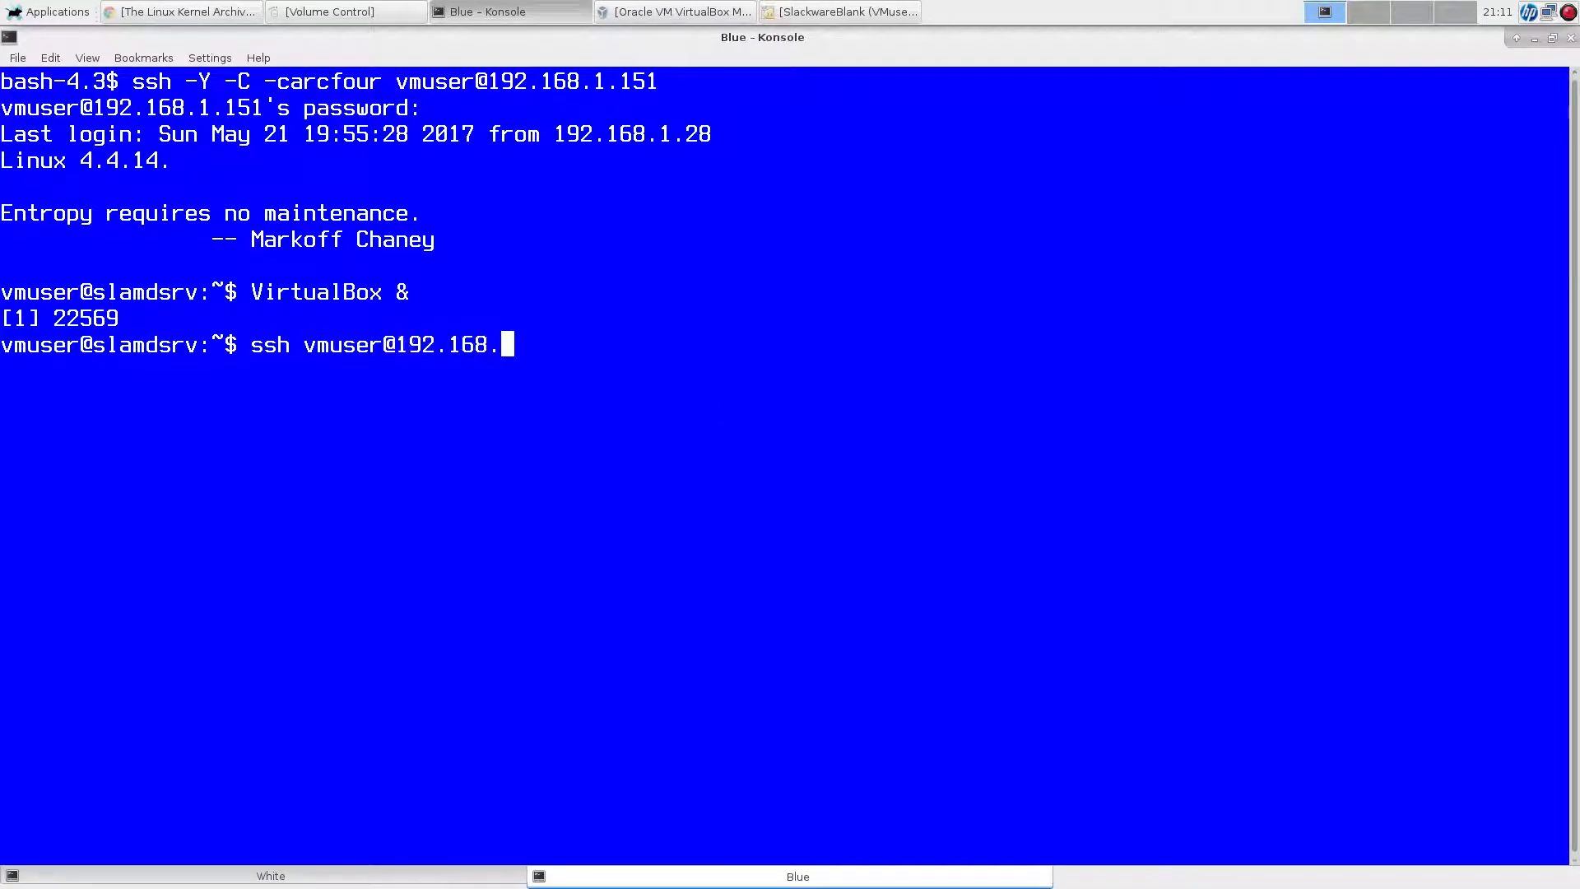
key(Return)
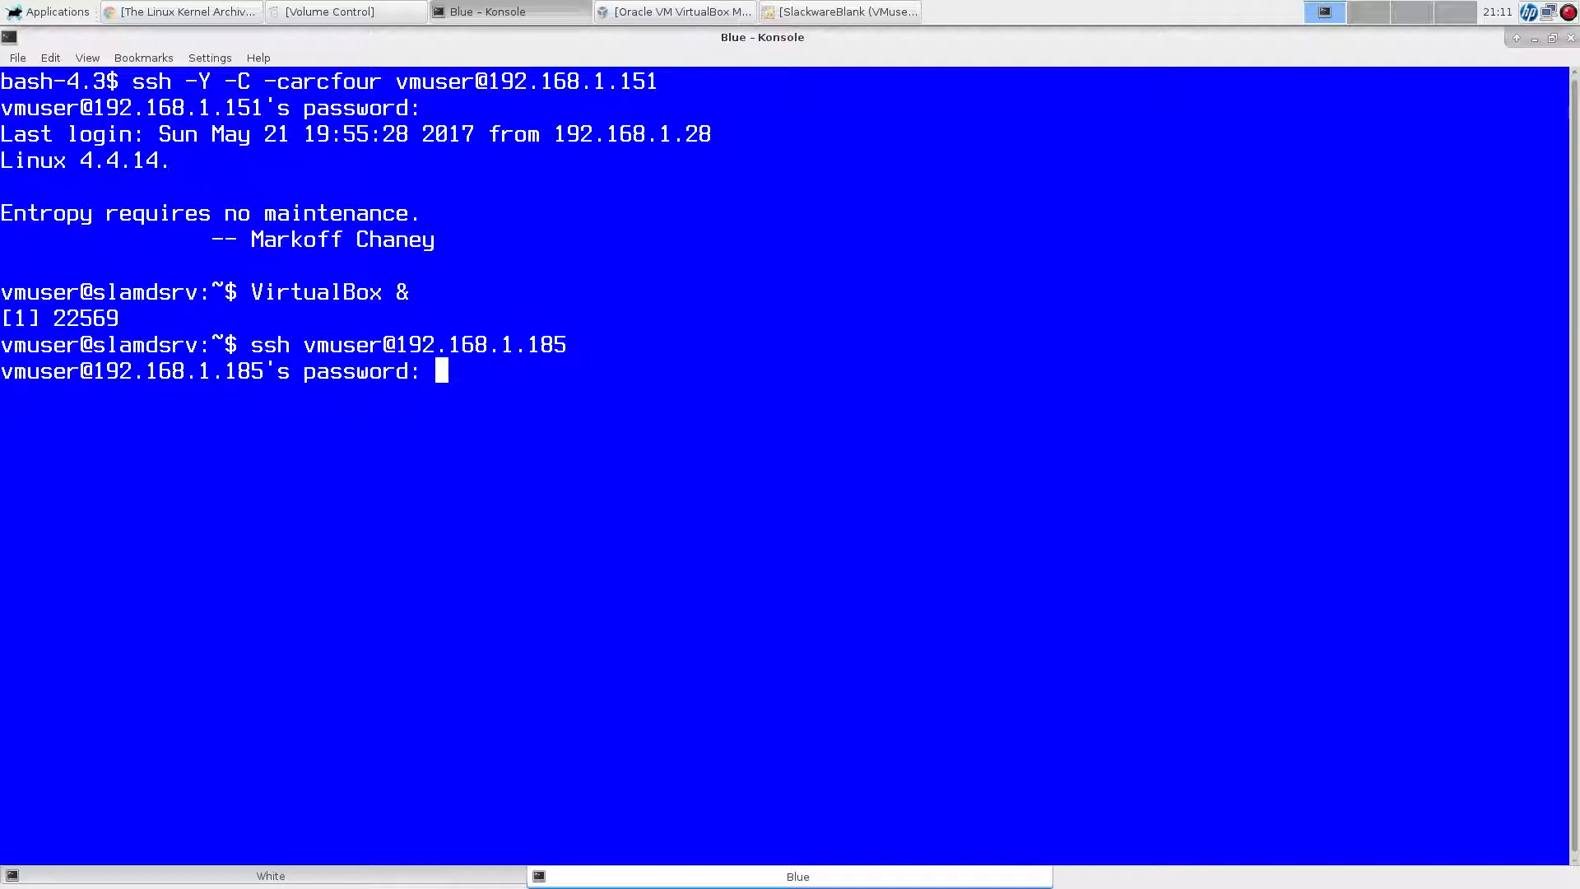
text(clear)
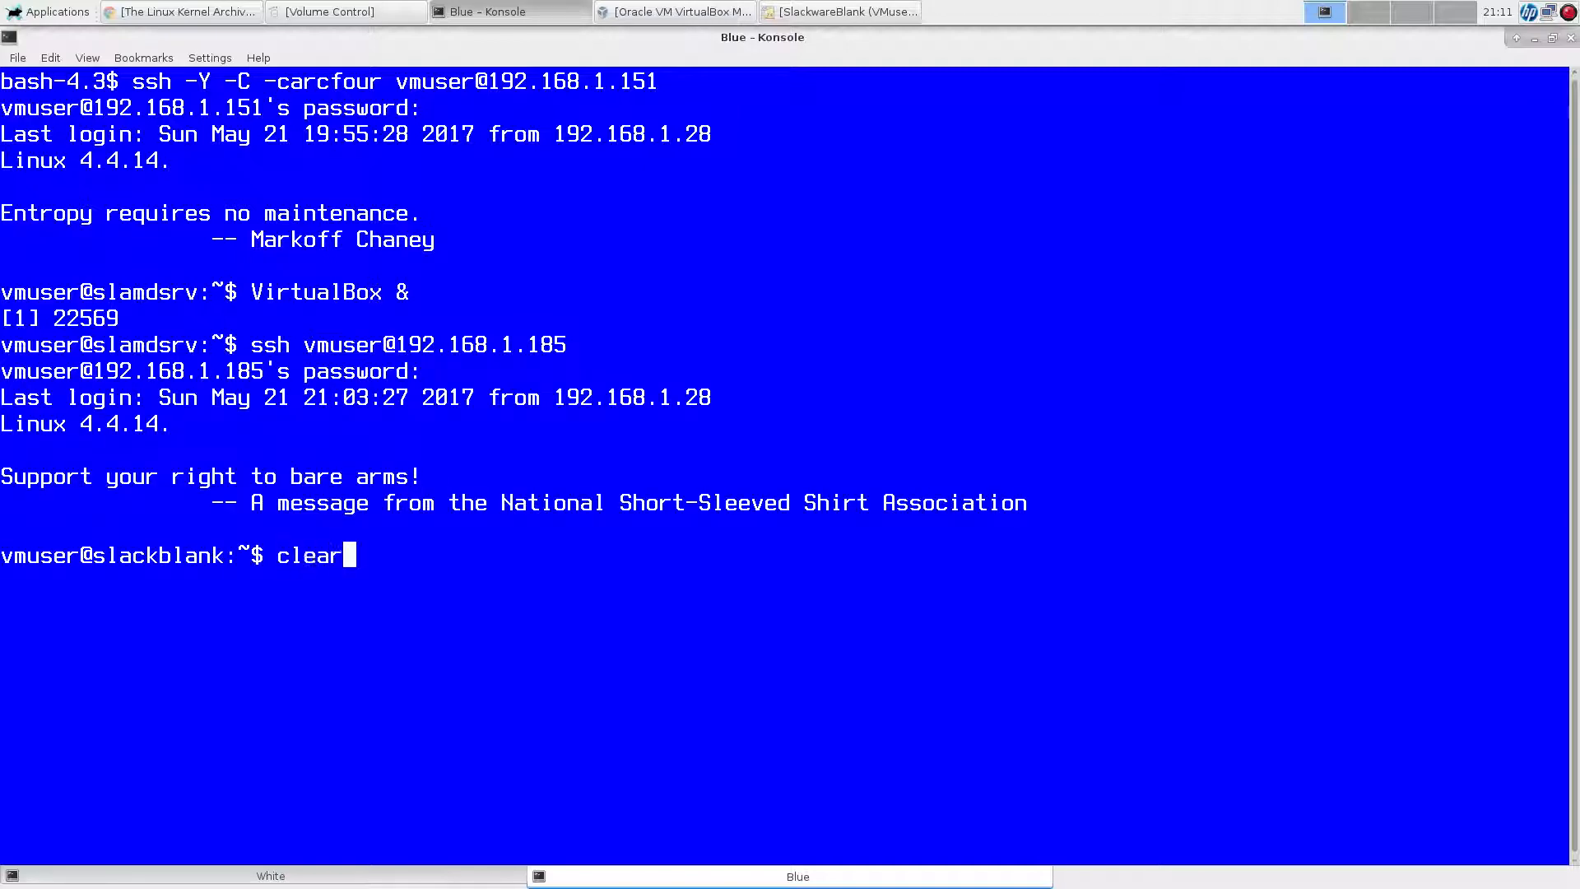
key(Return)
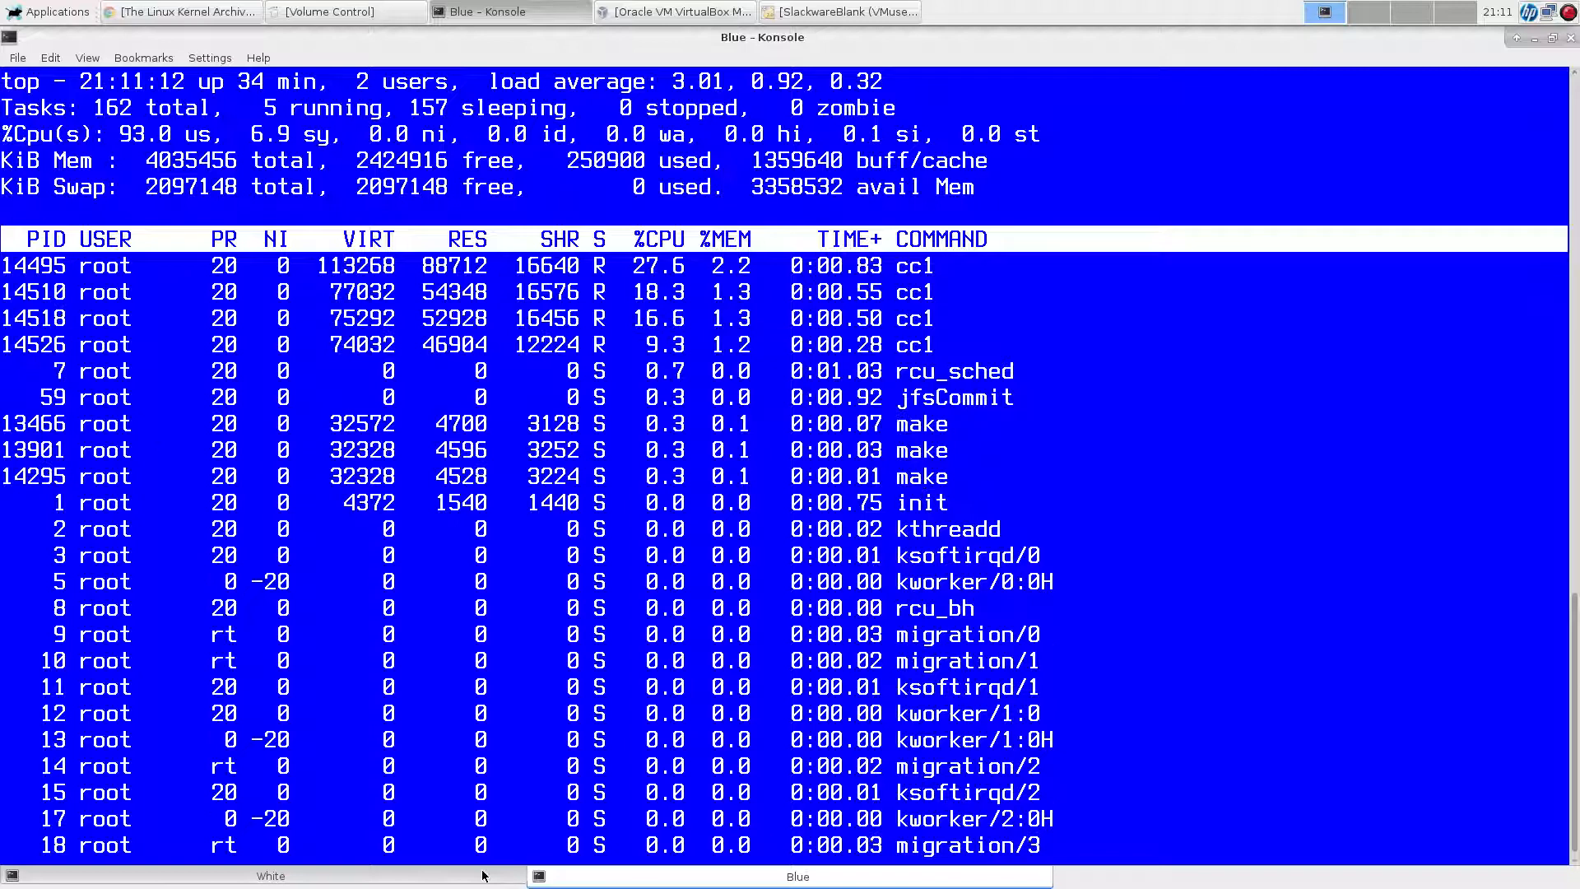
Check the build's CPU load in top and the running 4.4.14 kernel with uname -a, switching between tabs
click(270, 875)
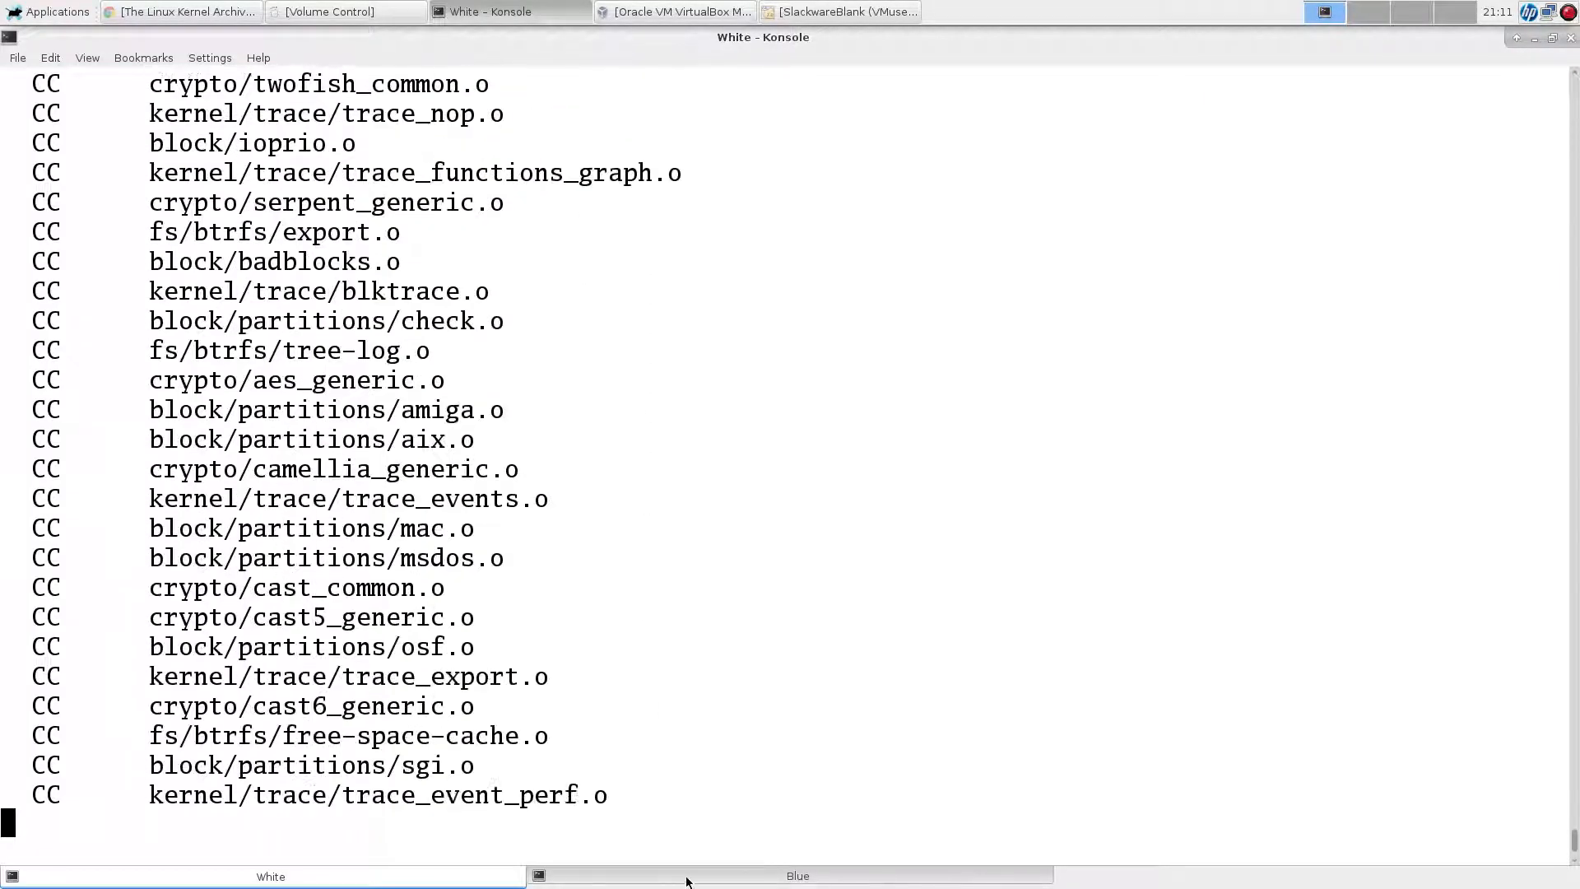
click(796, 875)
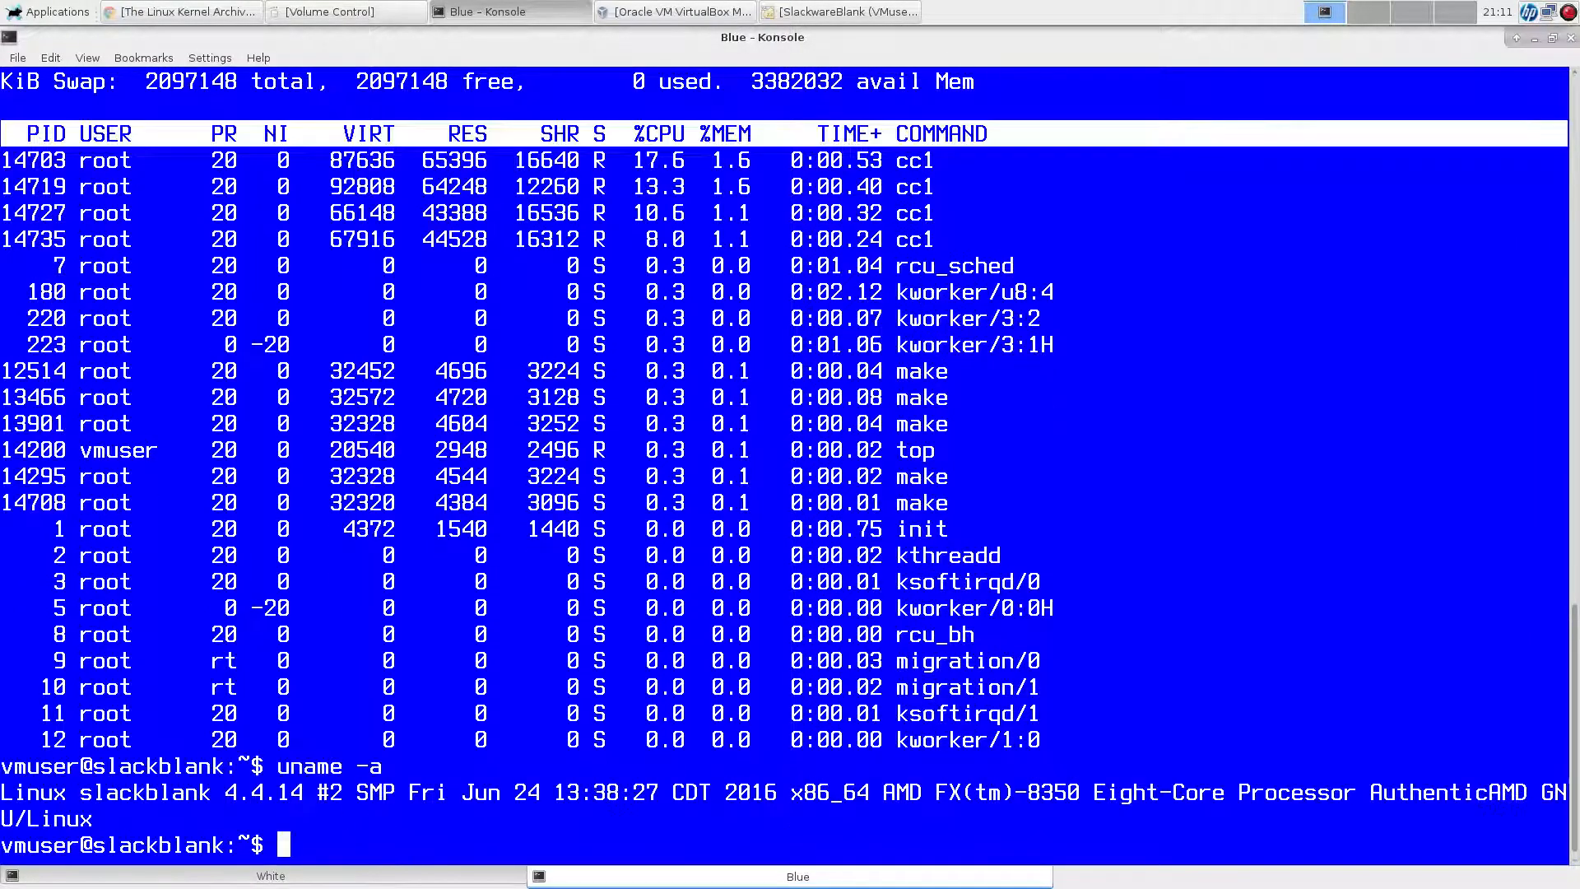
mouse_move(671, 537)
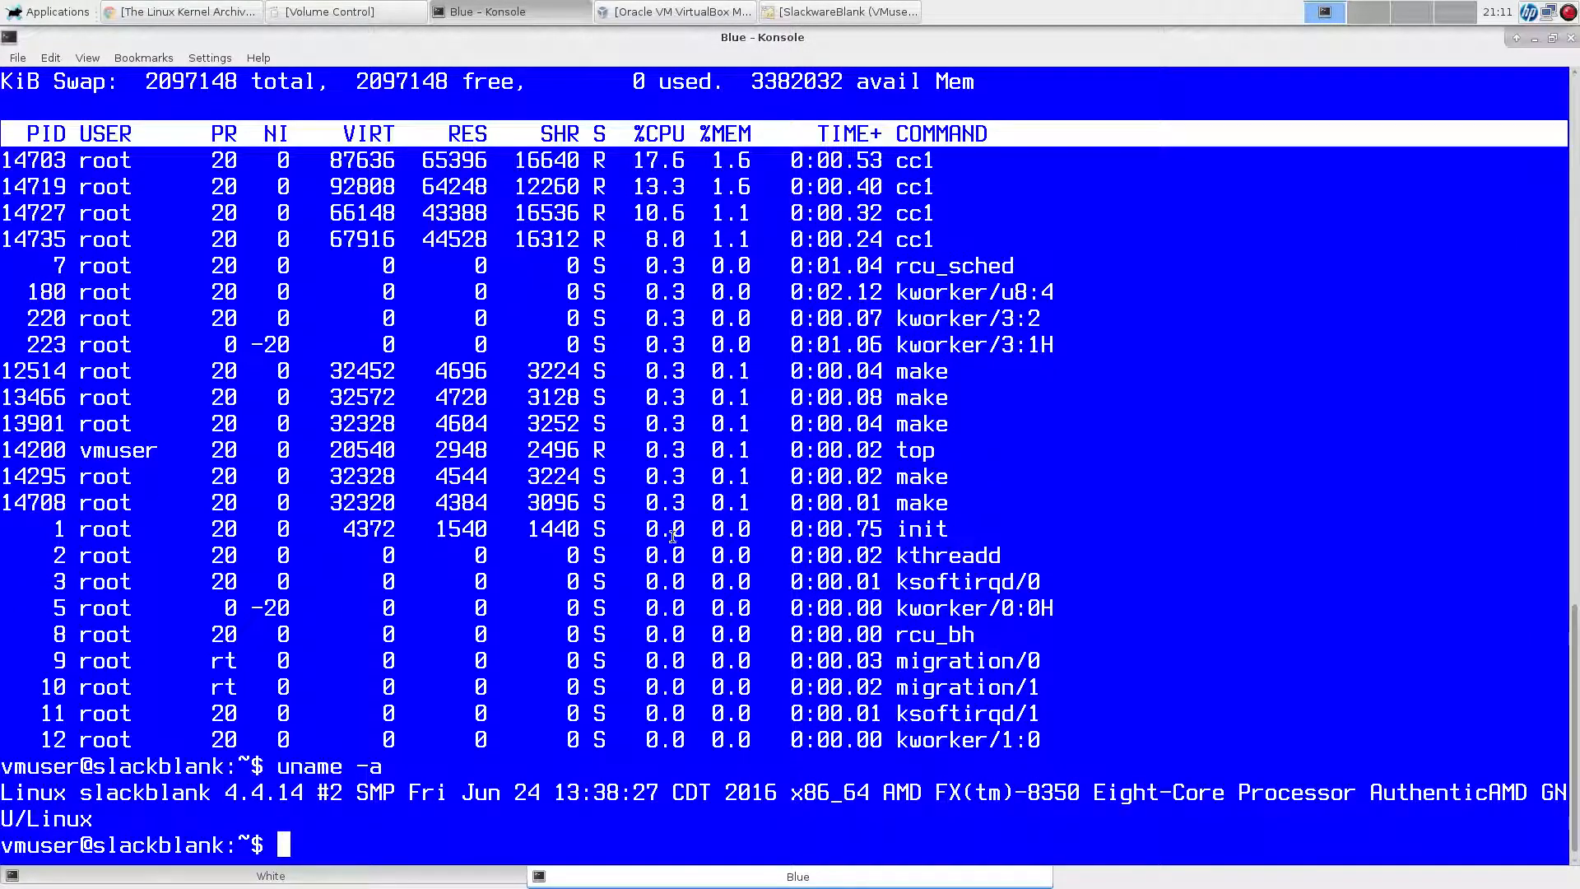
double_click(262, 792)
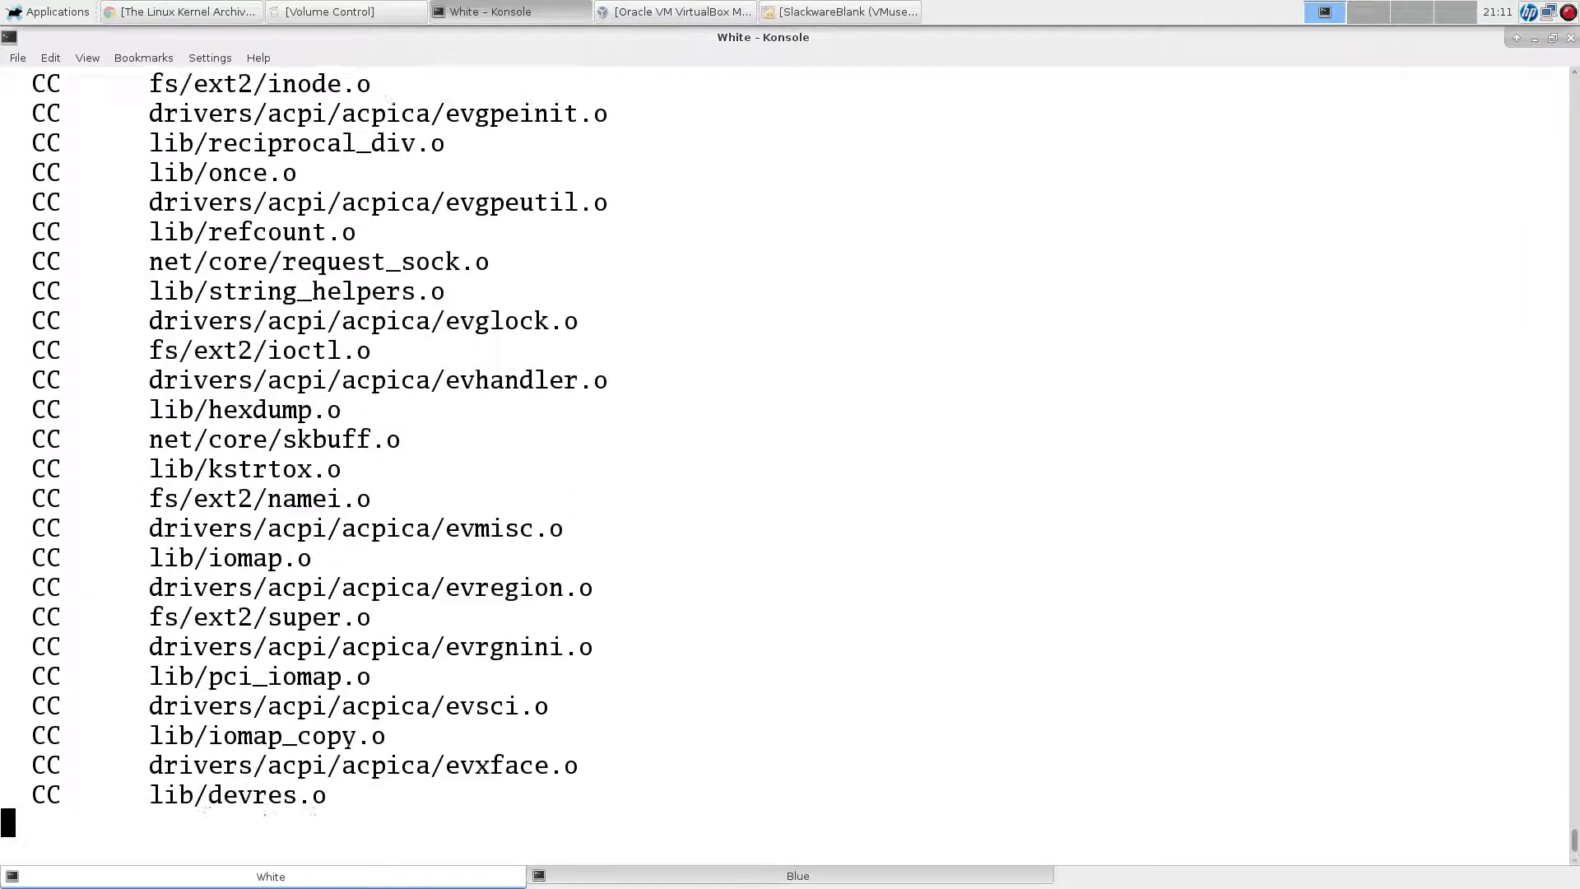
Scroll through the make -j 4 bzImage output until arch/x86/boot/bzImage is reported ready
scroll(down, 3)
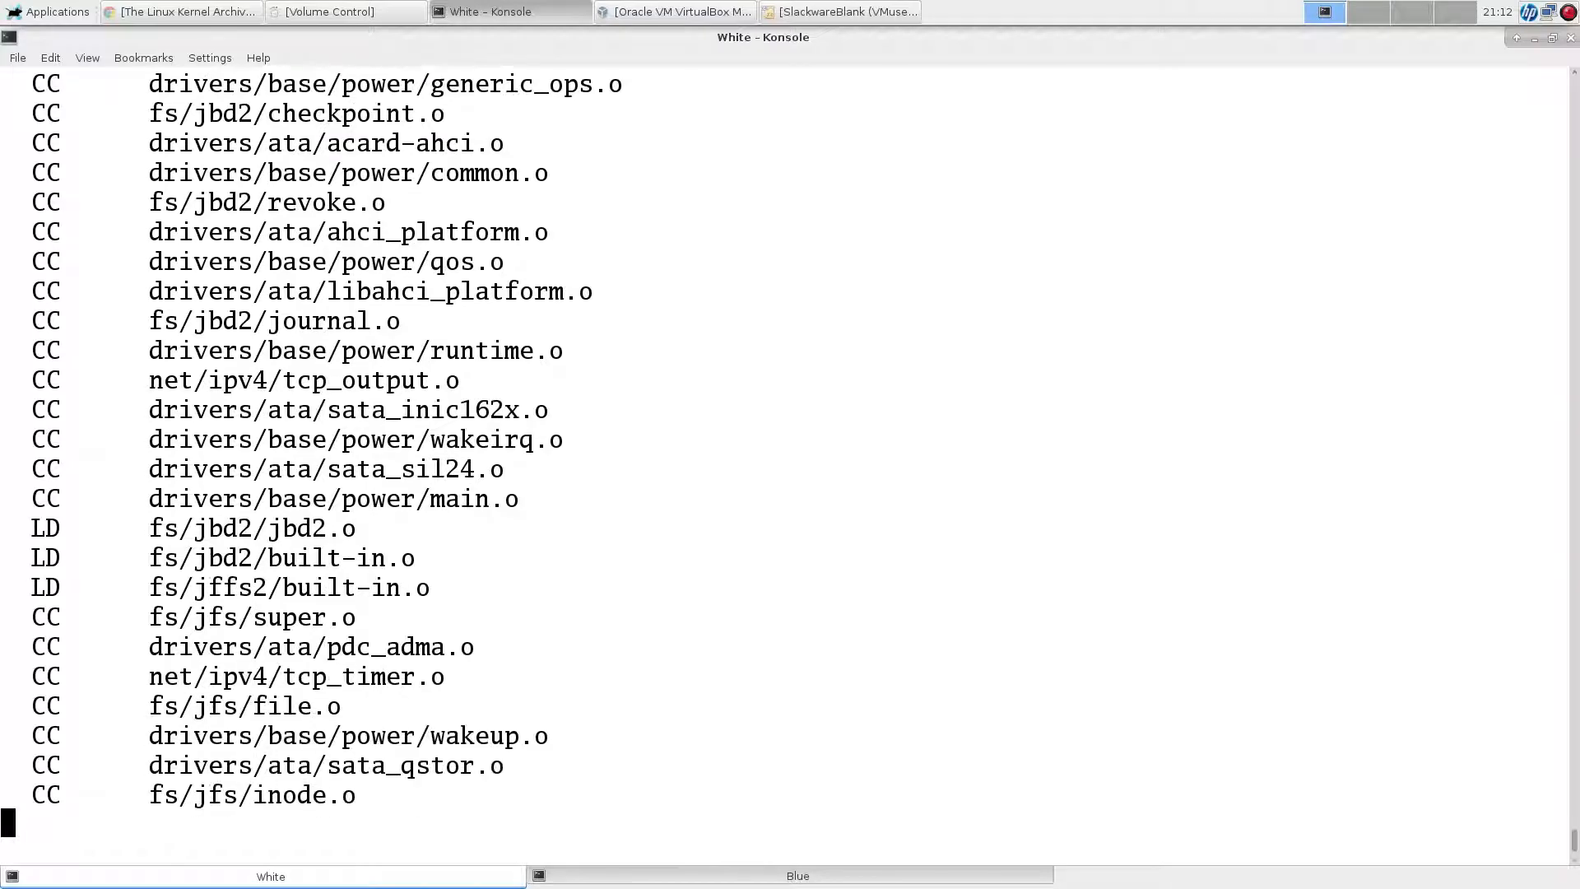
scroll(down, 3)
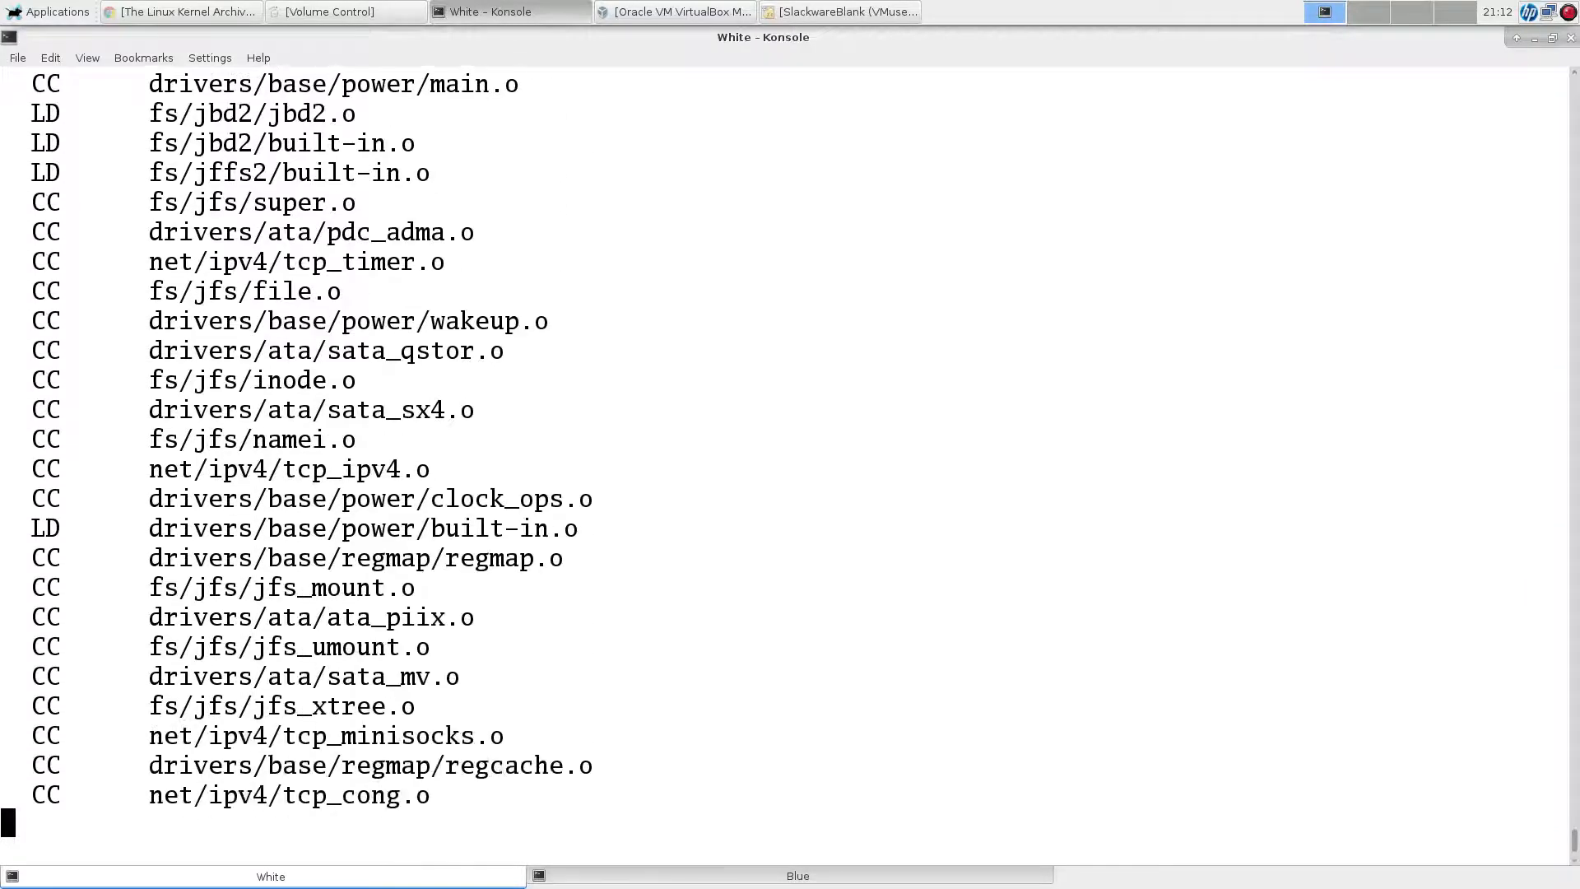
scroll(down, 3)
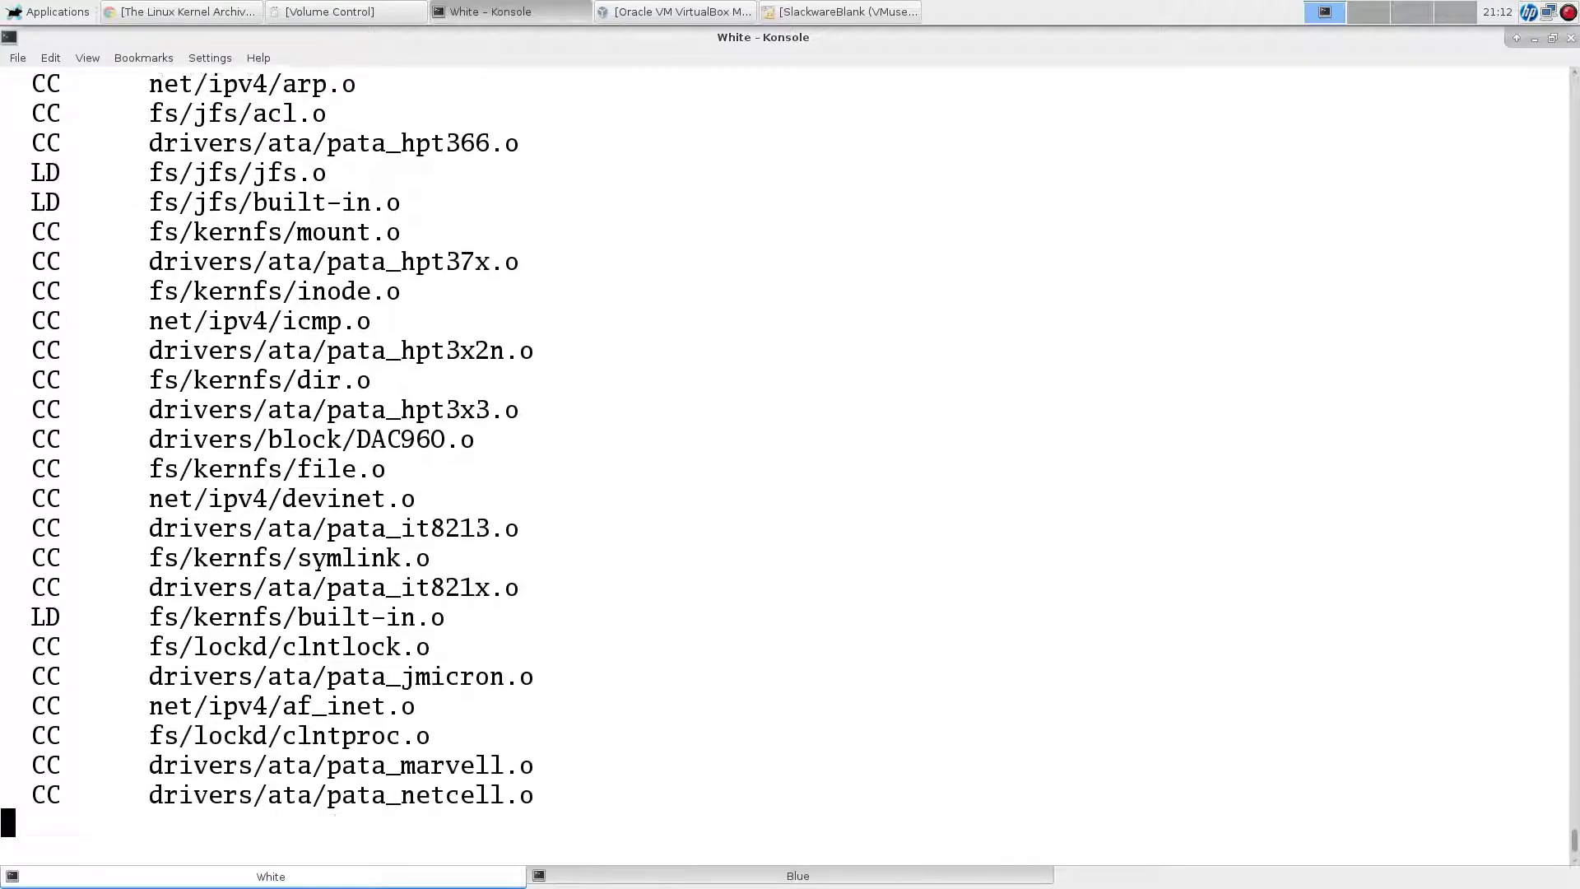
scroll(down, 3)
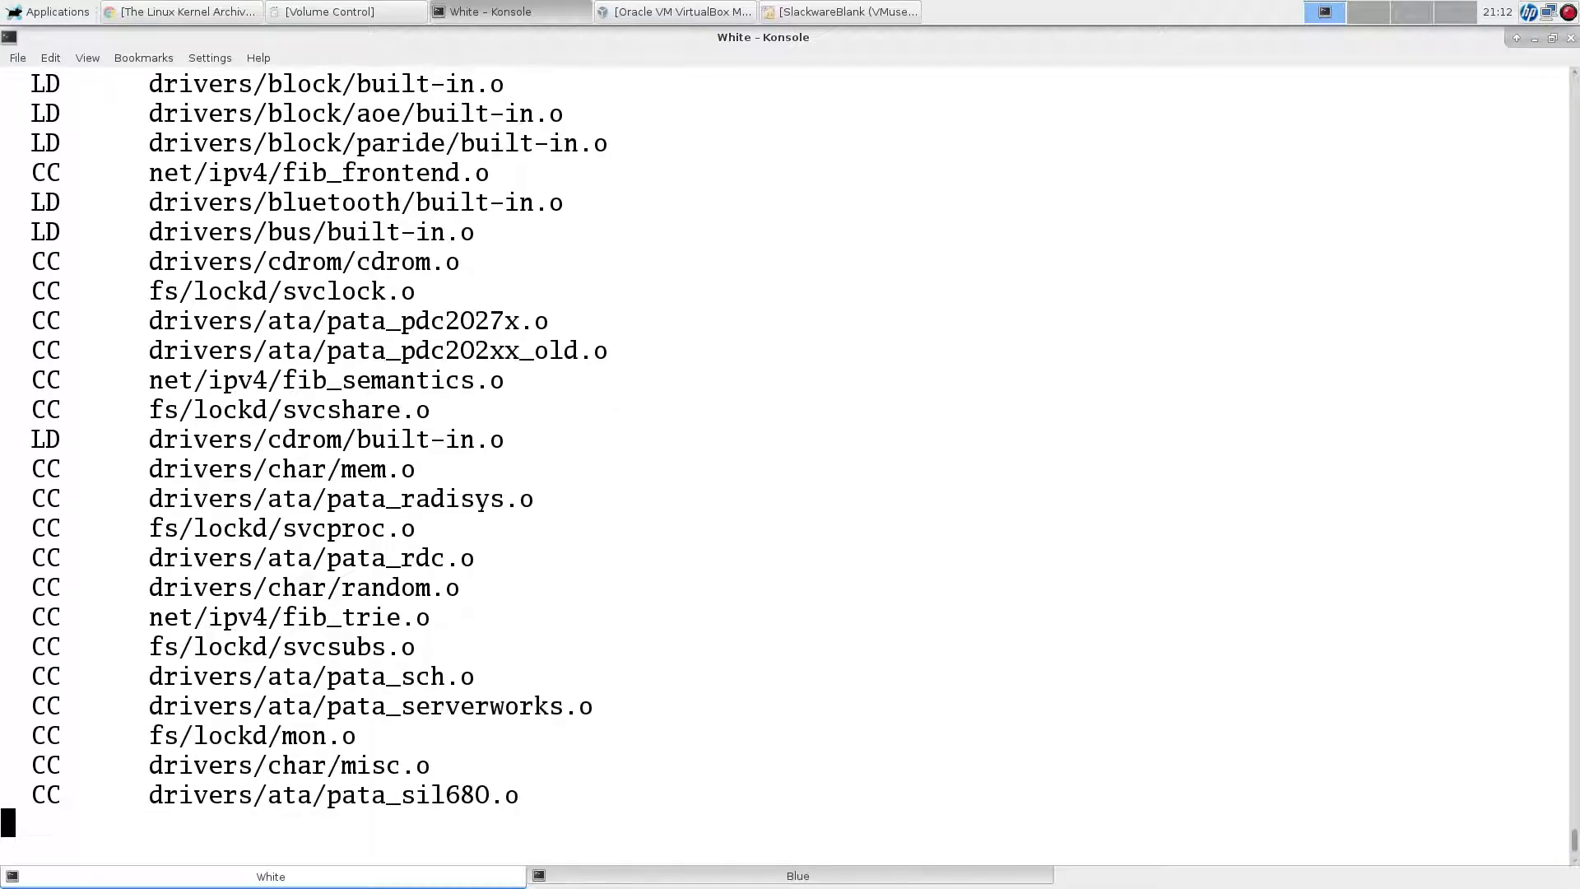
scroll(down, 3)
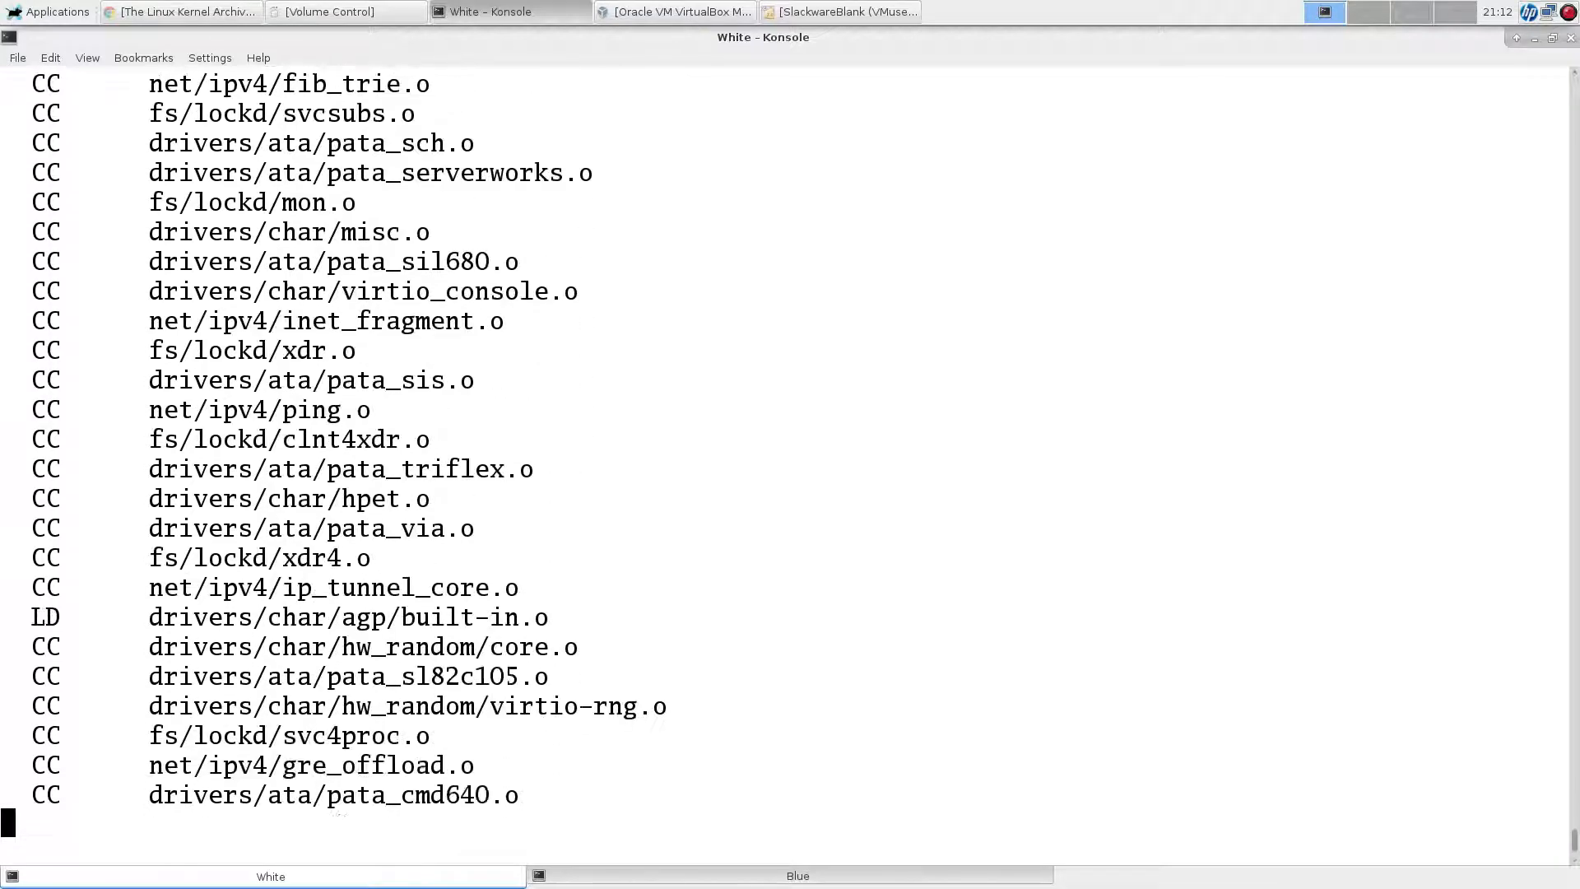
scroll(down, 3)
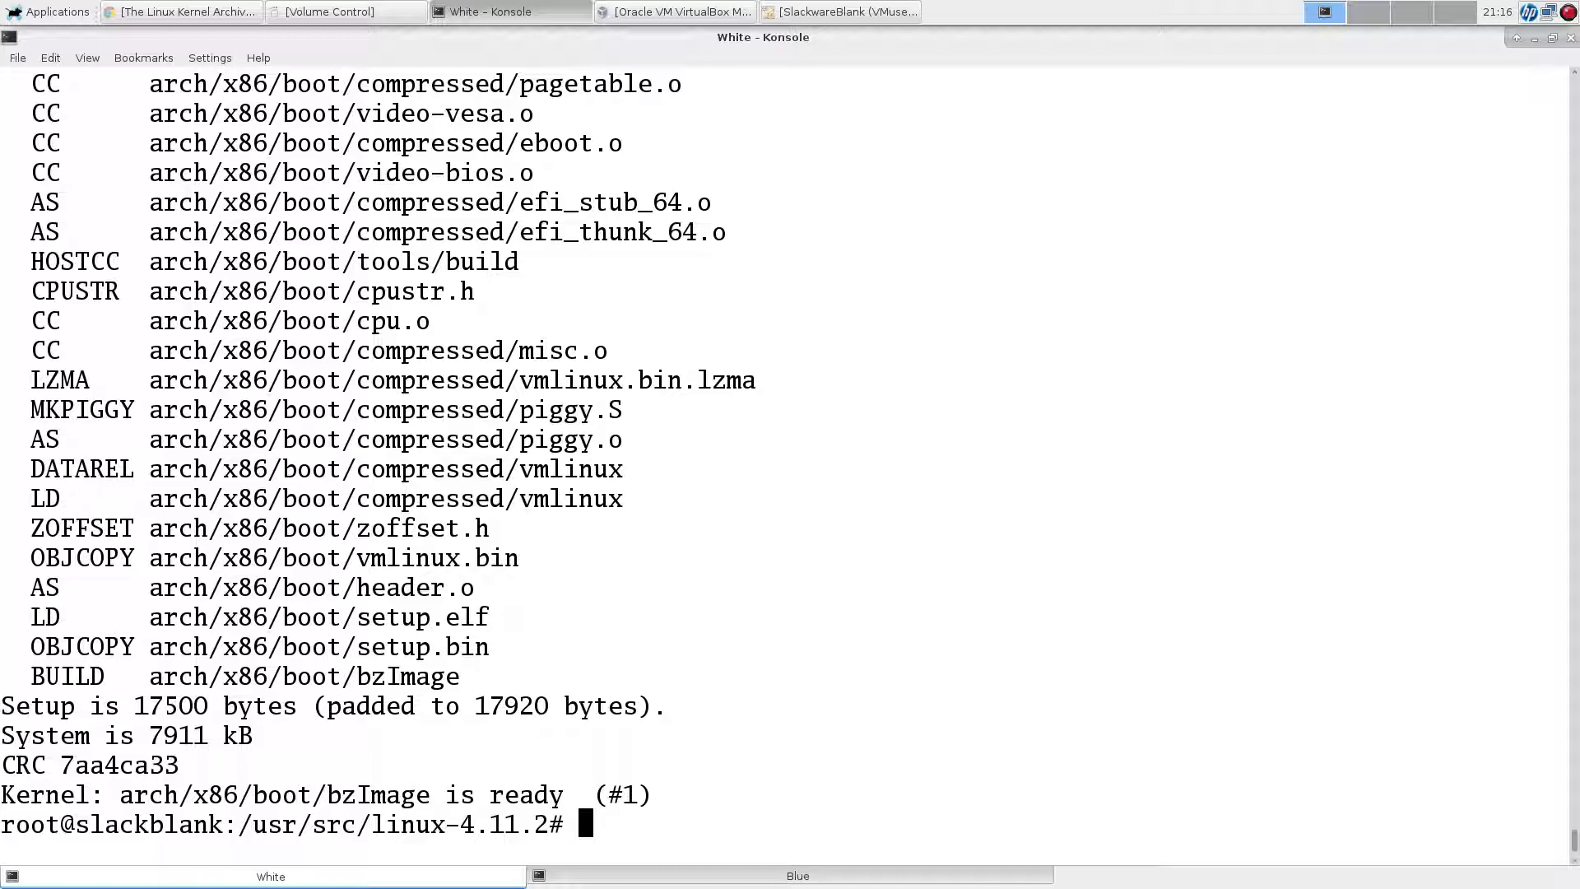
Run file on arch/x86/boot/bzImage, showing a Linux x86 boot executable, version 4.11.2smr
text(file arch/)
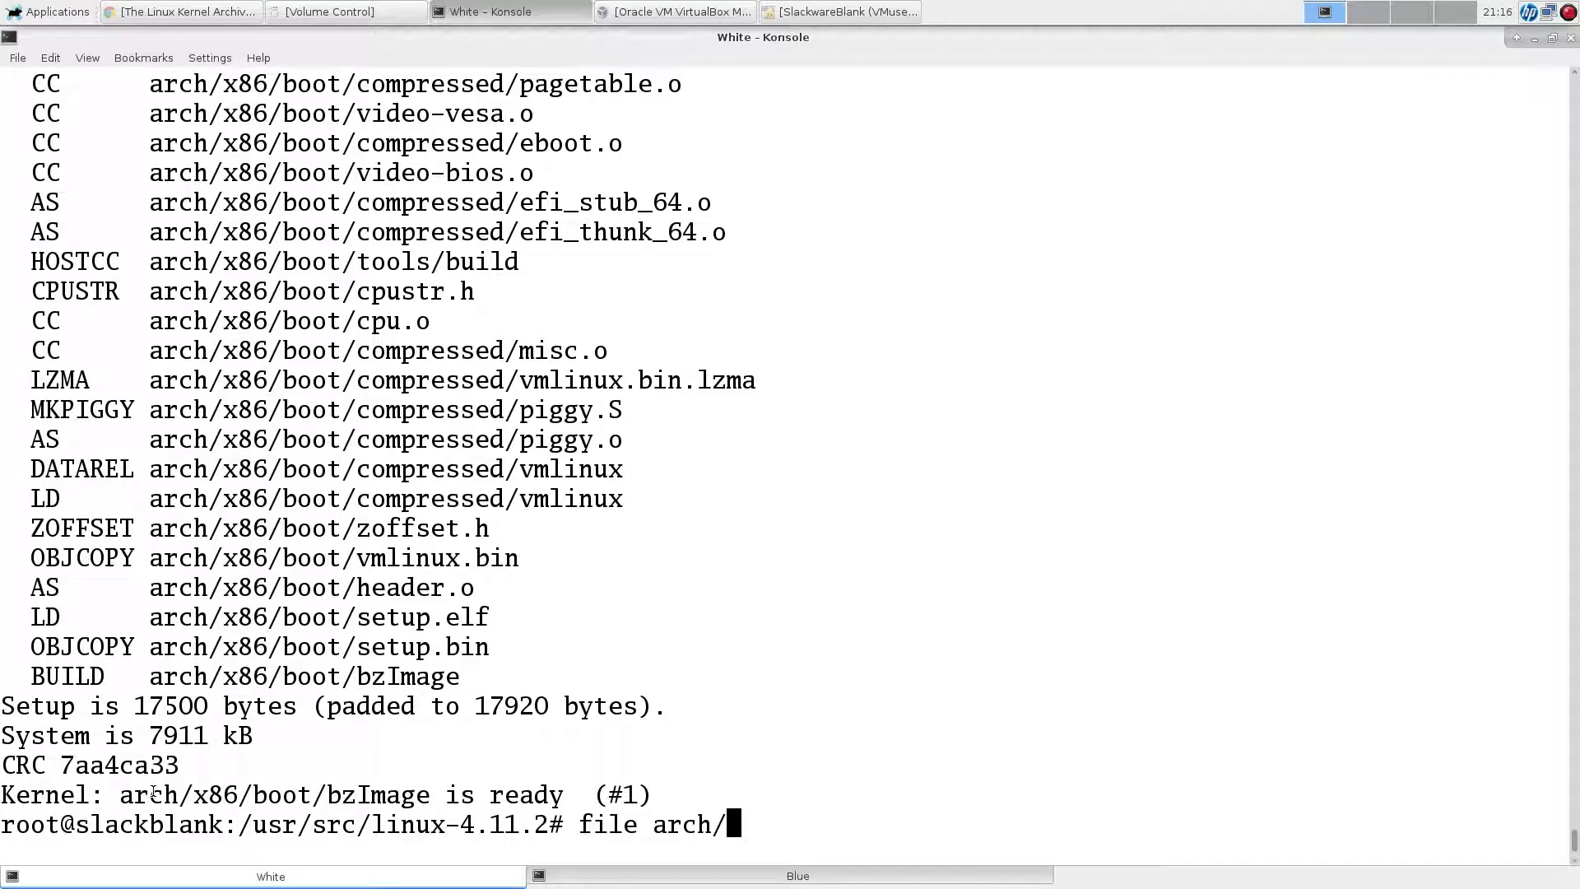
text(x86)
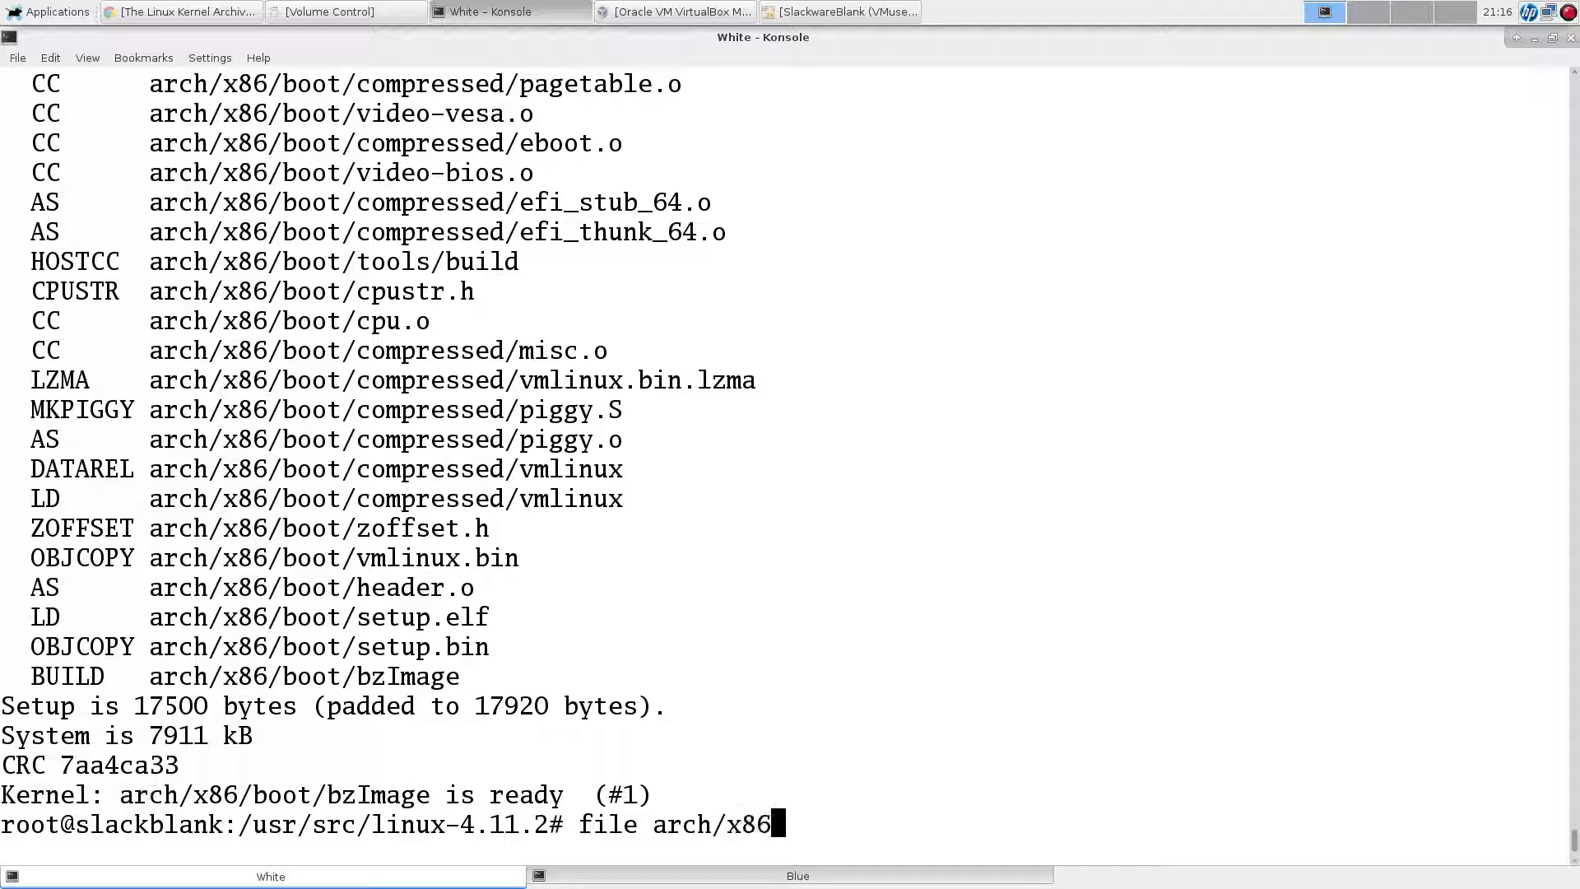
text(/boot/)
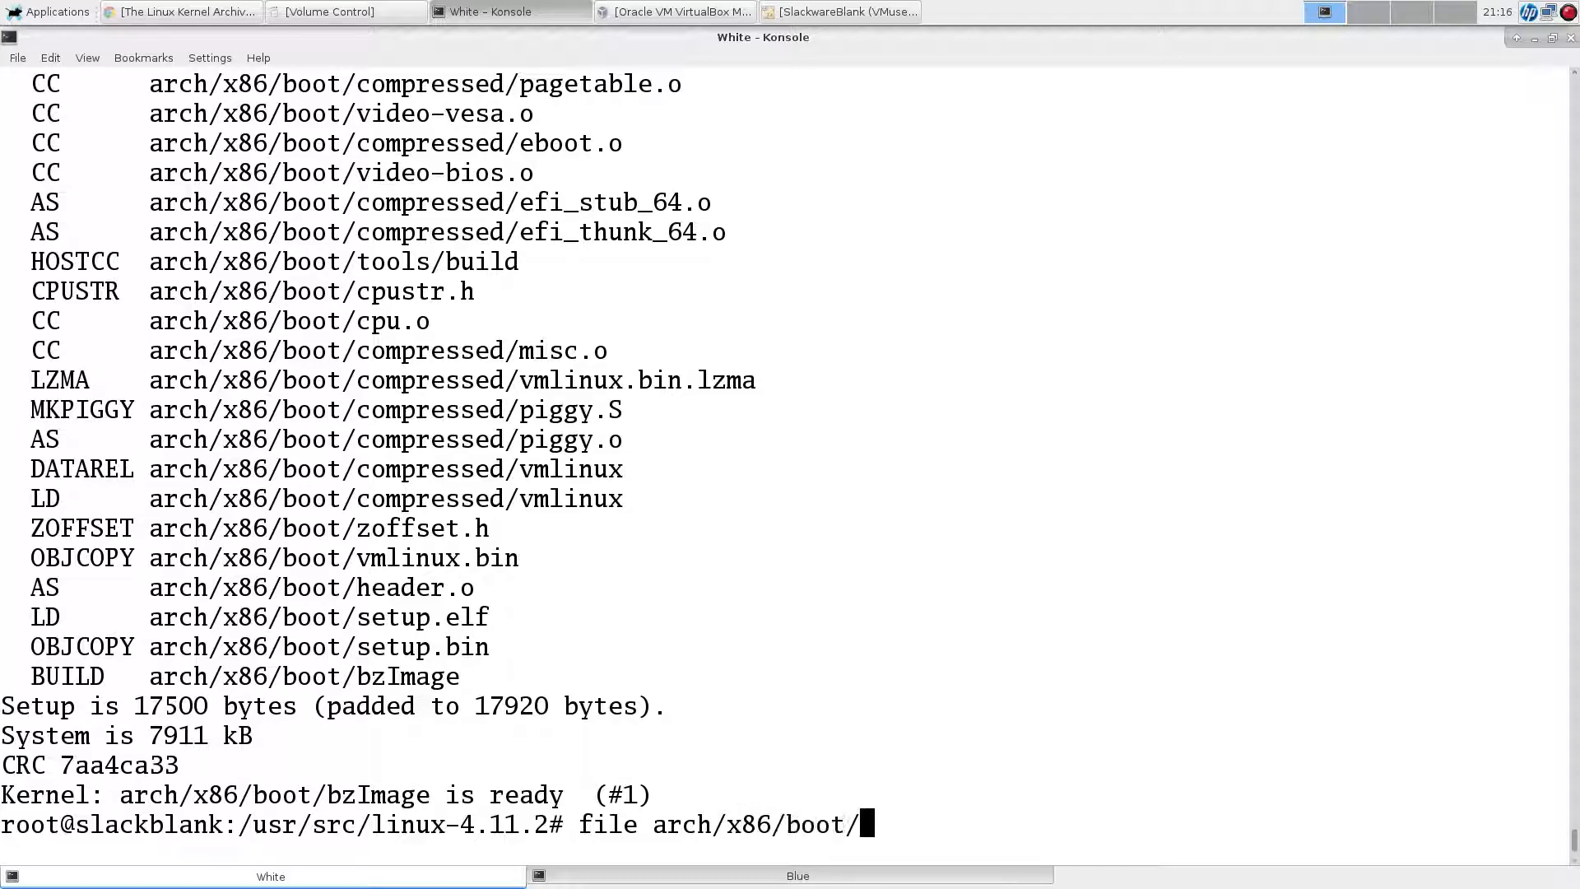
text(bzImage)
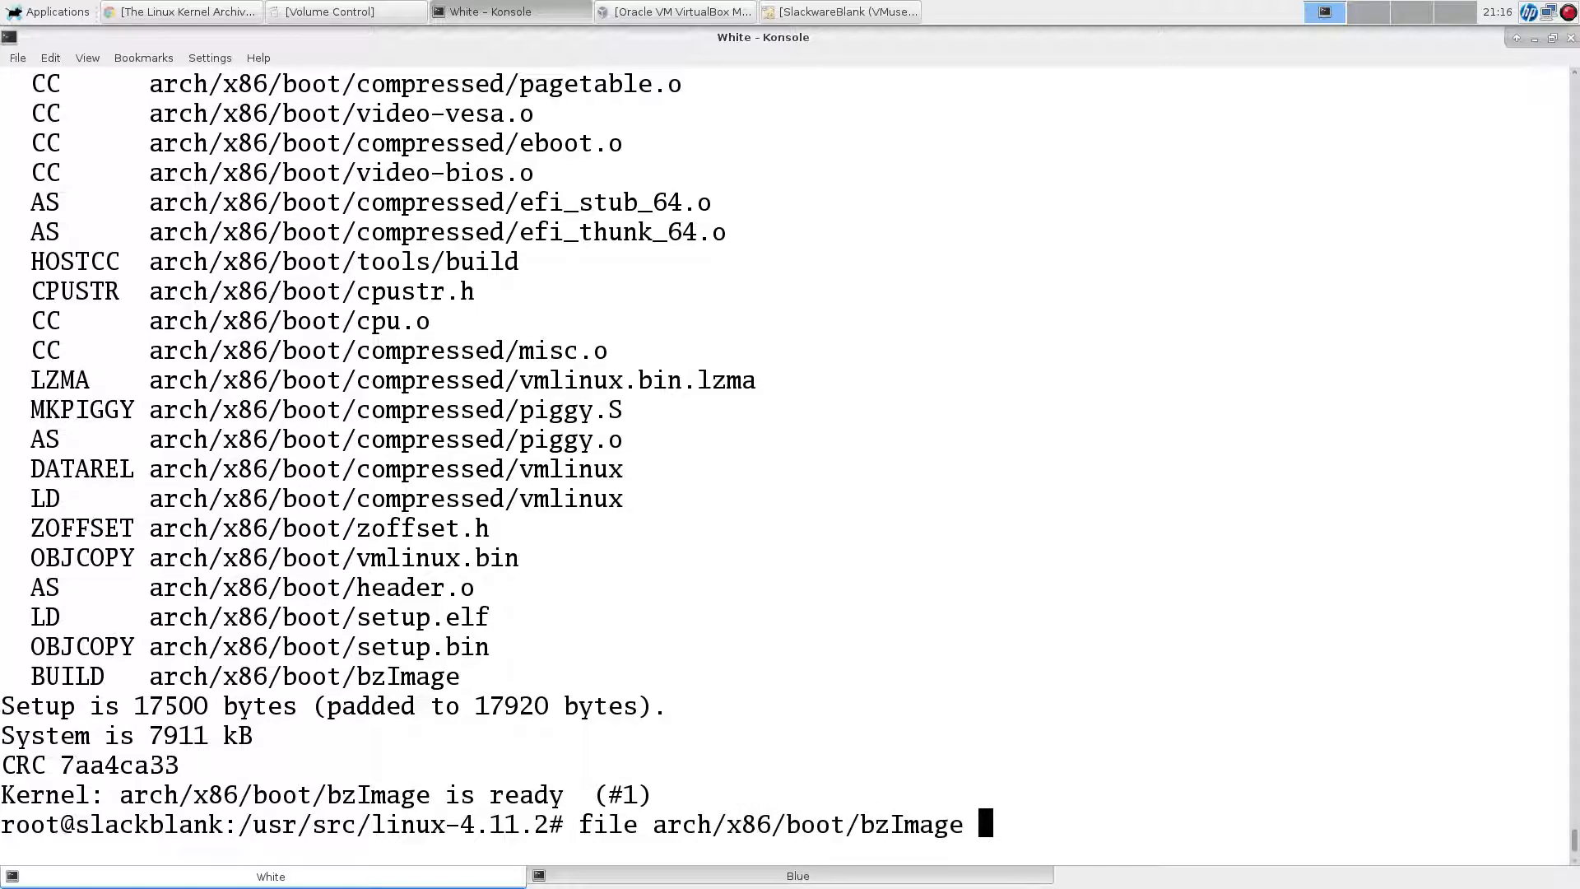
key(Return)
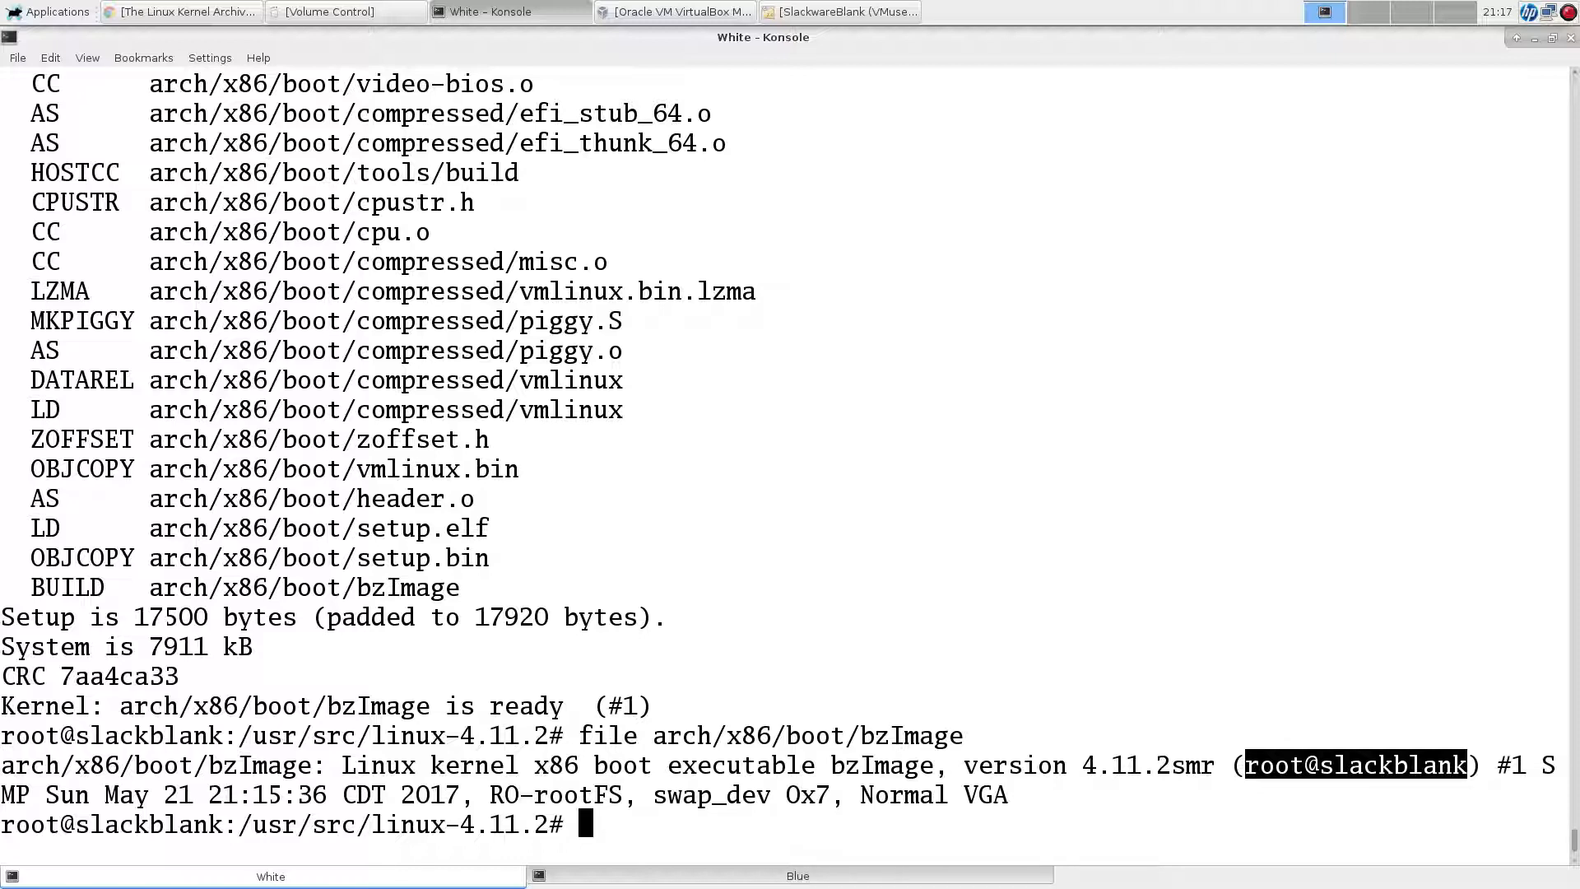
text(make -j 4 ma)
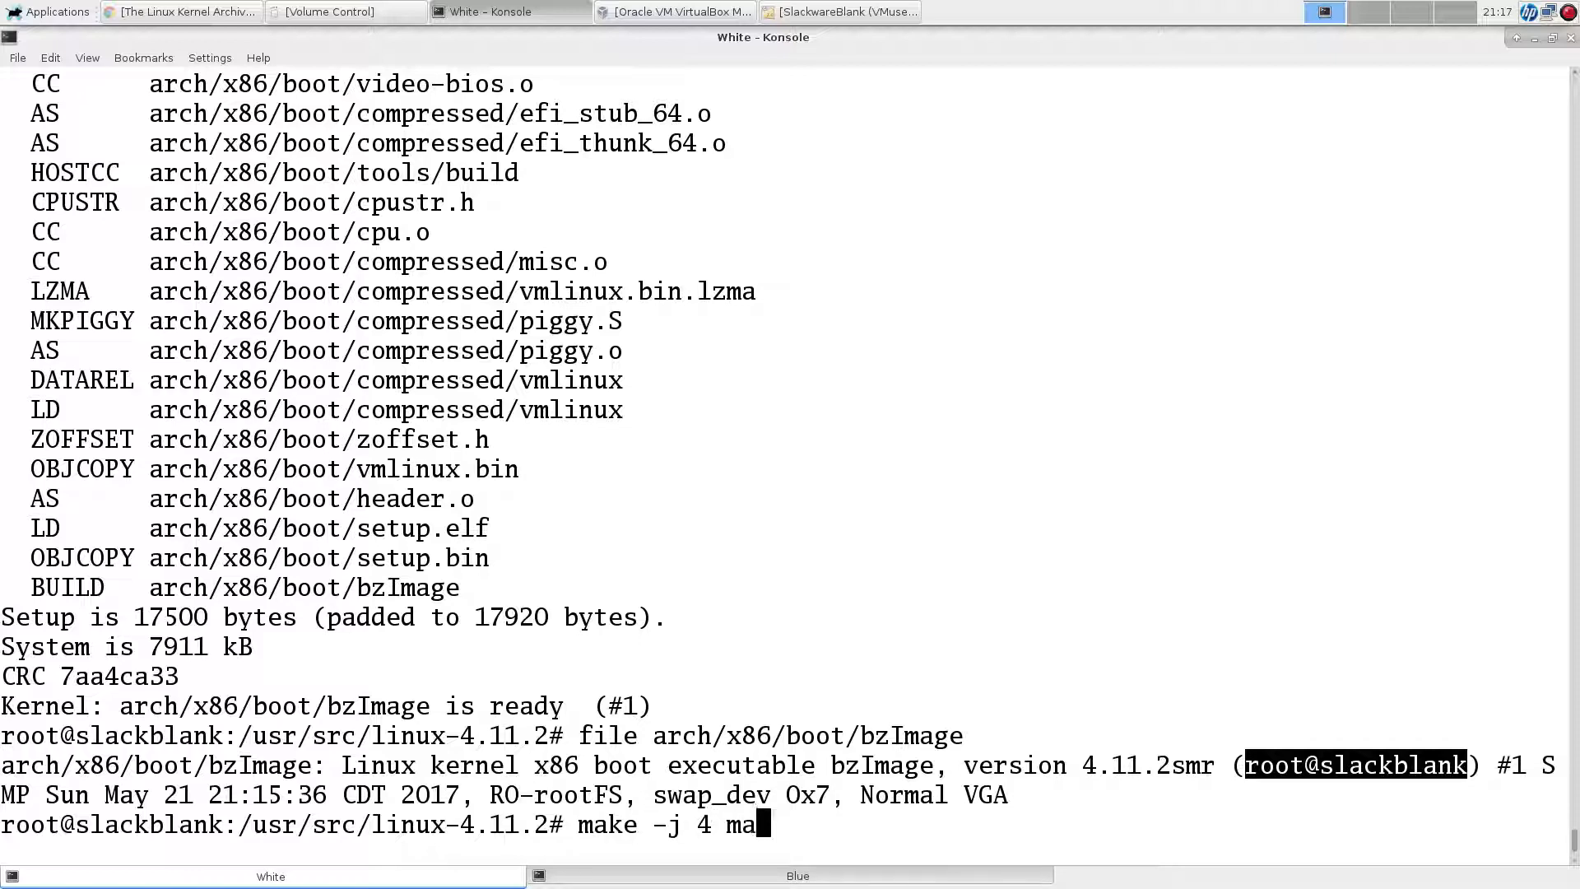
Run make -j 4 modules and follow the build output through to the generated firmware files
text(du)
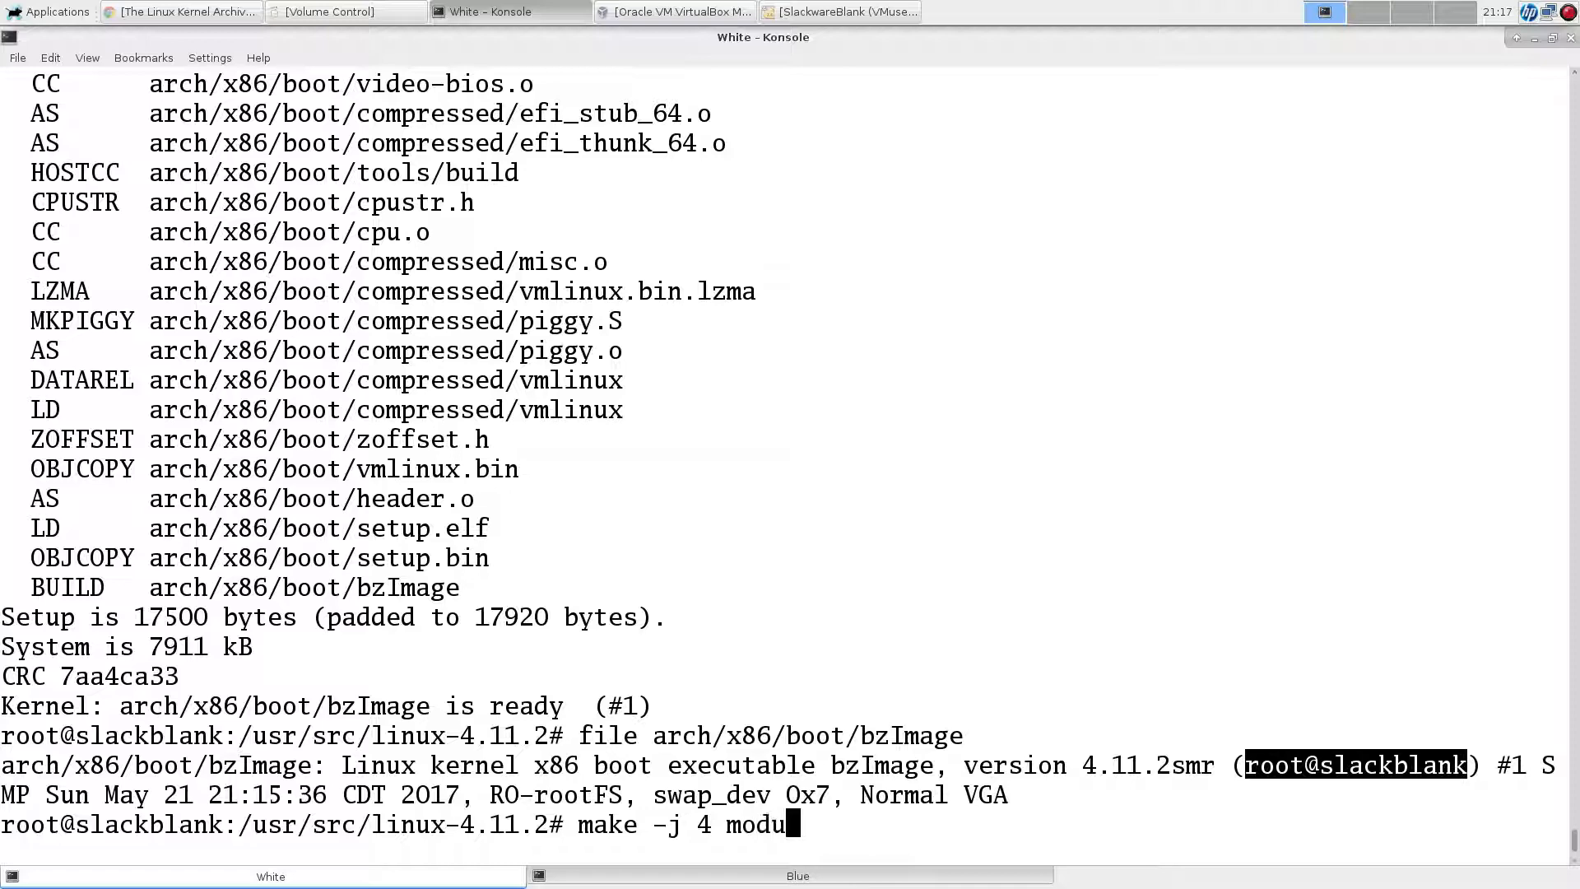
key(Return)
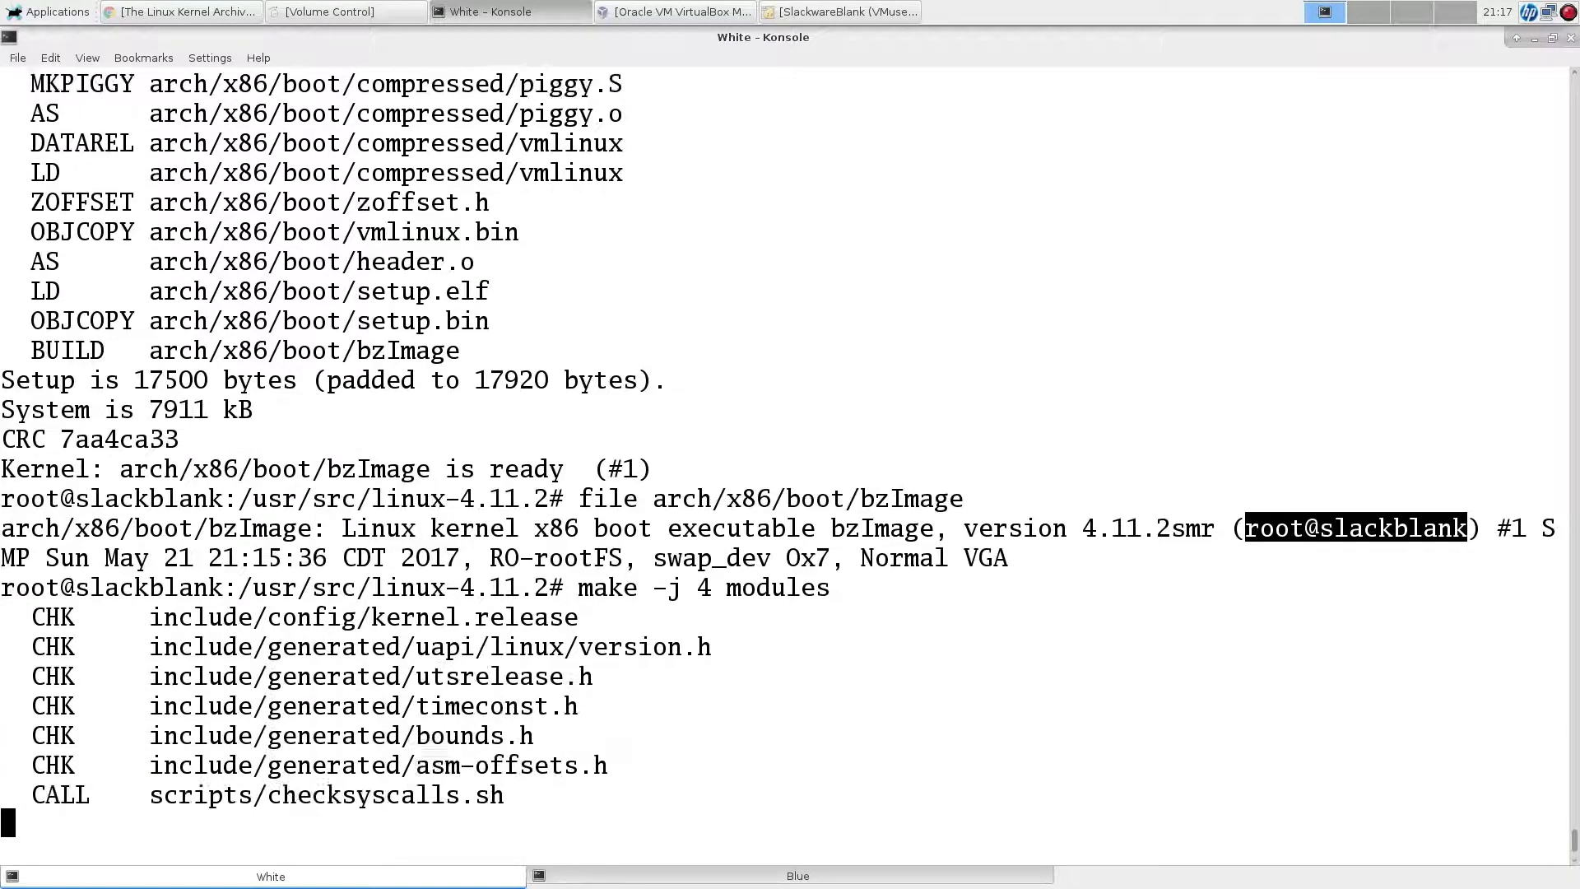
scroll(down, 3)
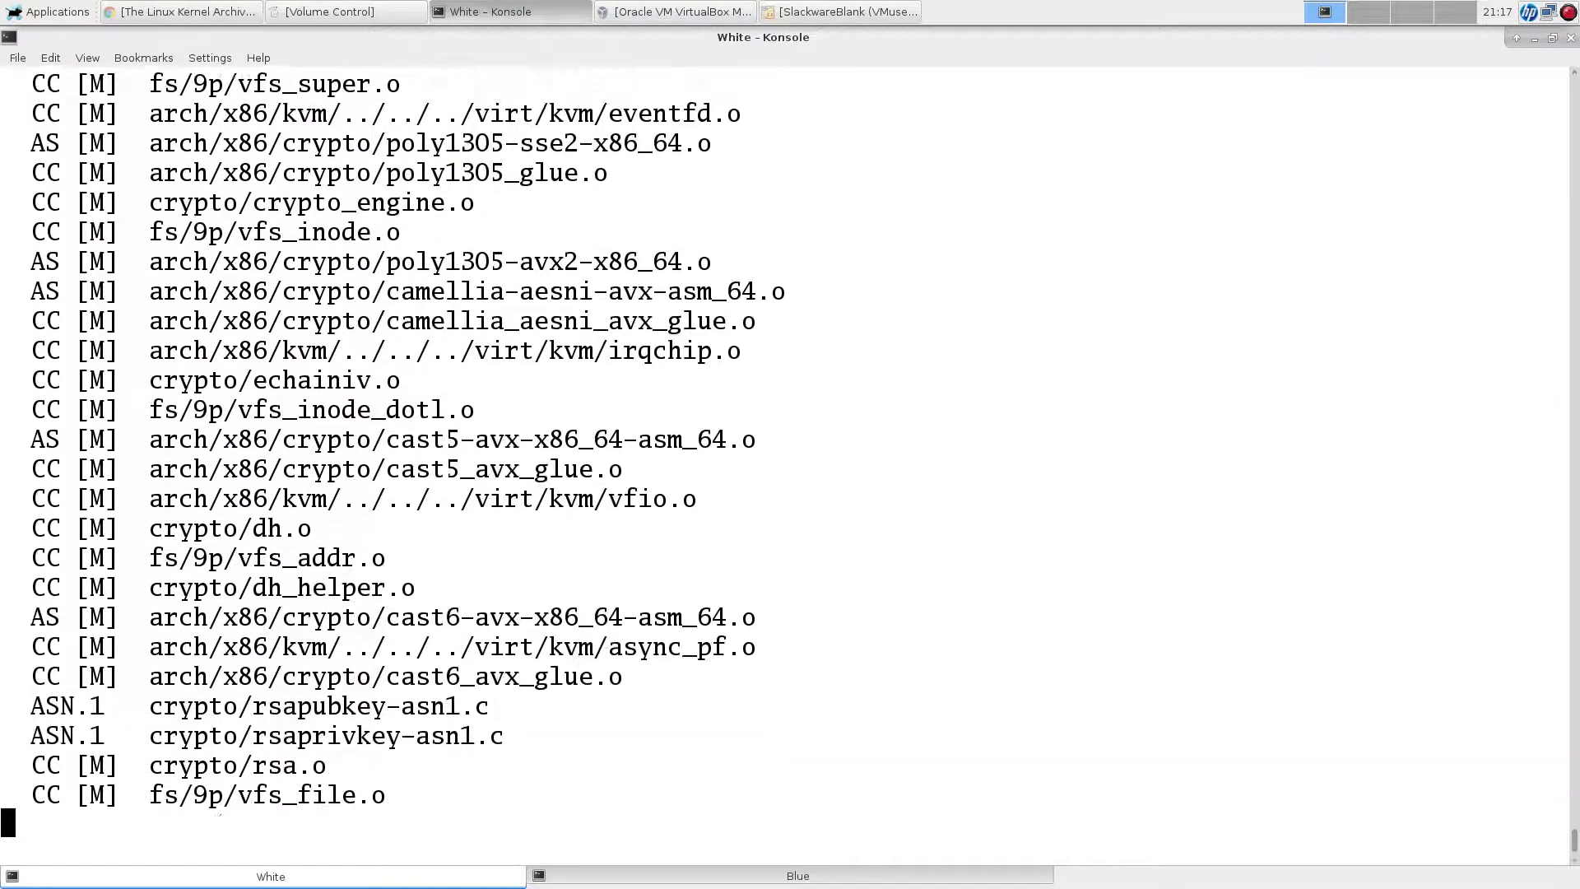
scroll(down, 3)
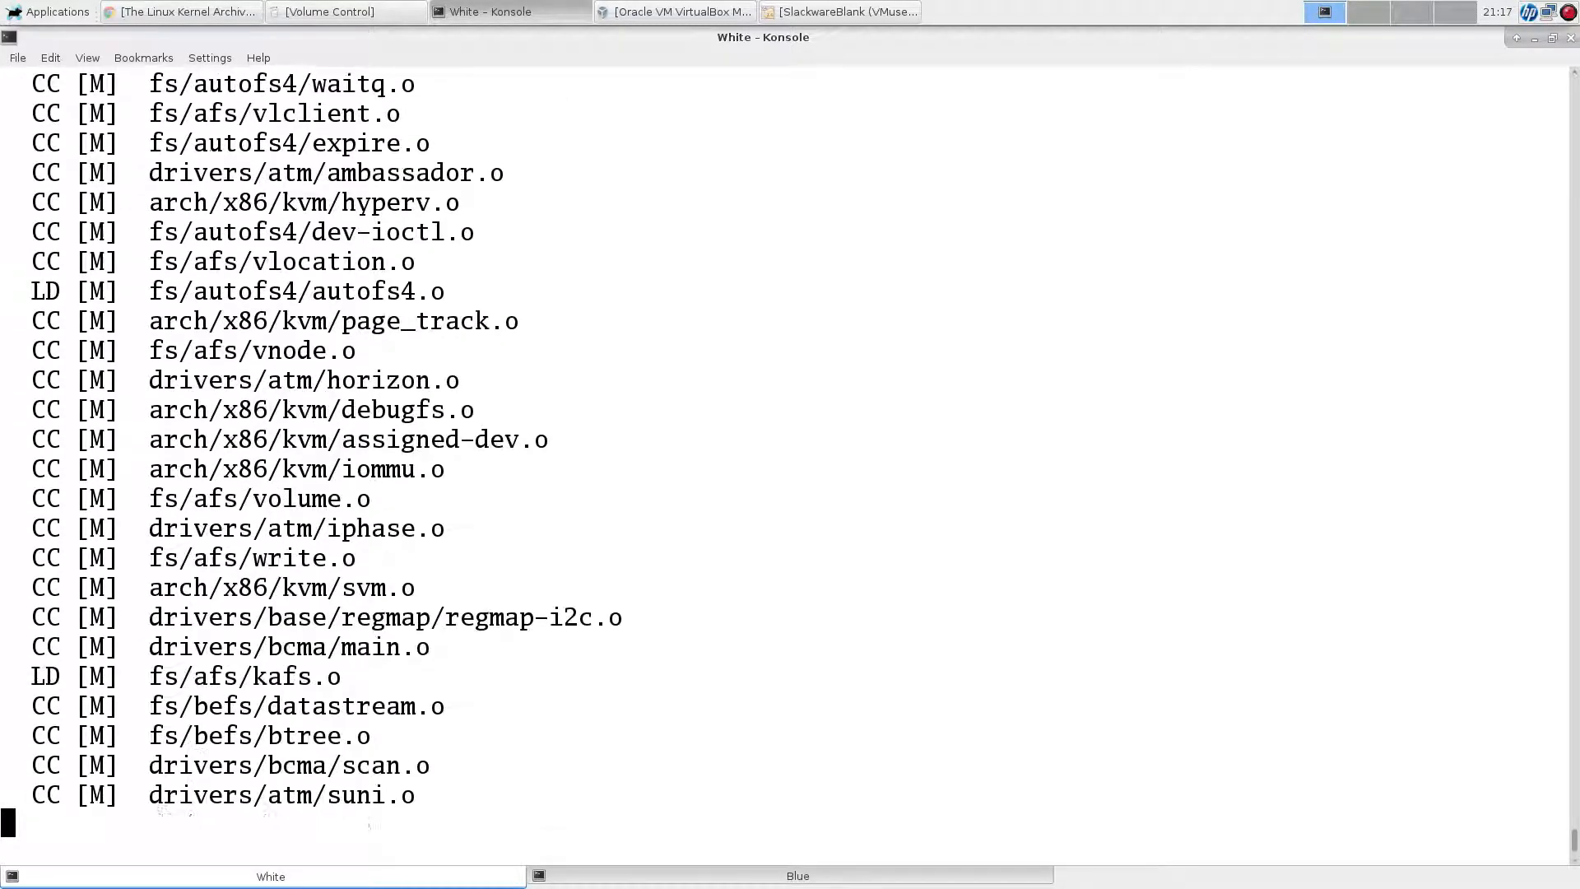
scroll(down, 3)
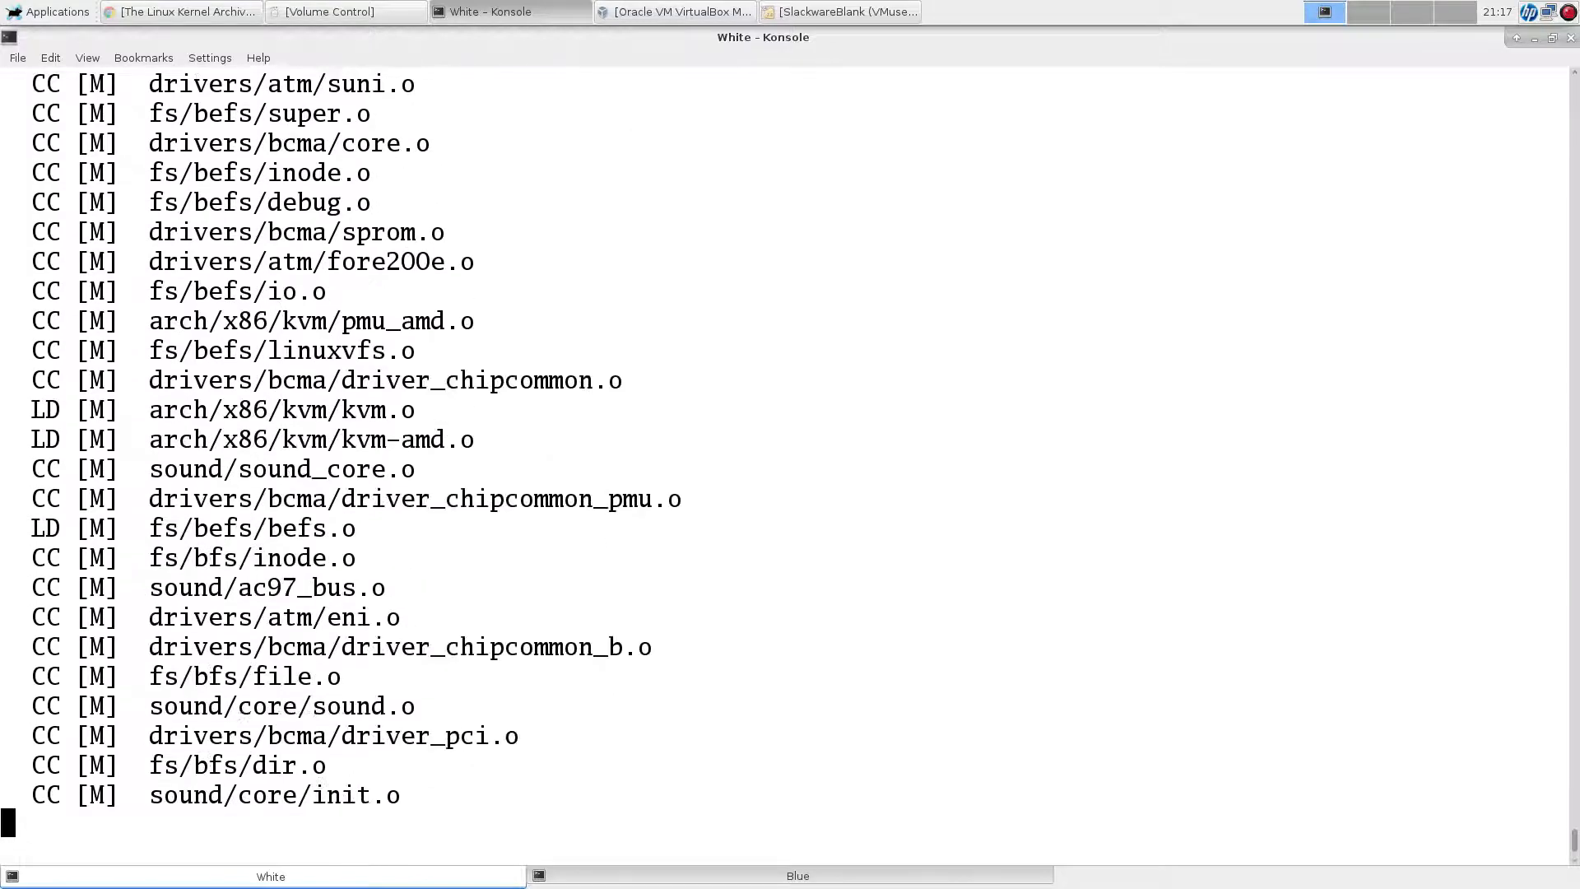
scroll(down, 3)
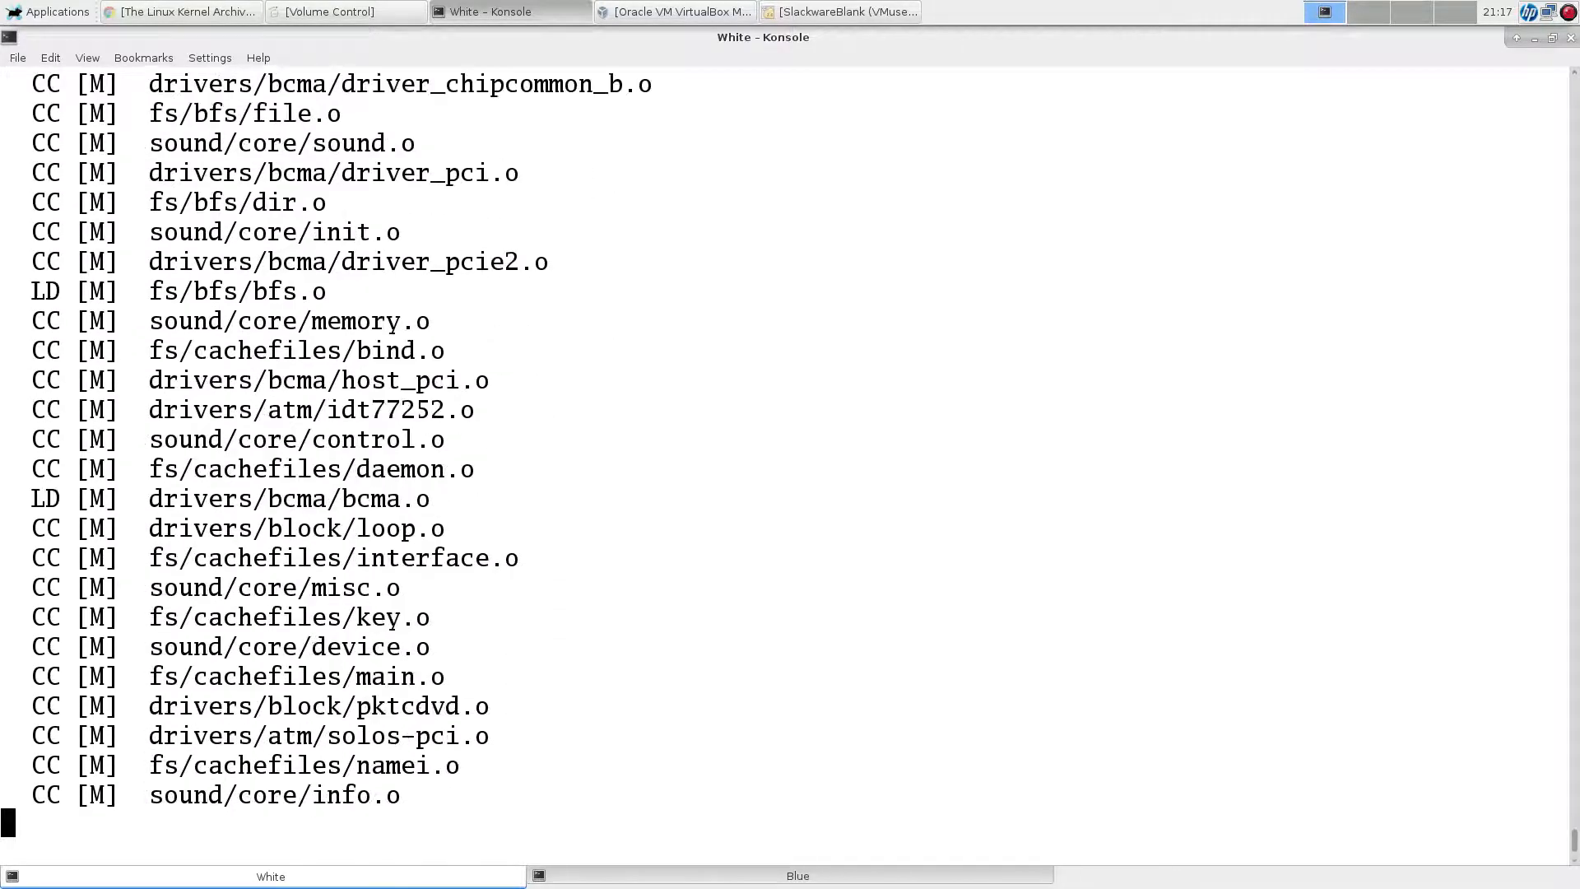
scroll(down, 3)
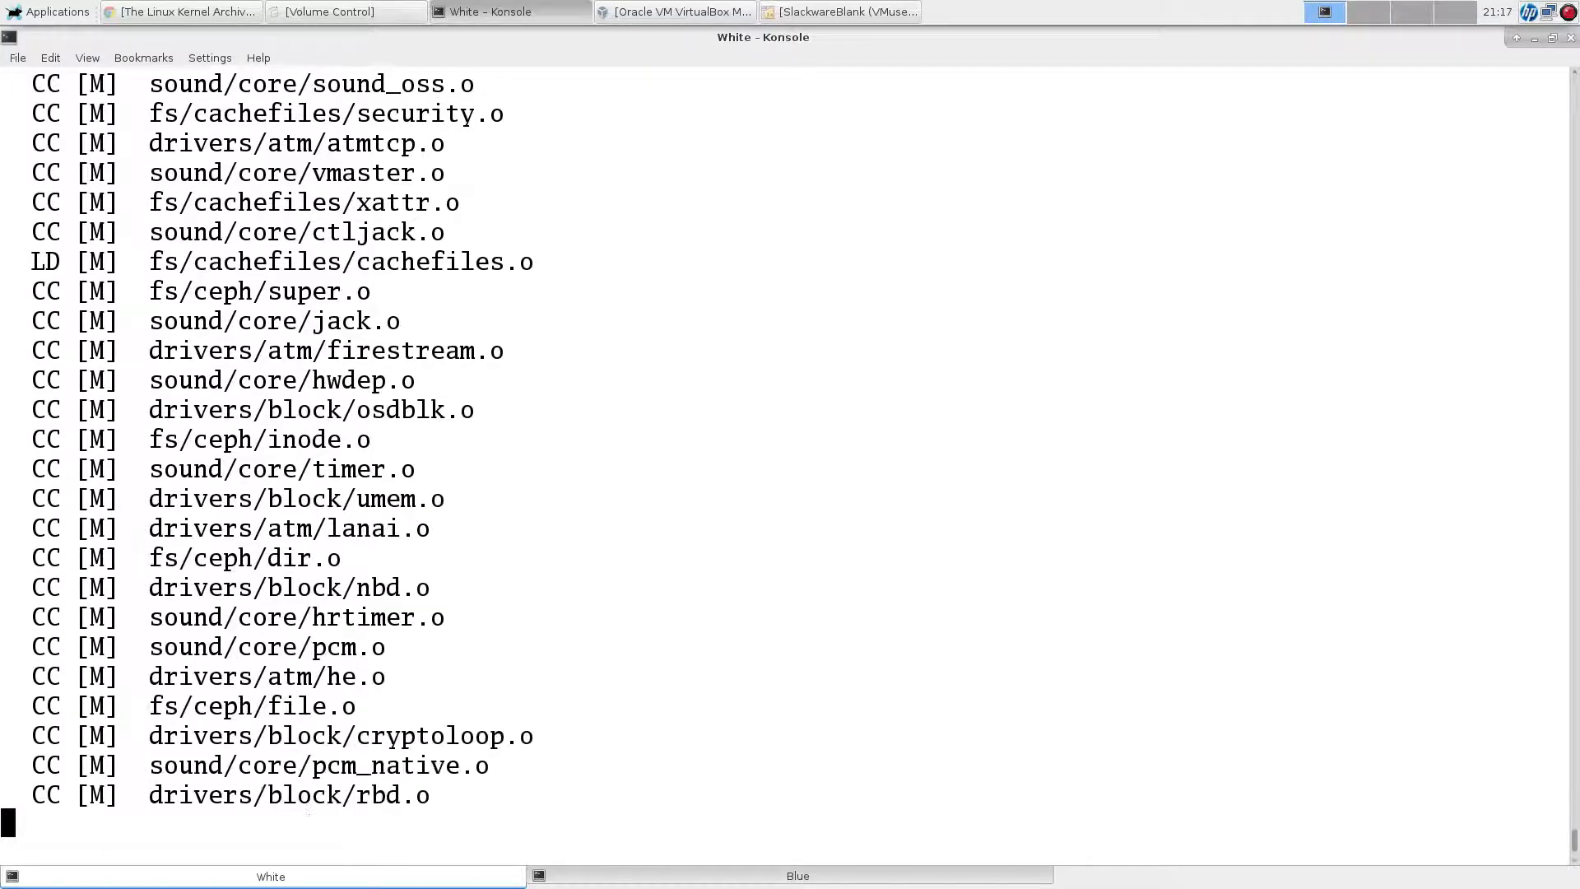
scroll(down, 3)
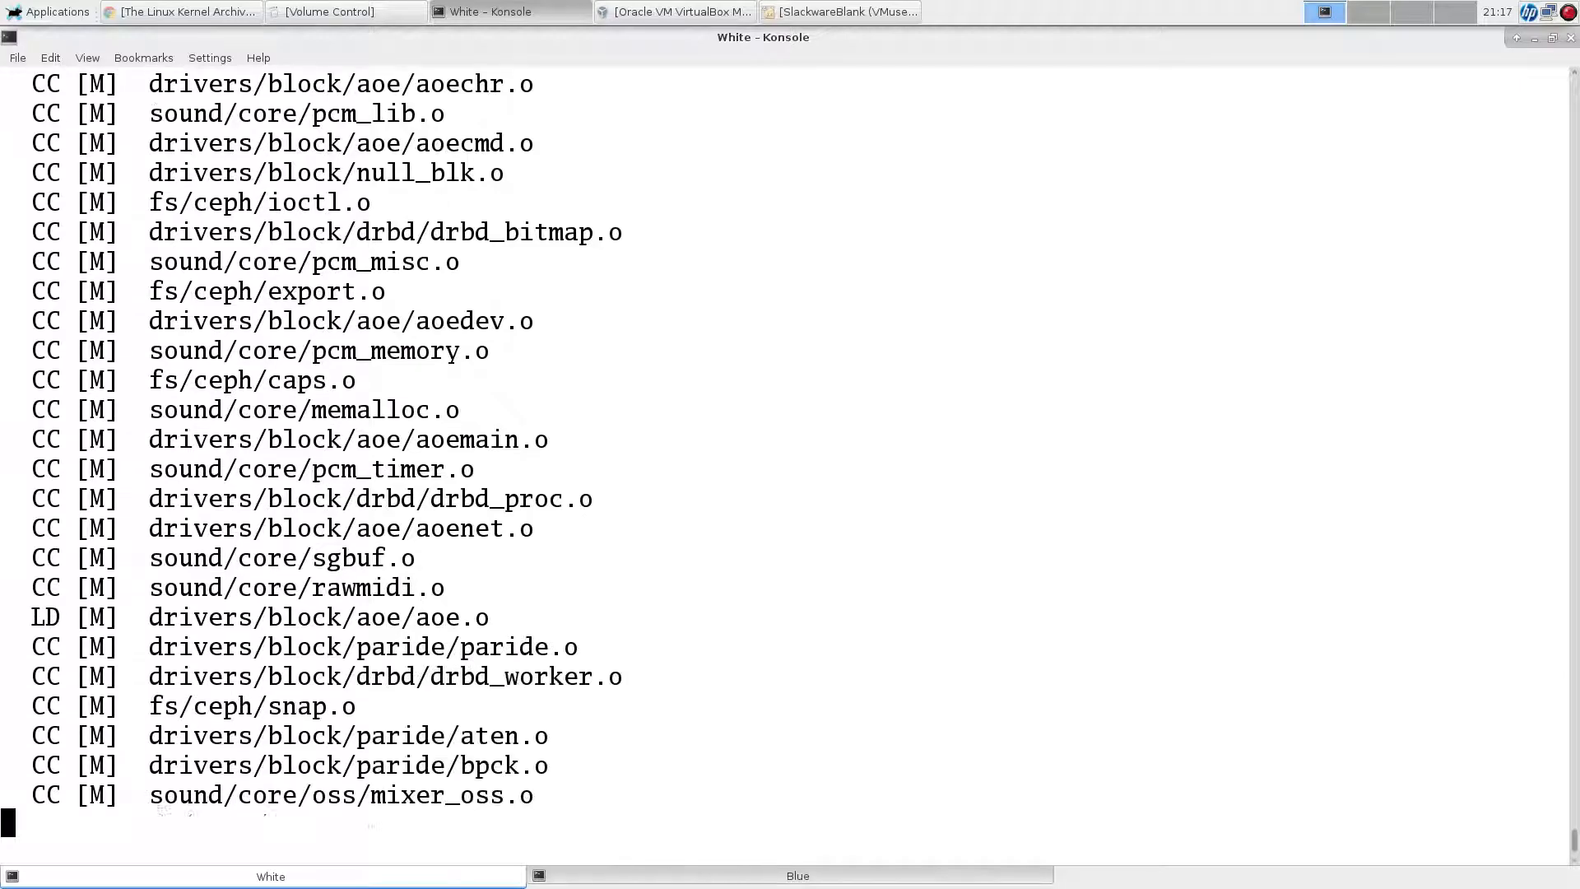
scroll(down, 3)
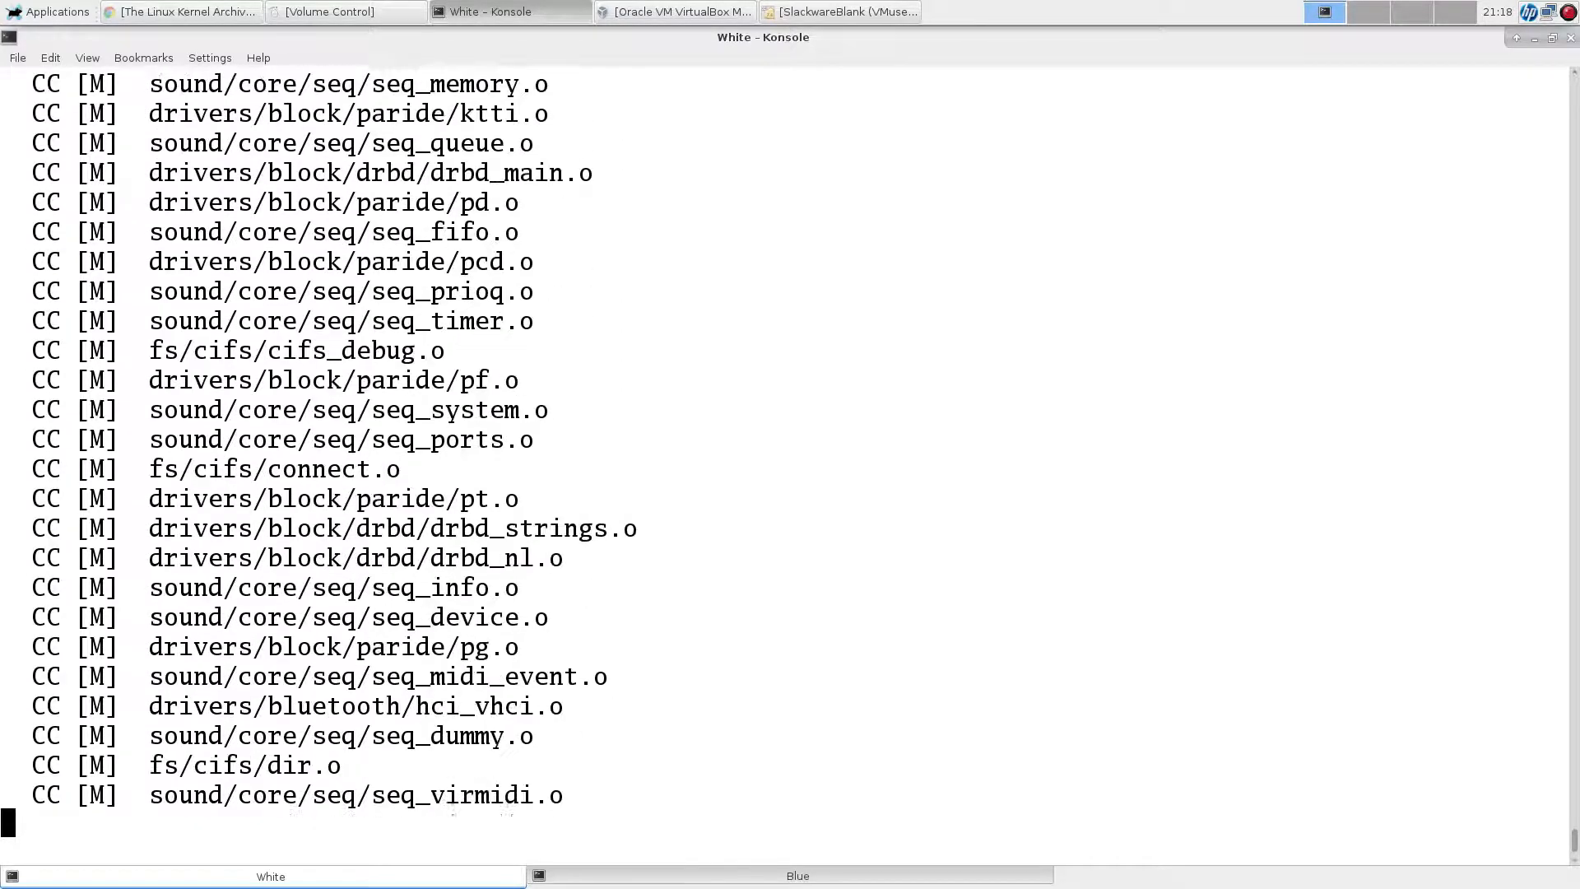
scroll(down, 3)
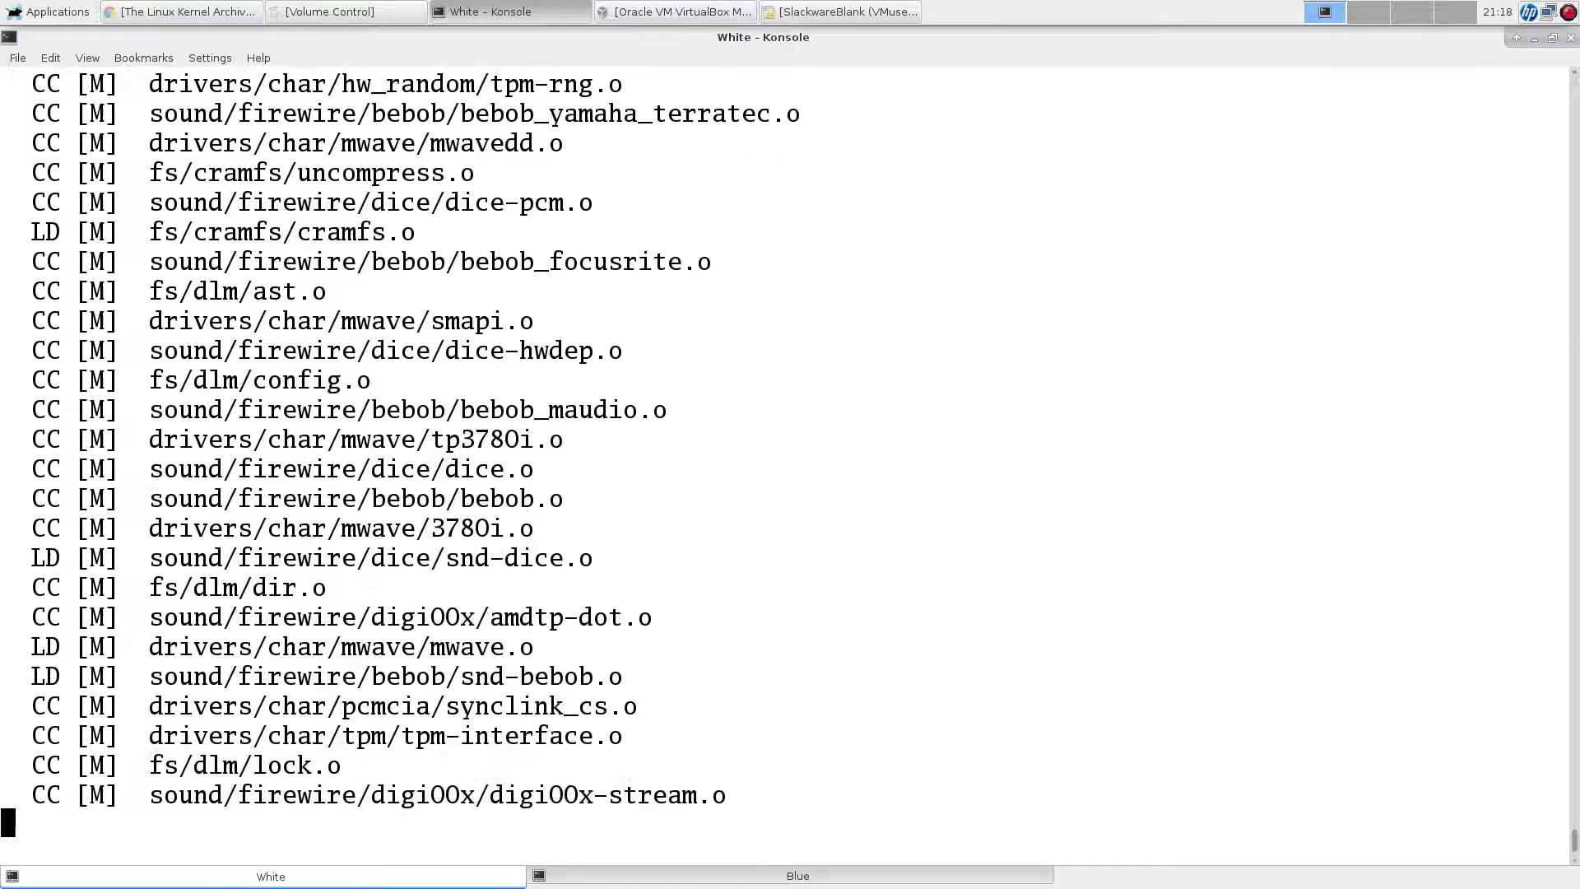
scroll(down, 3)
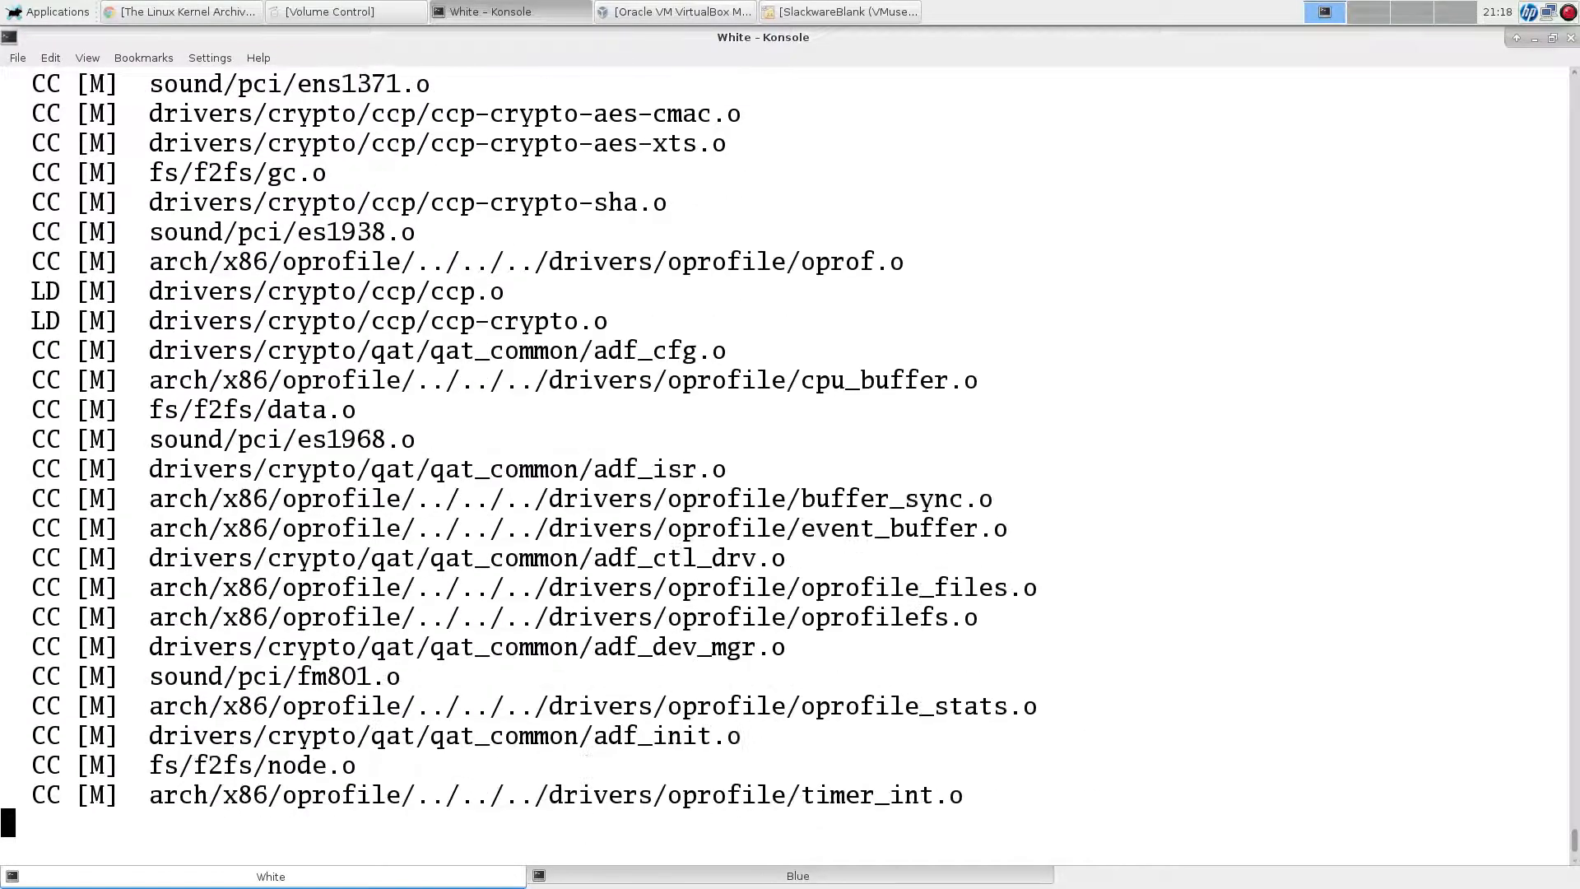
scroll(down, 3)
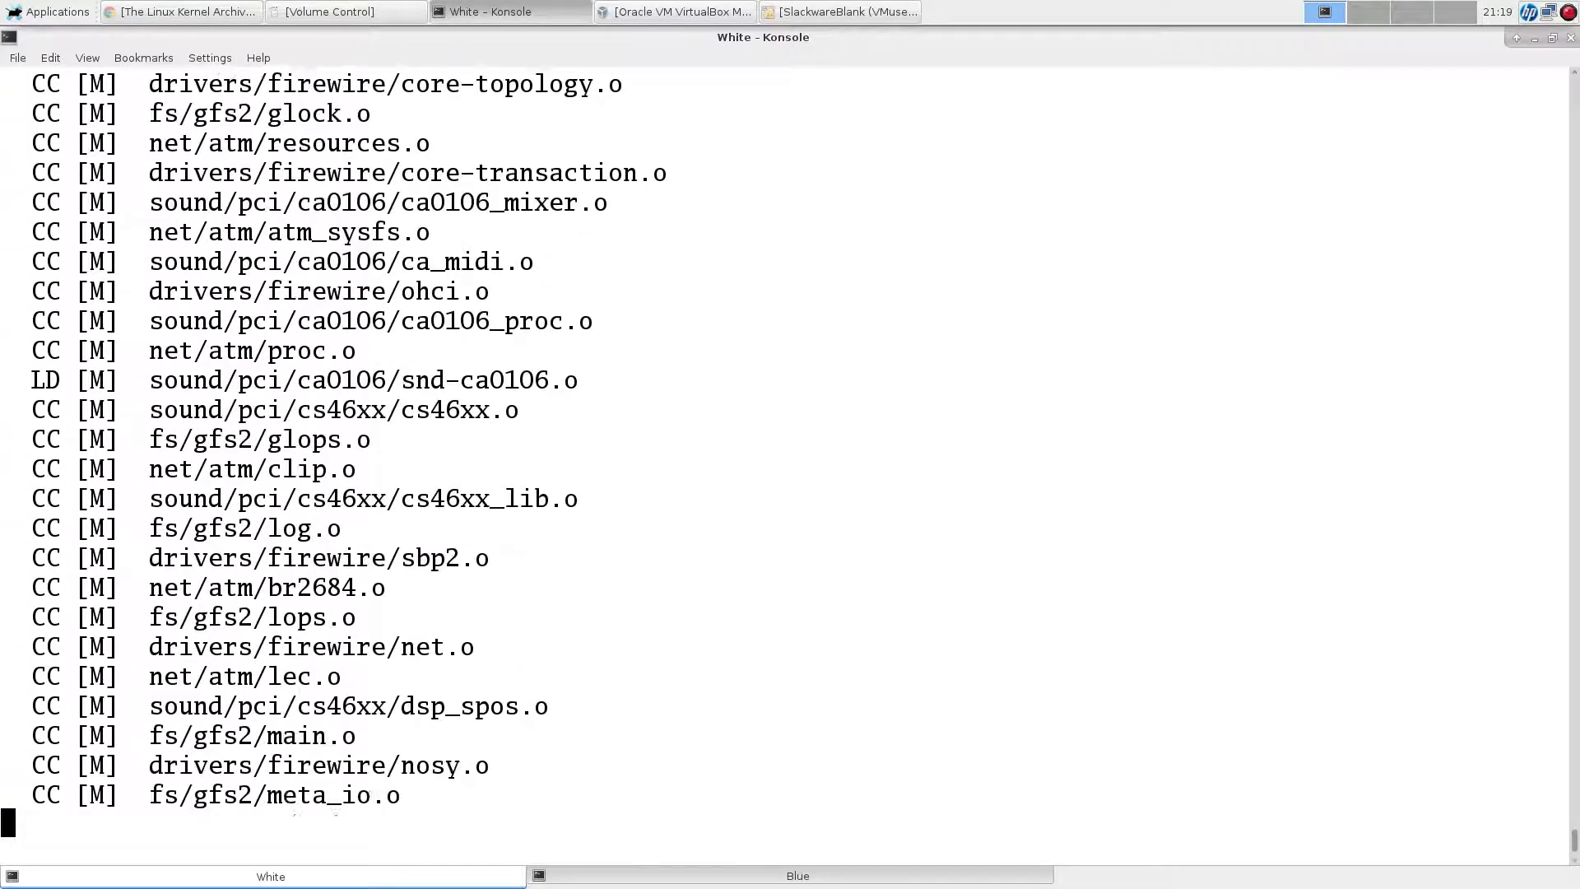
scroll(down, 3)
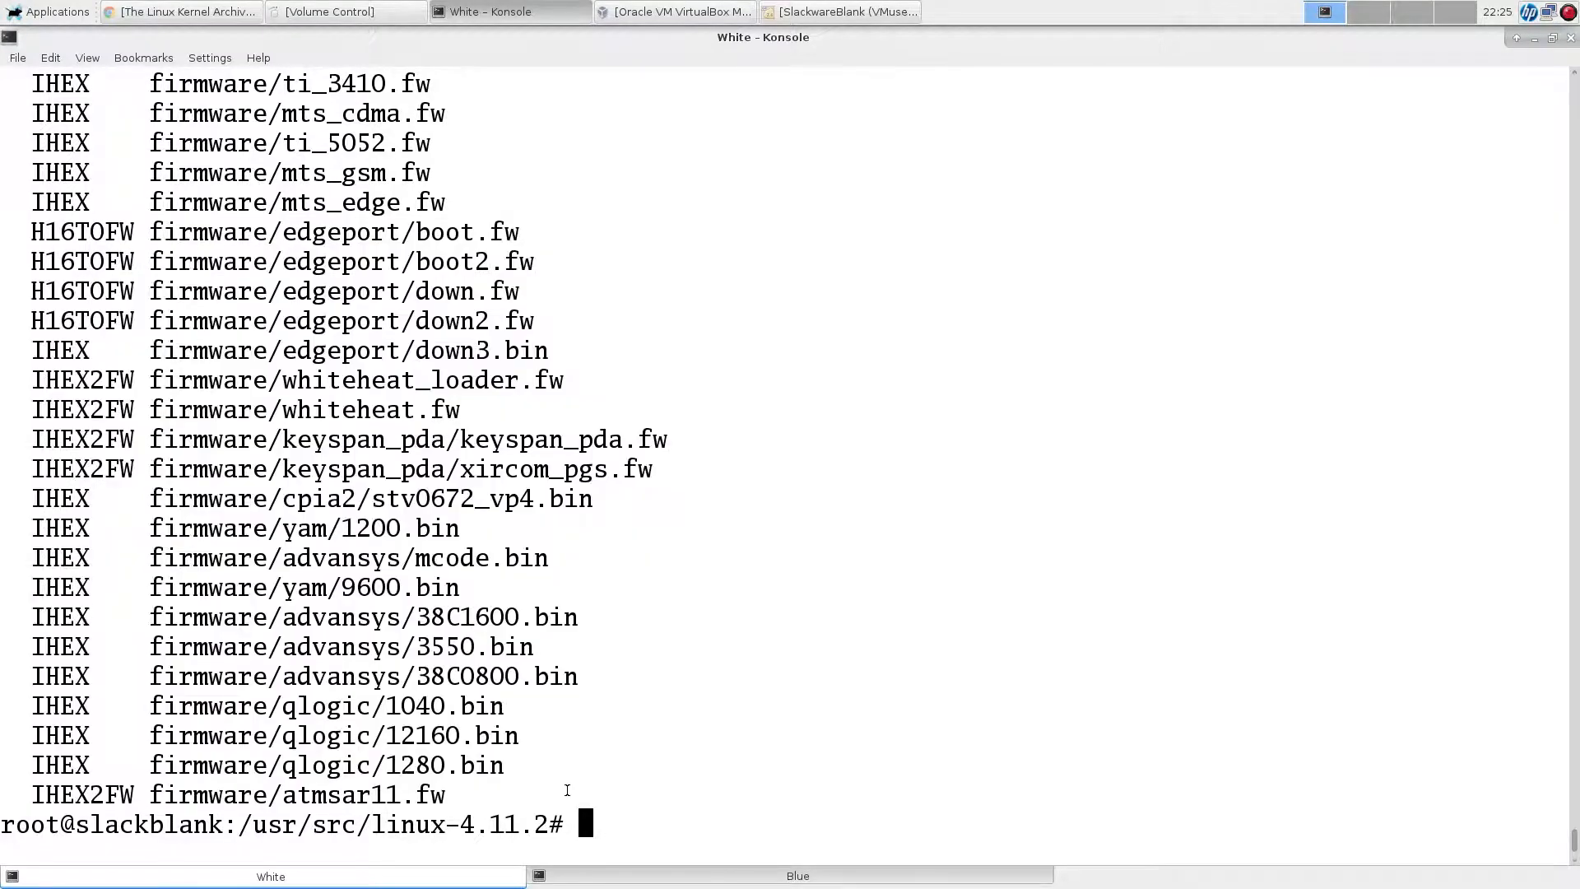
Run make -j 4 modules_install, installing modules and firmware under /lib with DEPMOD for 4.11.2smr
scroll(up, 3)
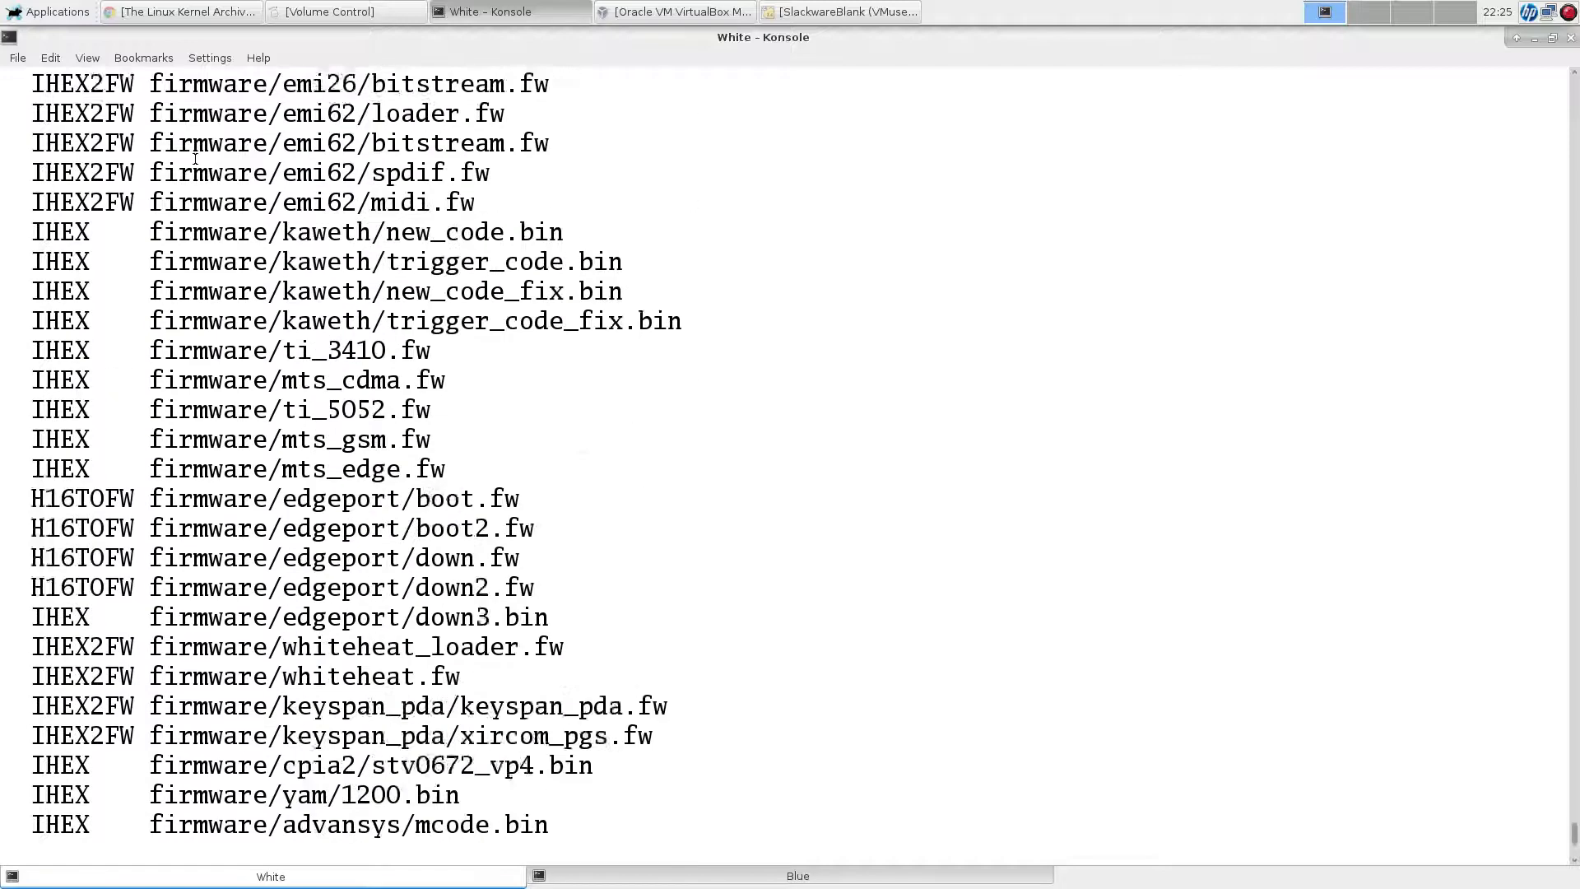
text(make -j 4 modules)
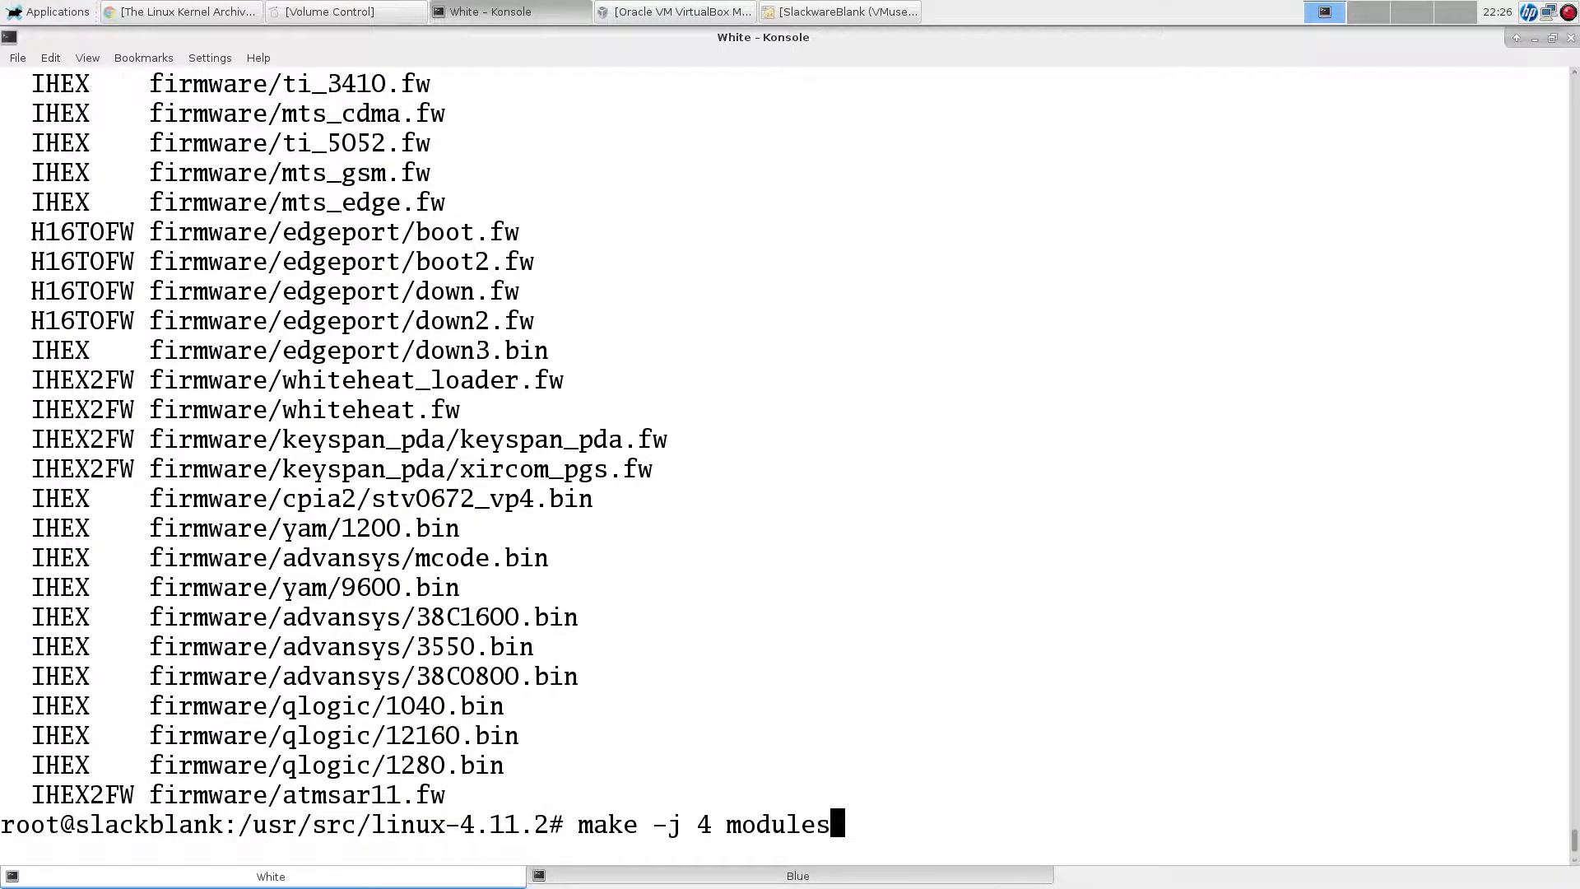
text(_in)
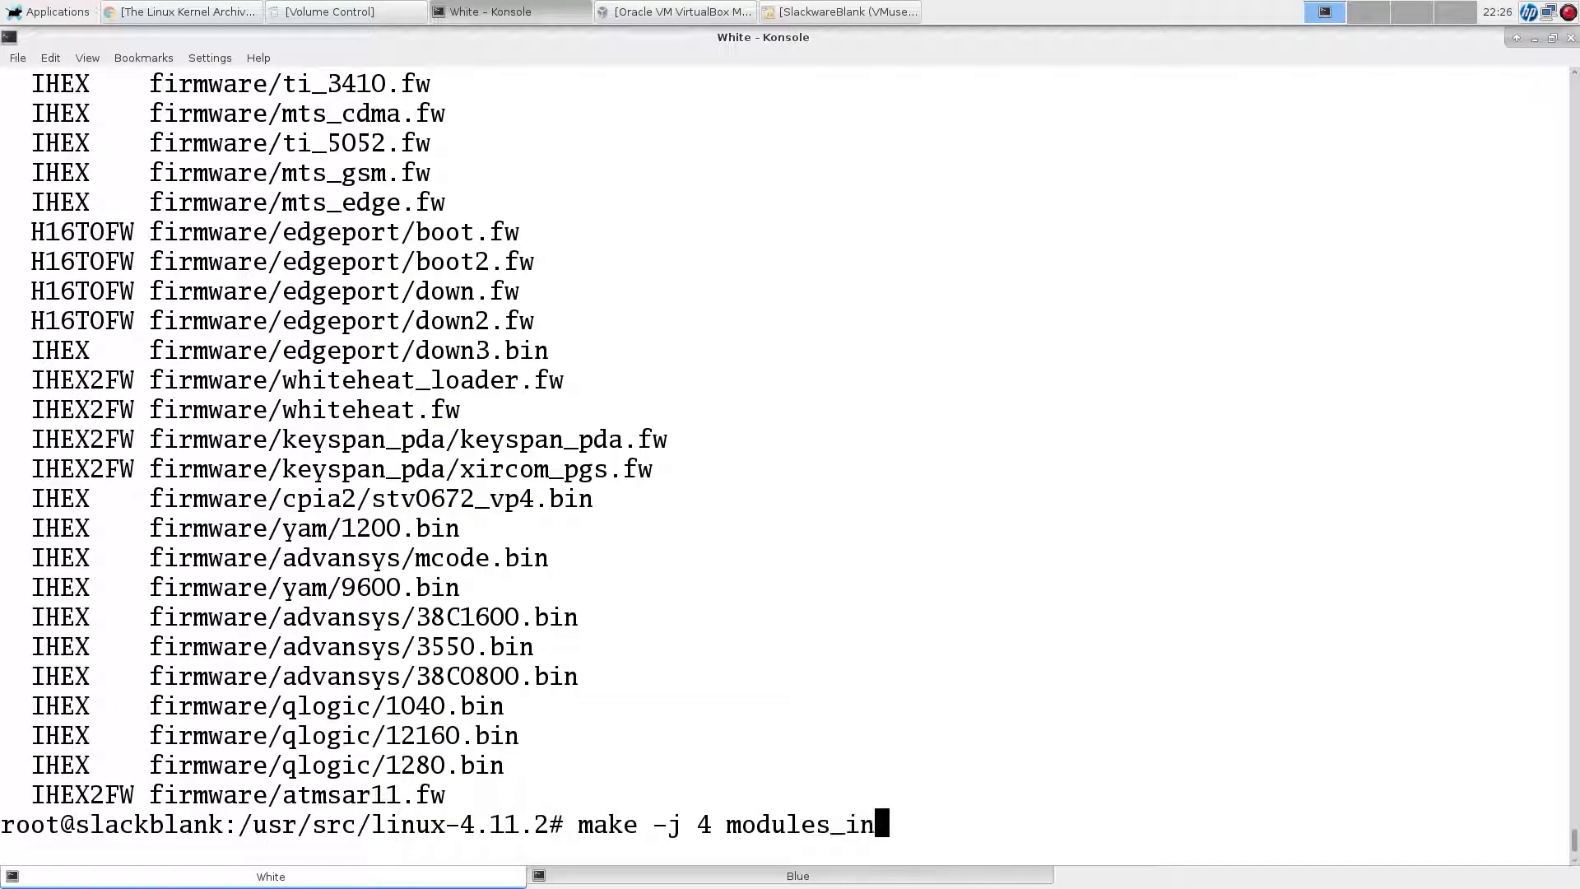
key(Return)
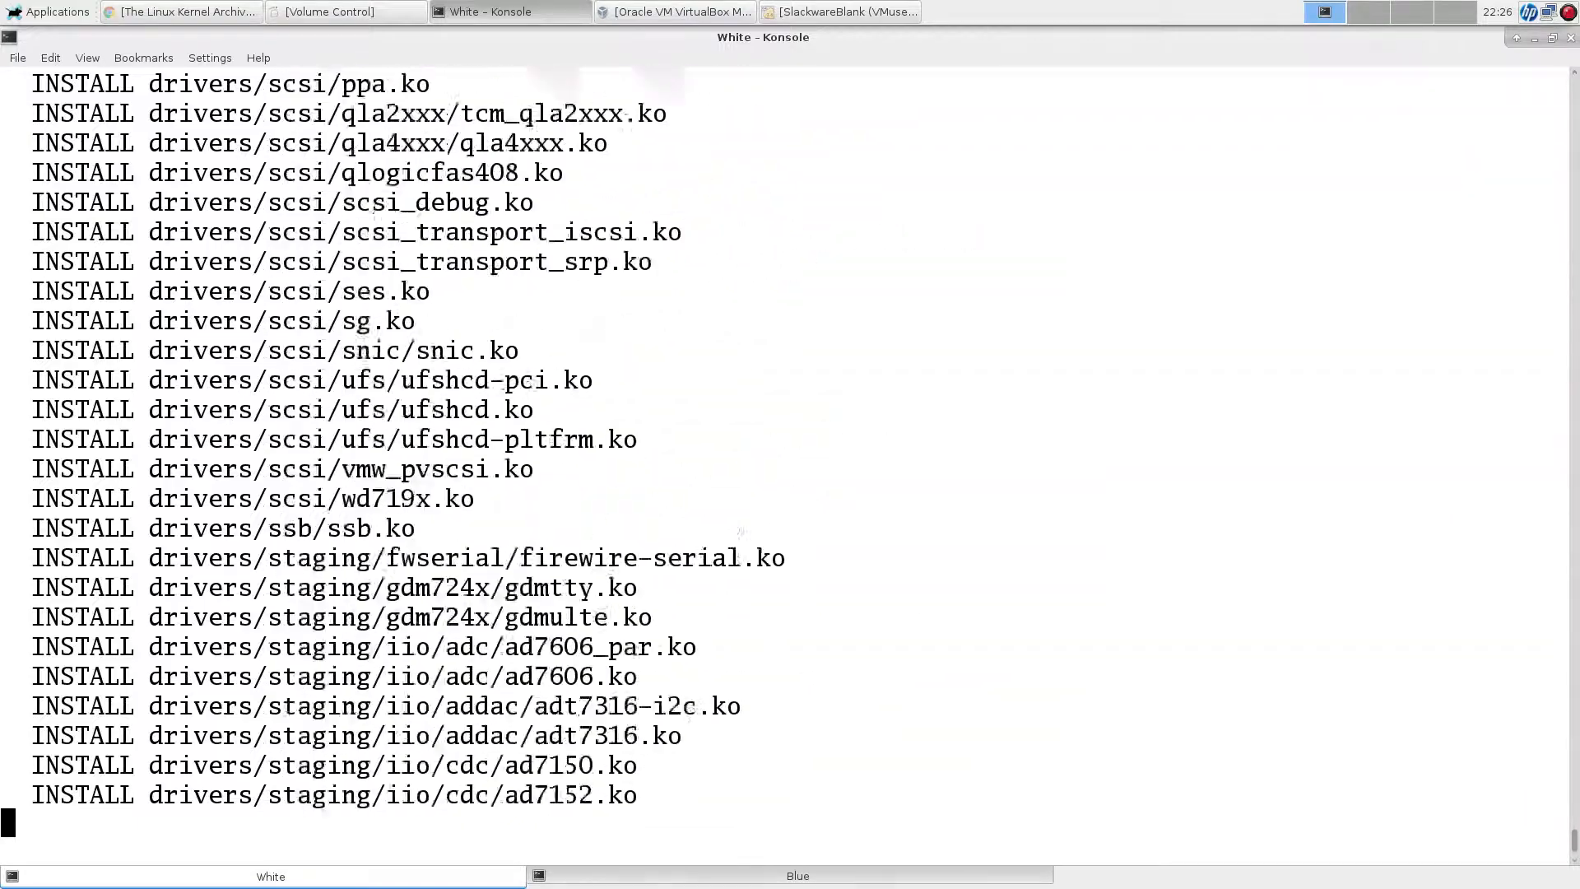
scroll(down, 3)
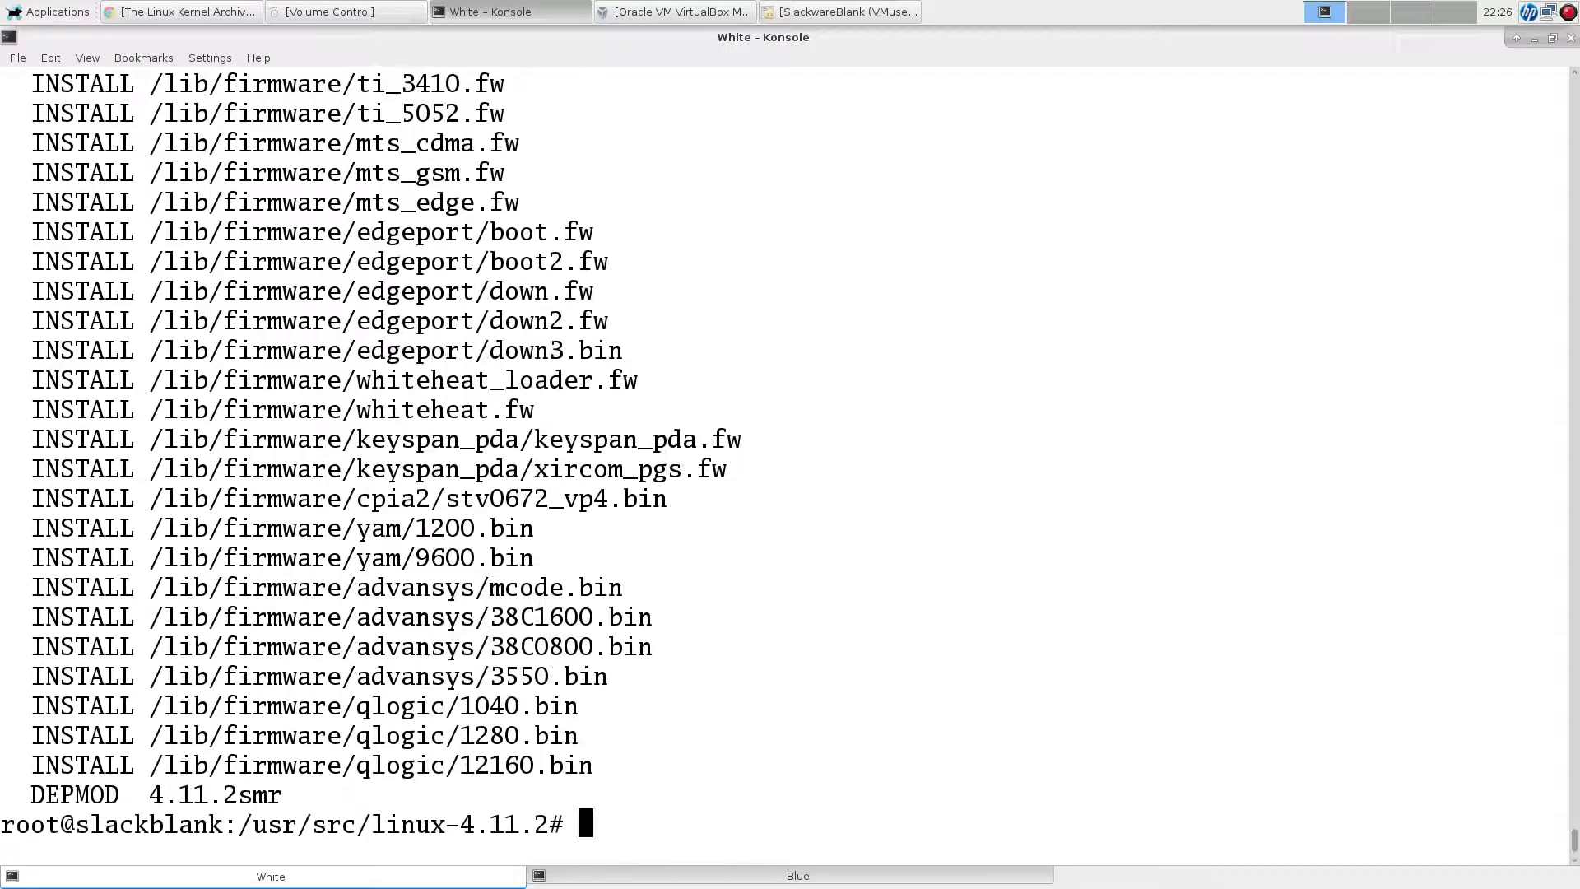
List /lib/modules to see 4.11.2smr beside 4.4.14, then cancel the partial command
text(ls /lib/modules/4.)
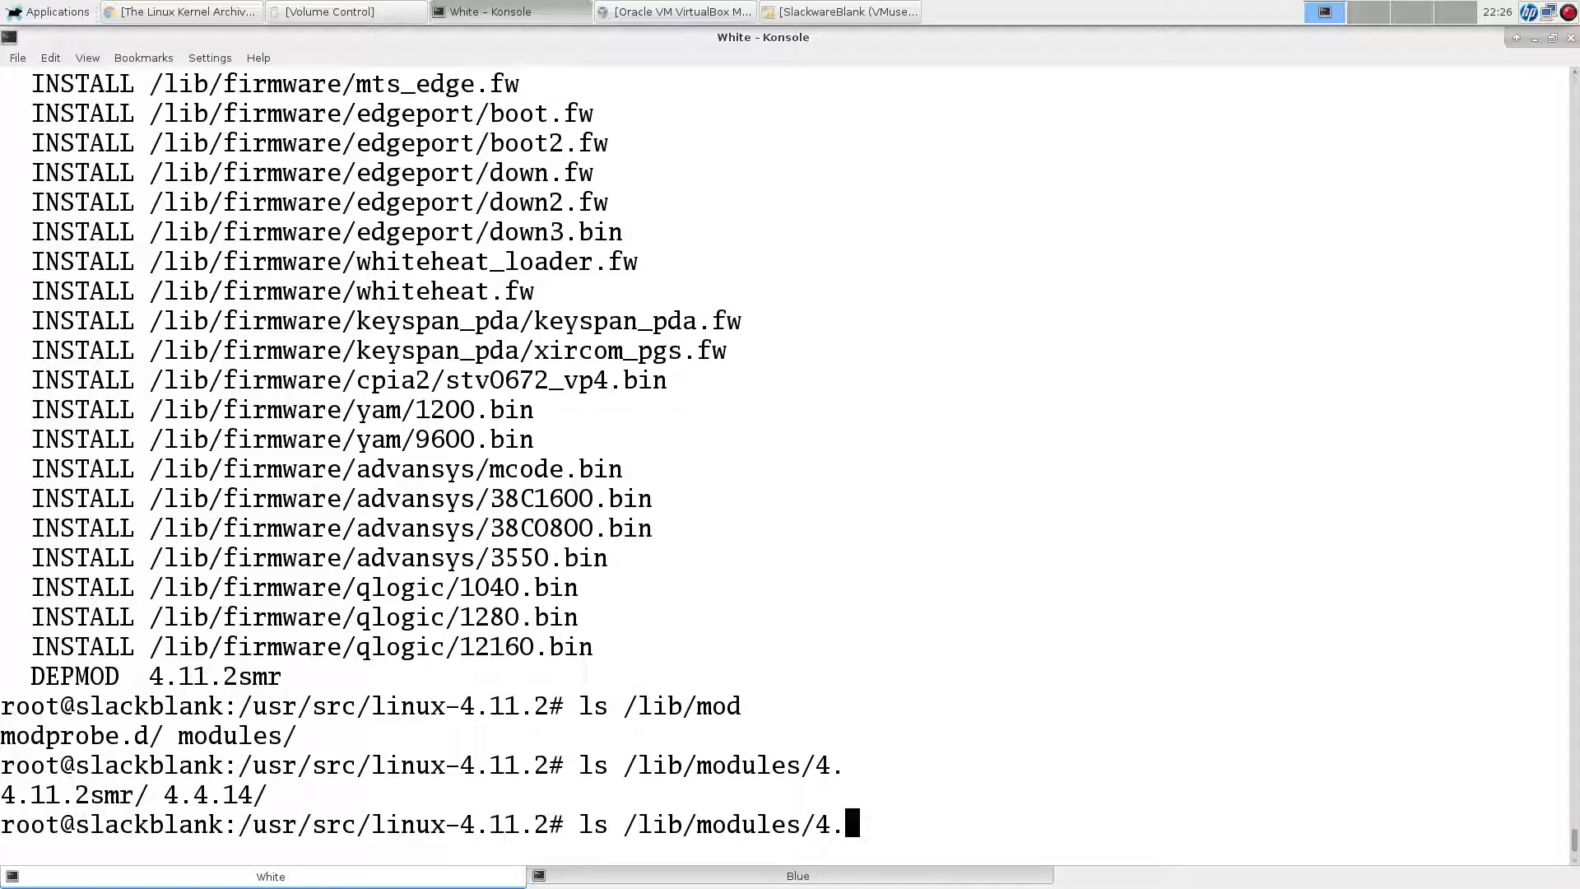
key(ctrl+c)
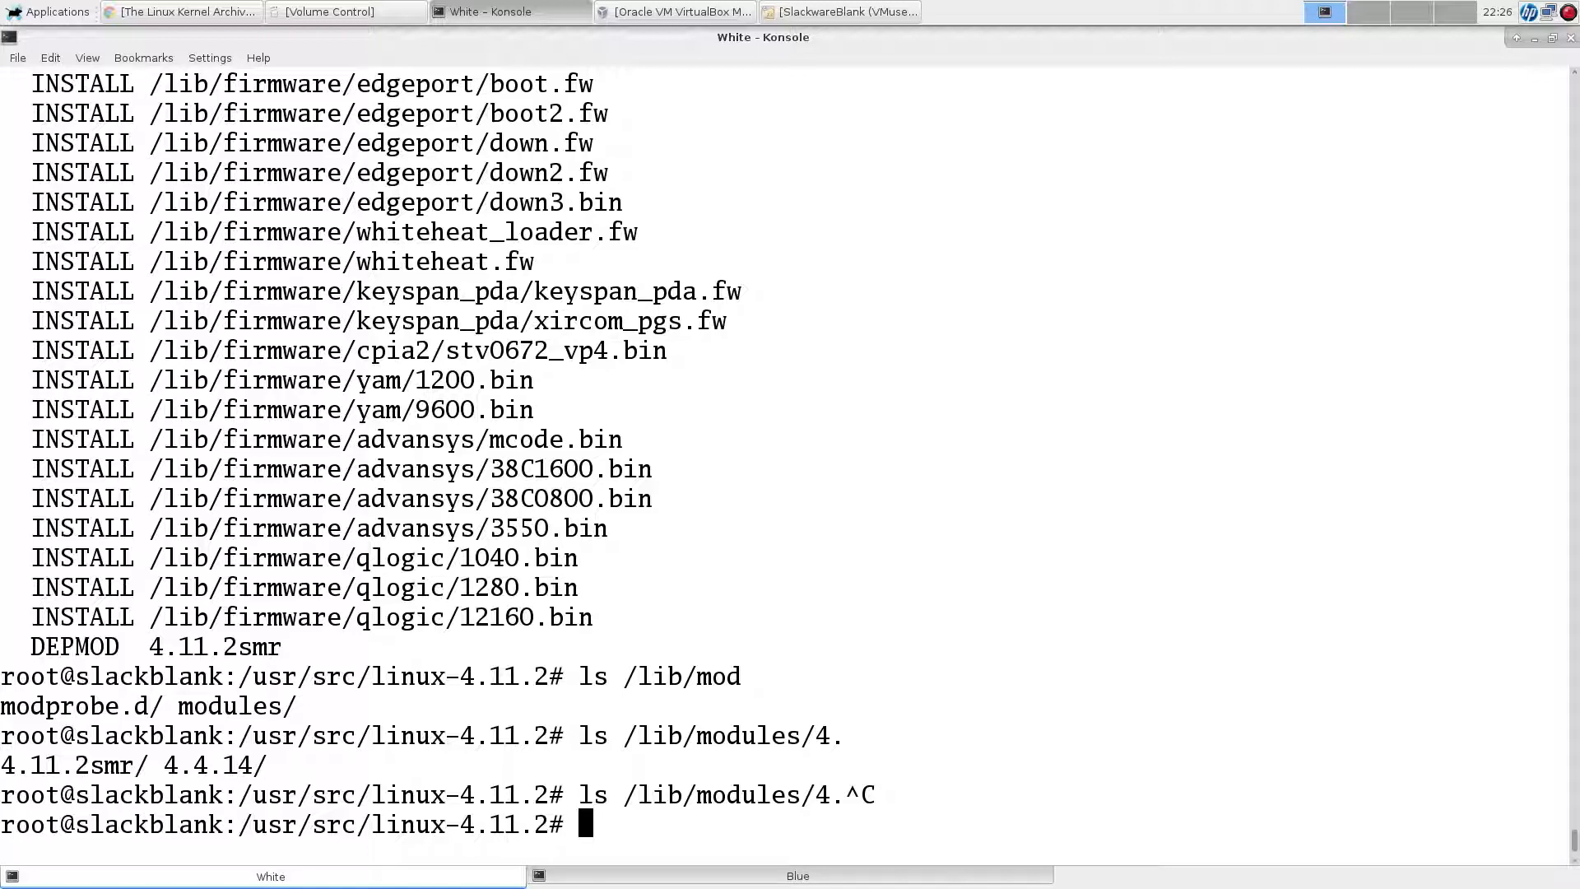
Copy arch/x86/boot/bzImage to /boot/vmlinuz-generic-4.11.2smr
text(cp)
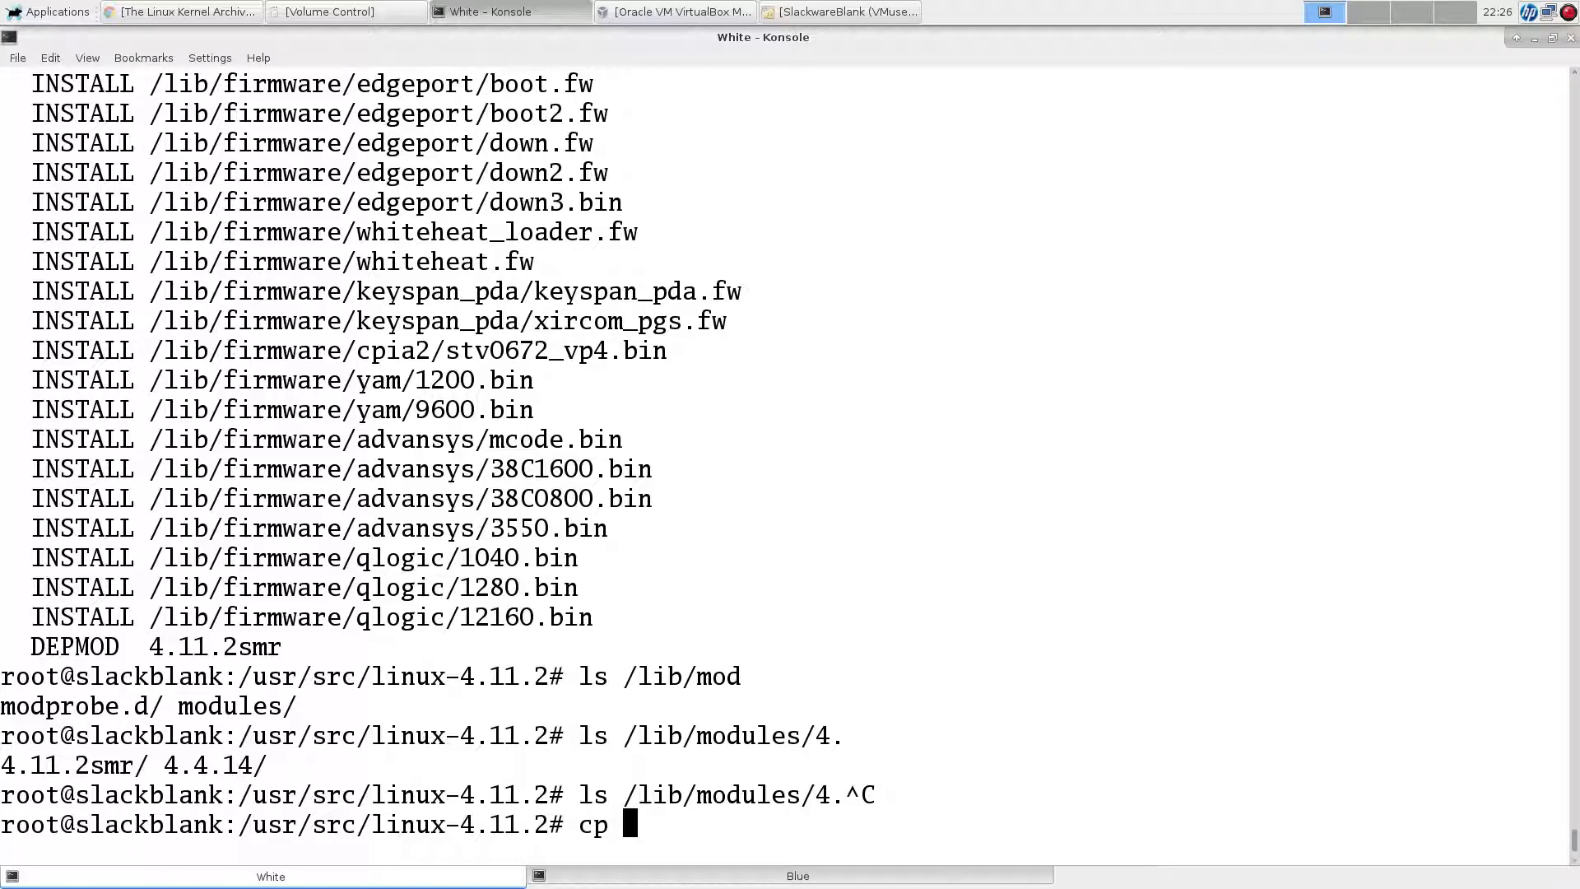
text(arch/x86)
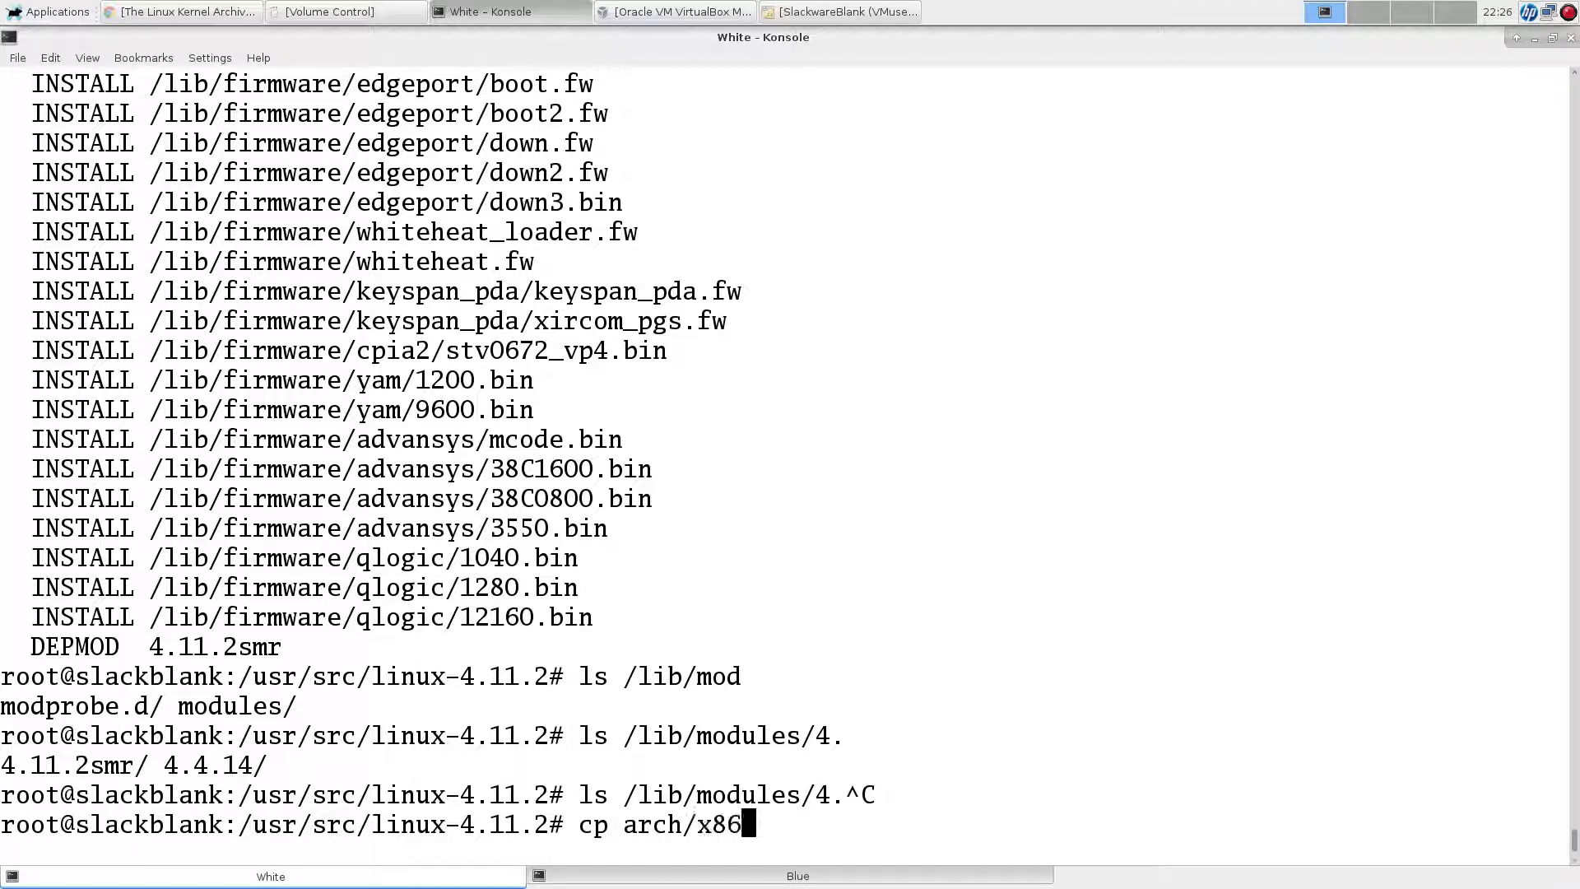
text(/boot/bzImage)
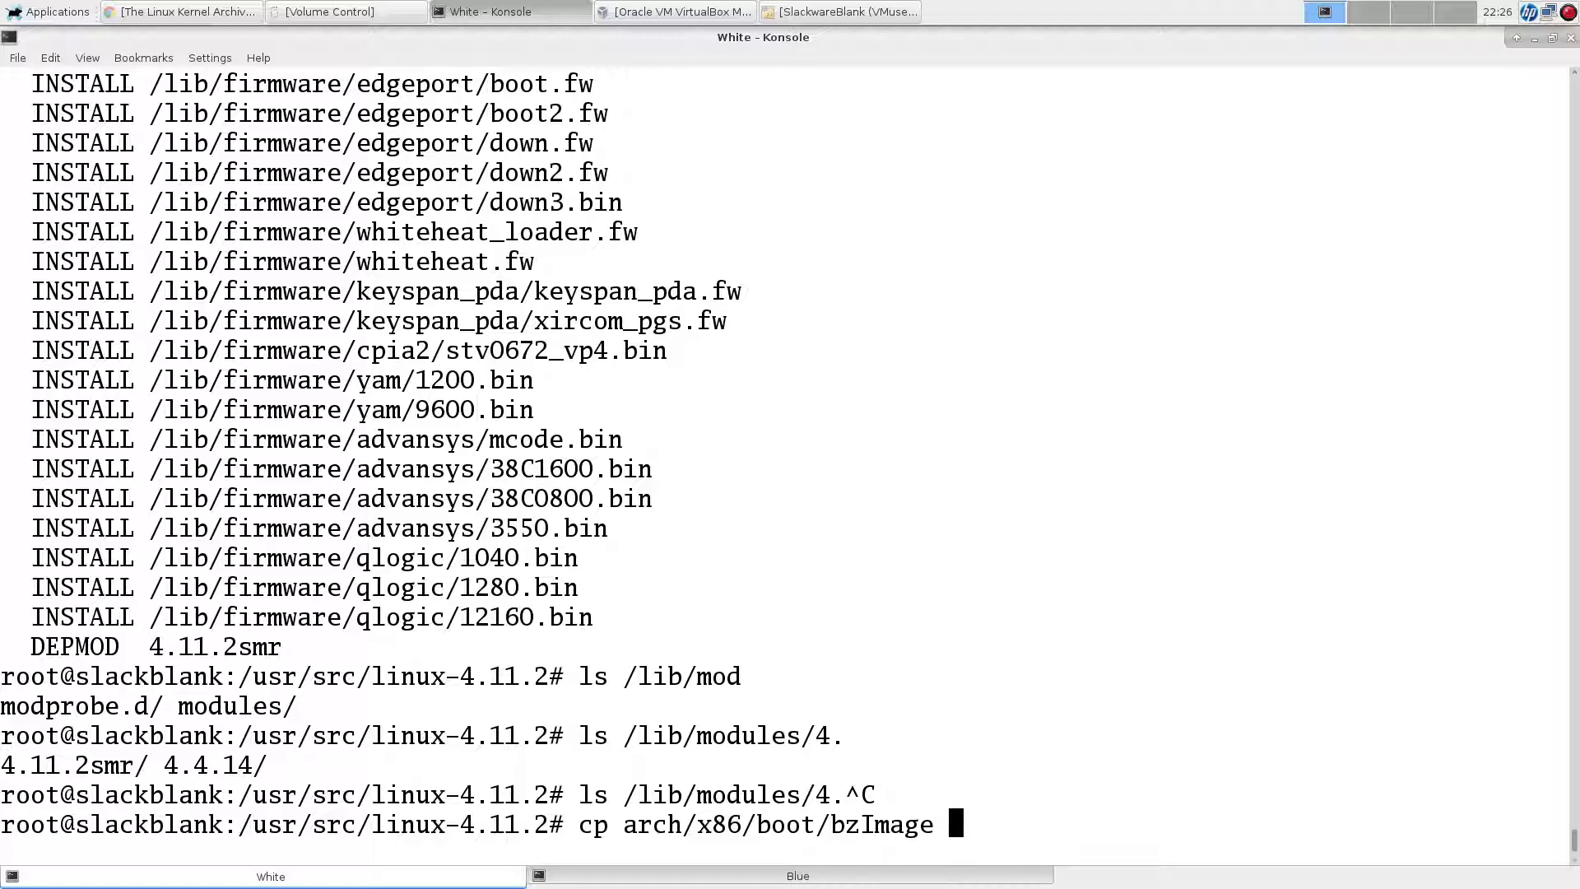
text(/boot/vmlinuz)
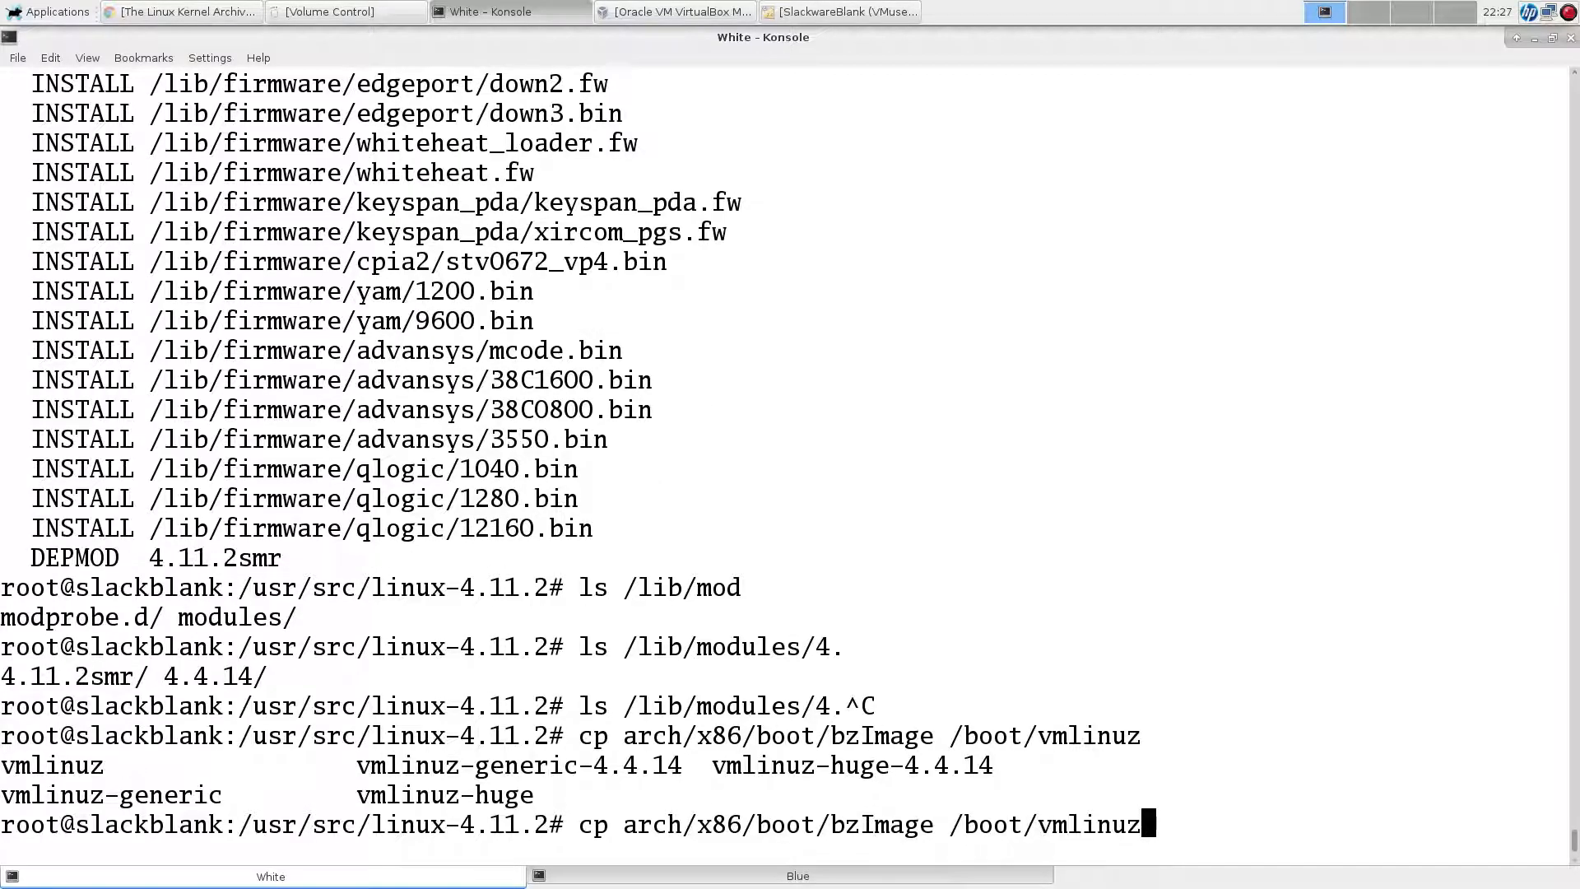
text(-generic)
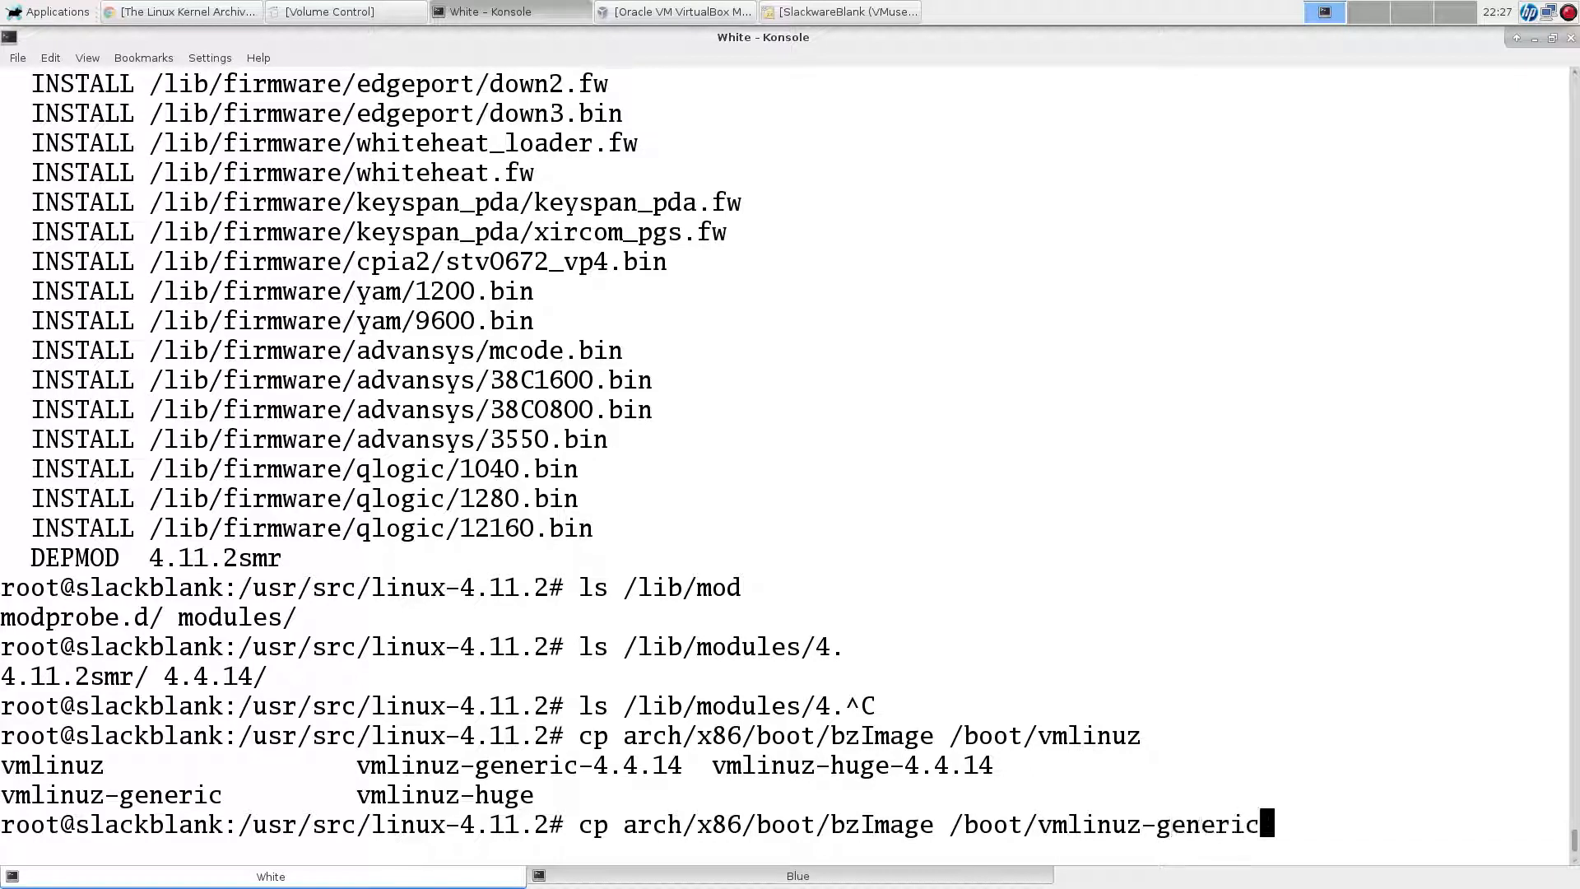
text(-4.11.)
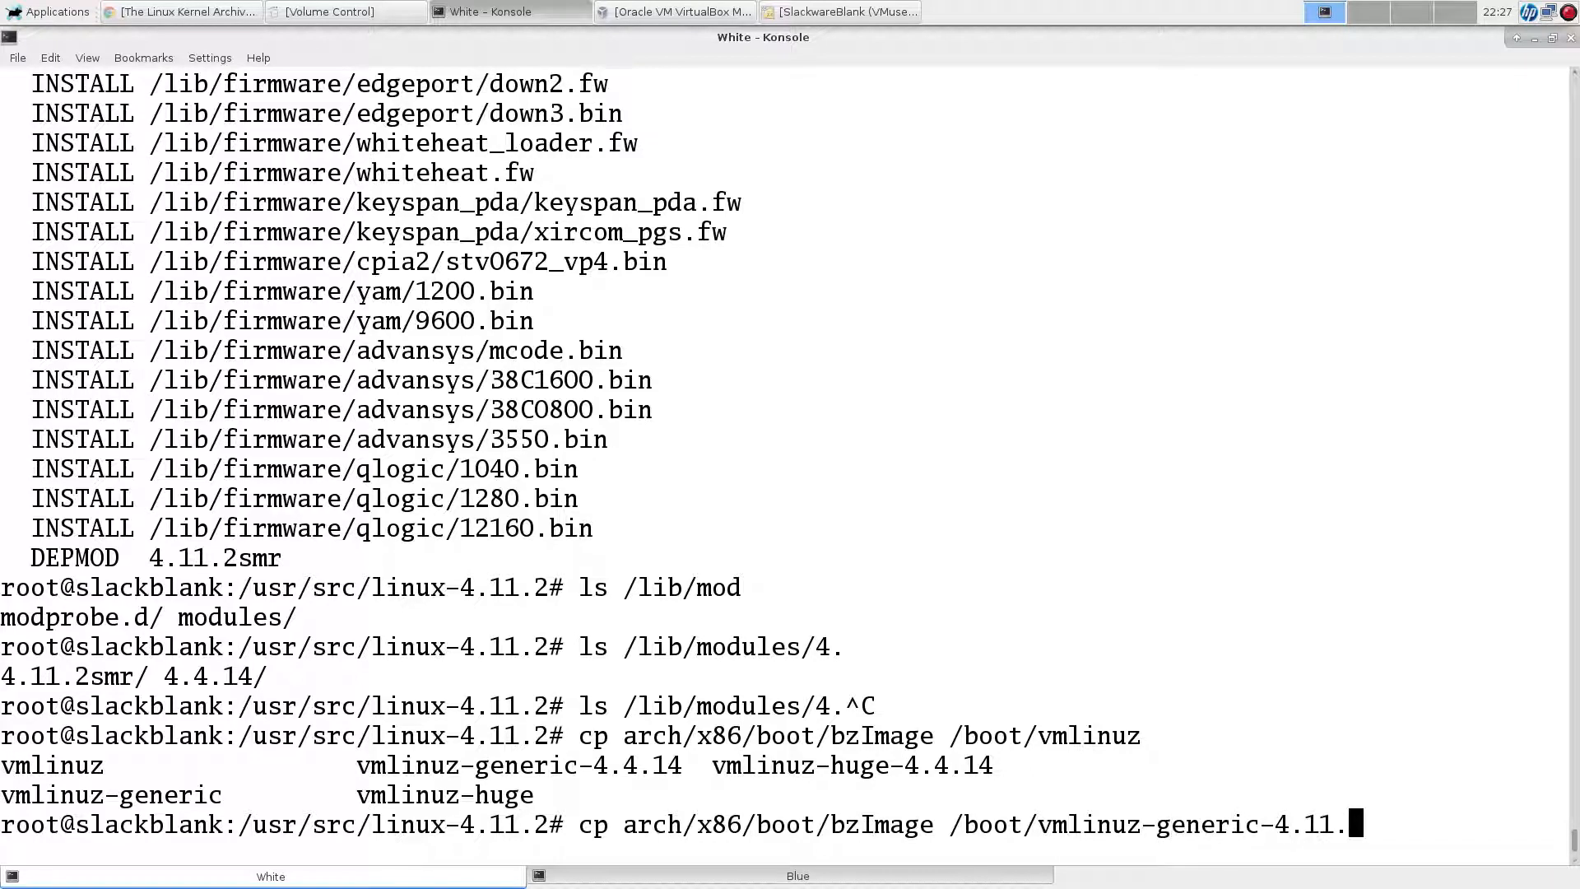
text(2)
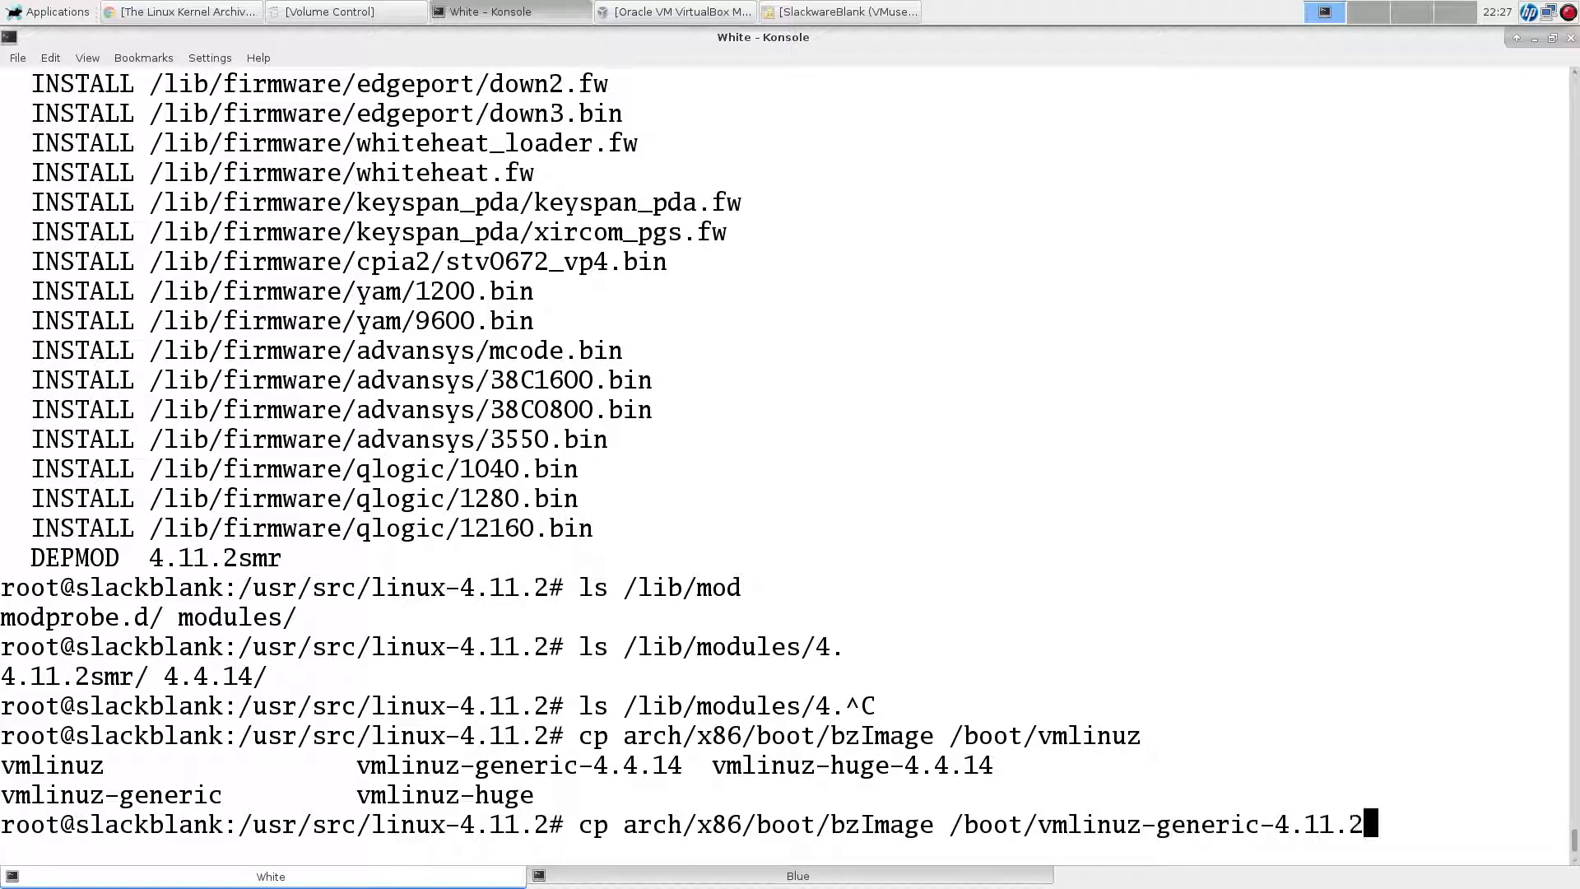
text(smr)
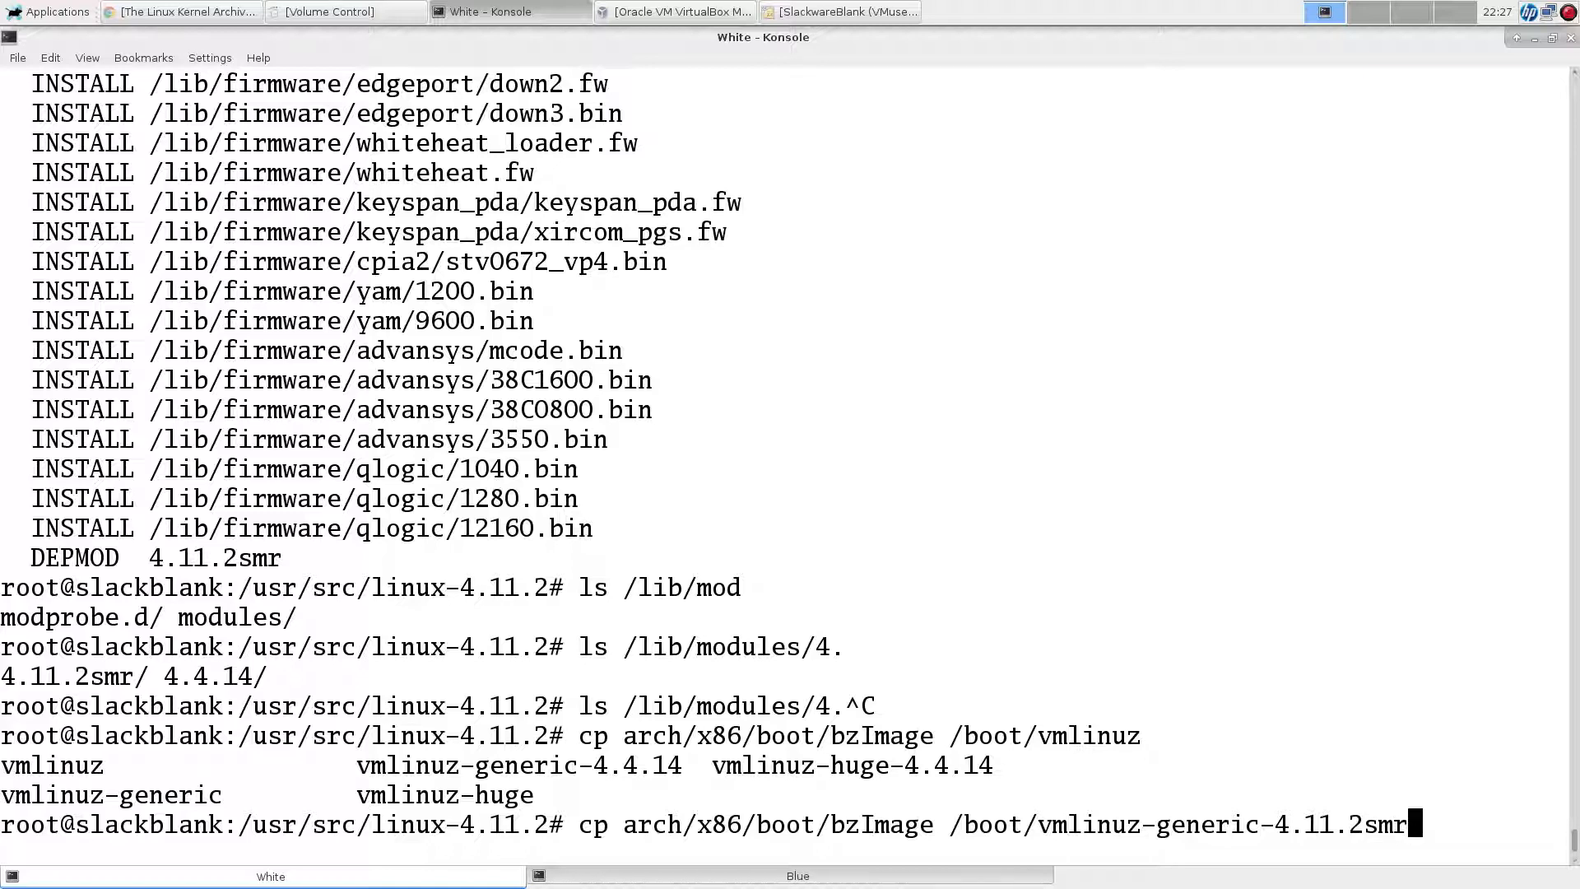
key(Return)
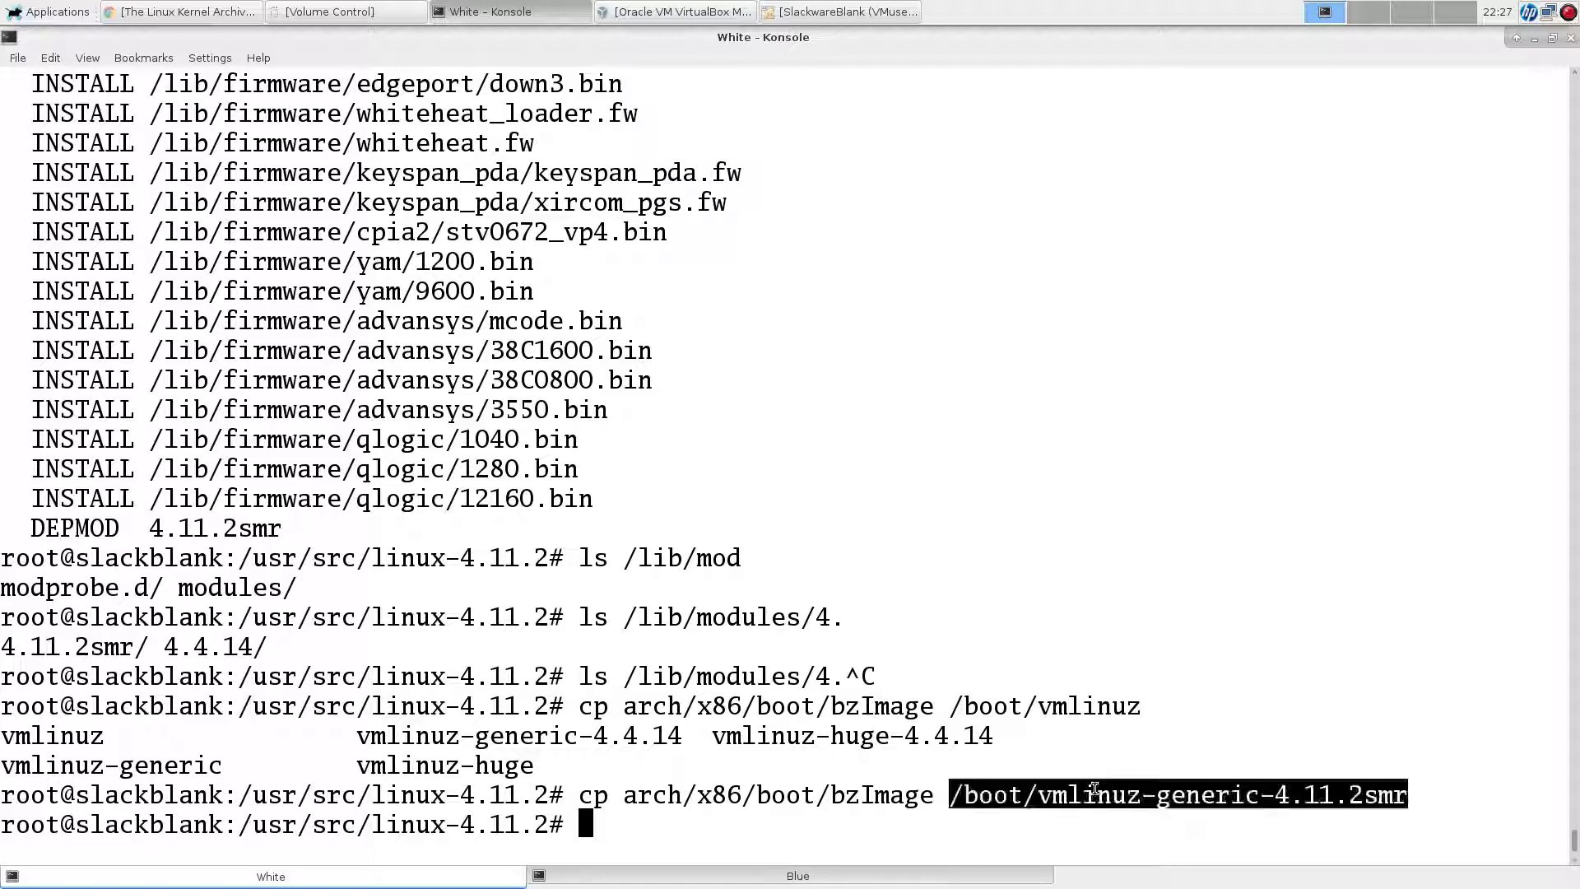
right_click(1103, 716)
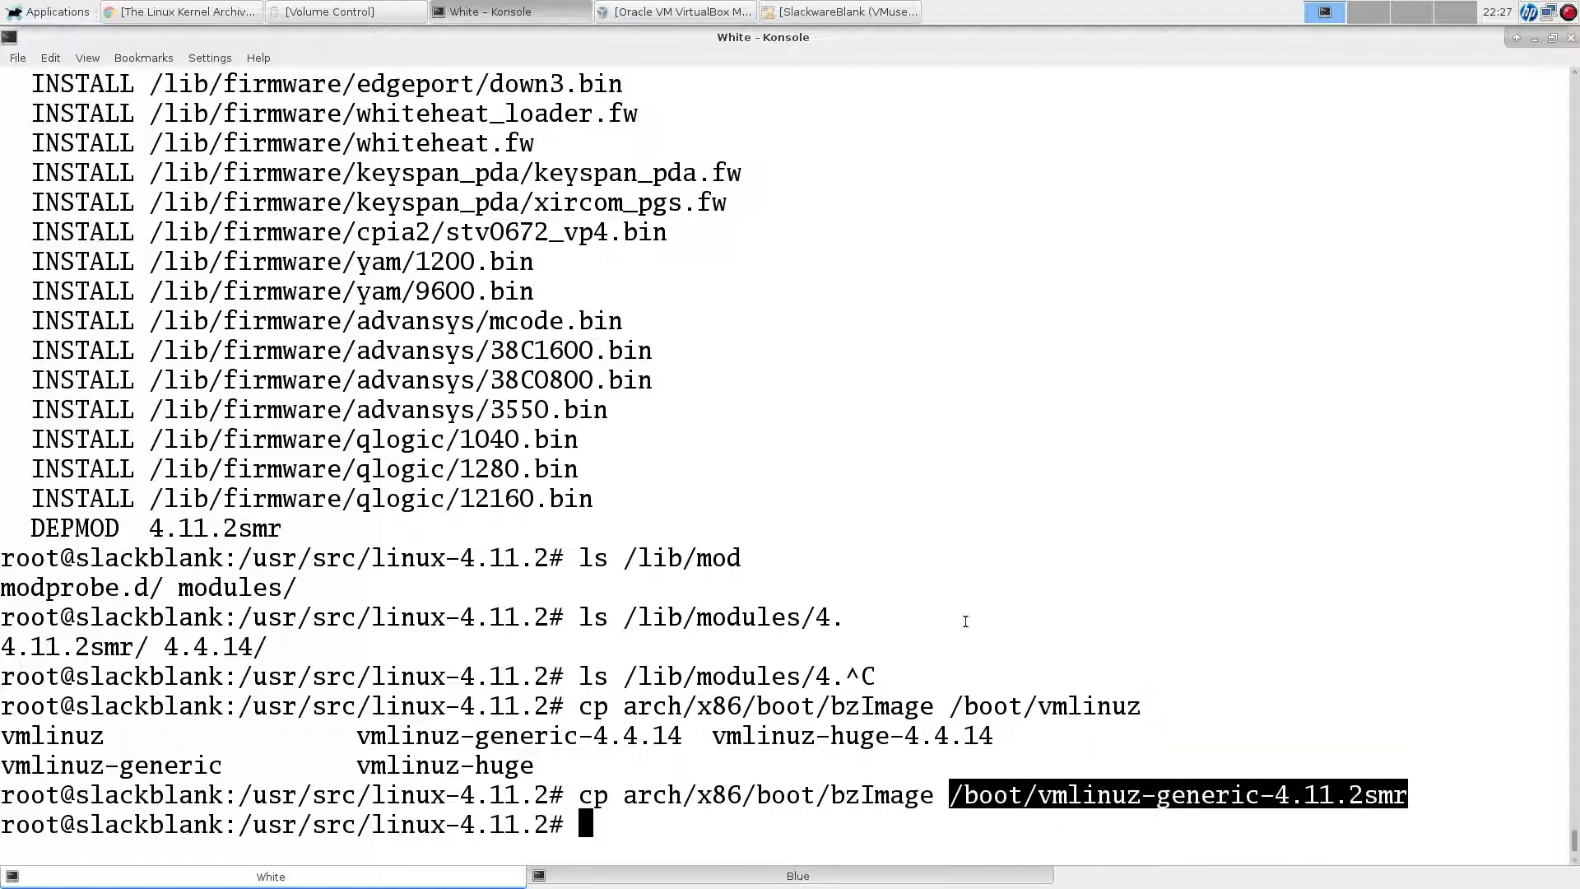
text(cp System.map /boot/)
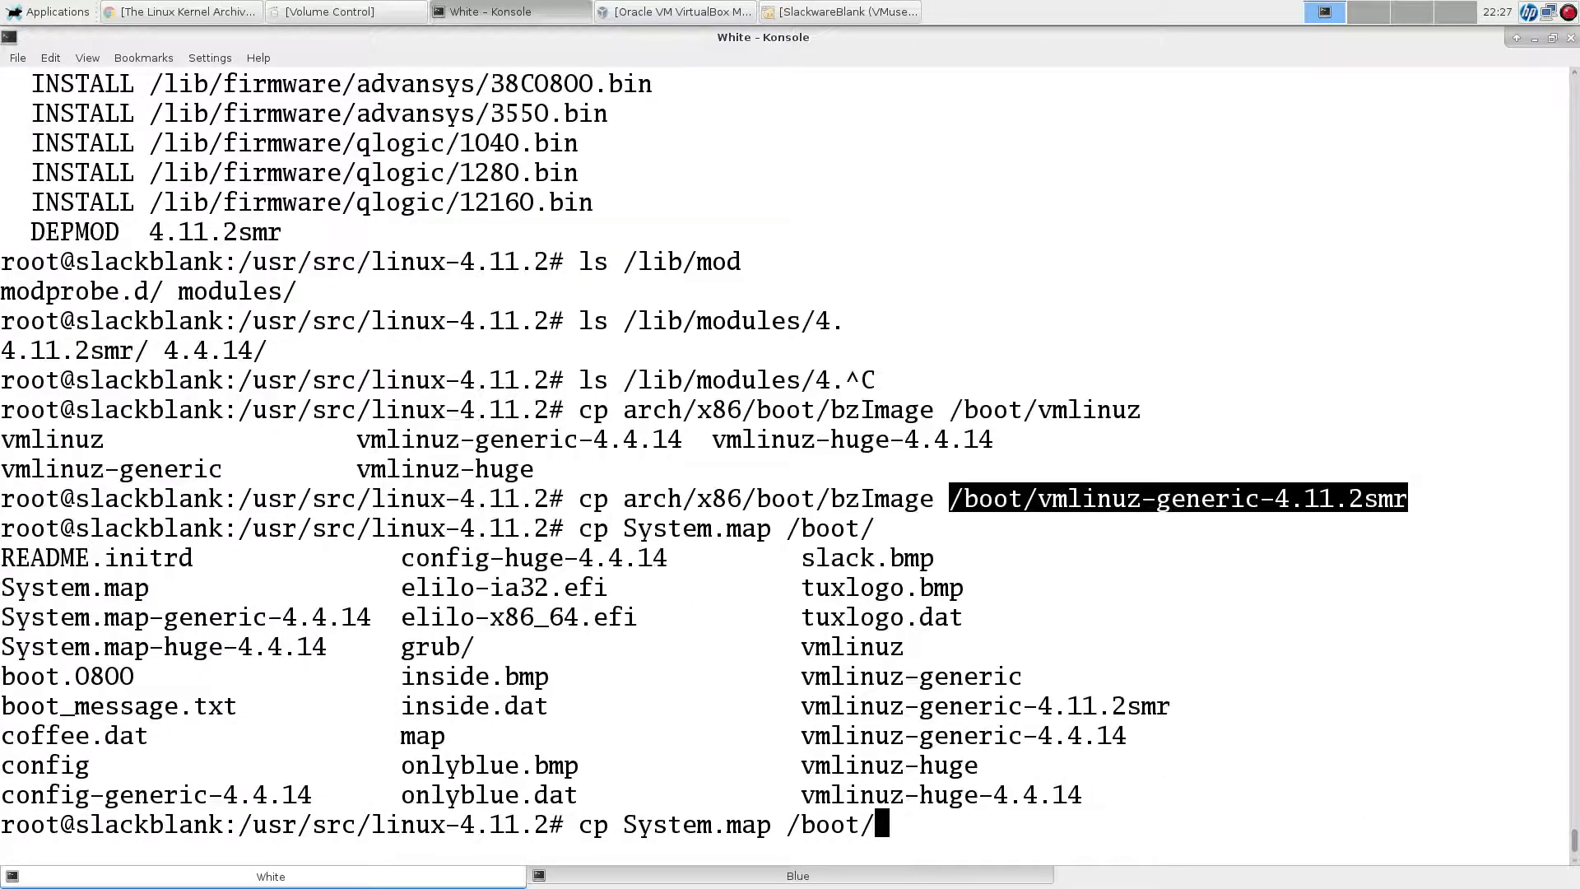
Copy System.map to /boot/System.map-generic-4.11.2smr
text(System.map)
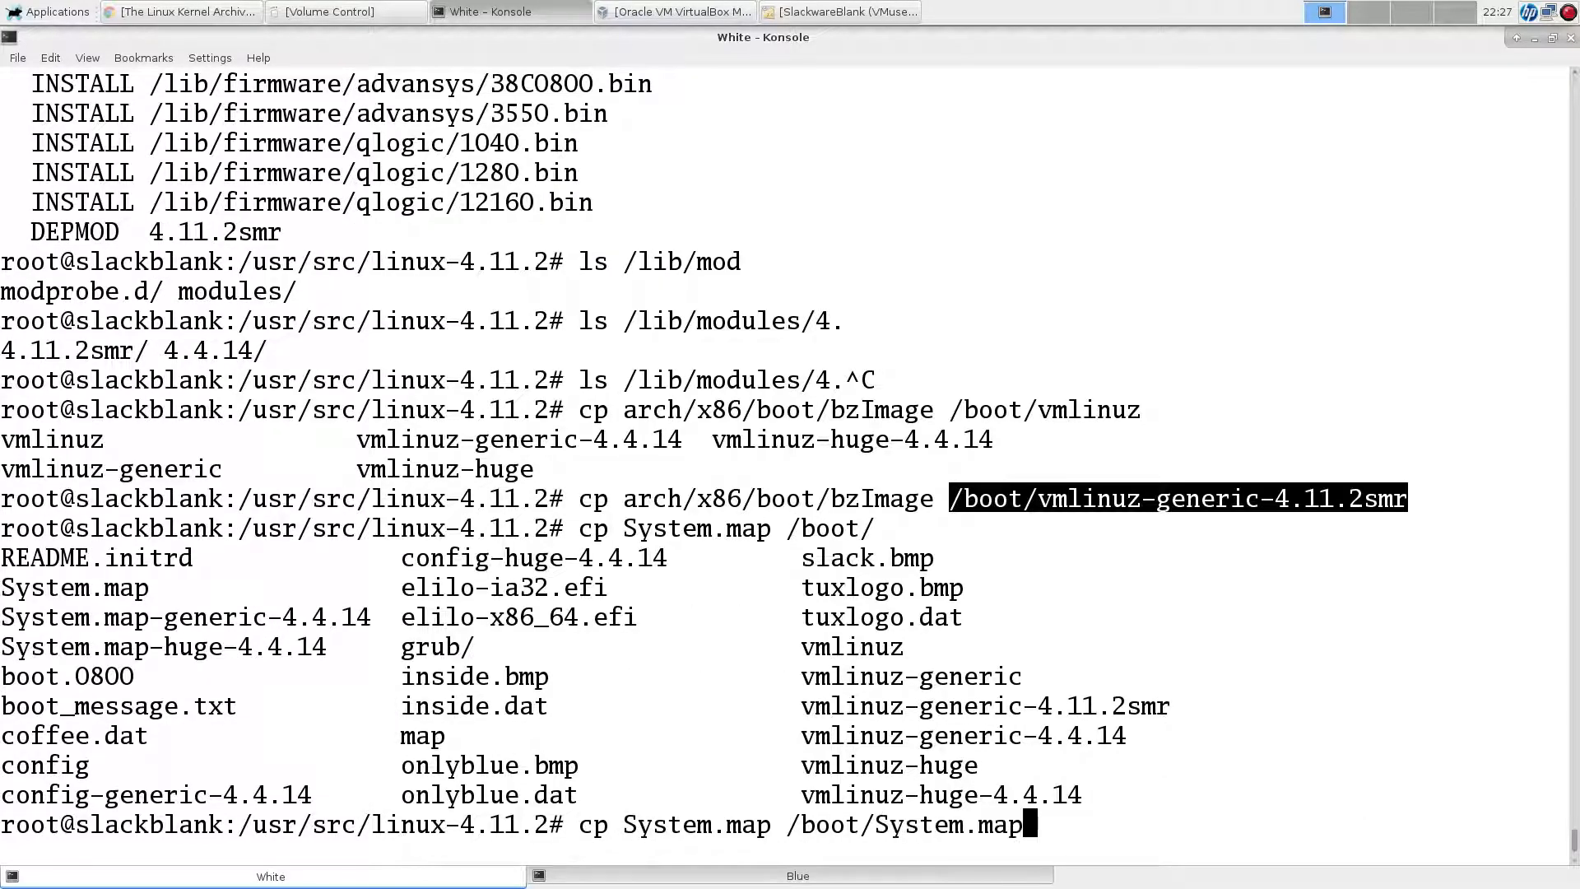
text(ge)
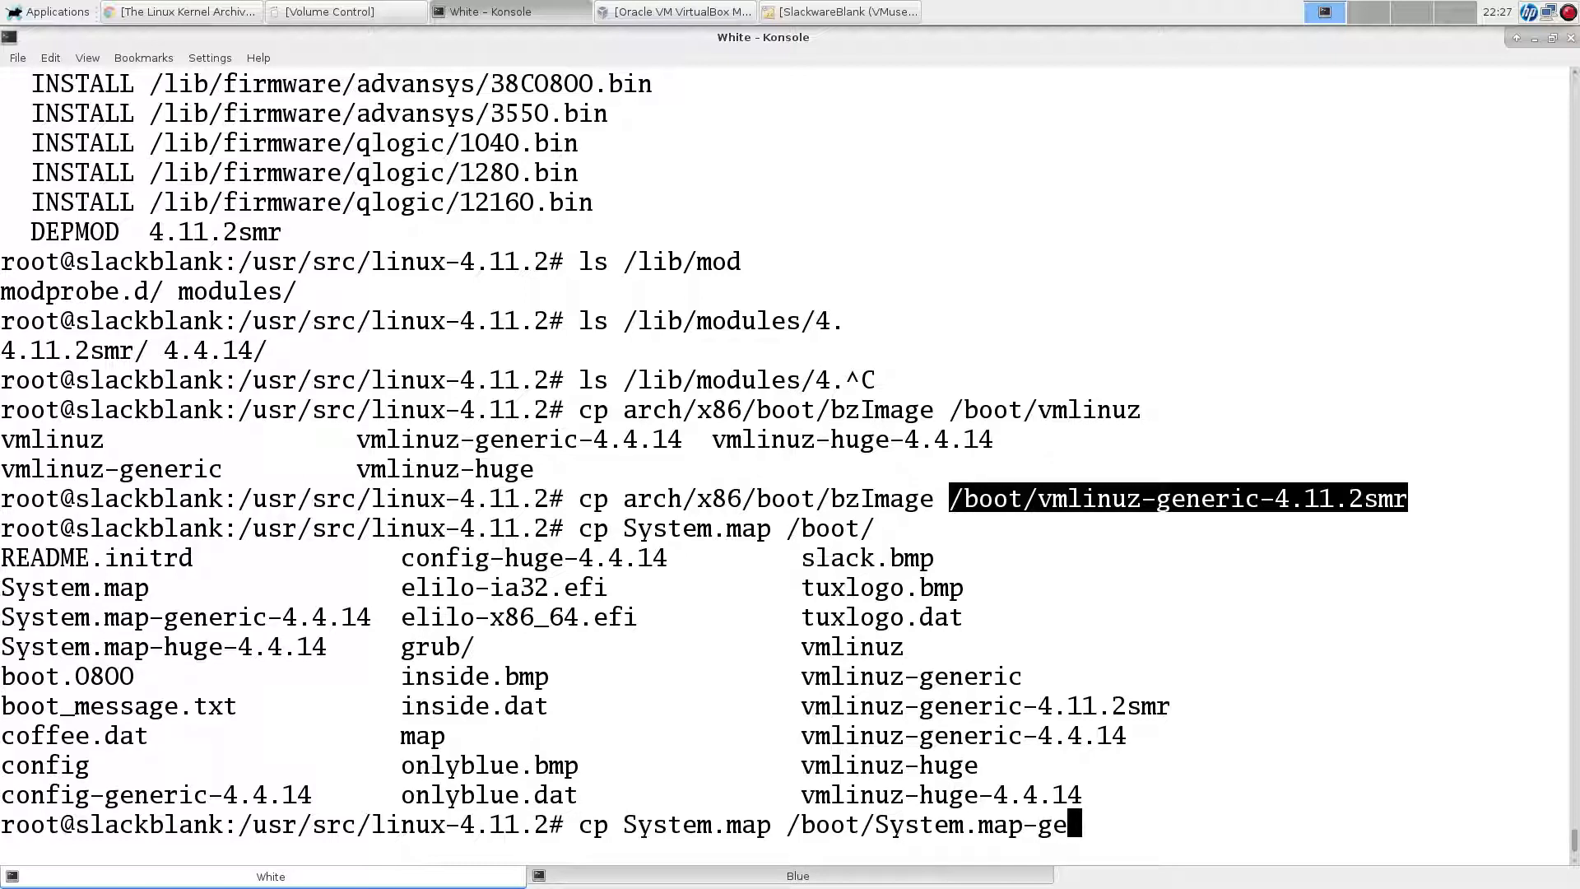
text(n)
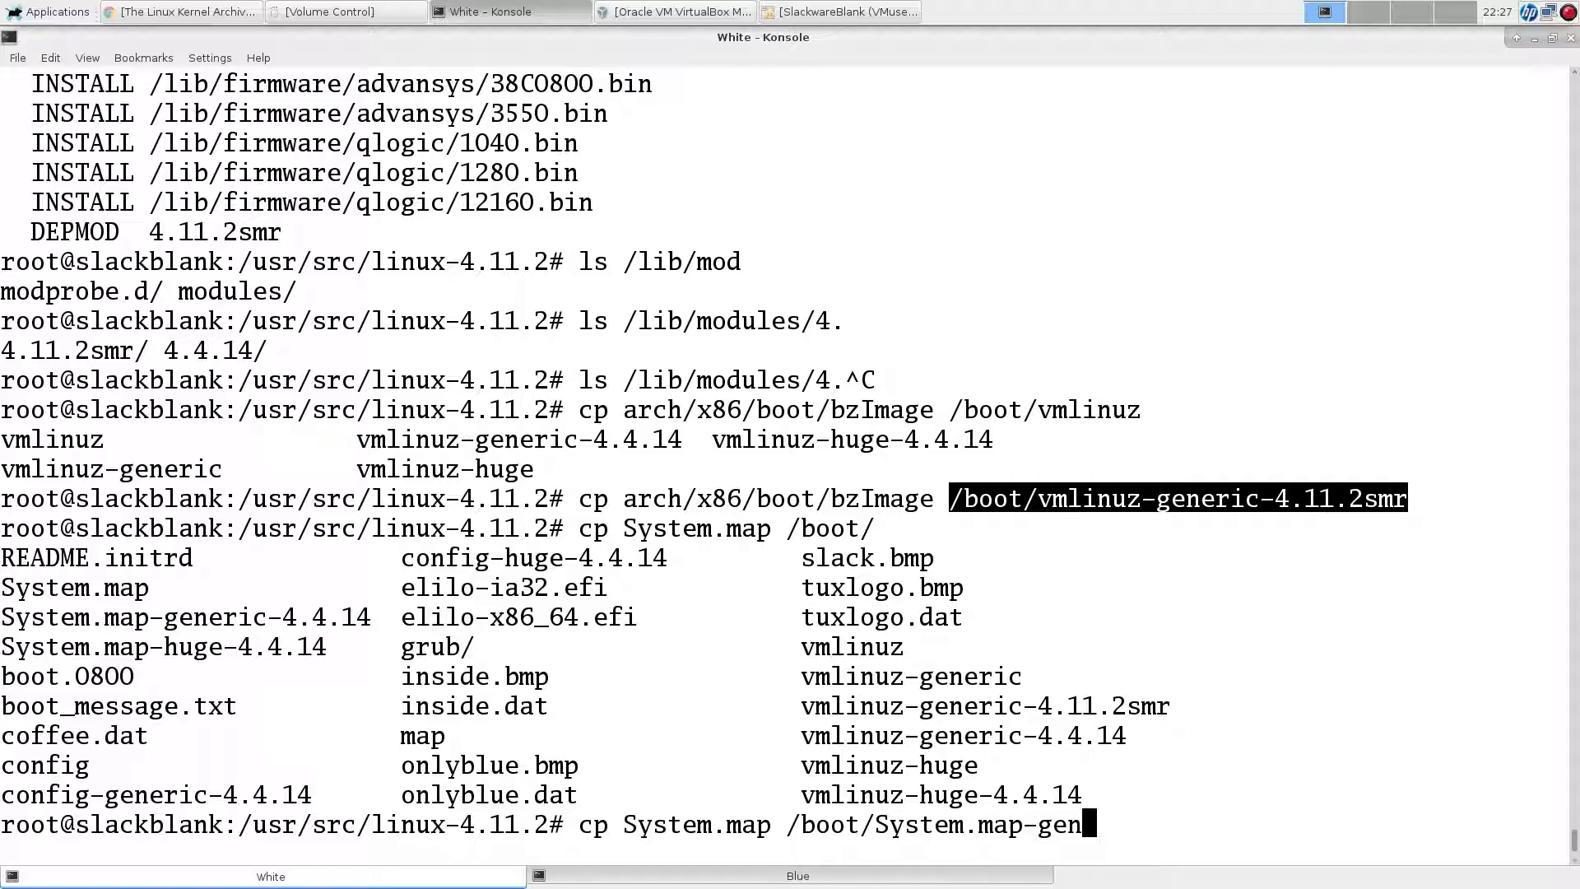
text(eric-4.4.14)
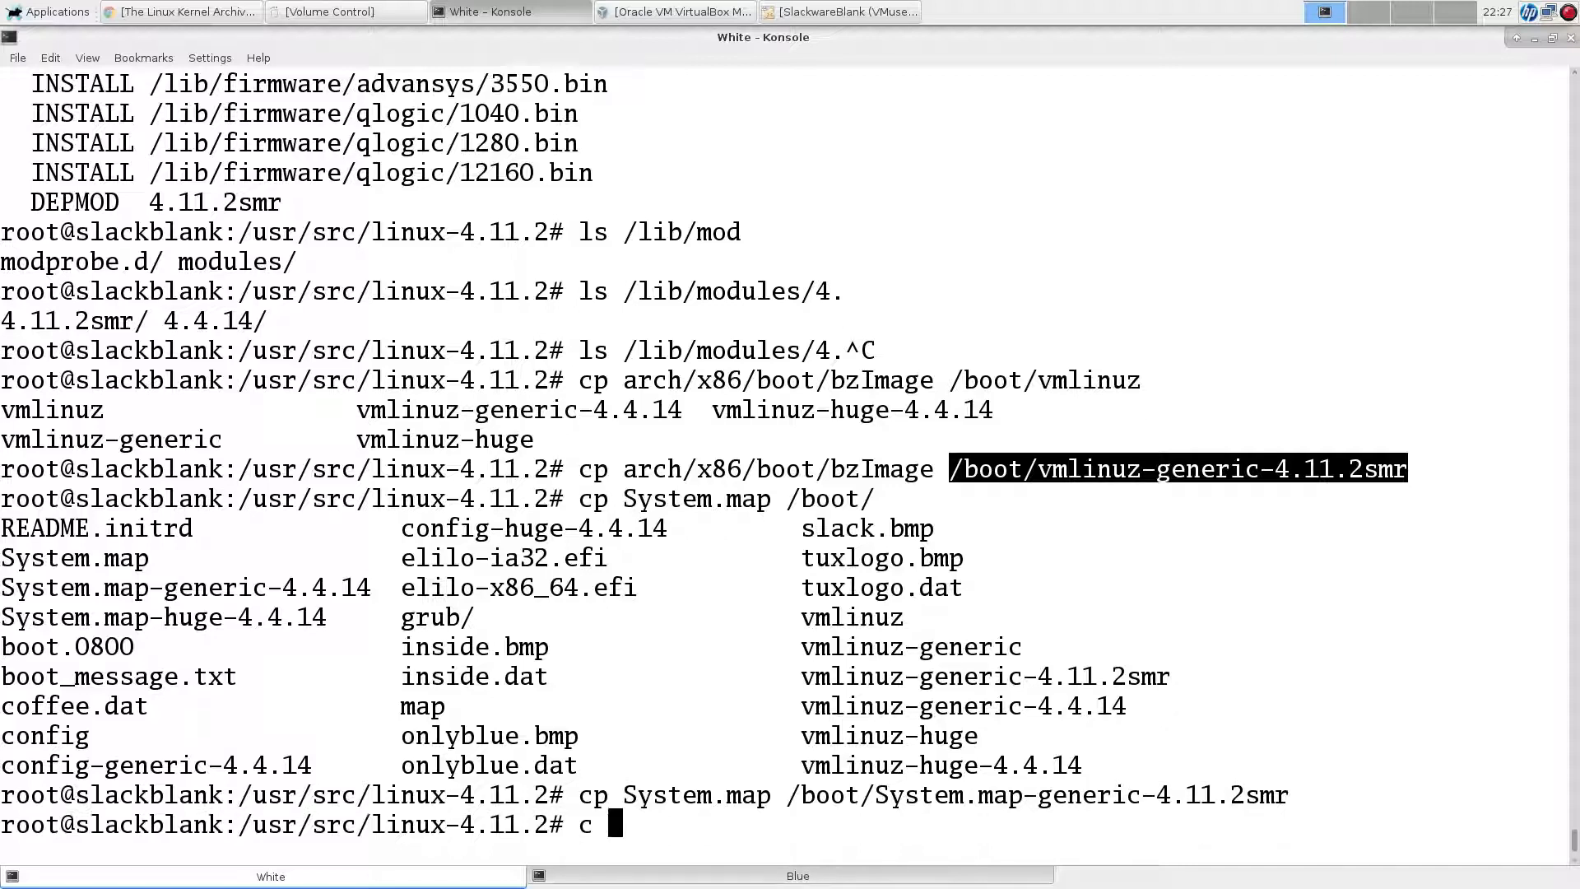
Copy .config to /boot/config-generic-4.11.2smr, then change into /boot and list its files
text(p .config)
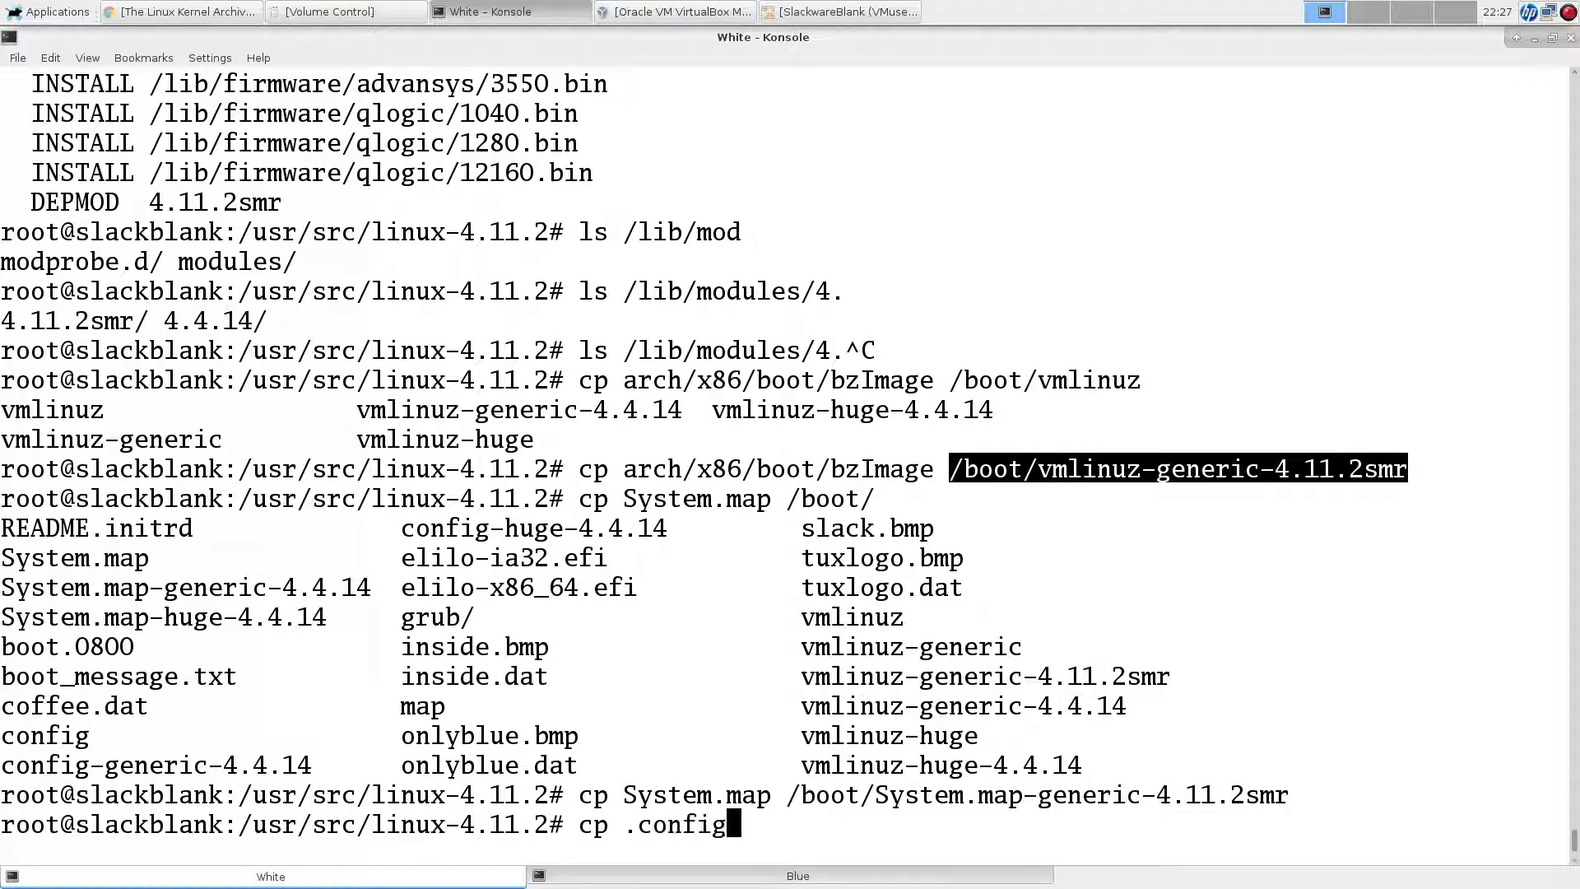
text(/boot/)
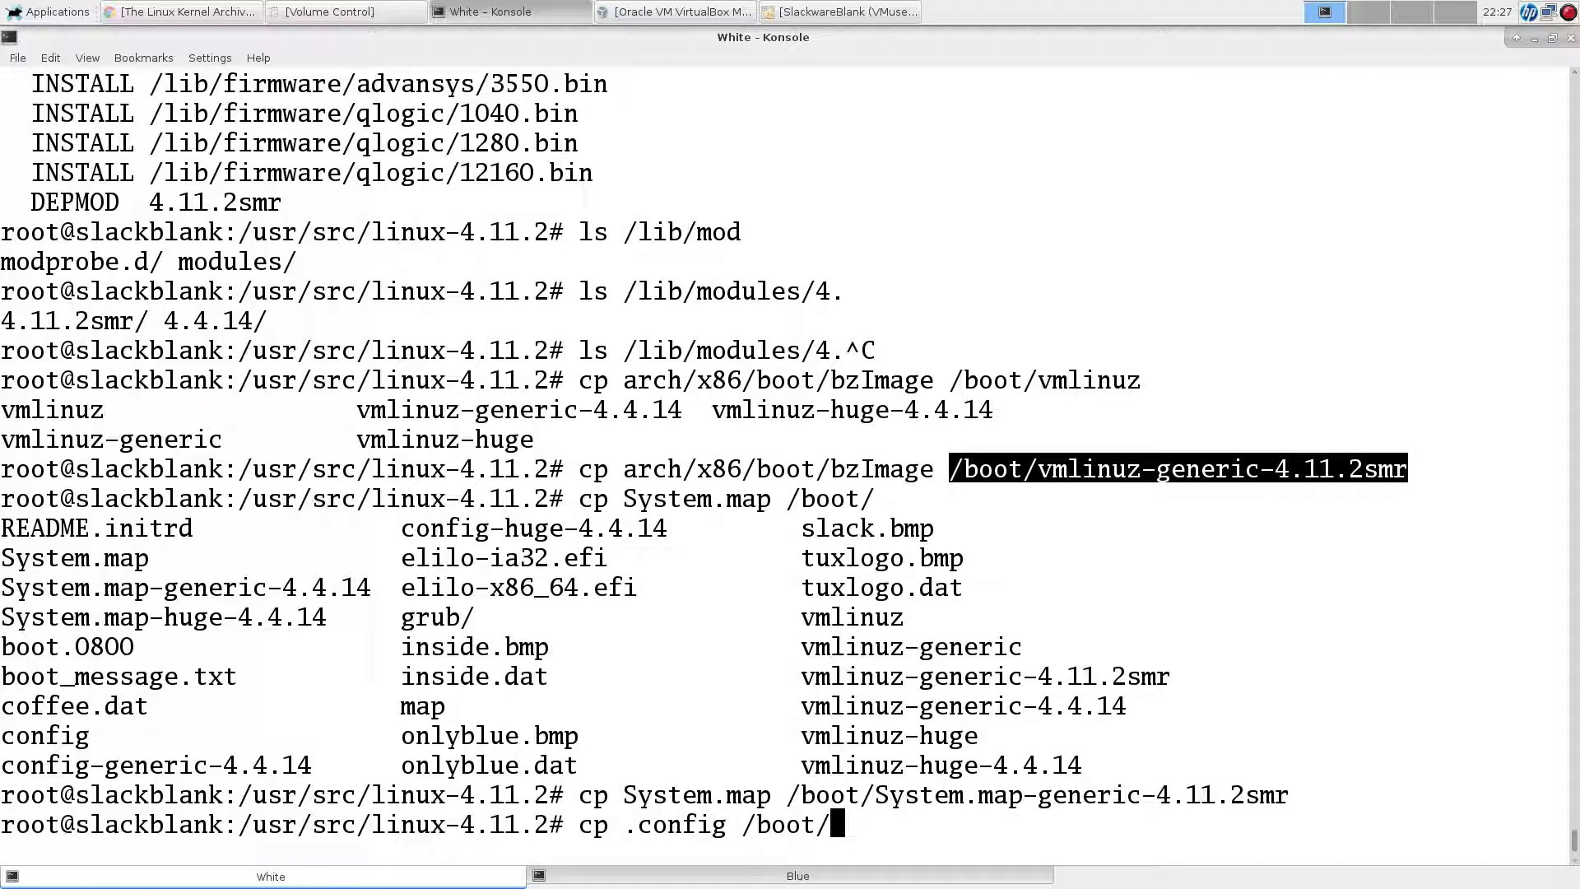
text(config-ge)
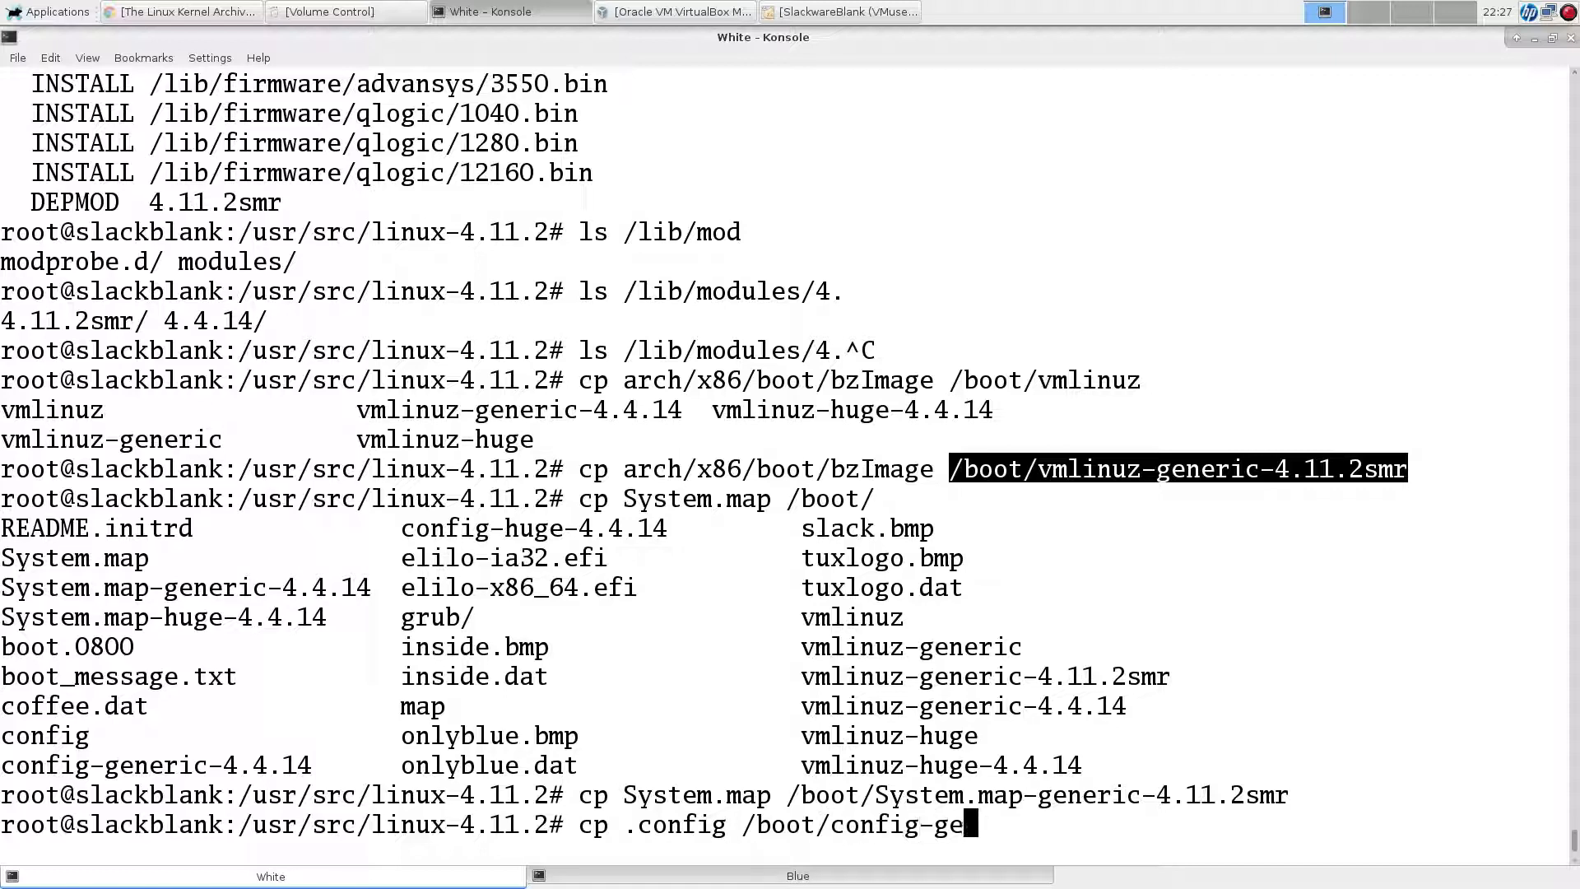
text(neric-4.11)
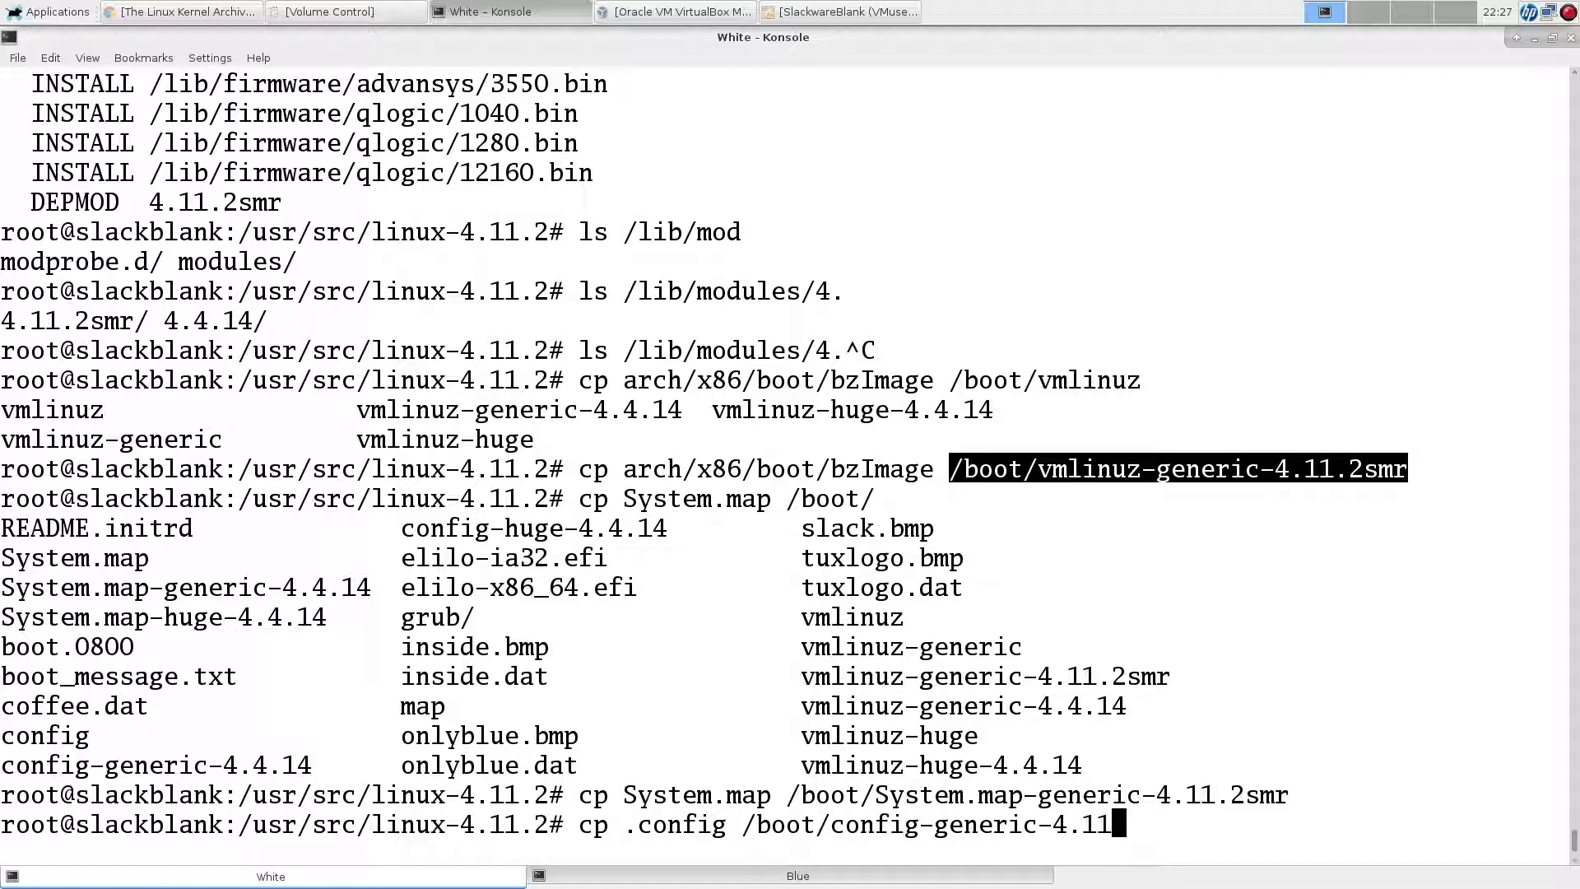
key(Return)
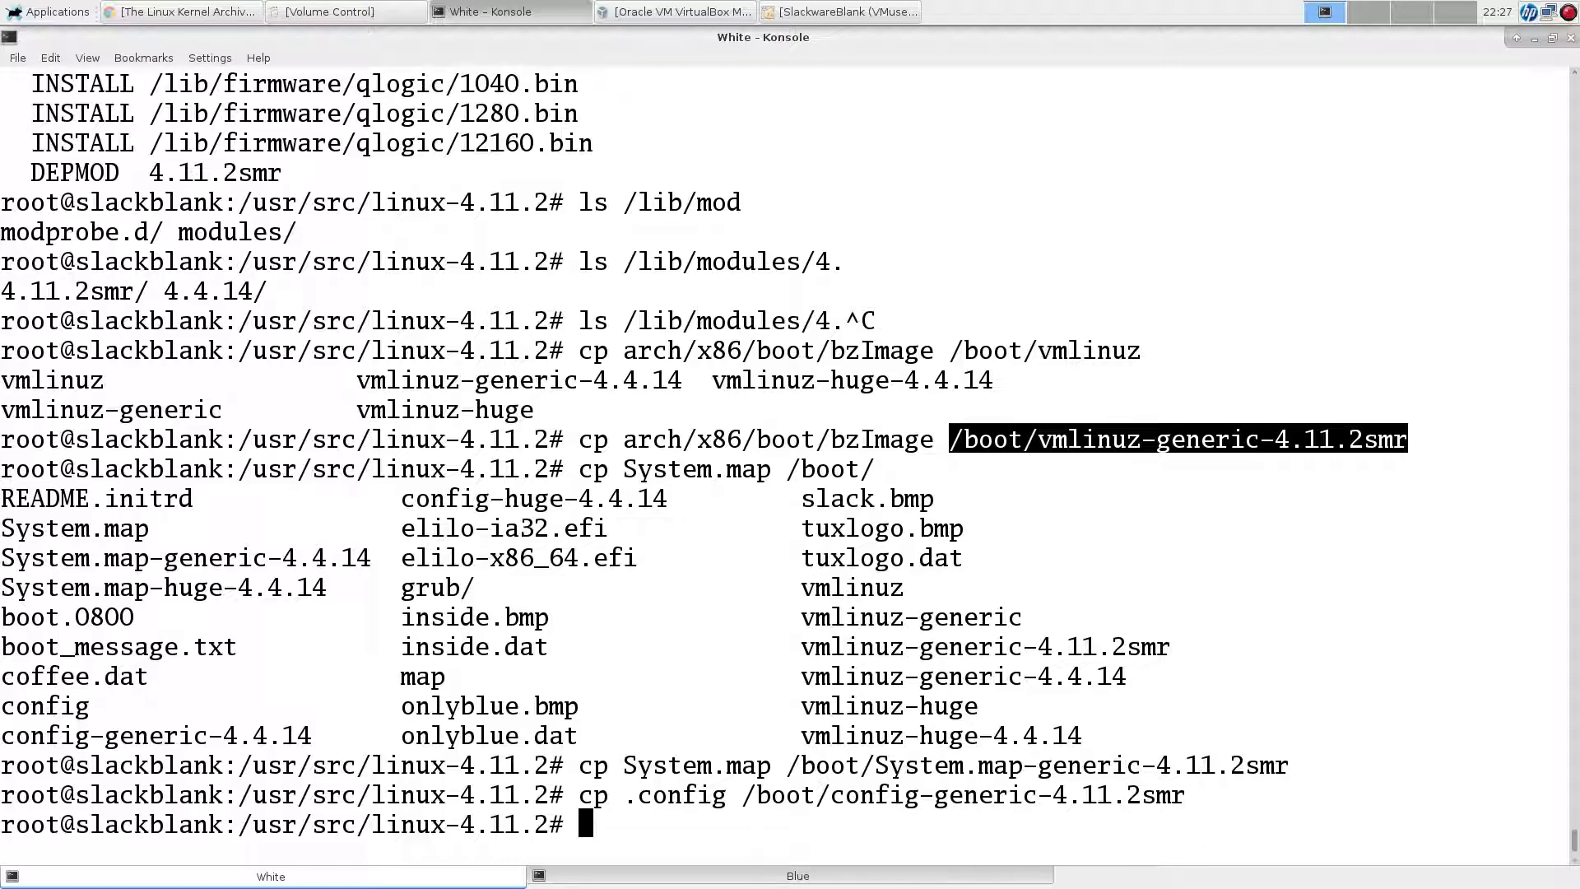
text(cd /b)
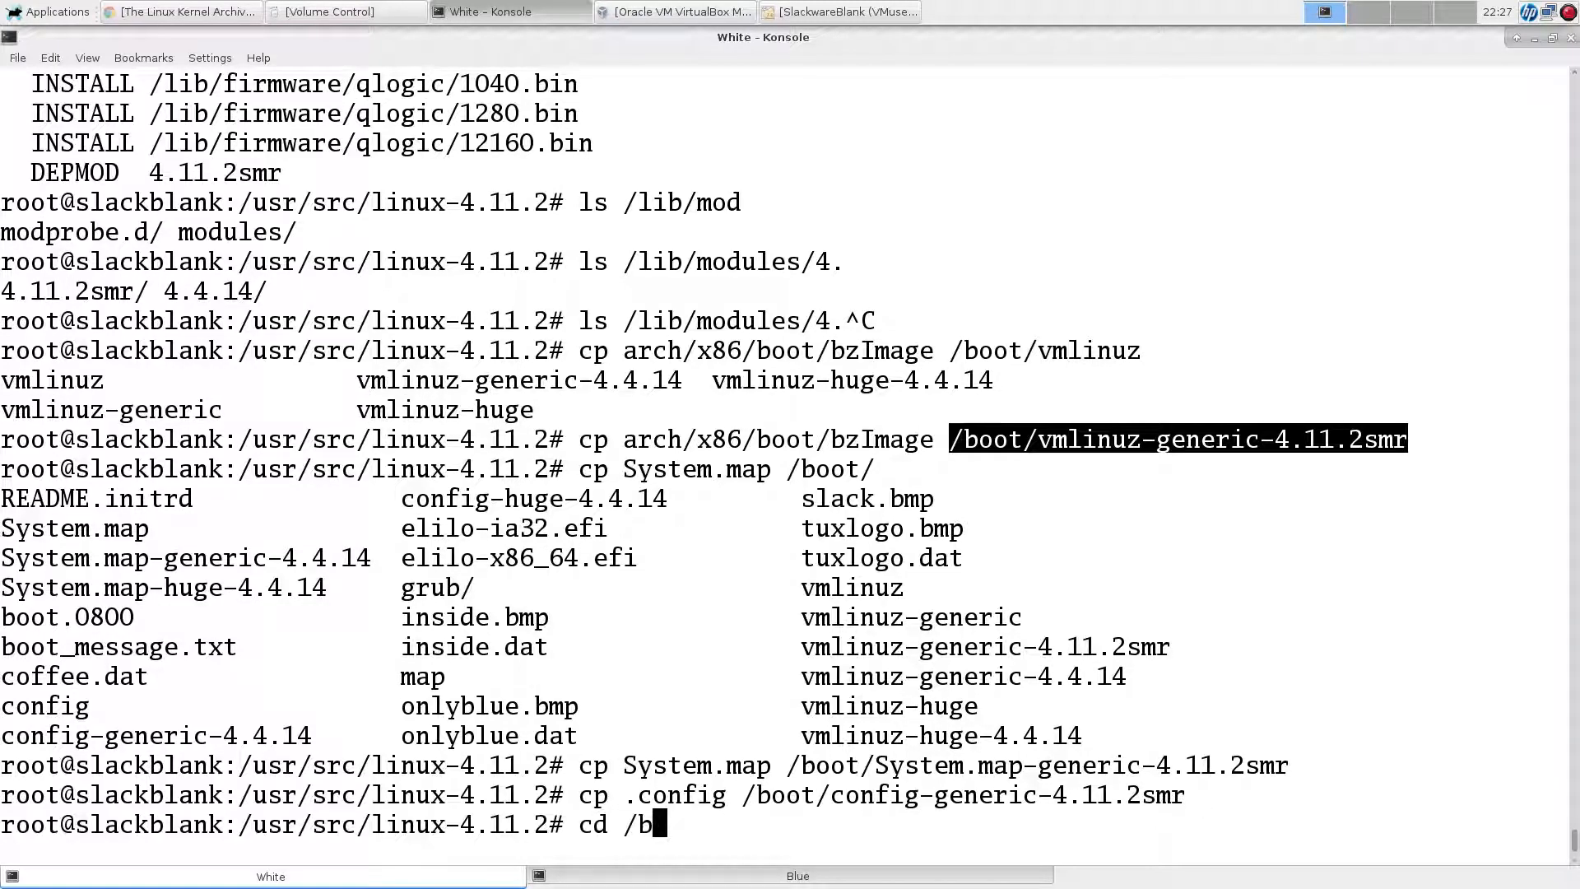
key(Return)
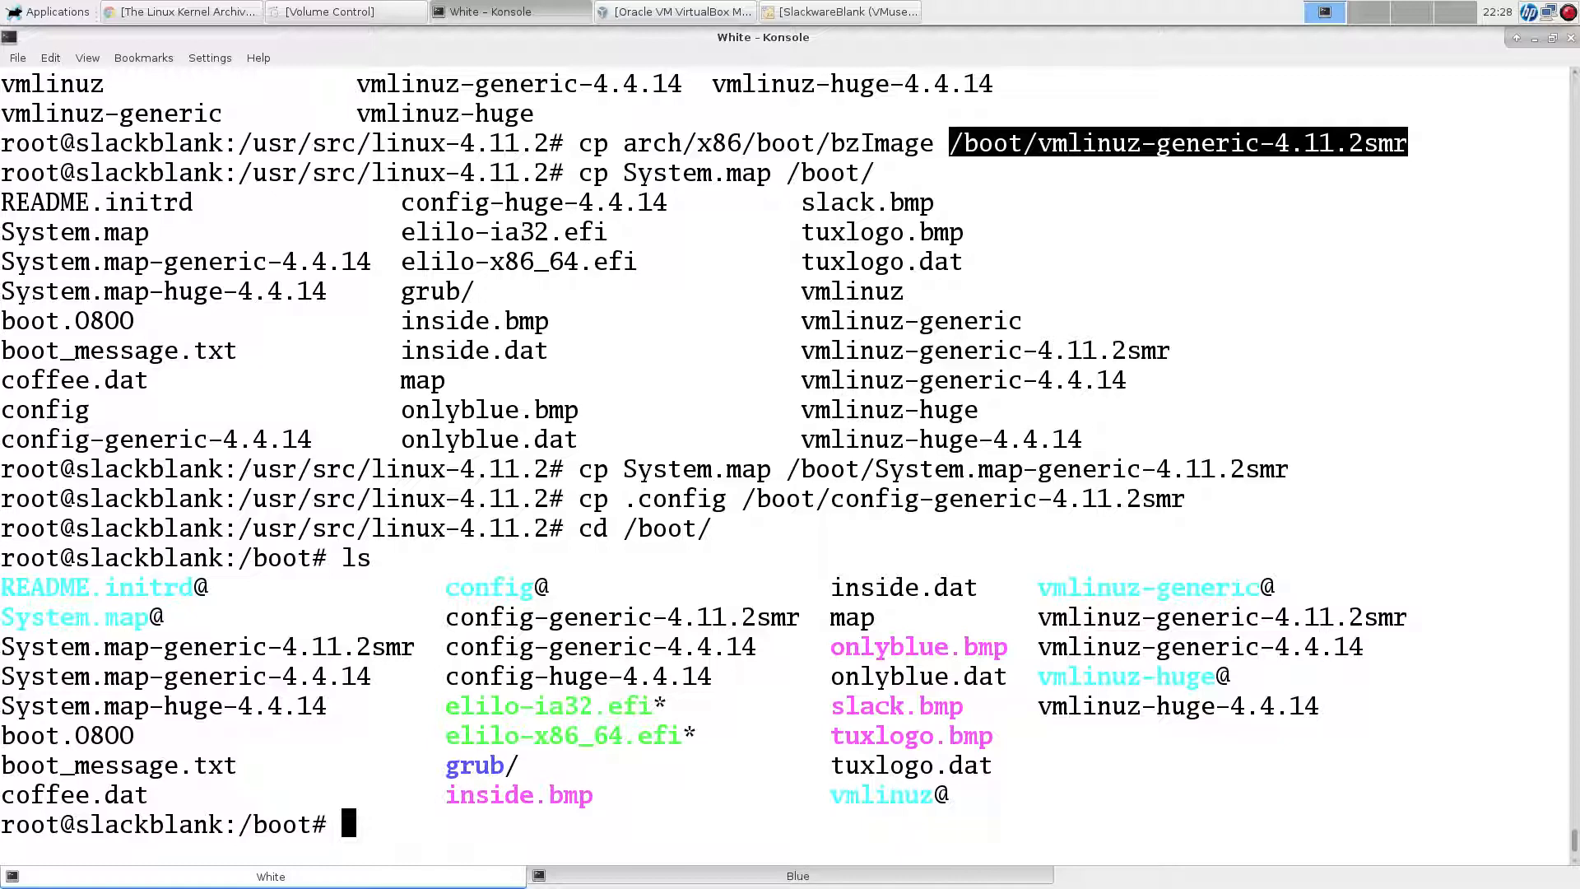
Remove the old System.map link and symlink System.map to System.map-generic-4.11.2smr
text(rm)
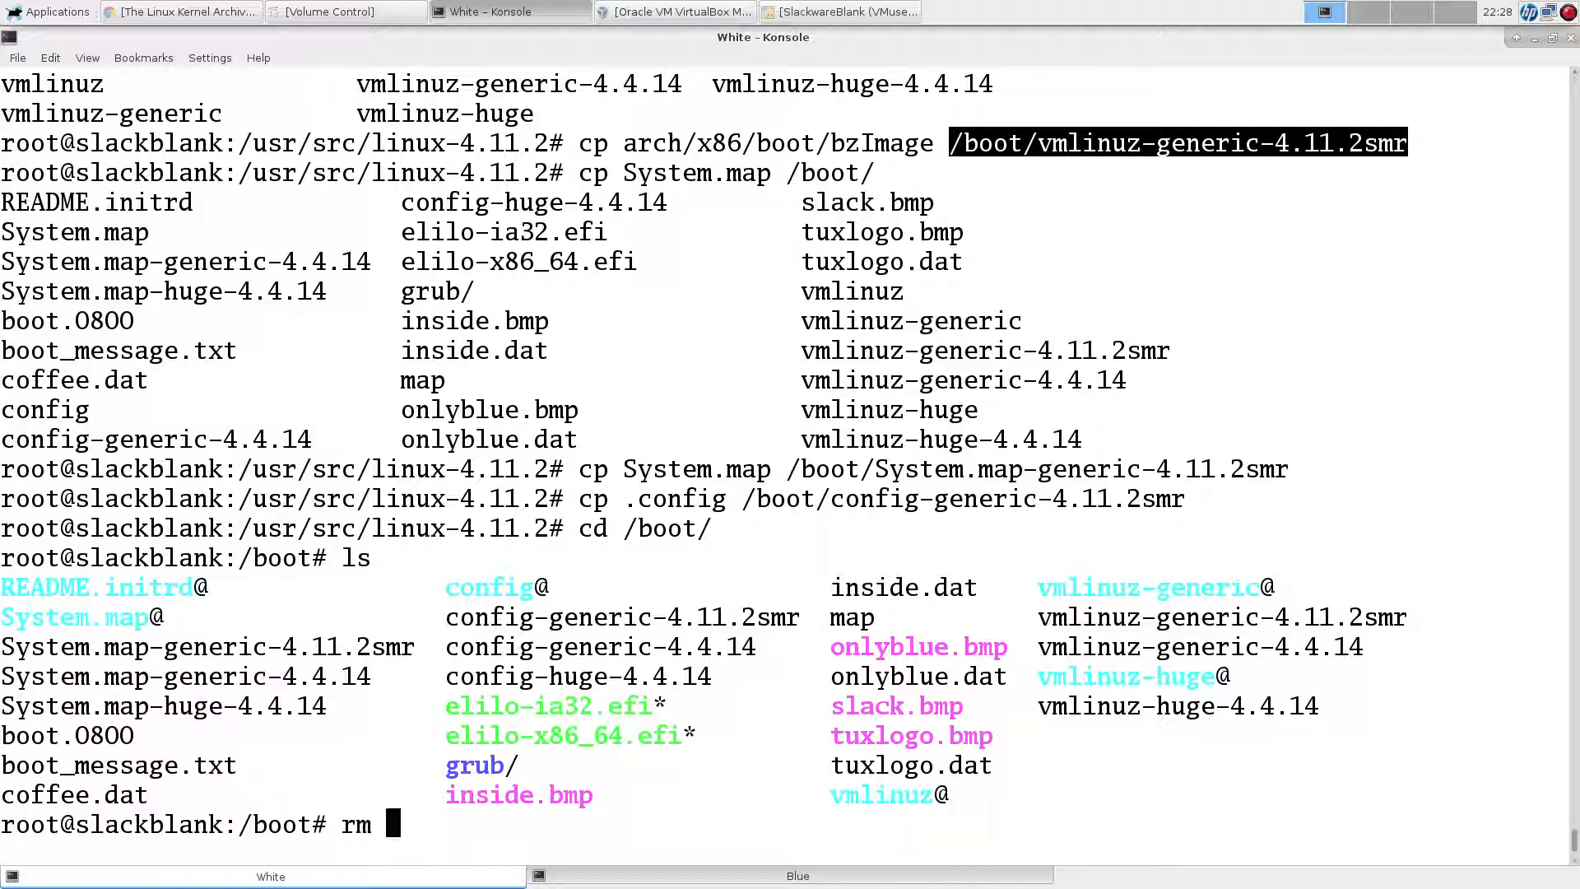
key(Return)
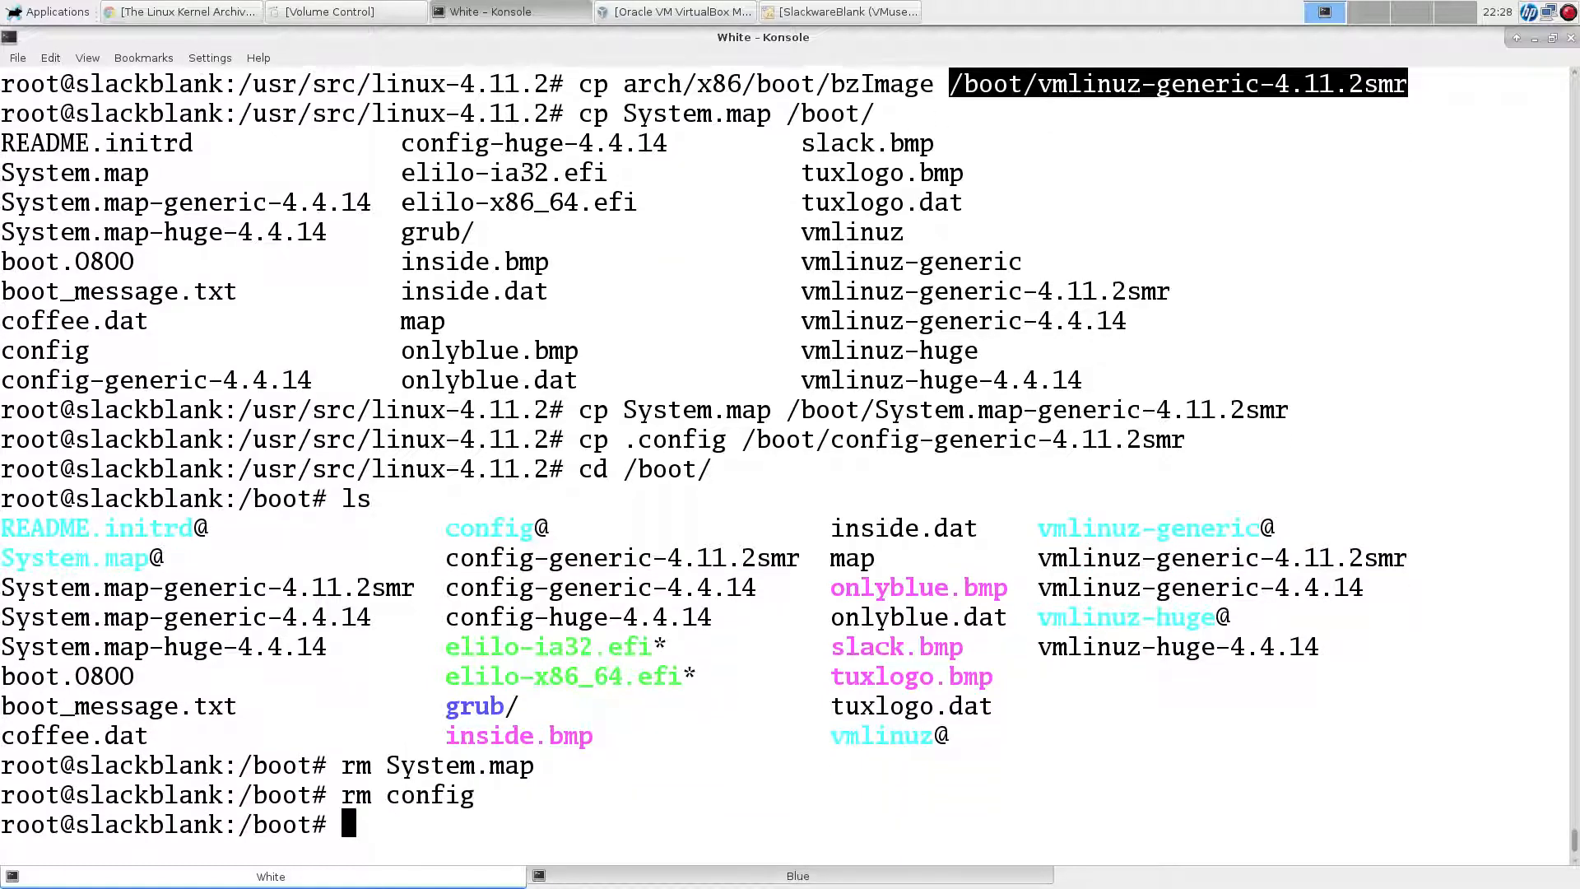
text(ln -s)
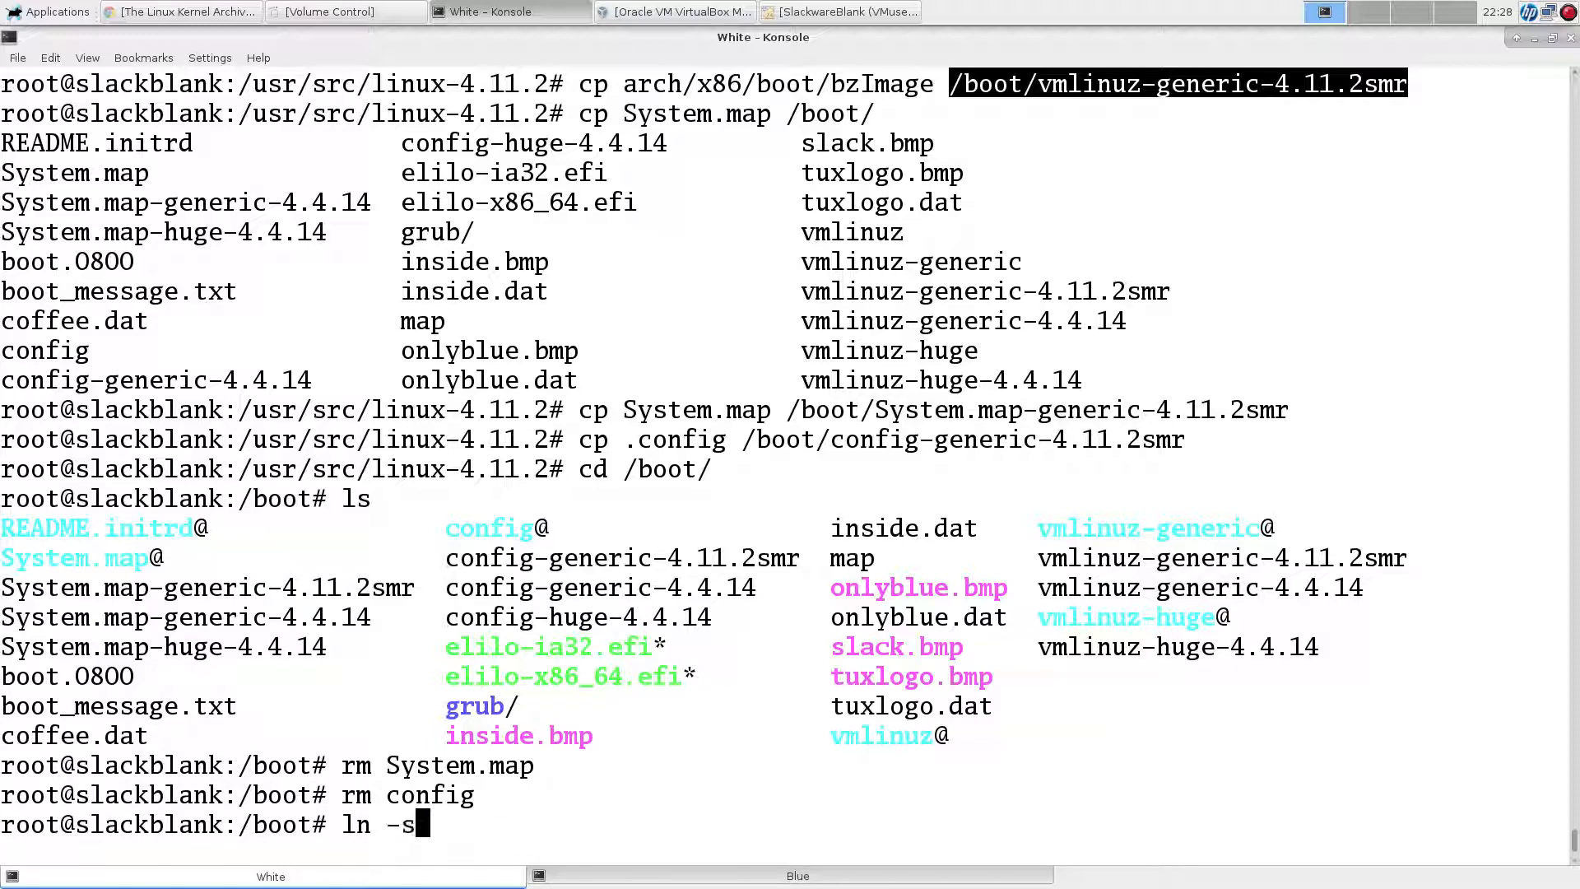
text(System.map-ge)
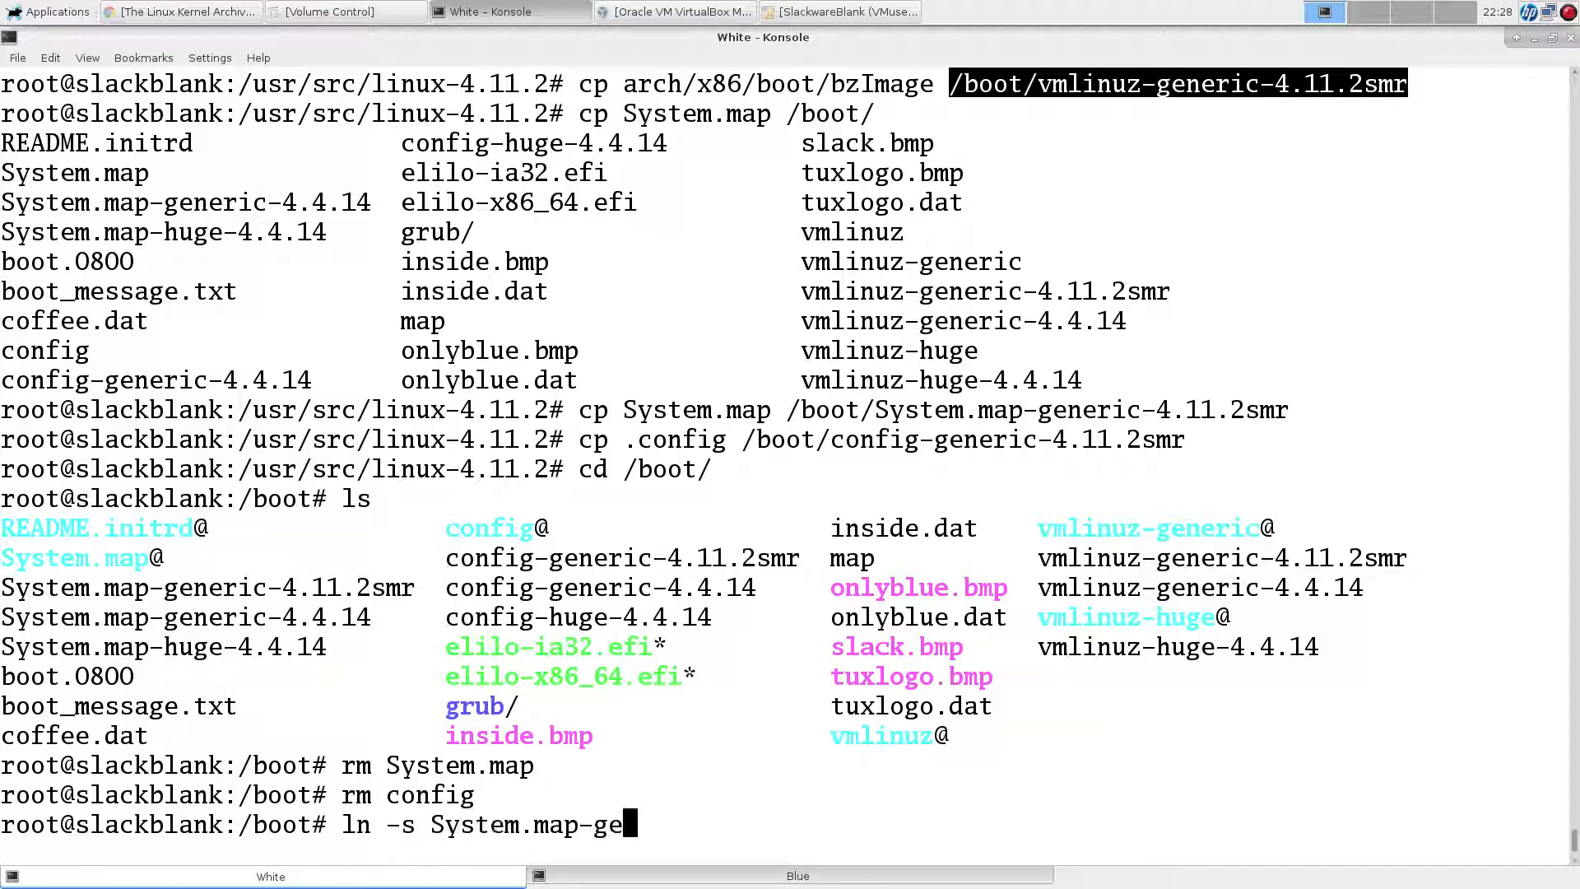
text(neric-4.11.2smr)
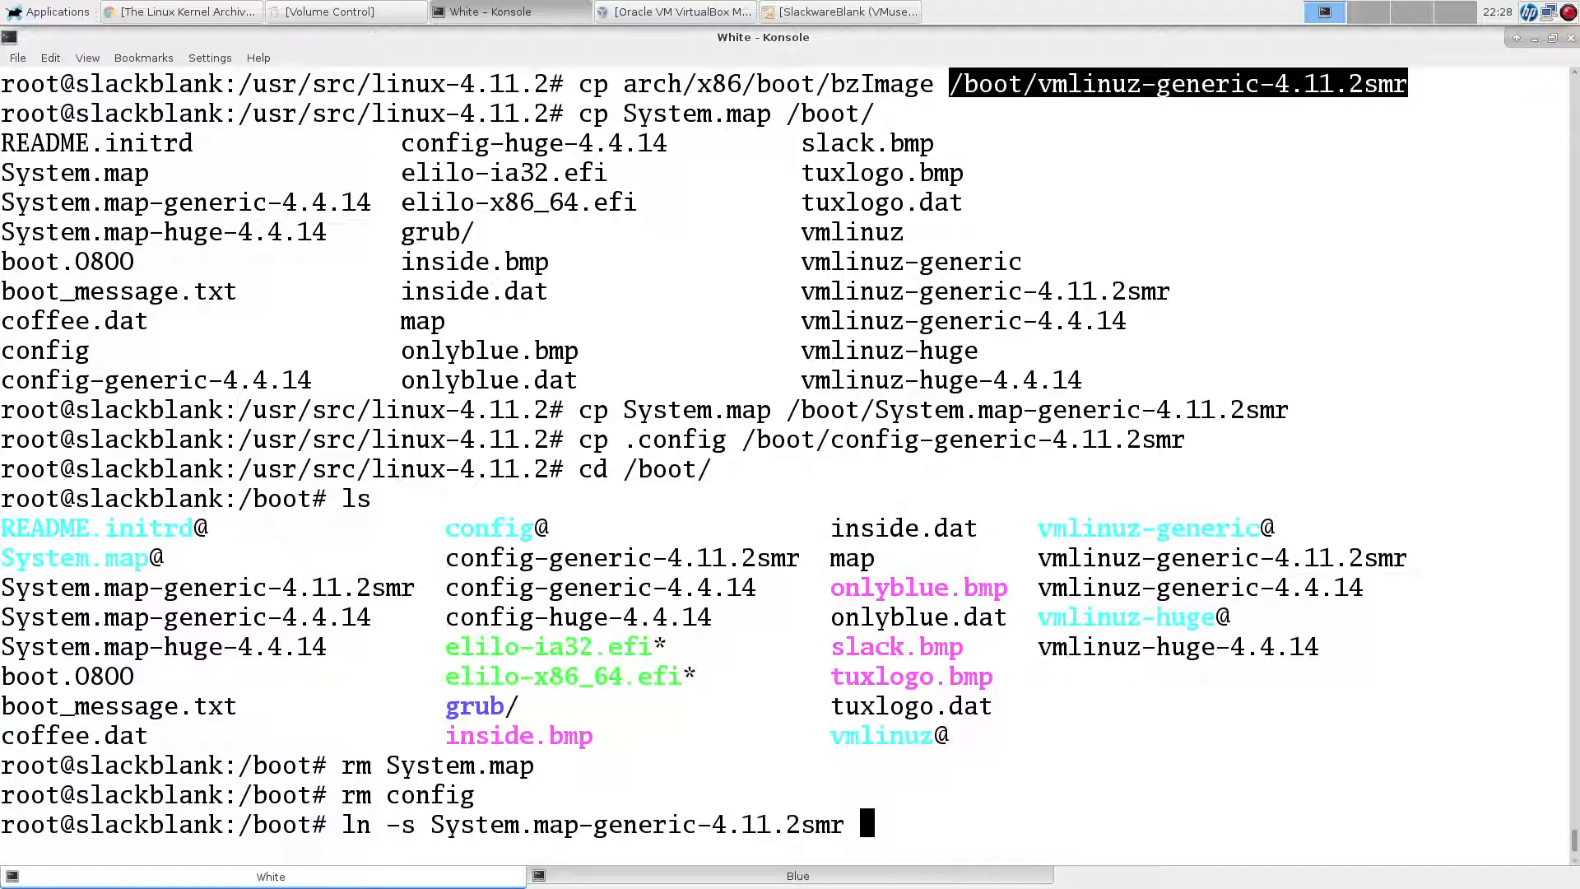
key(Return)
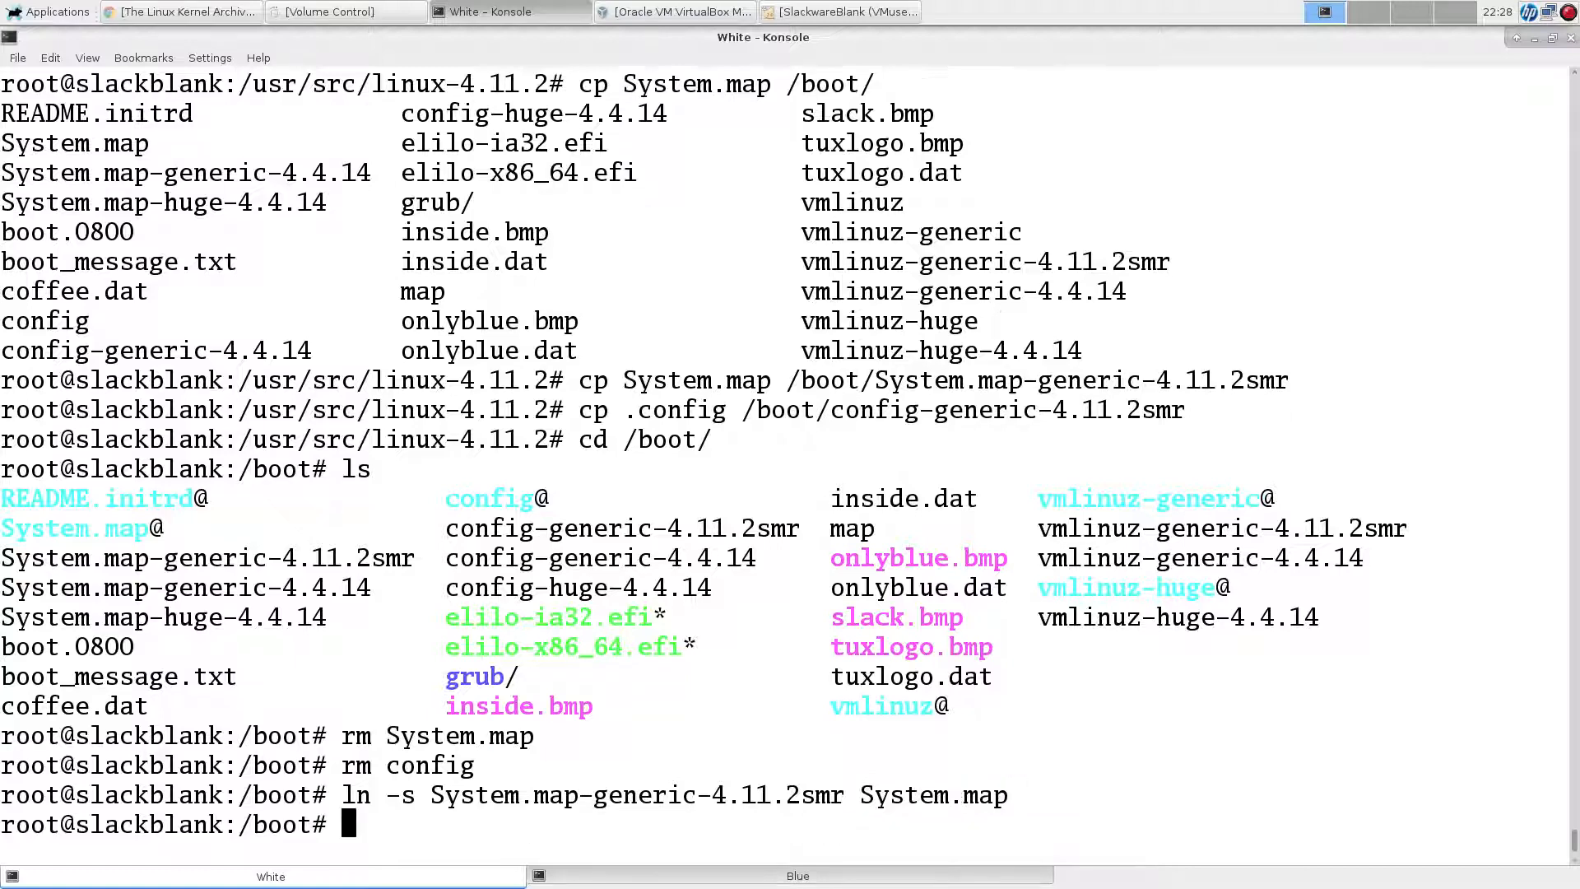
Symlink config to config-generic-4.11.2smr and list both new links with ls -l
text(ln -s)
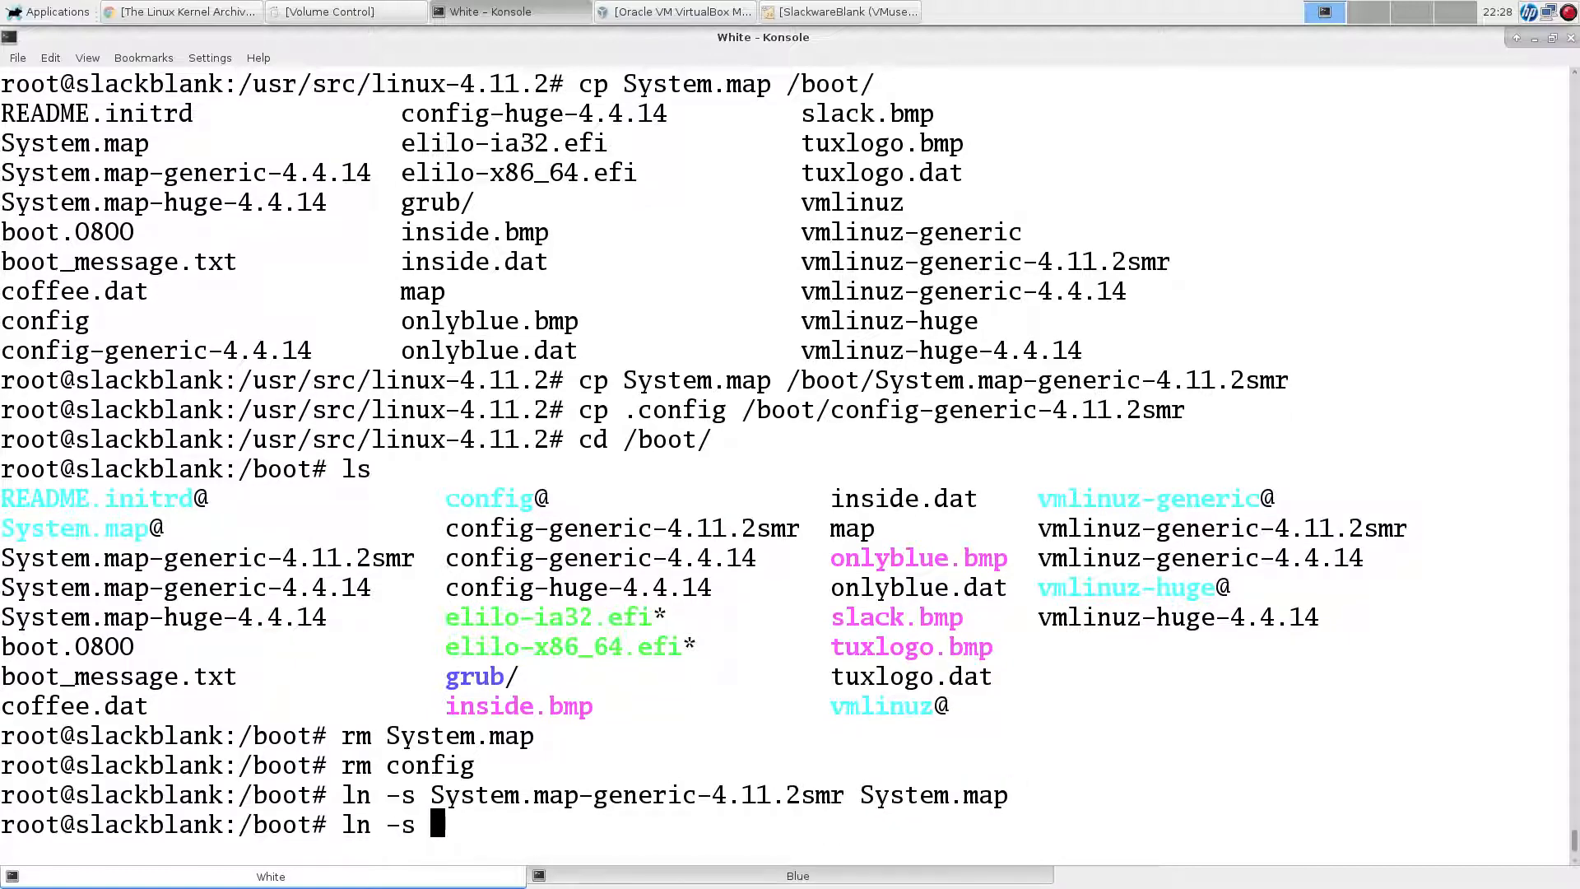
text(config-)
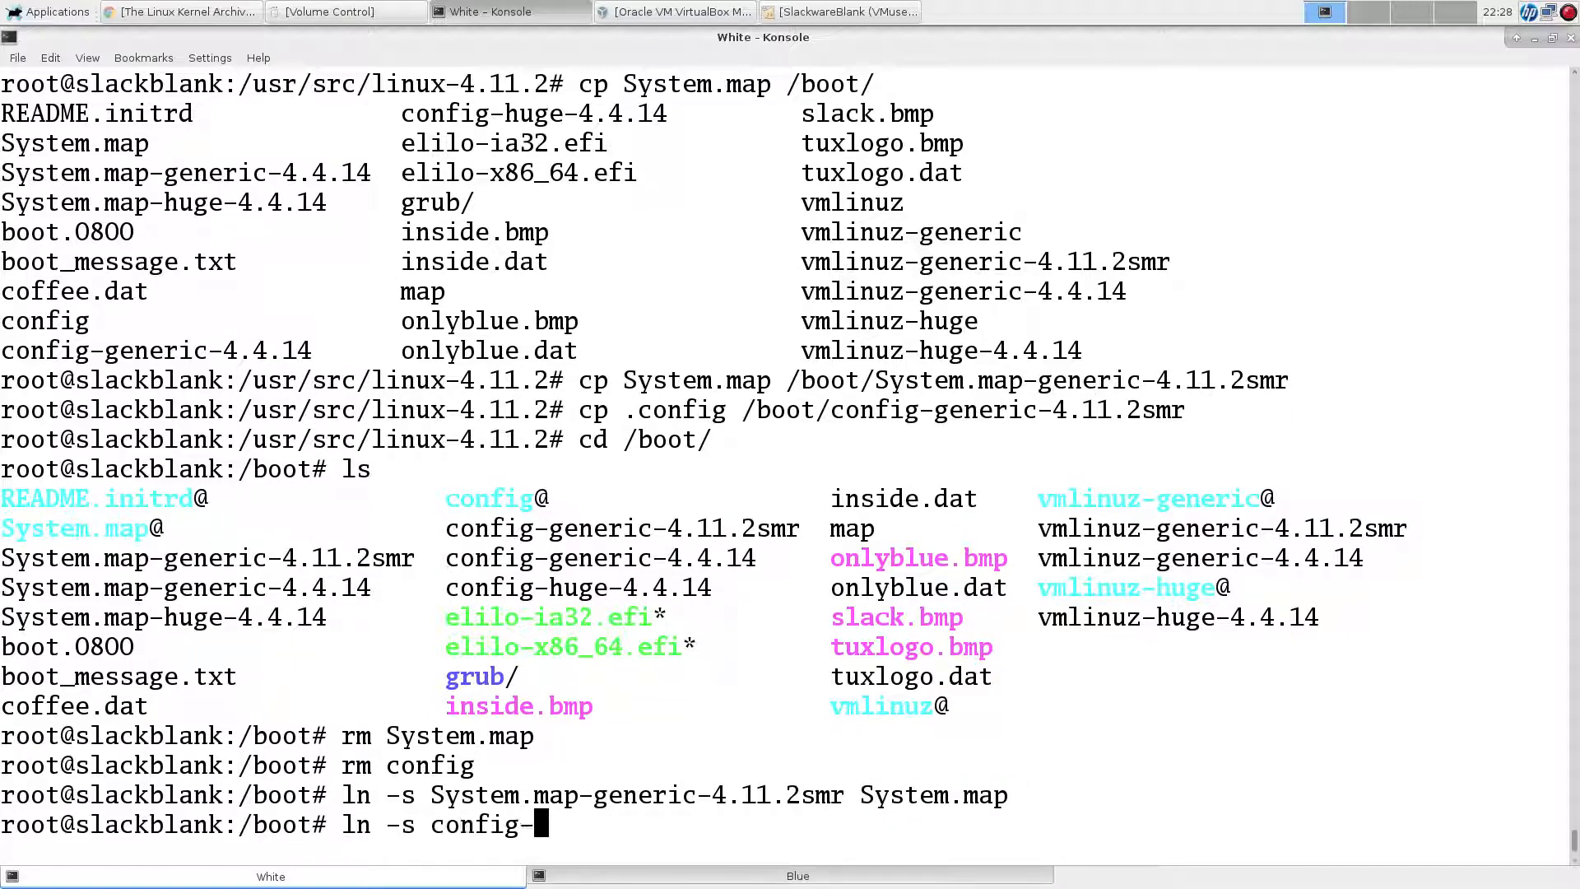
text(generic-4.11.2smr)
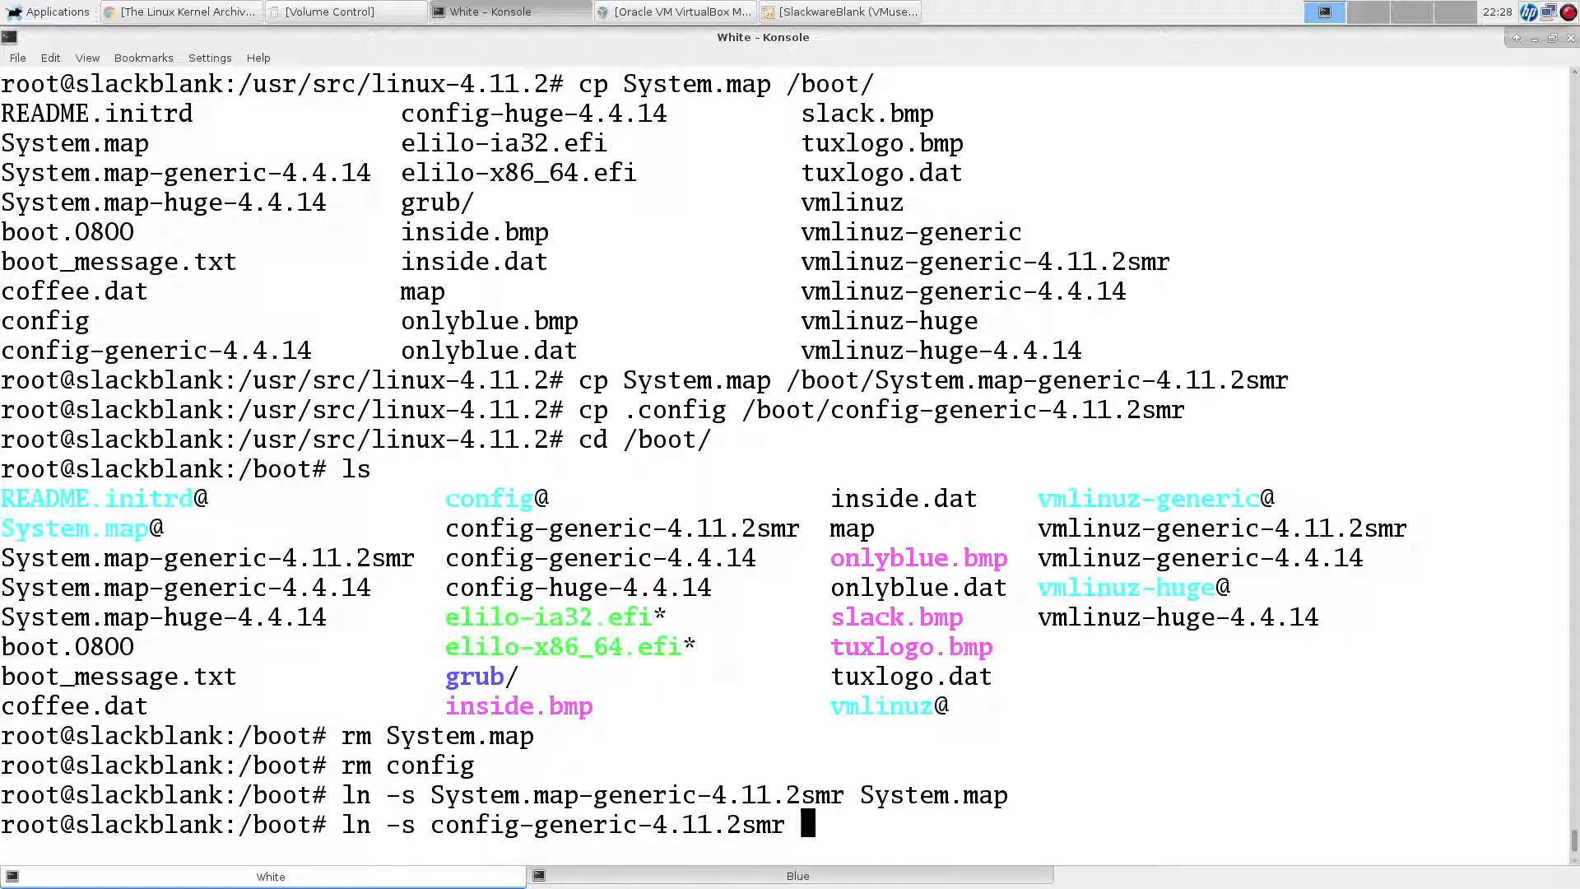
text(config)
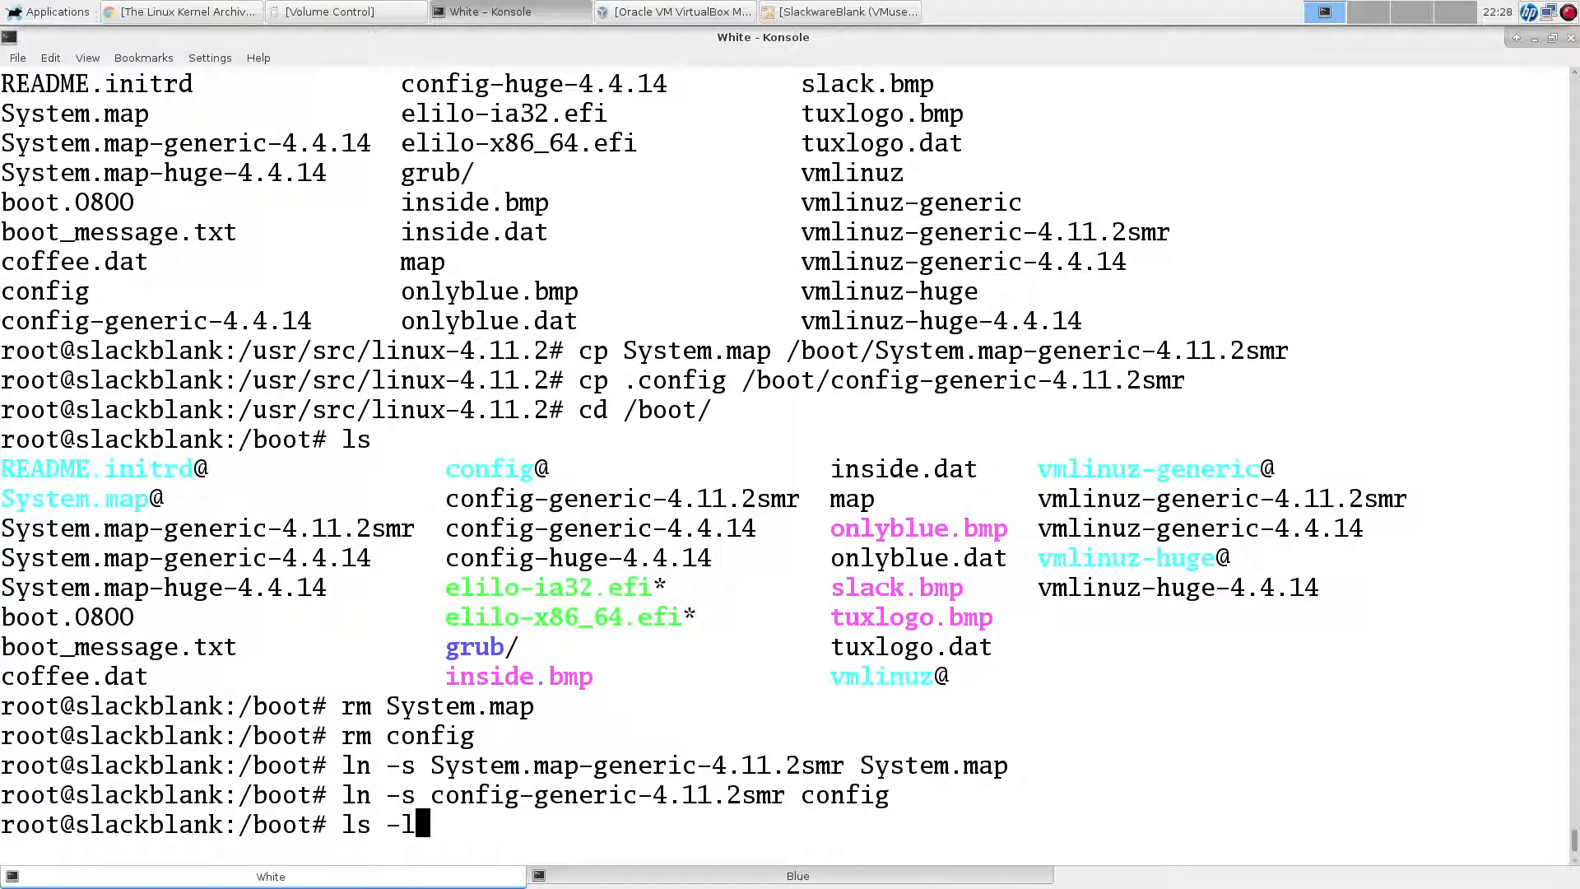
text(System.map C)
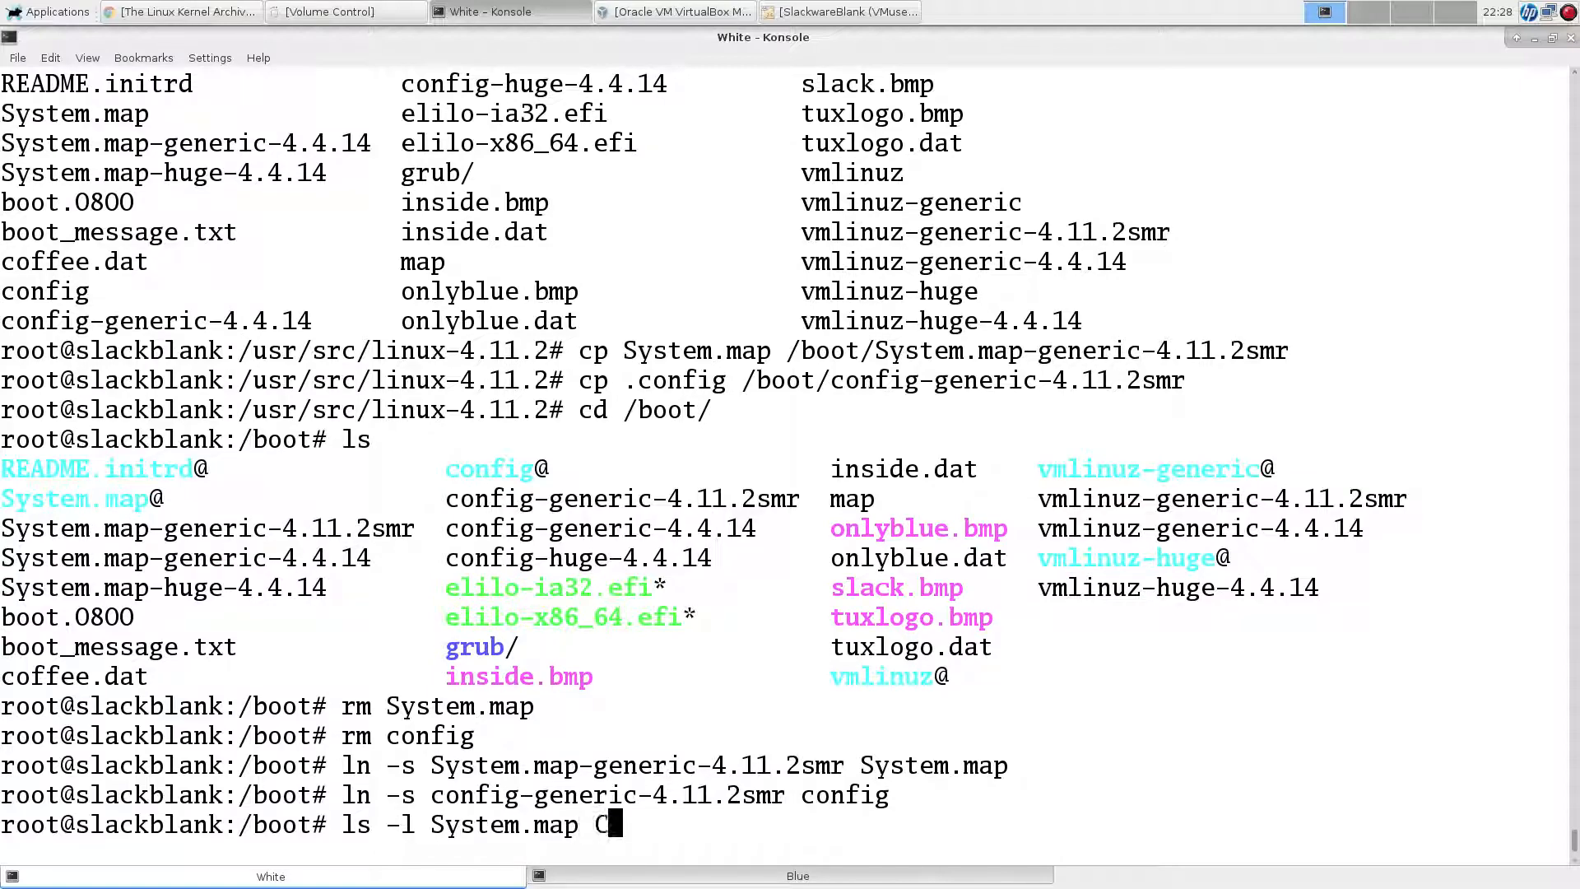
key(Return)
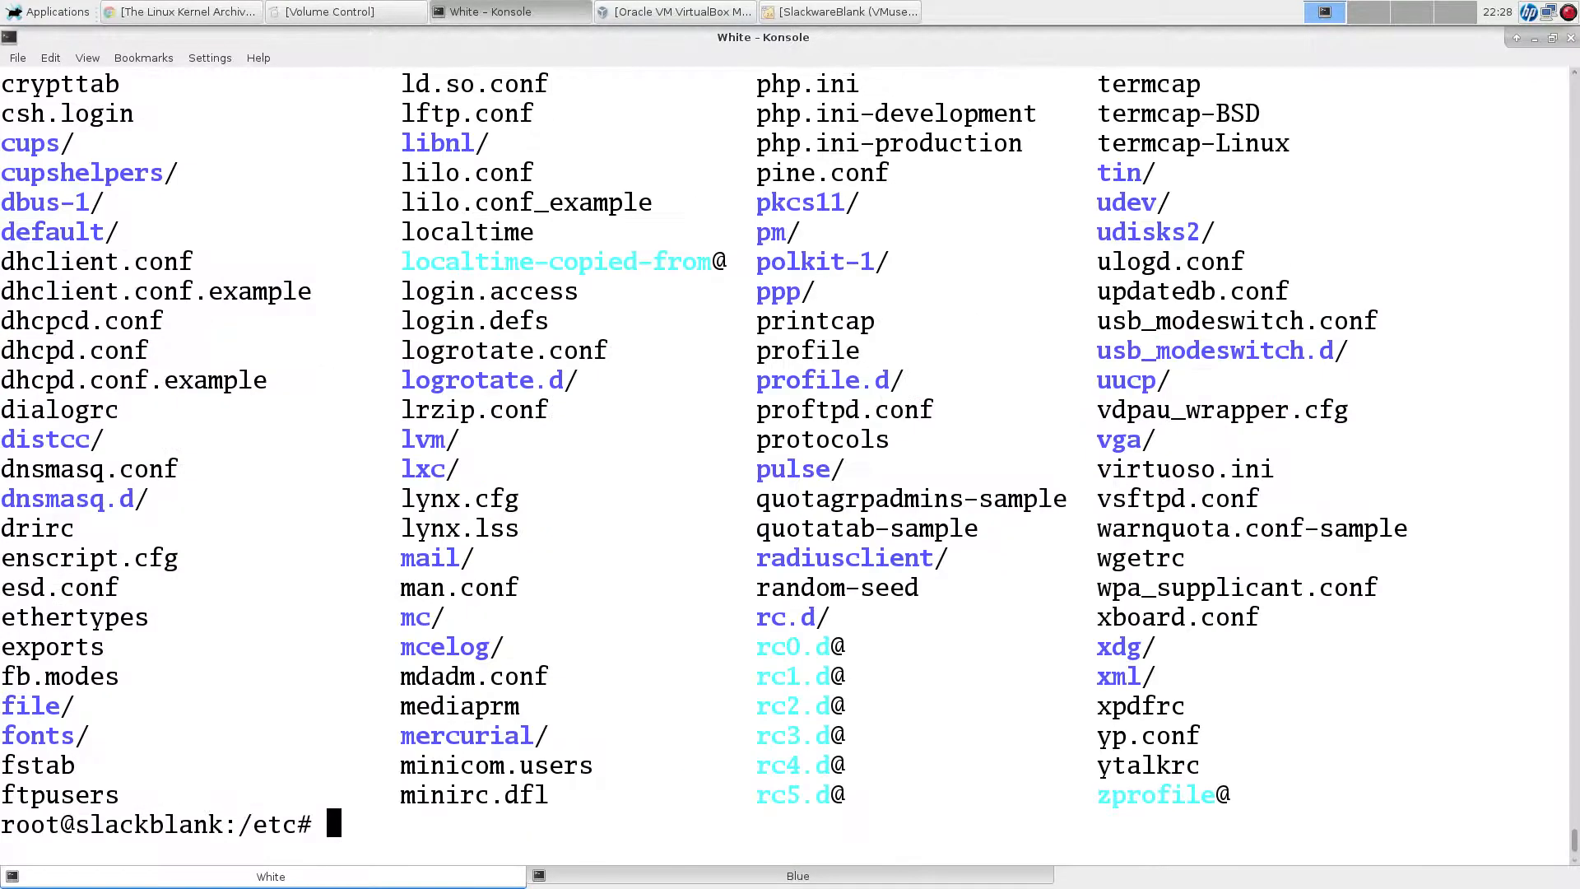
Edit lilo.conf in vi and add a new entry line image = /boot/vmlinuz-generic-4.11.2smr
text(vi lilo.conf)
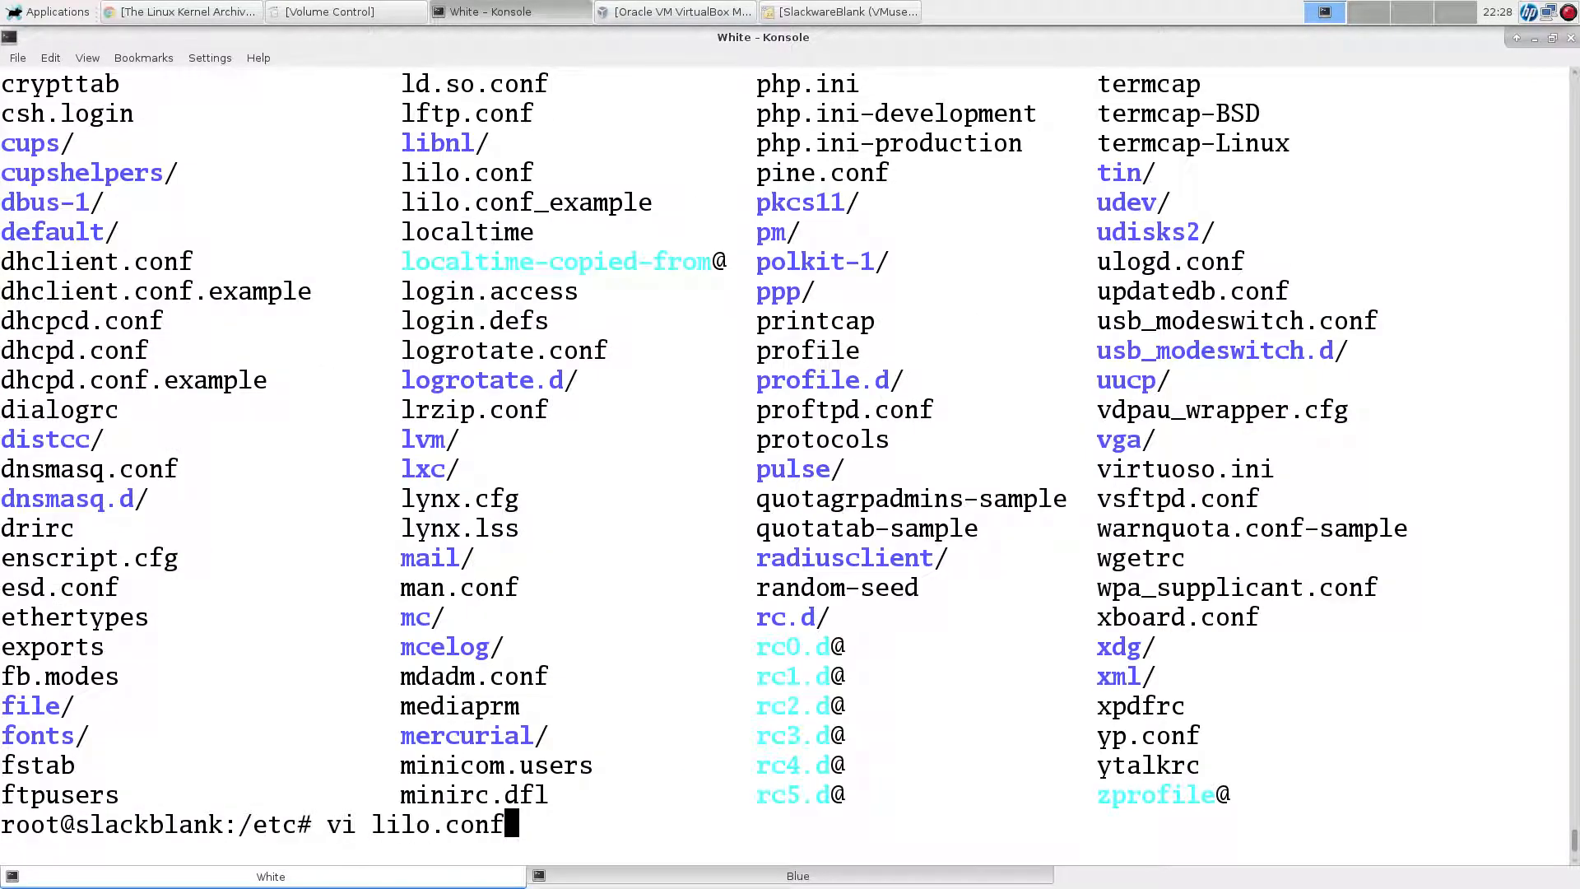
key(Return)
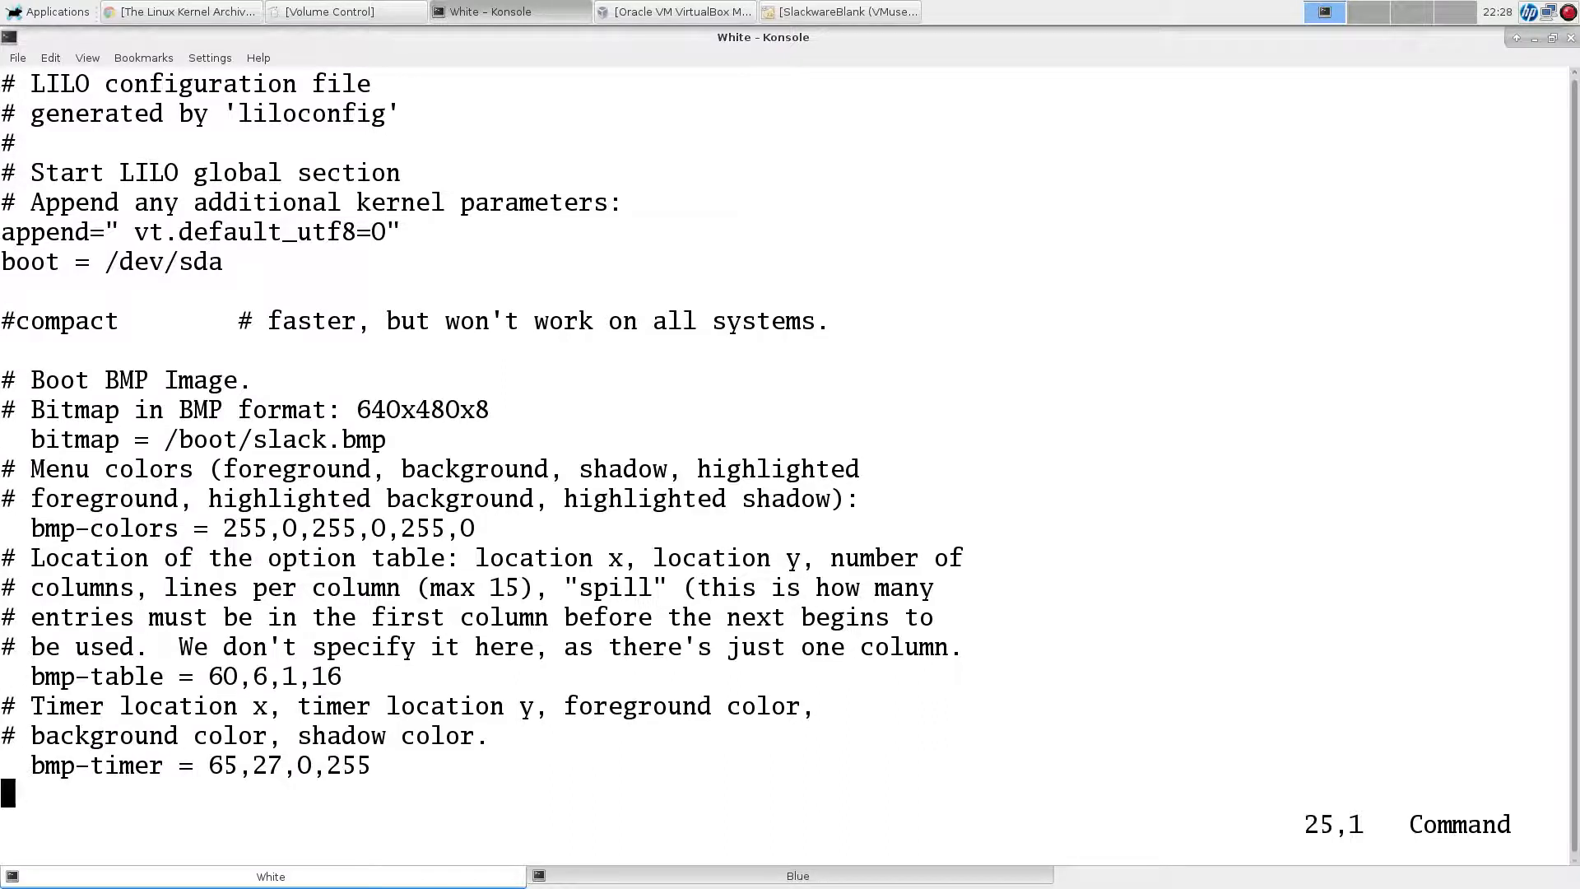
scroll(down, 3)
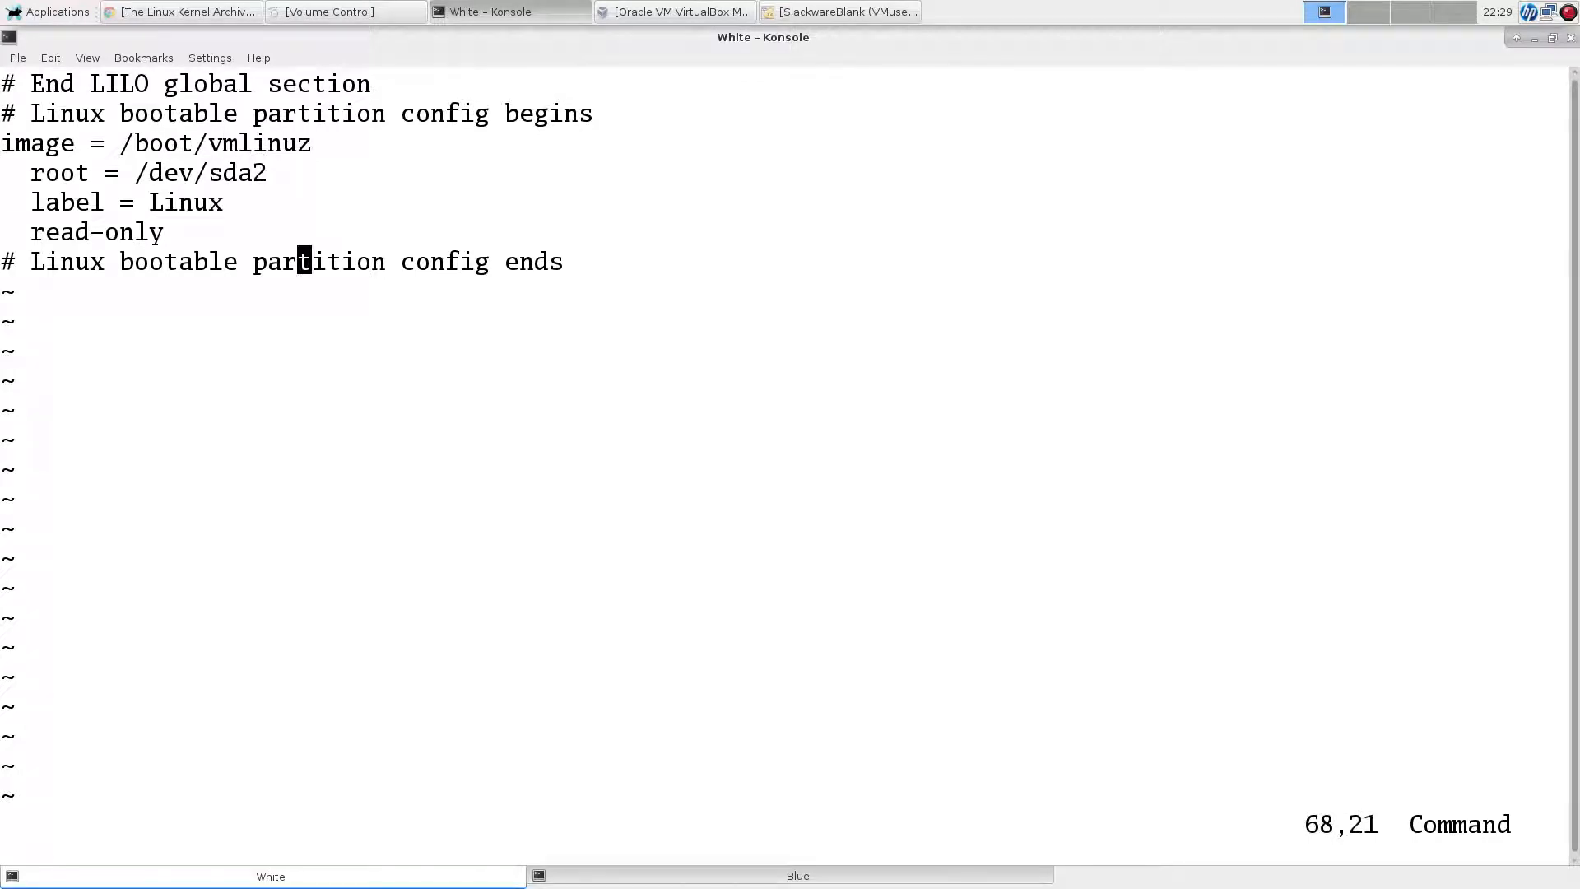
key(o)
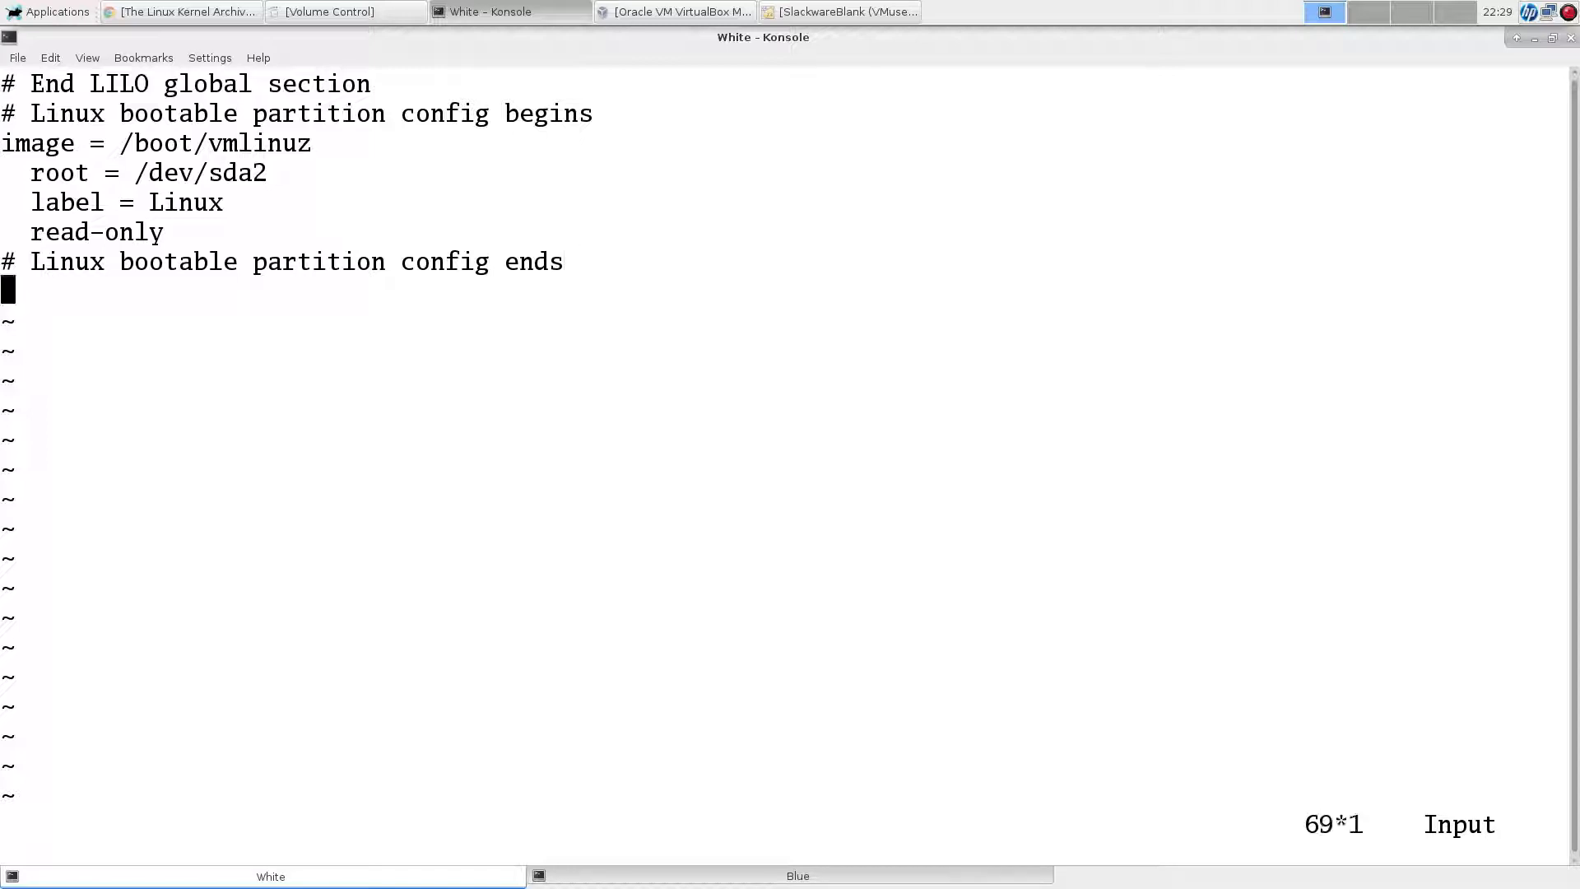
text(image =)
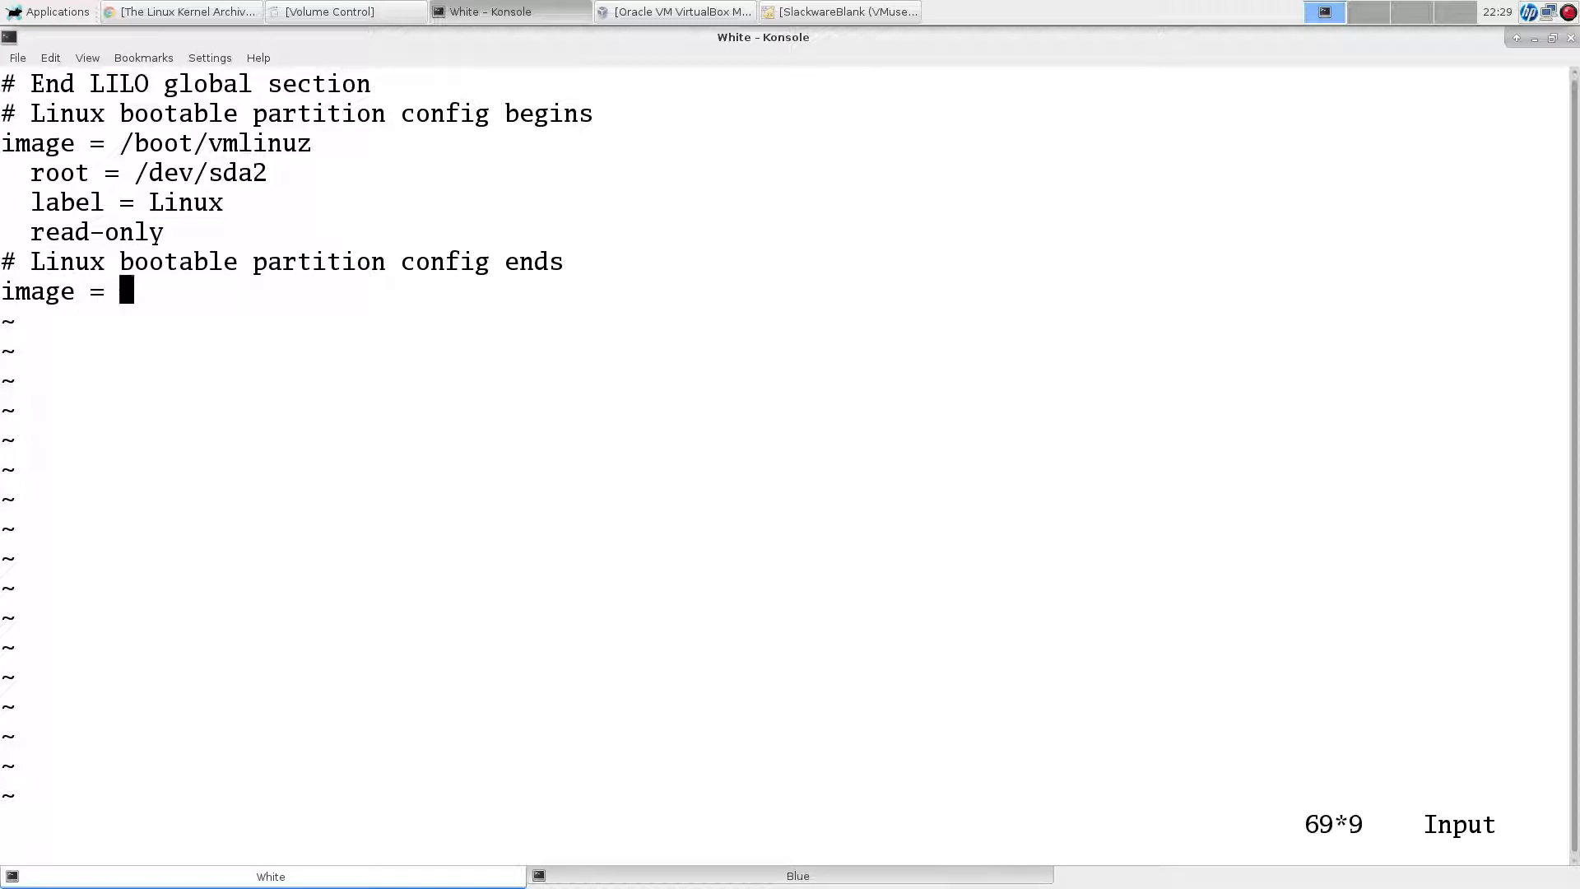
text(/boot/vmlinuz-generic-4.11.2smr)
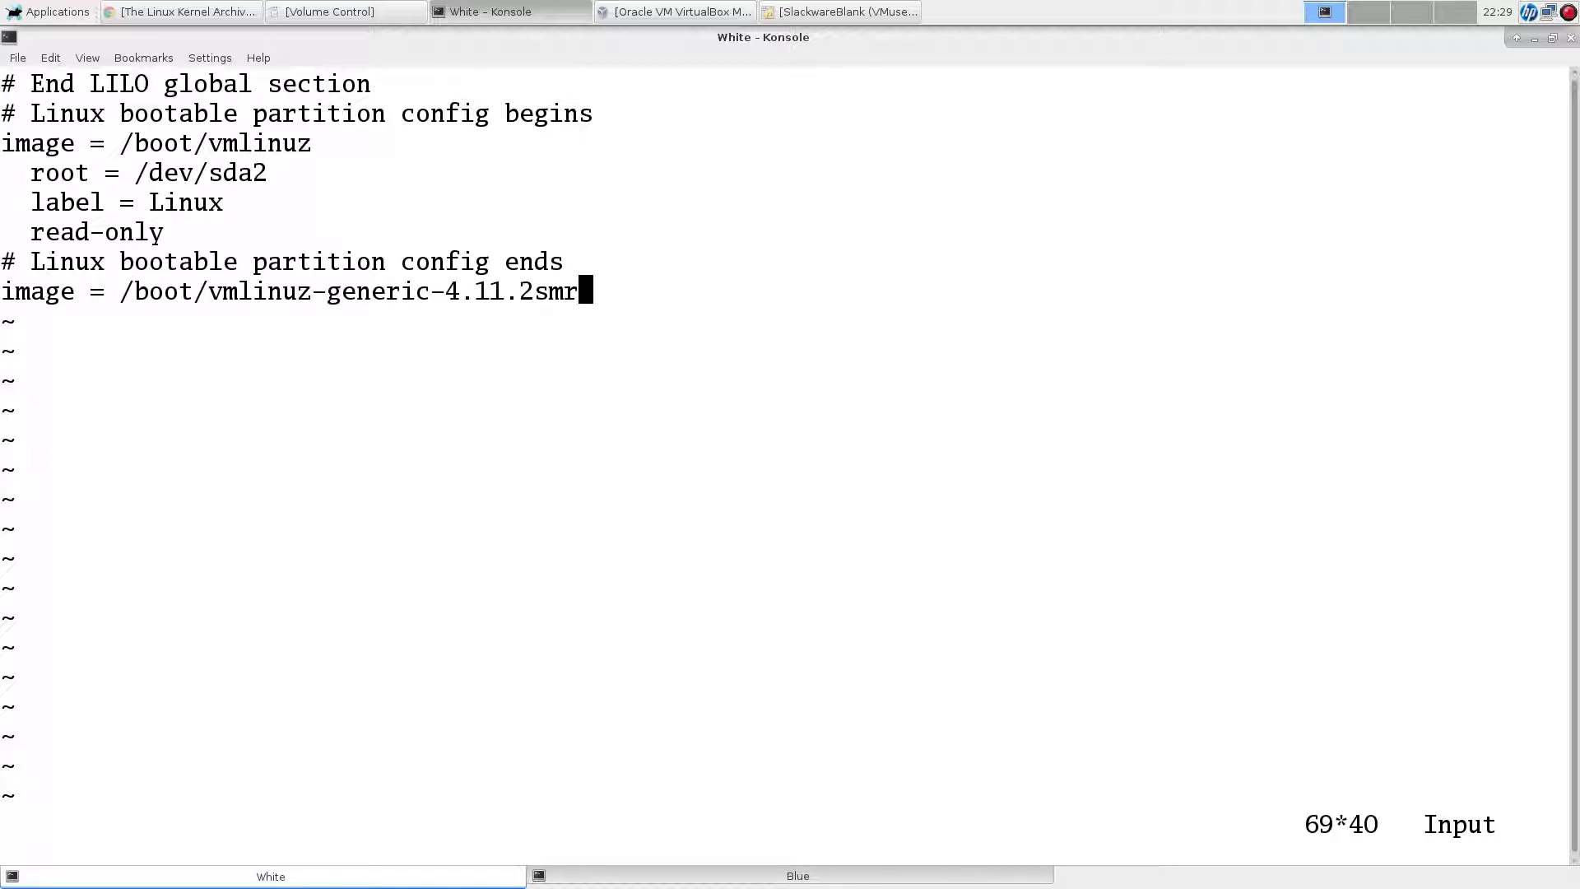
key(Return)
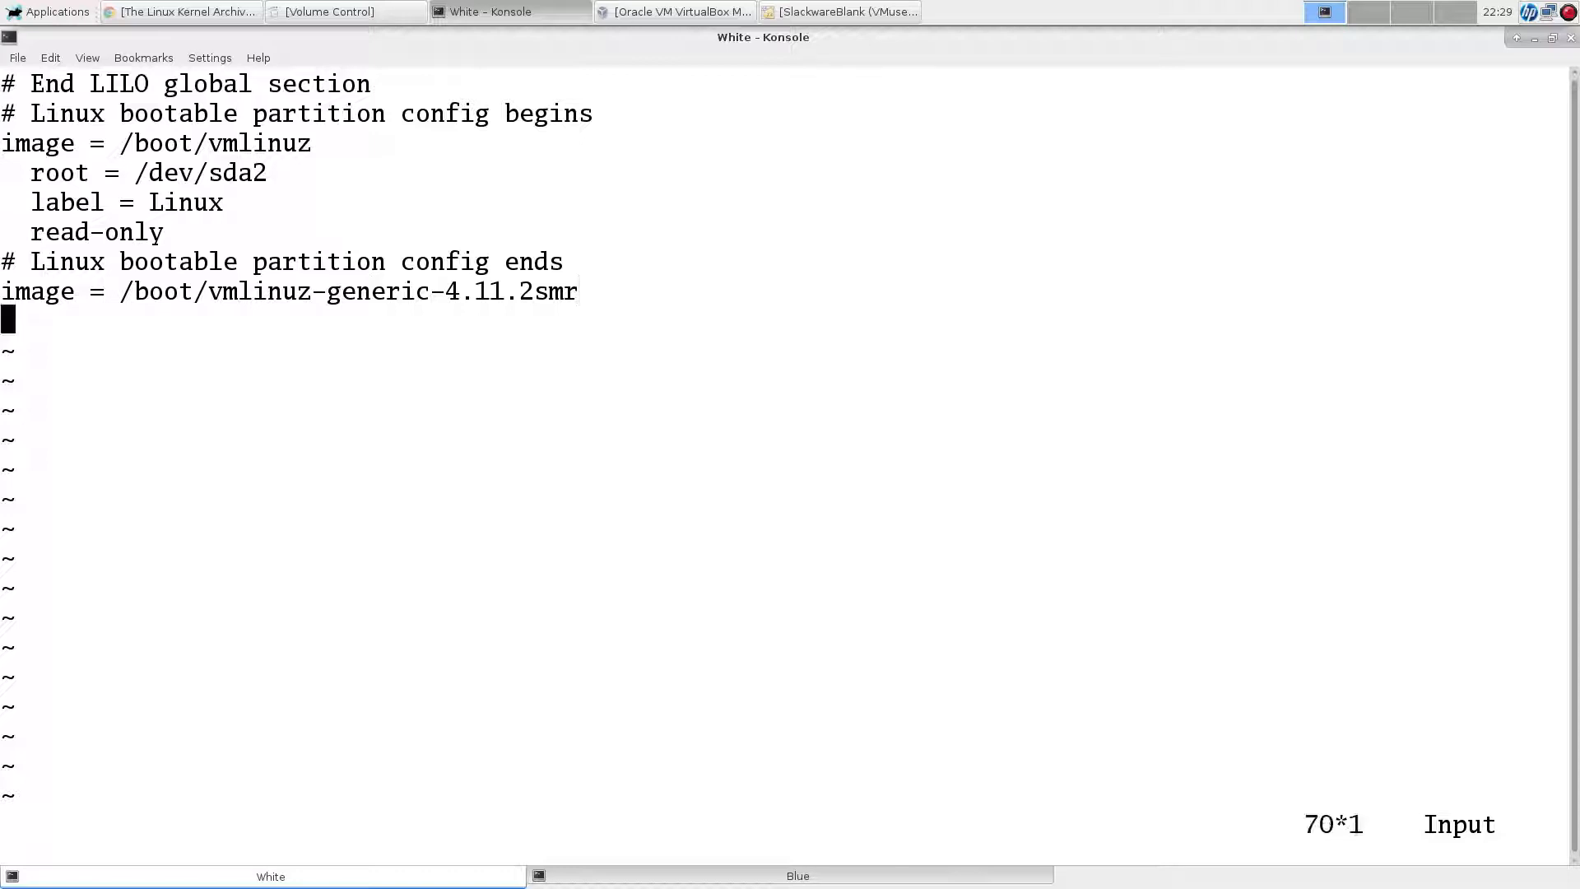
Add root = /dev/sda2, label = "Linux 4.11.2smr" and read-only lines to the entry
text(root)
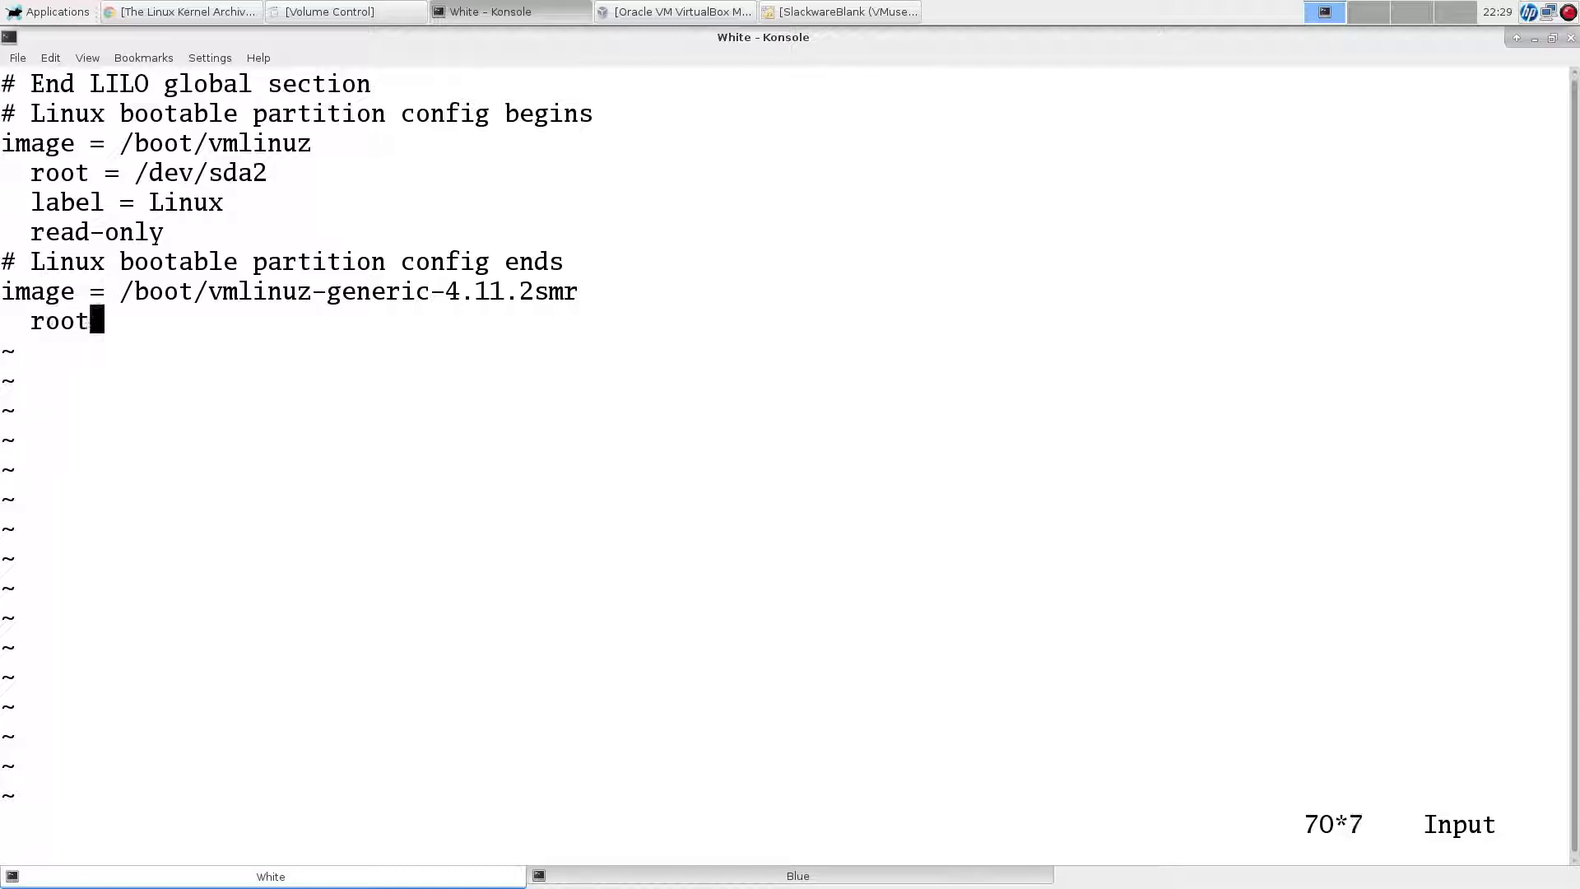
text(= /d)
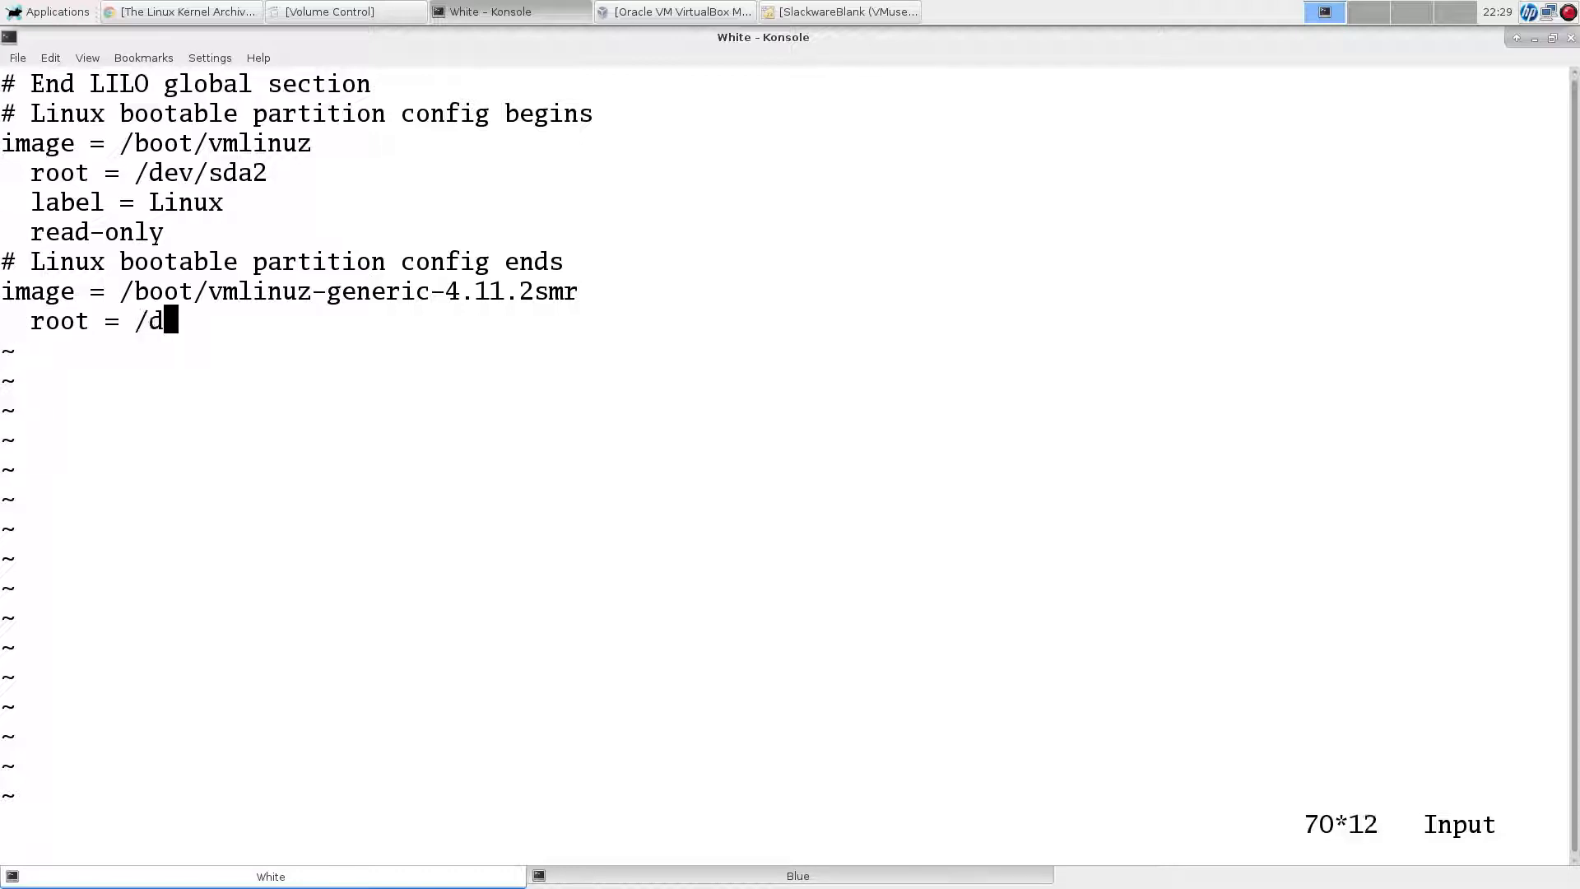
text(ev/sda2)
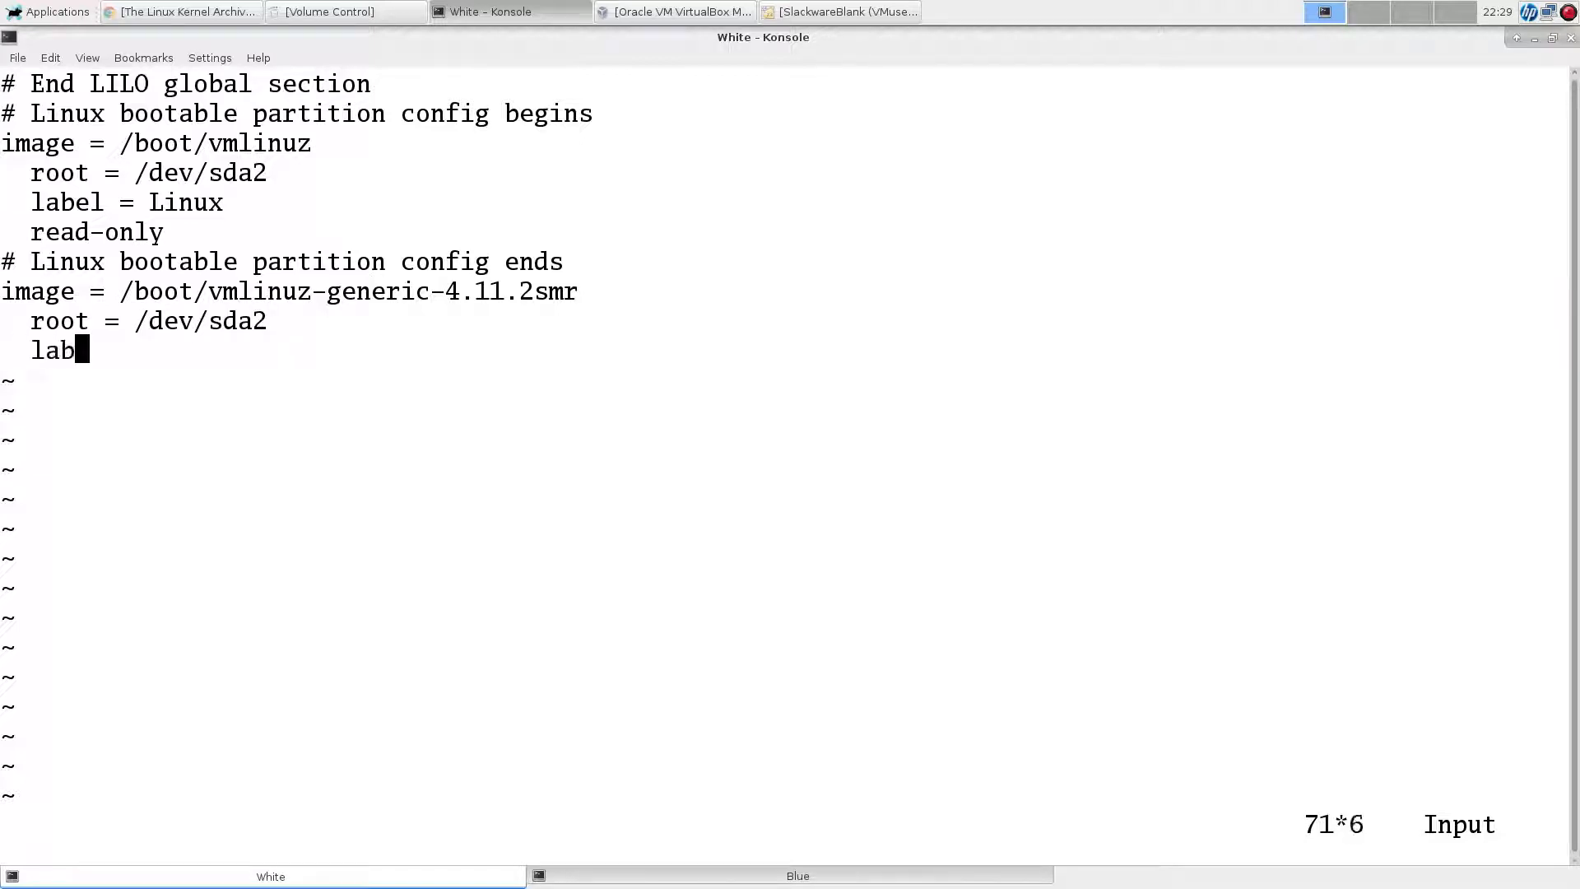
text(el = "Linu)
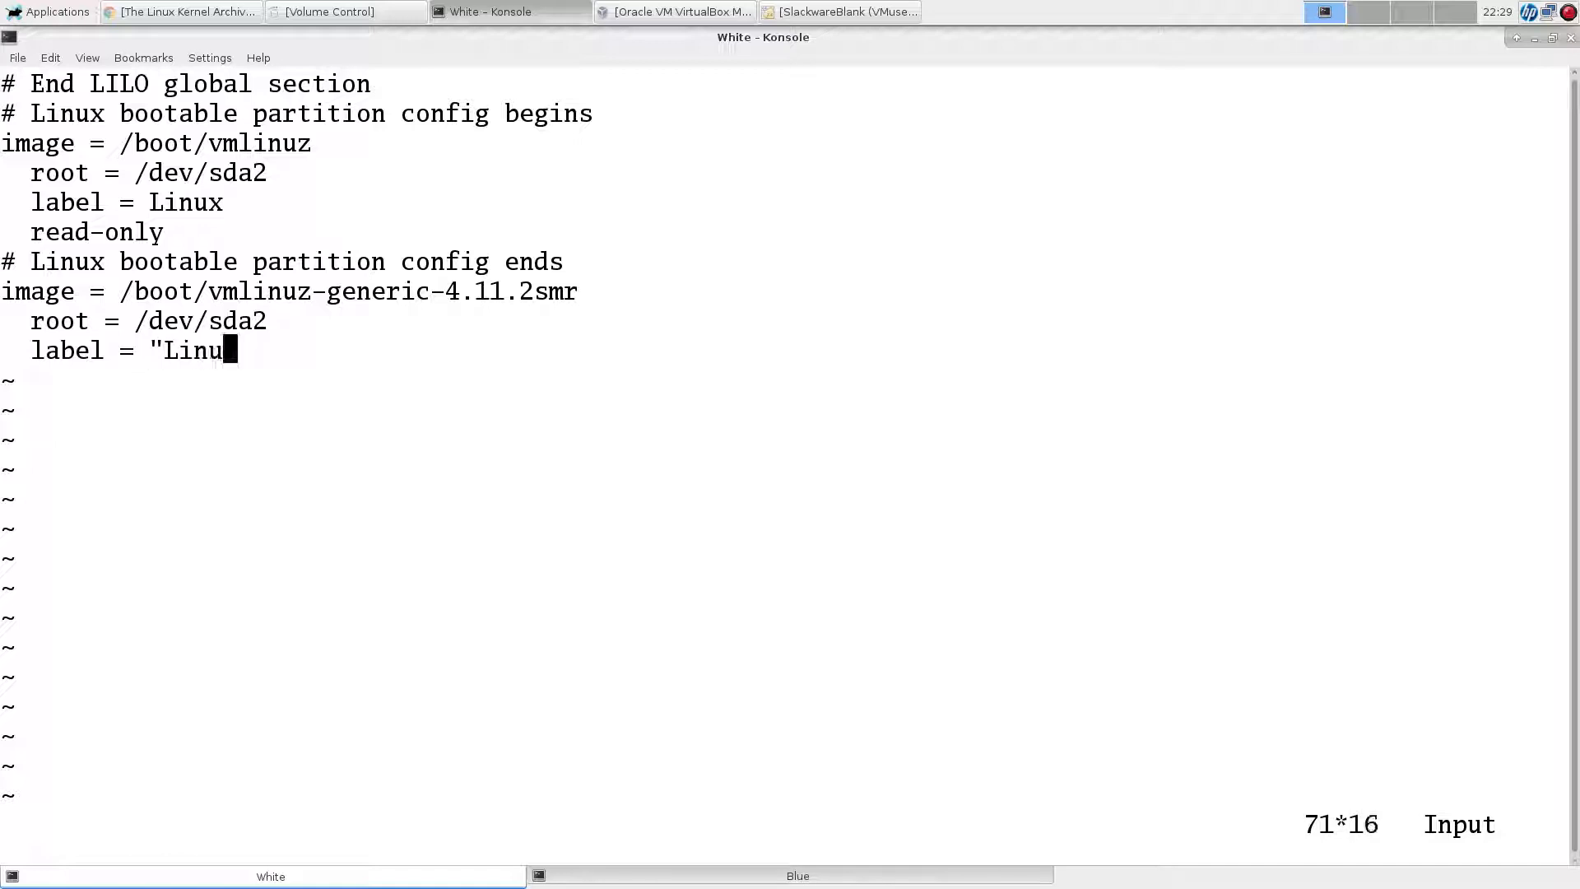
text(4.11)
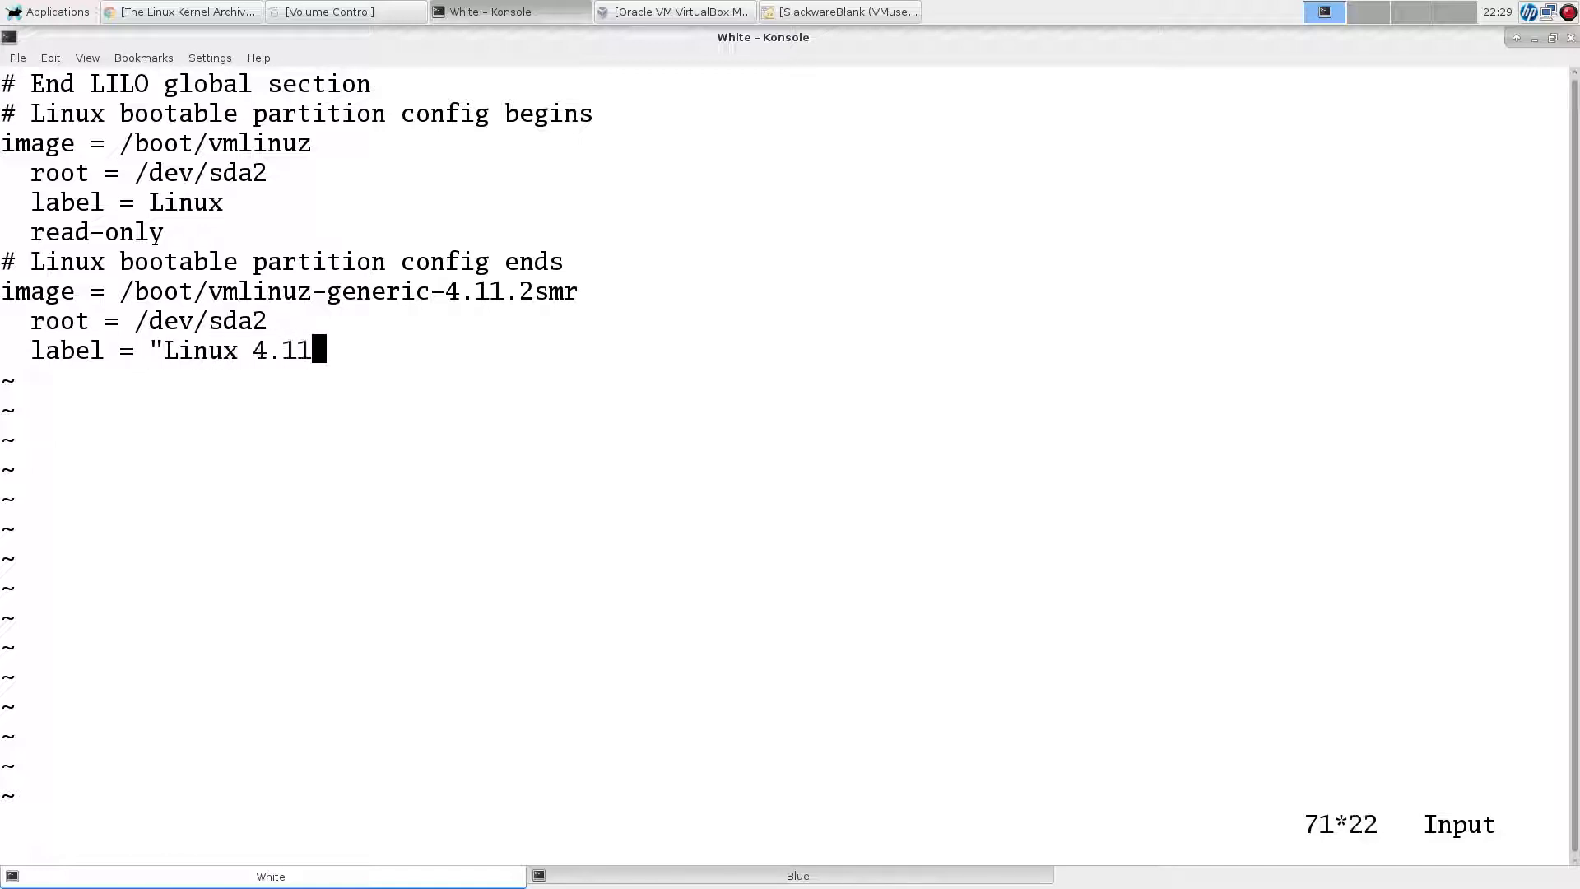
text(.2)
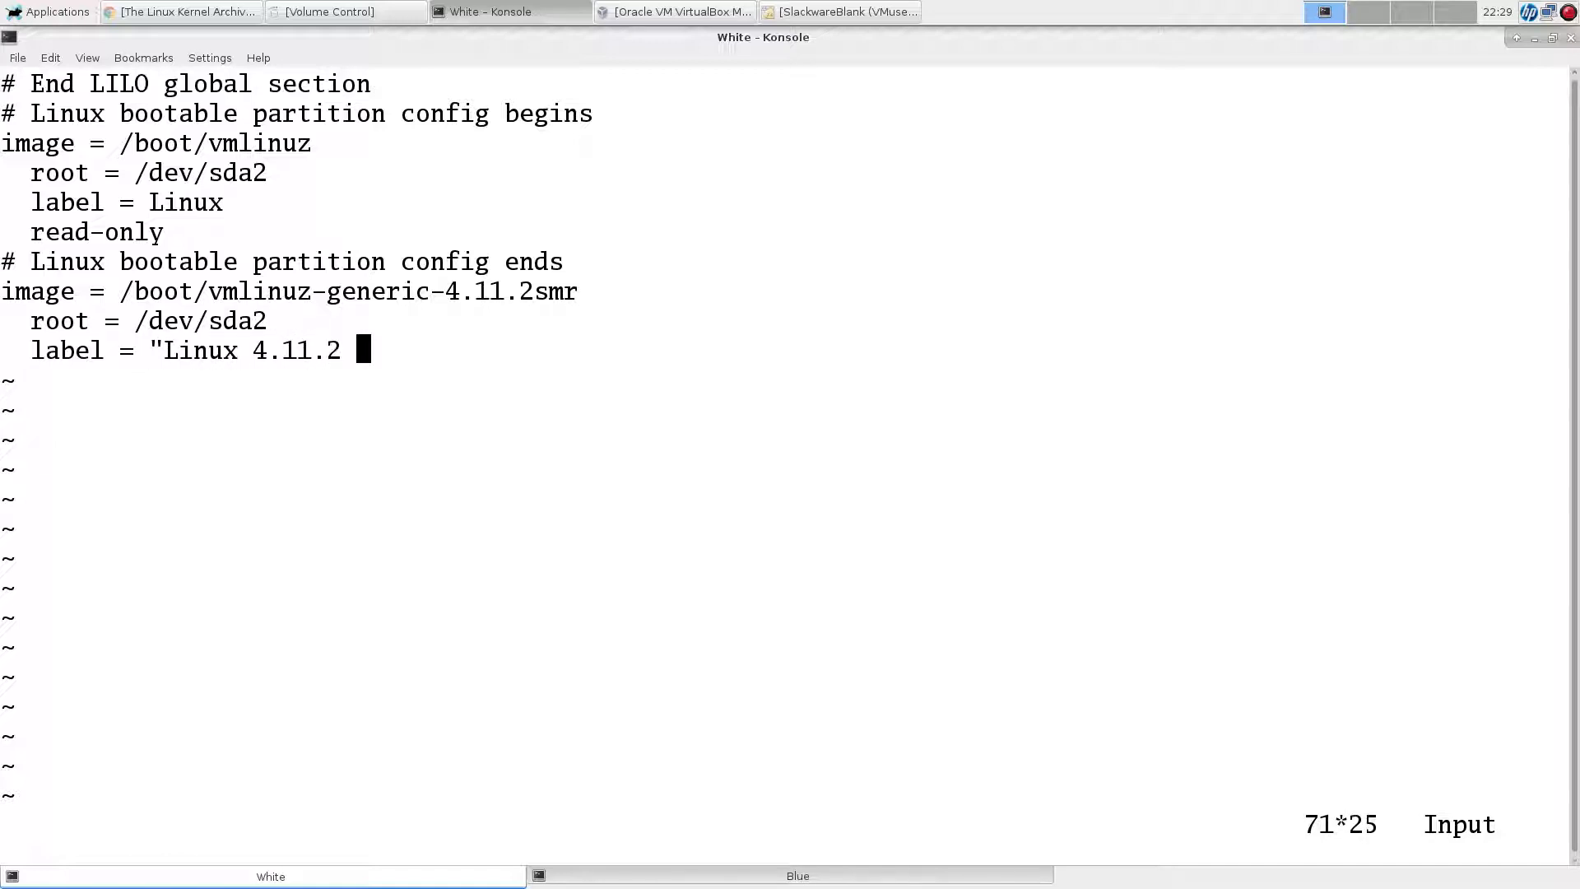
text(smr)
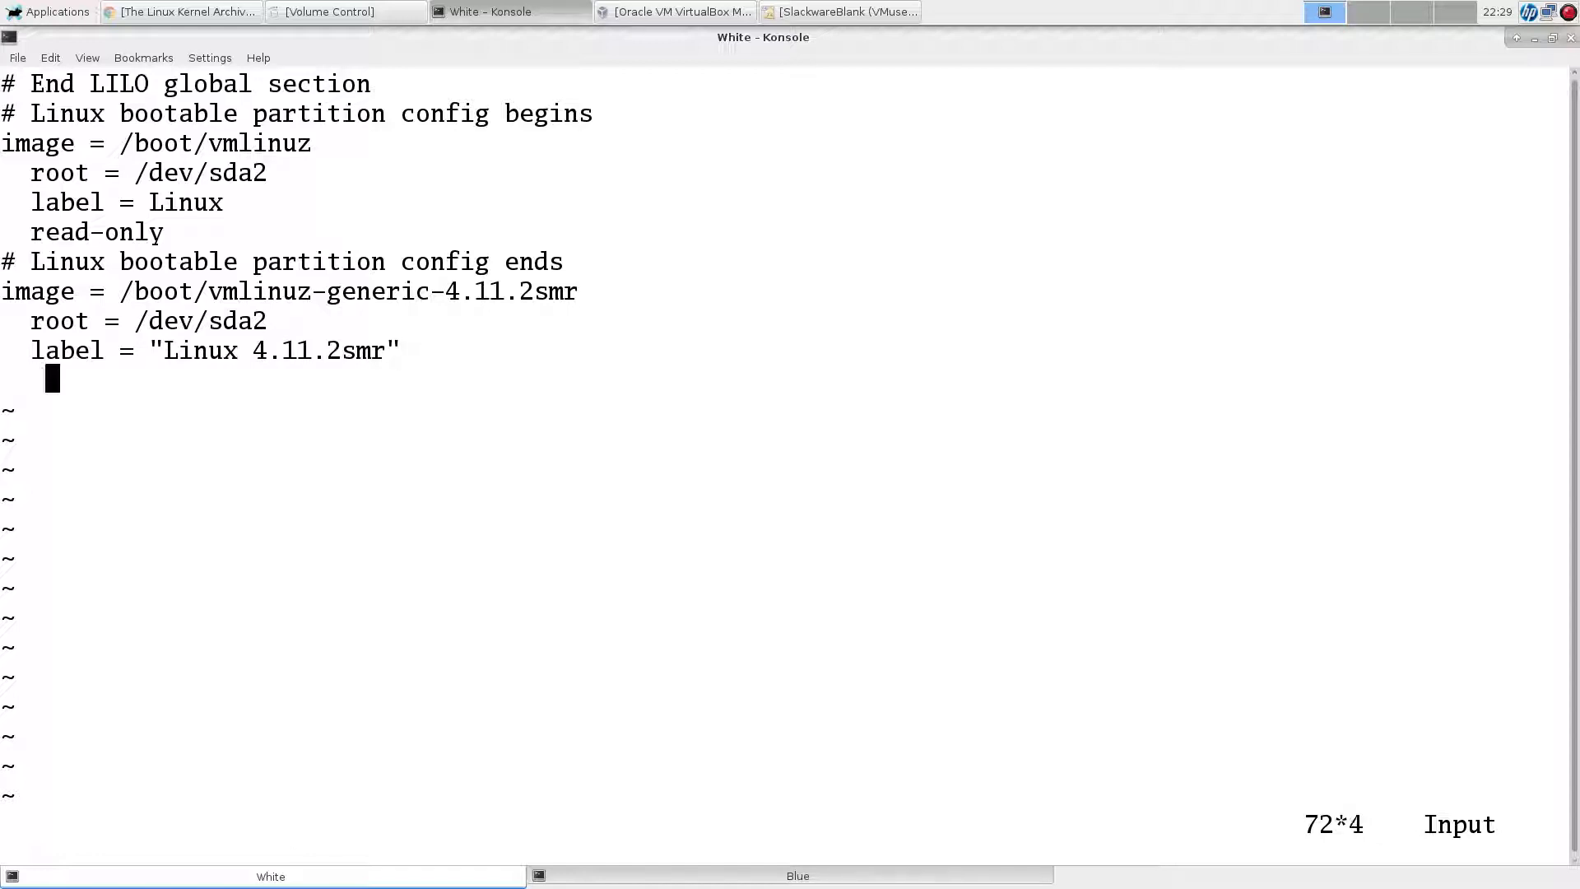
text(read-on)
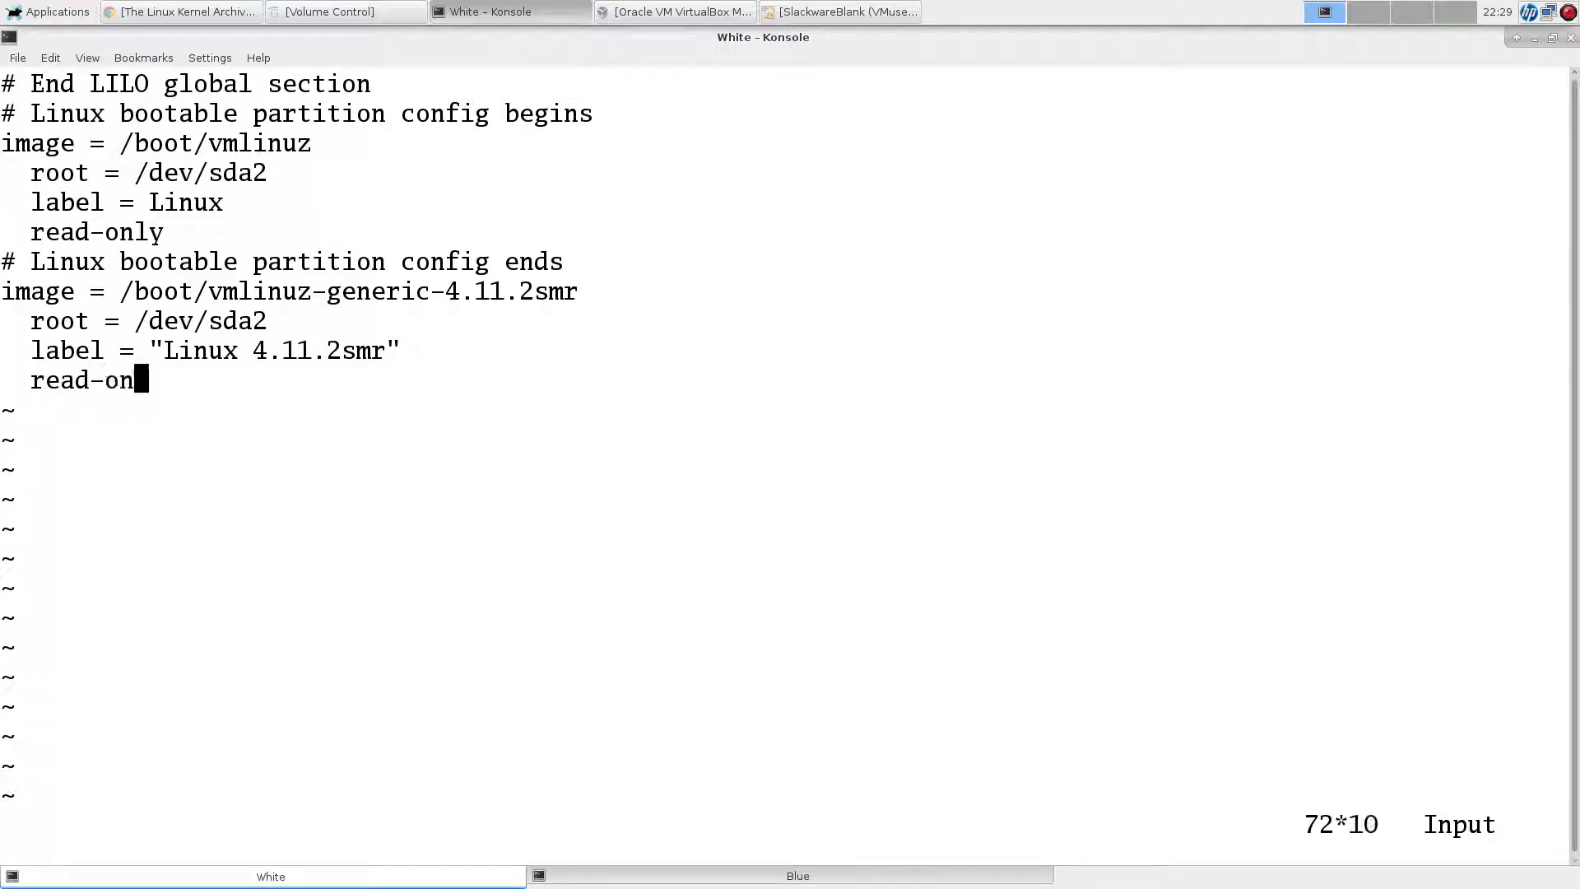
text(ly)
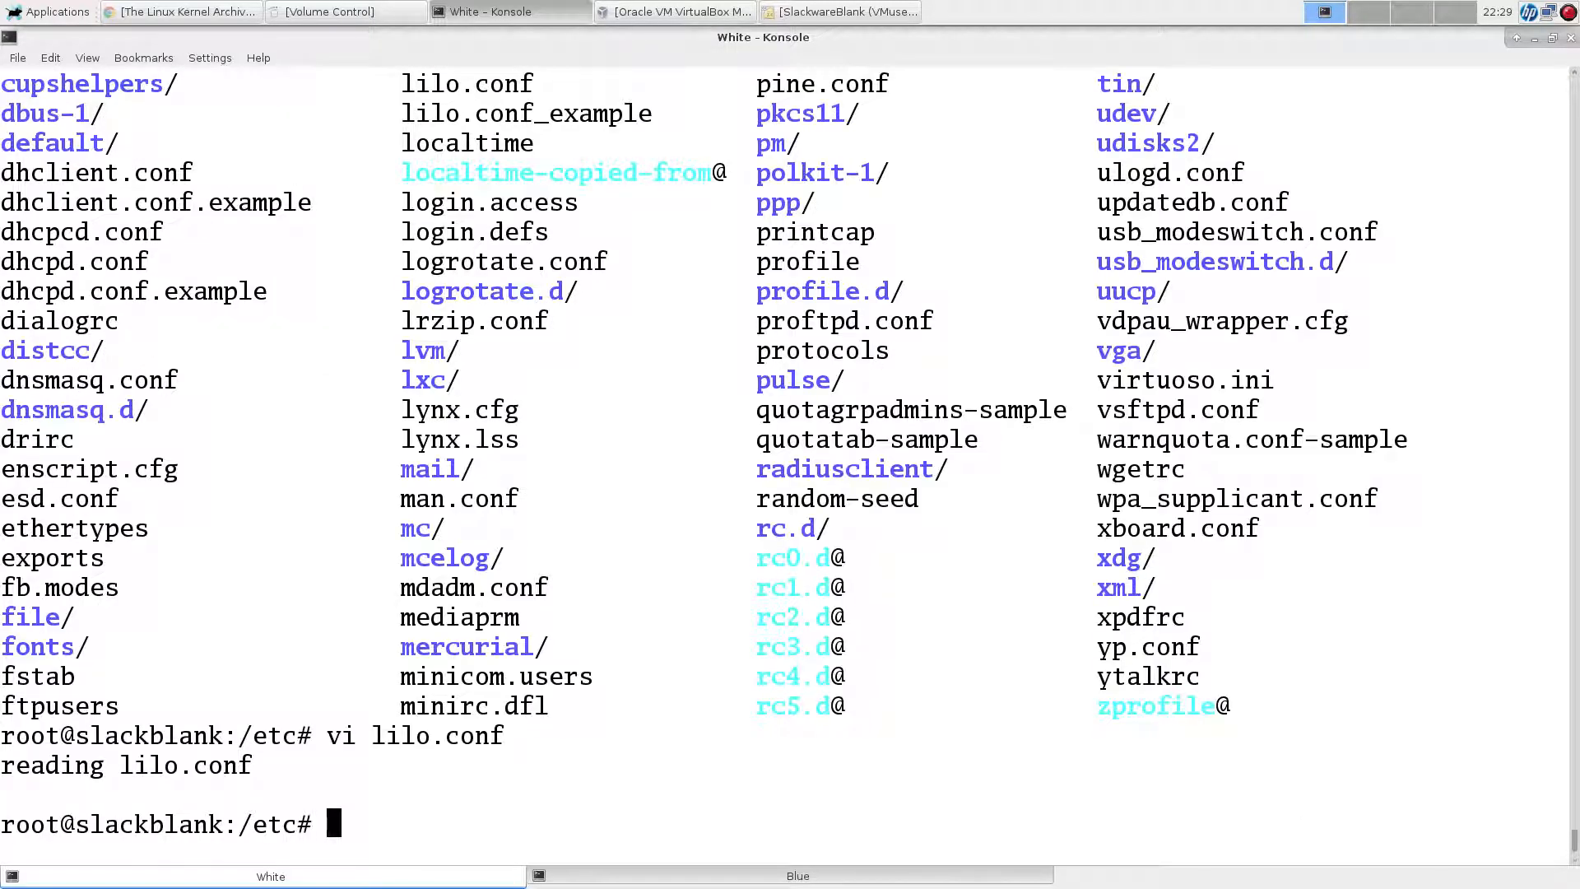
Run lilo to add the Linux_4.11.2smr boot entry, then reboot the machine
text(lilo)
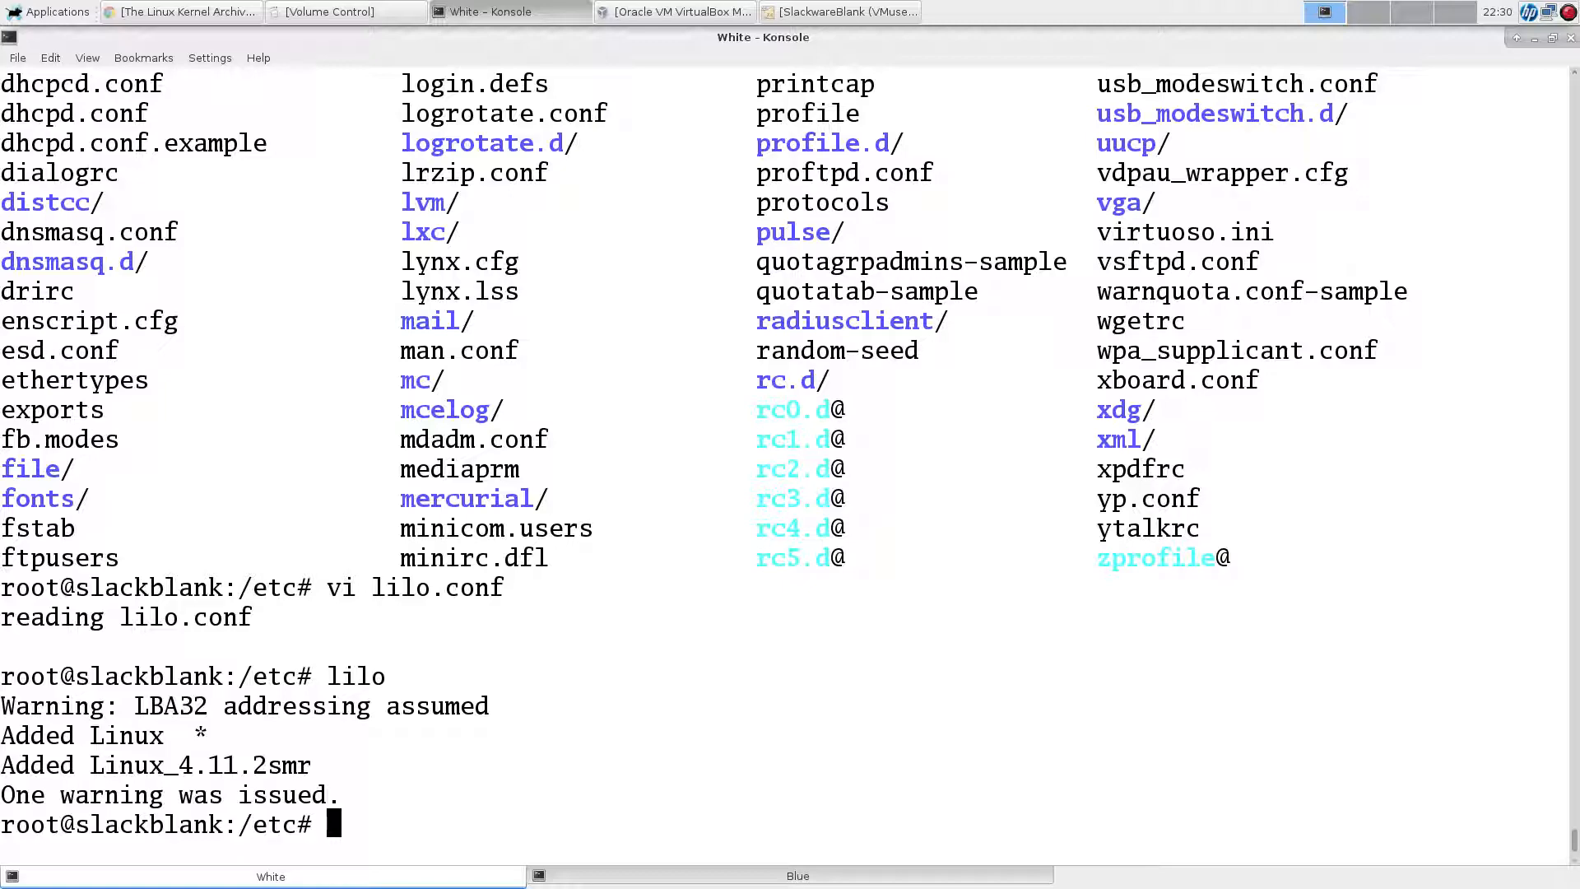
text(reboot)
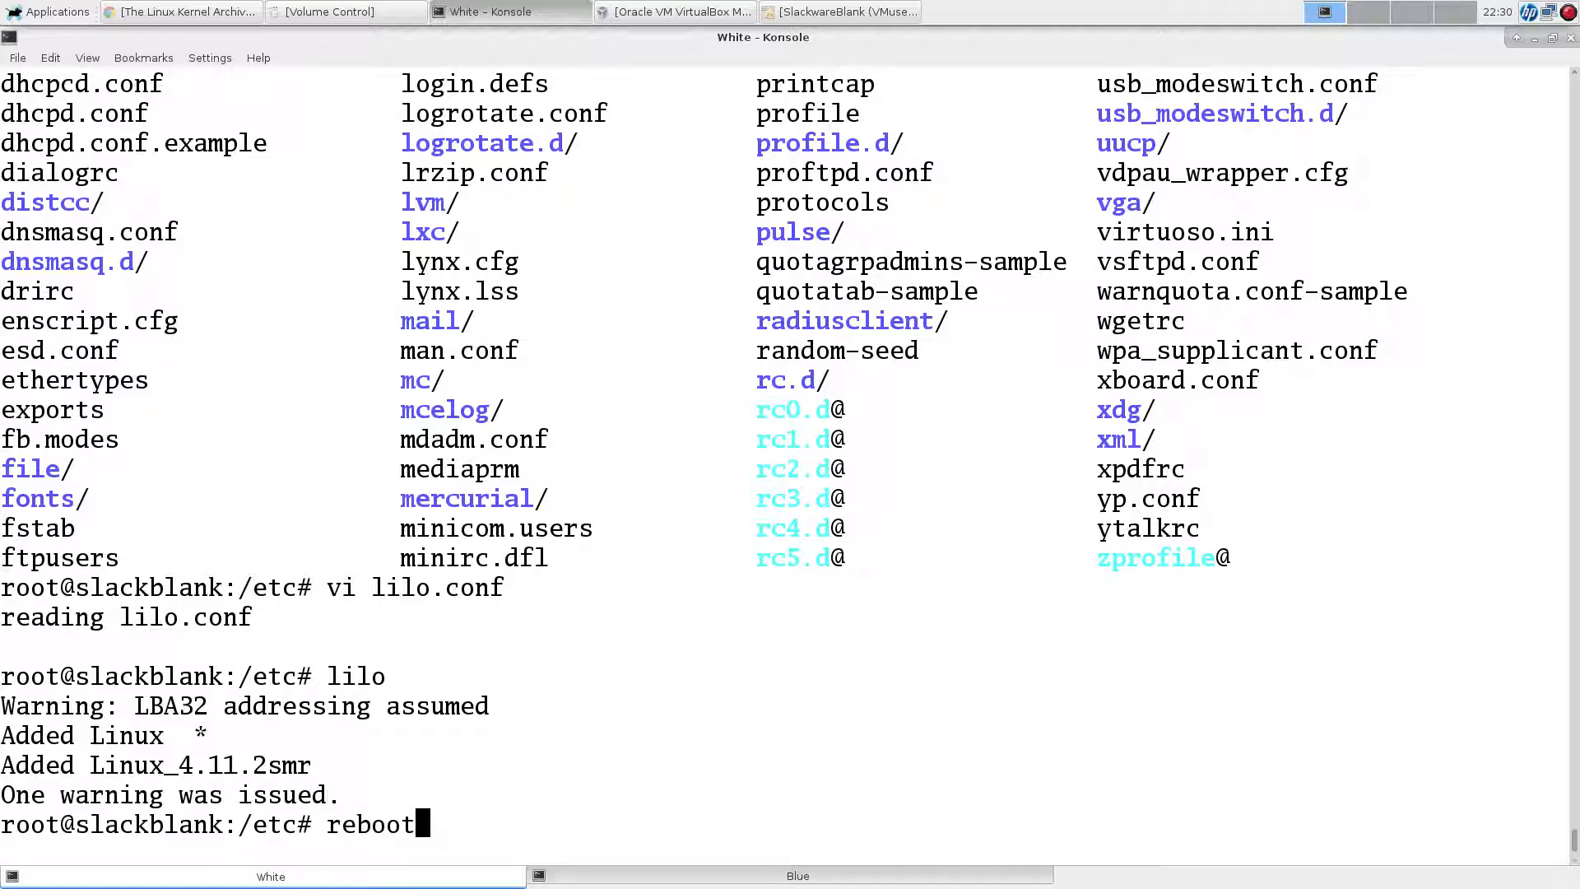
key(Return)
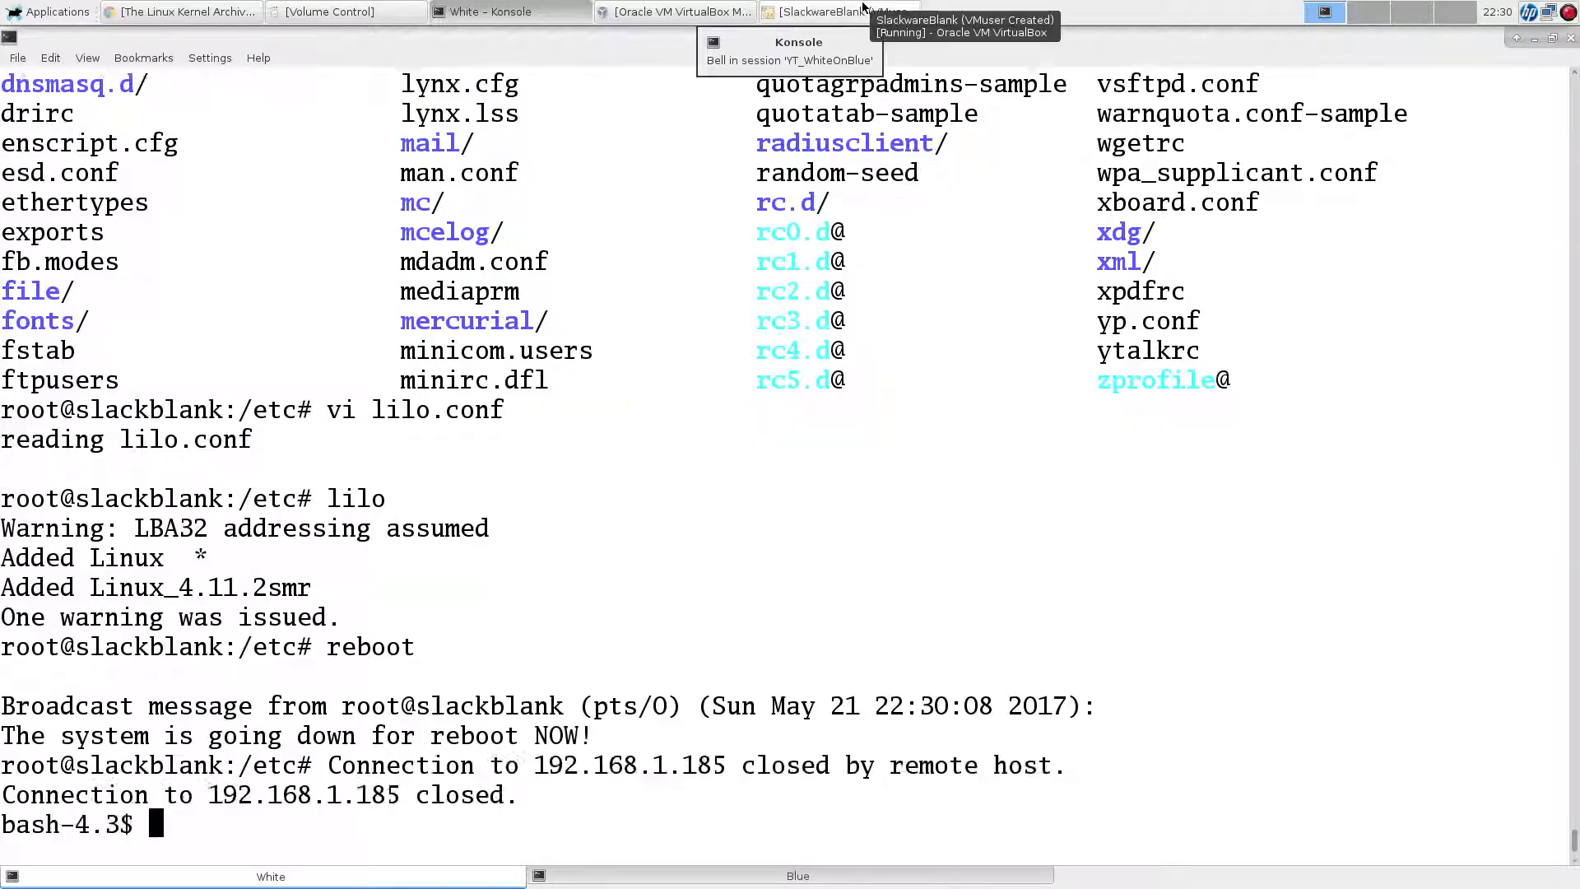
Boot the VM into Linux_4.11.2smr from the LILO menu and enter root as the login name
click(841, 12)
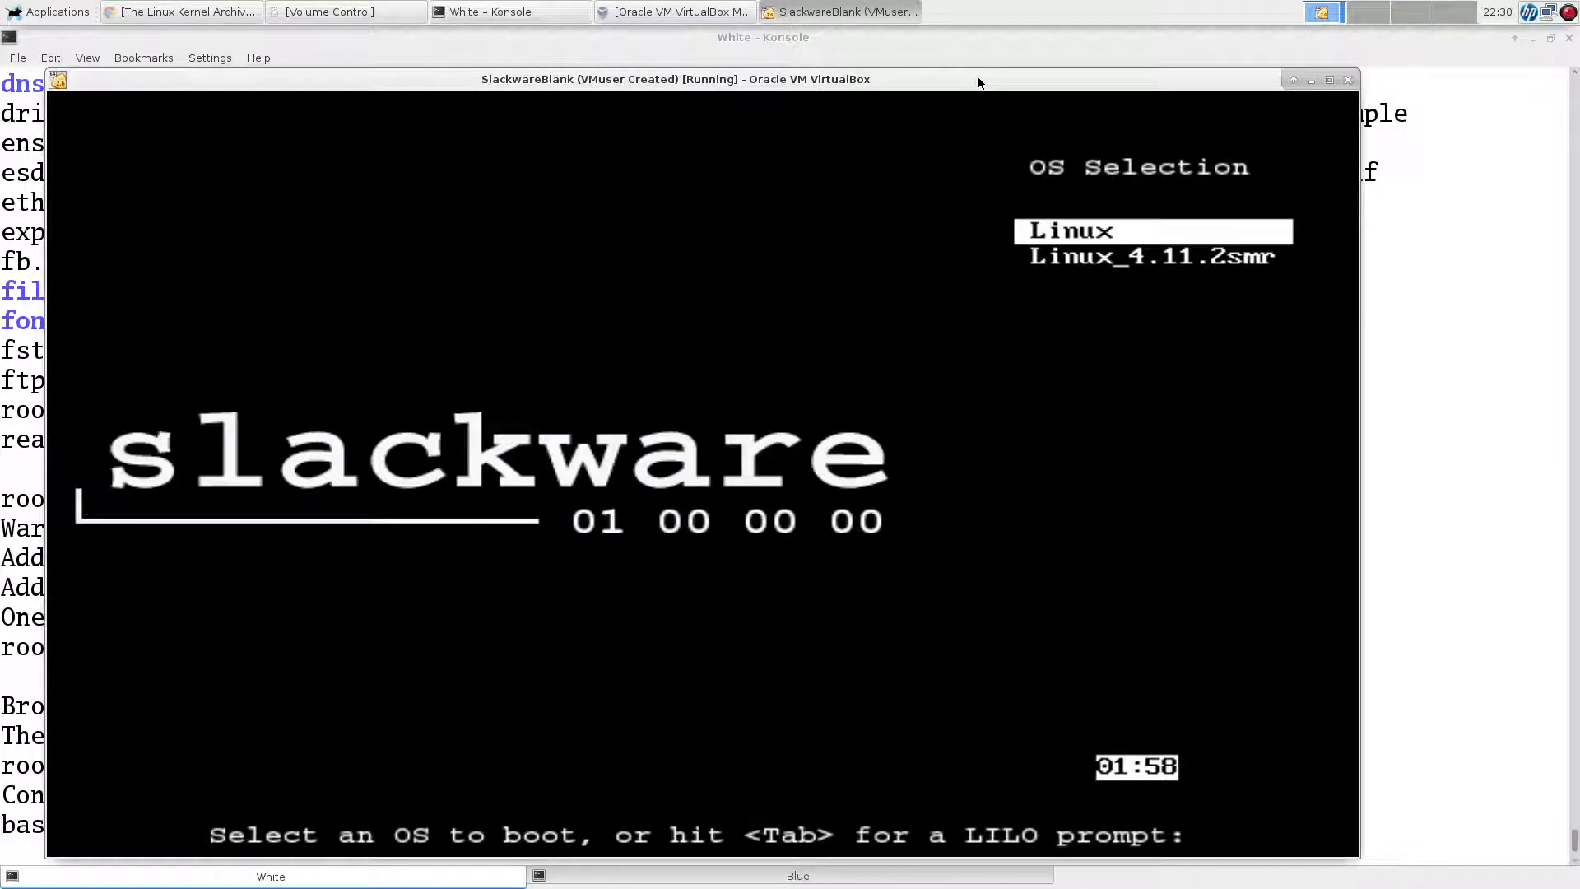
key(Down)
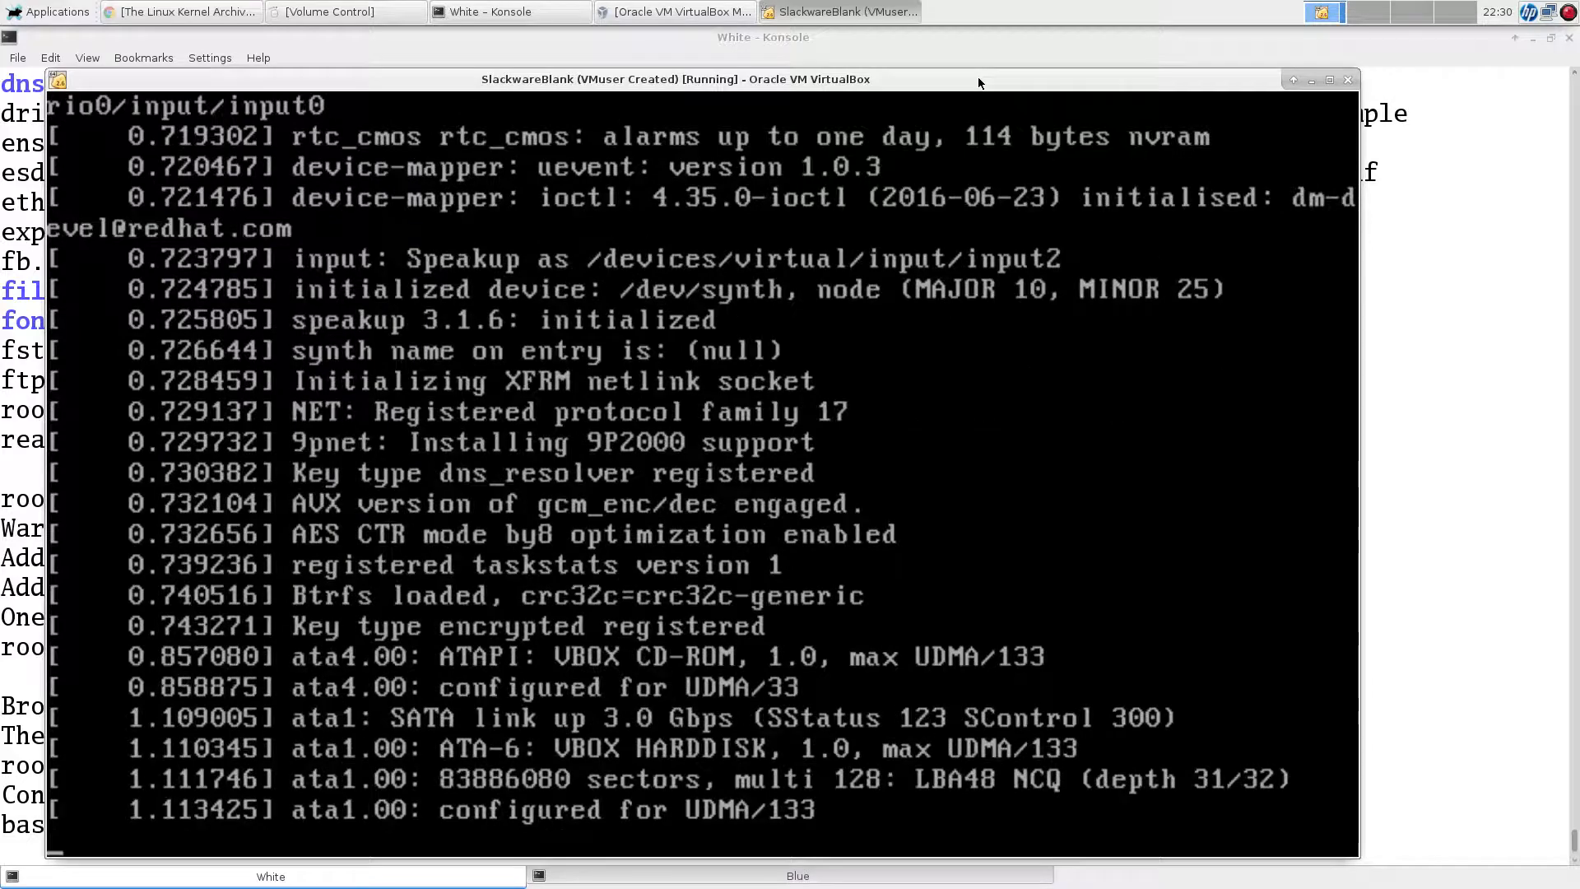
scroll(down, 3)
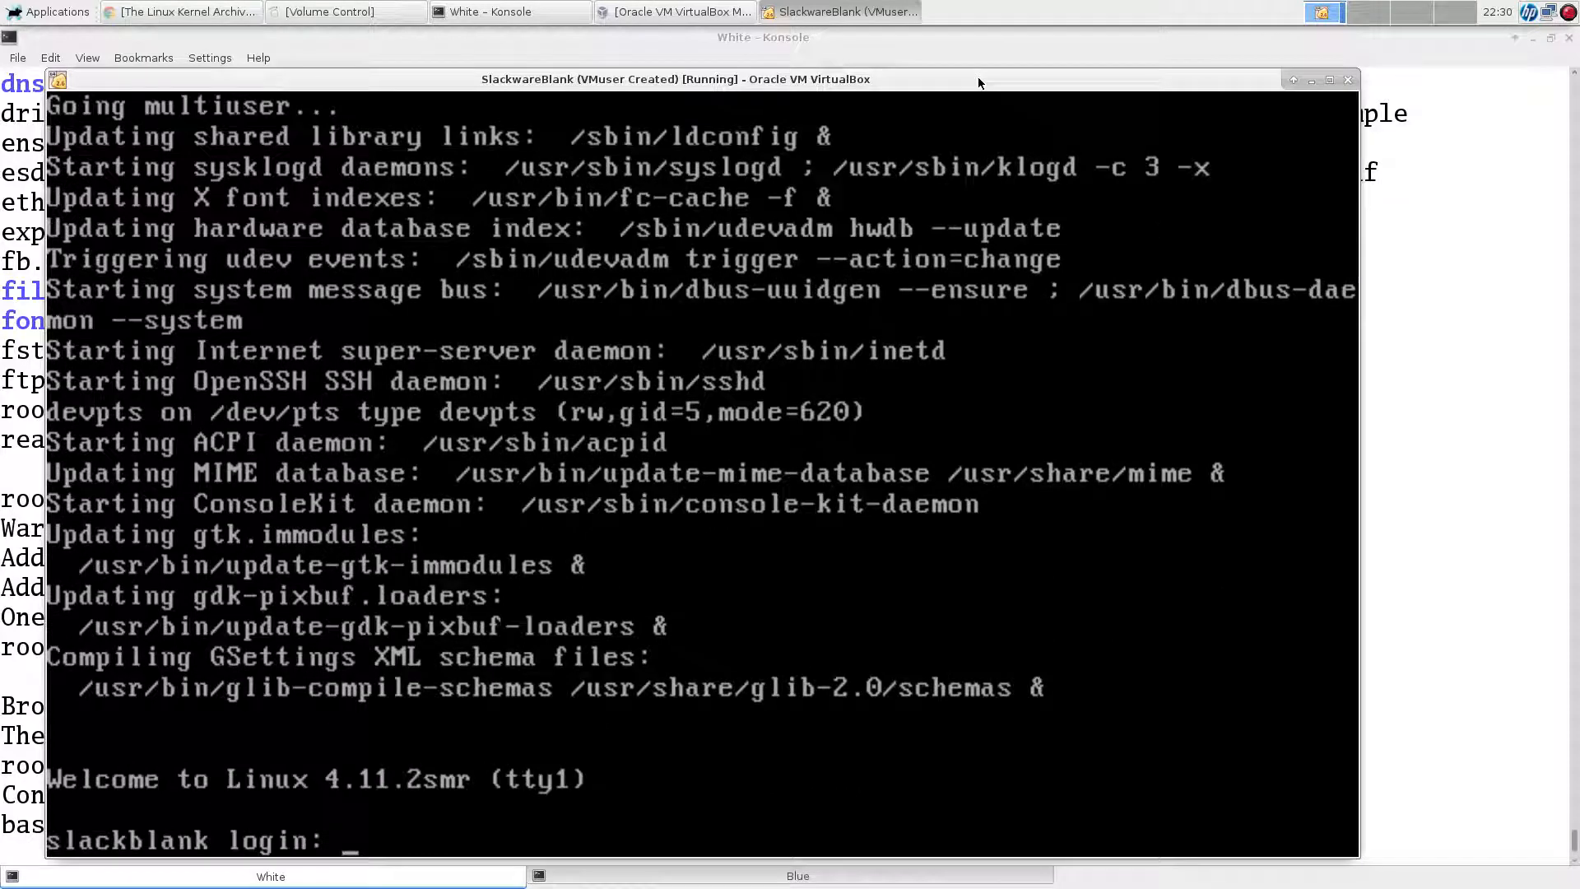
text(ro)
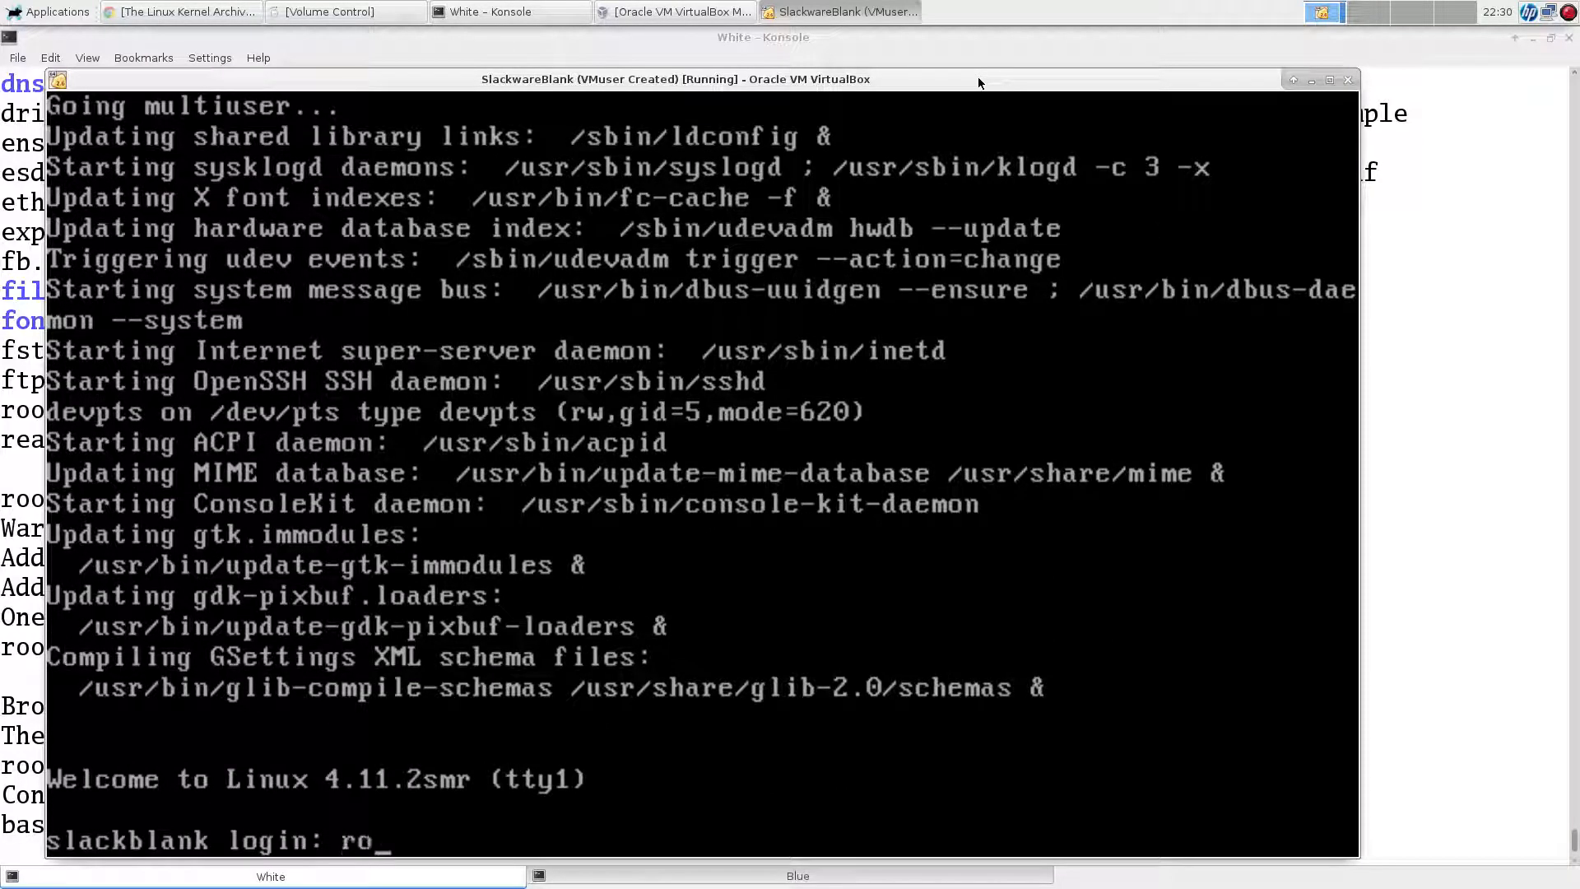
key(Return)
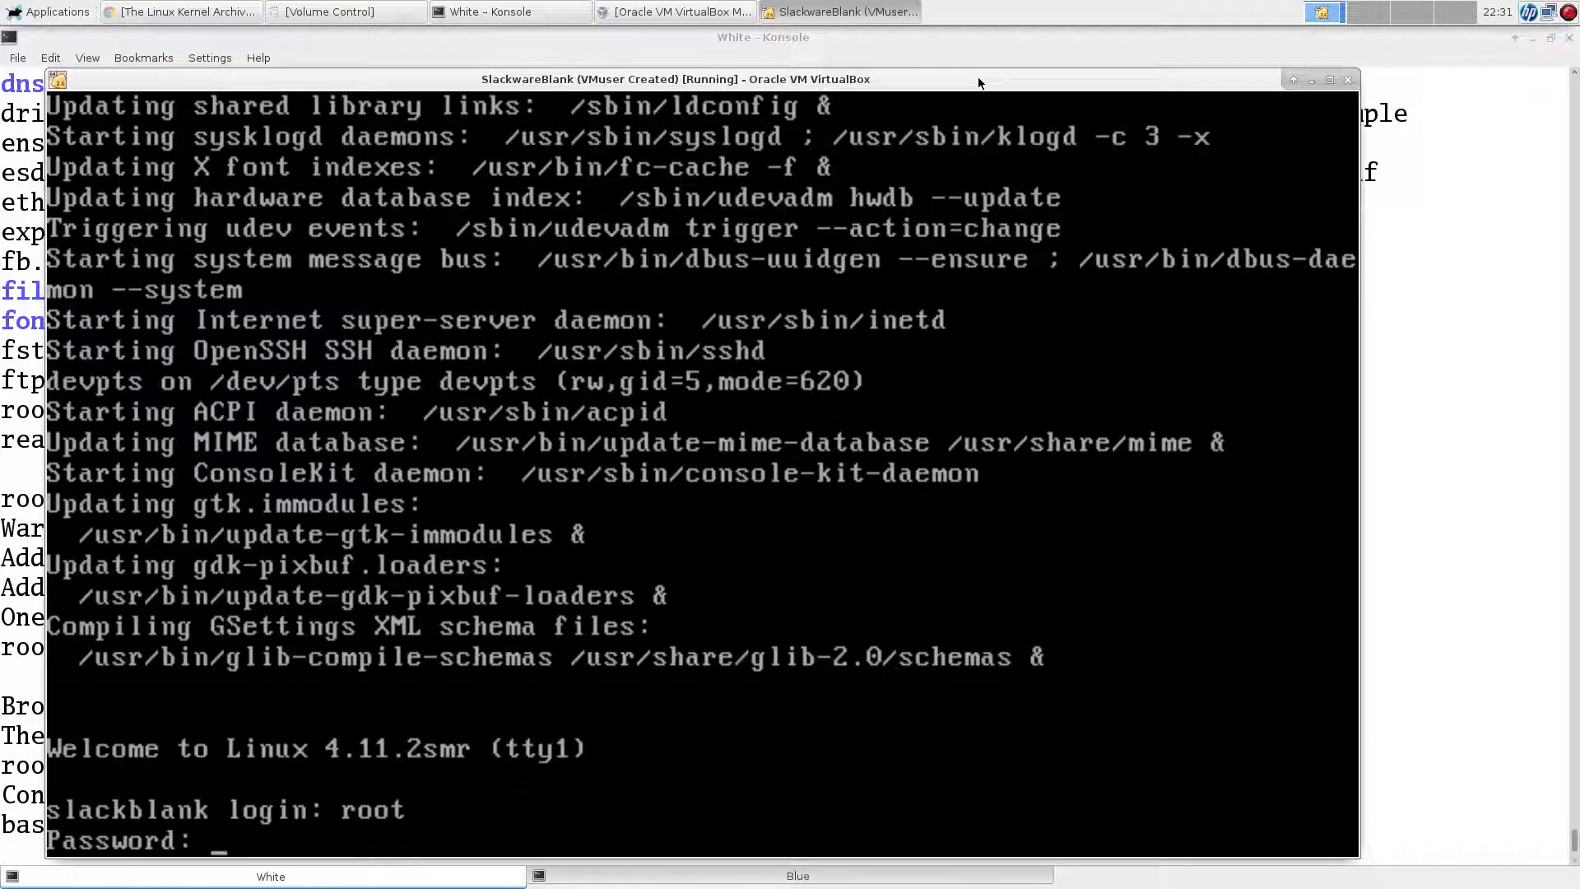